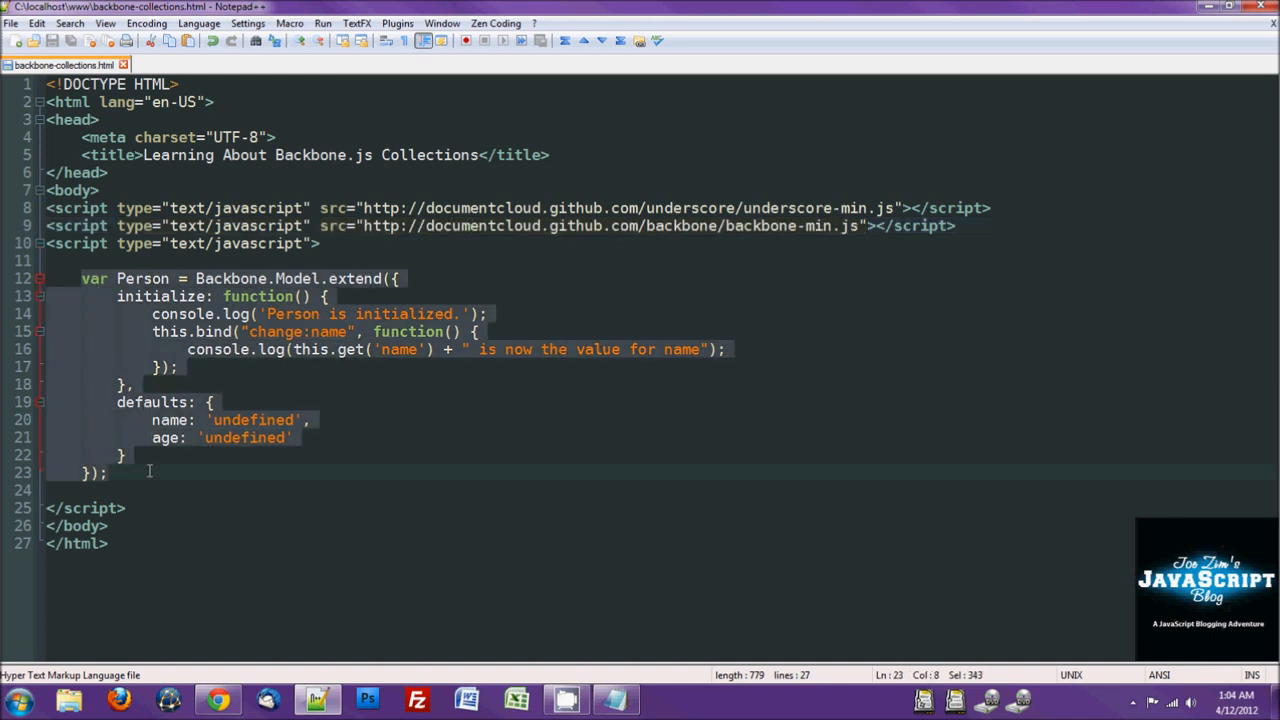
Step: Remove the name-change binding from Person's initialize, leaving only the console log
click(198, 452)
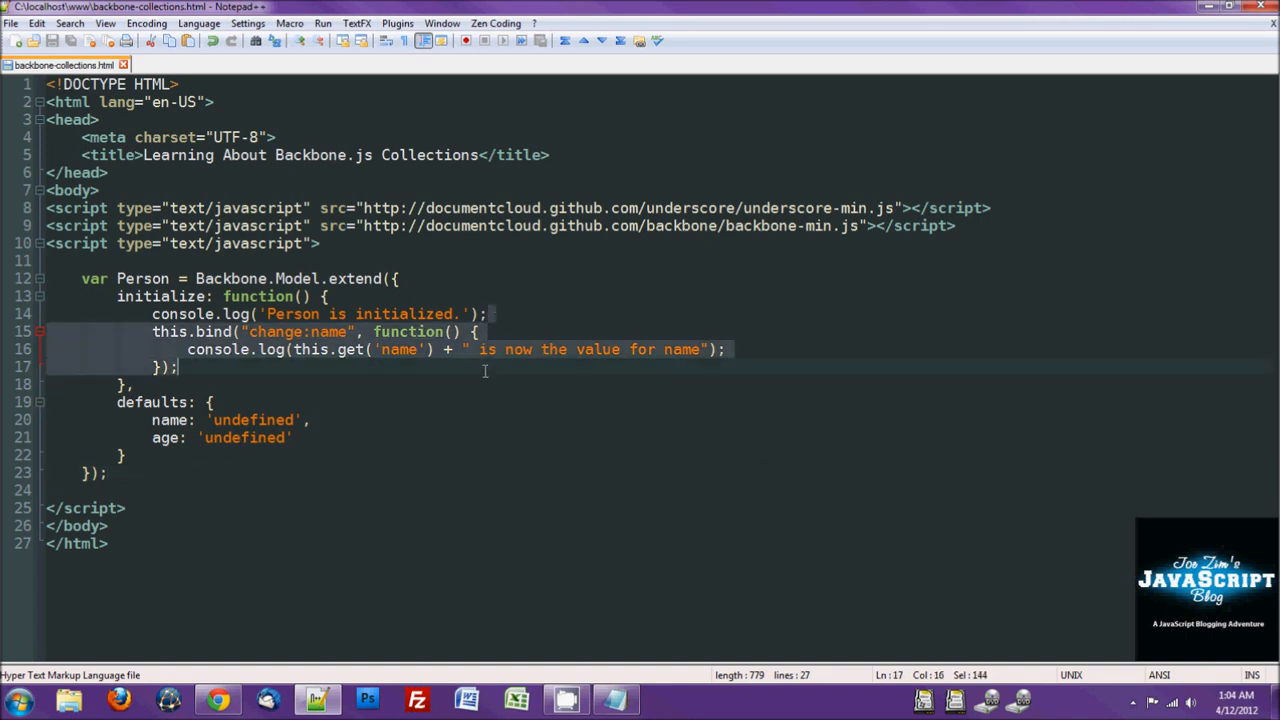
key(Delete)
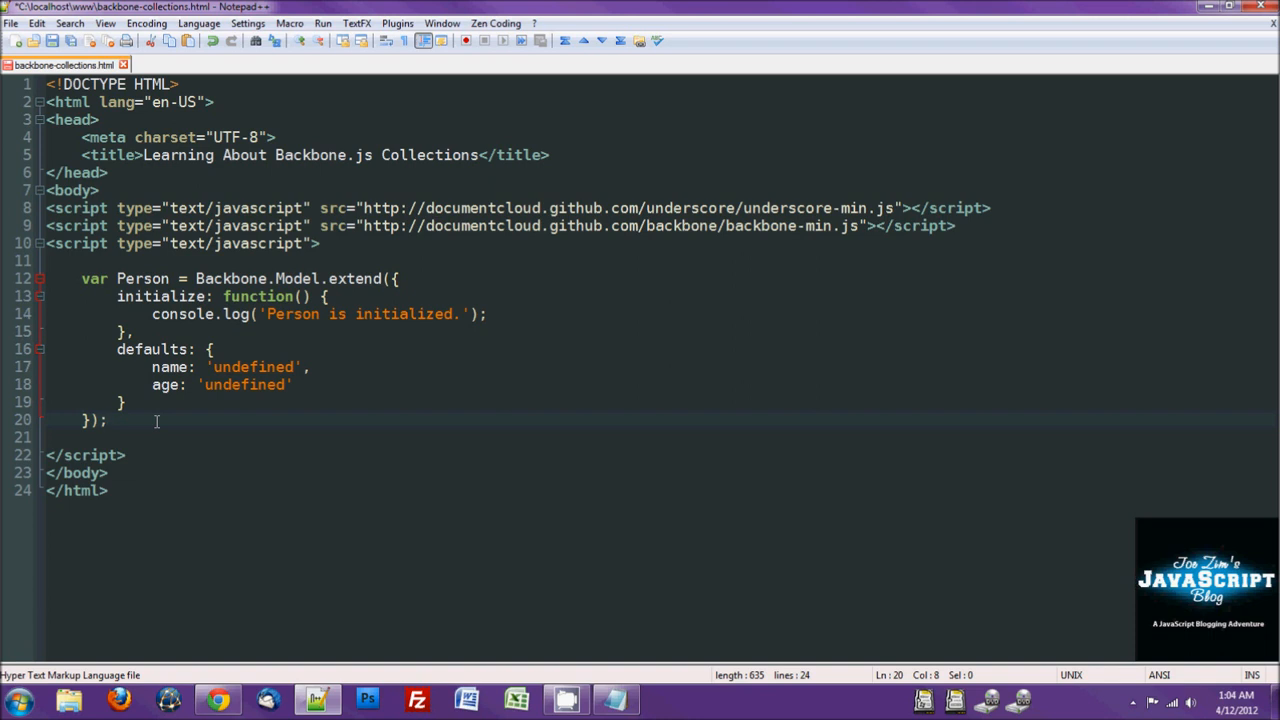
Step: Add blank lines below the Person model before the closing script tag
key(Enter)
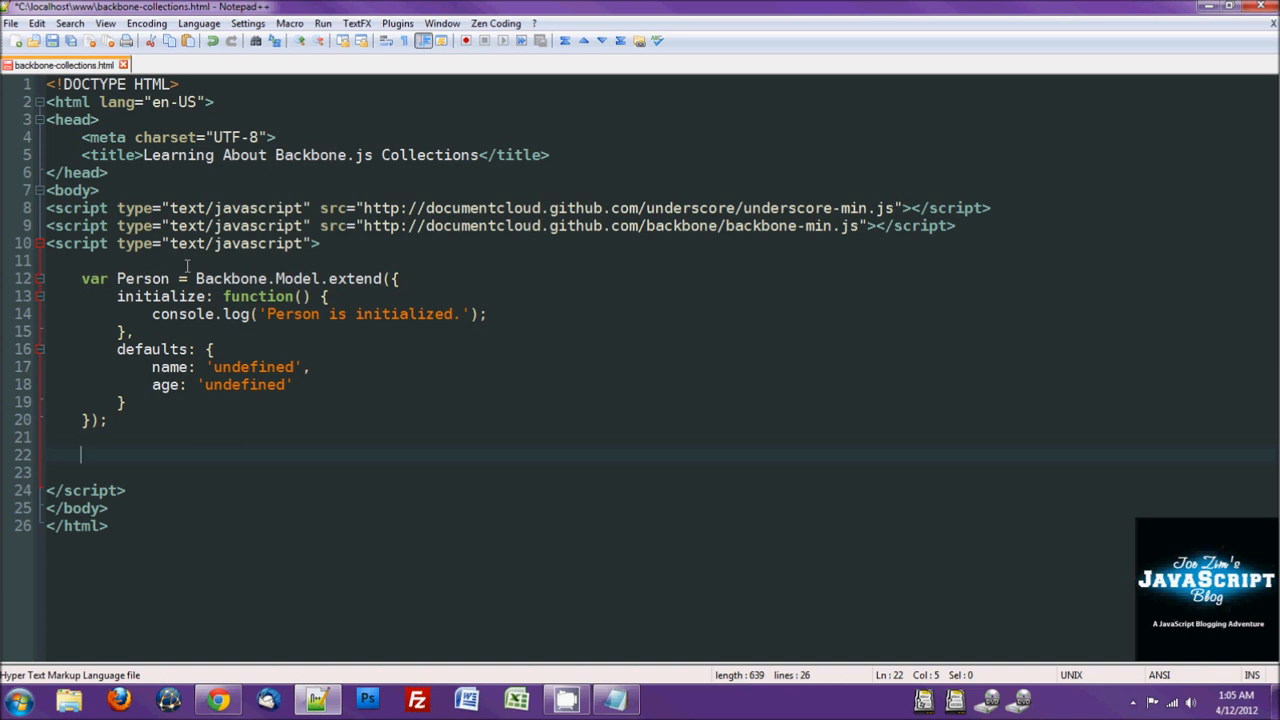
Step: Declare var People = Backbone.Collection.extend with an empty initialize function
text(v)
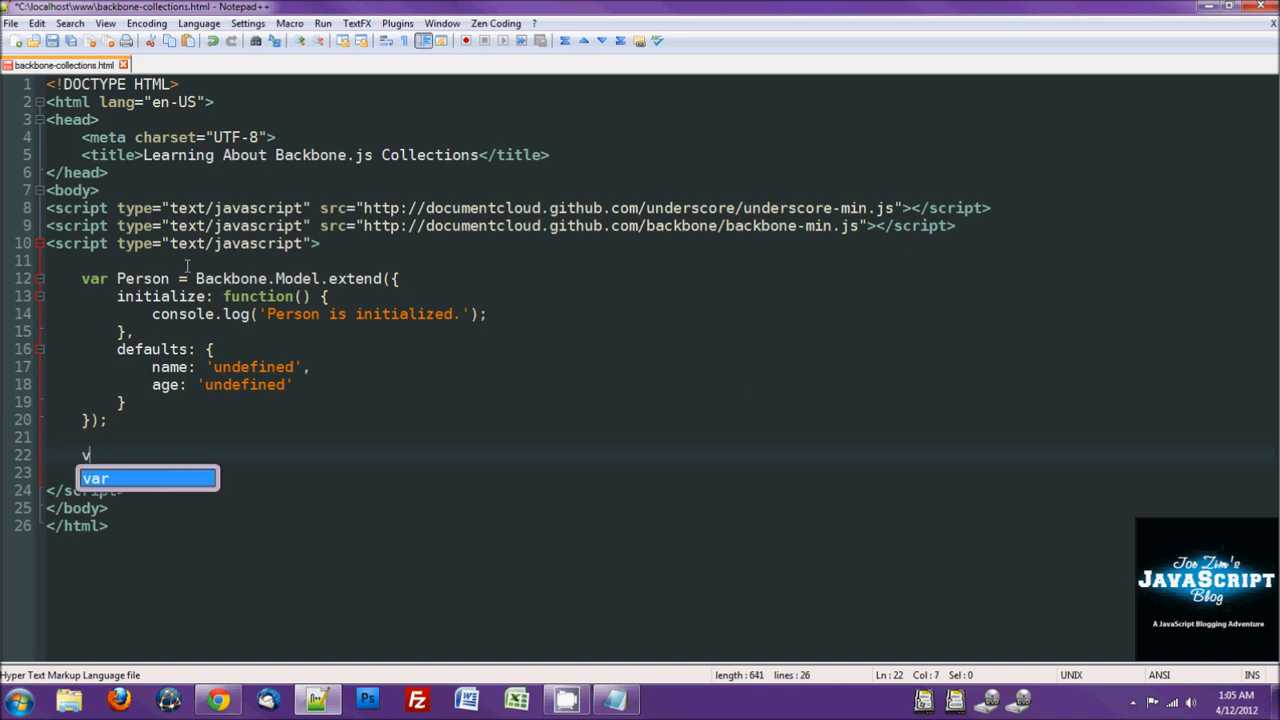
text(ar People = Backbone.)
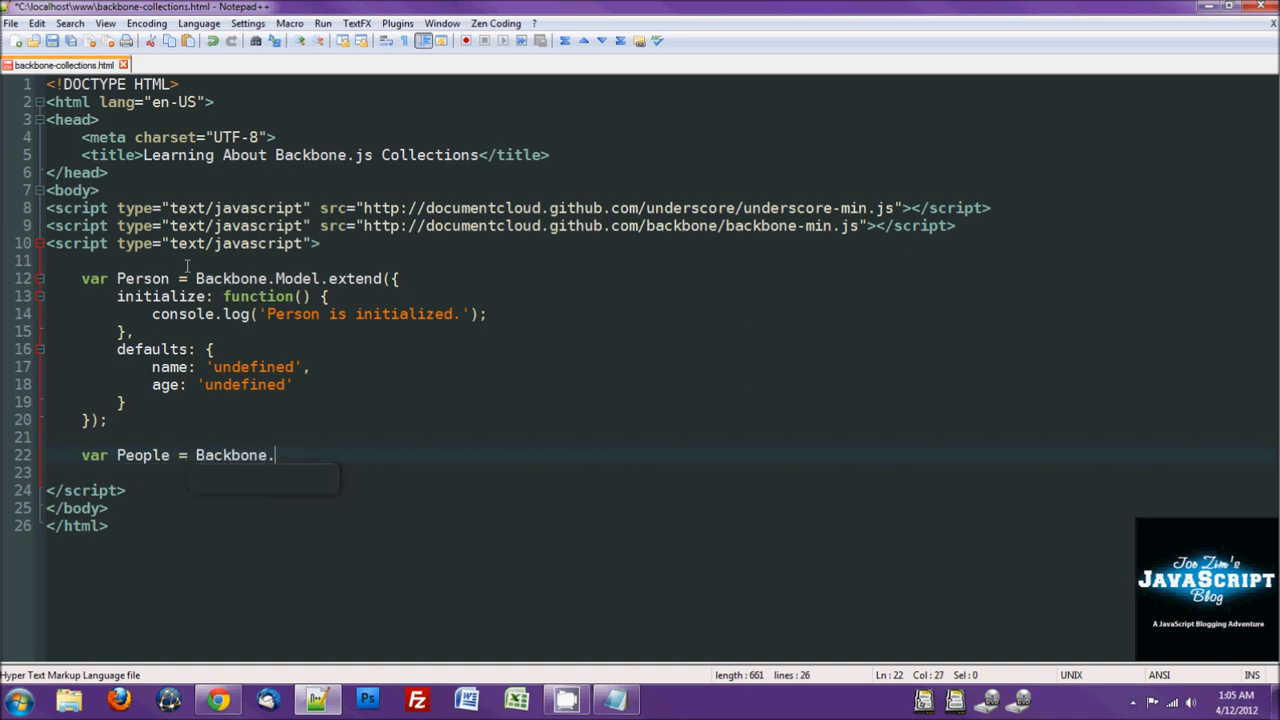
text(Collec)
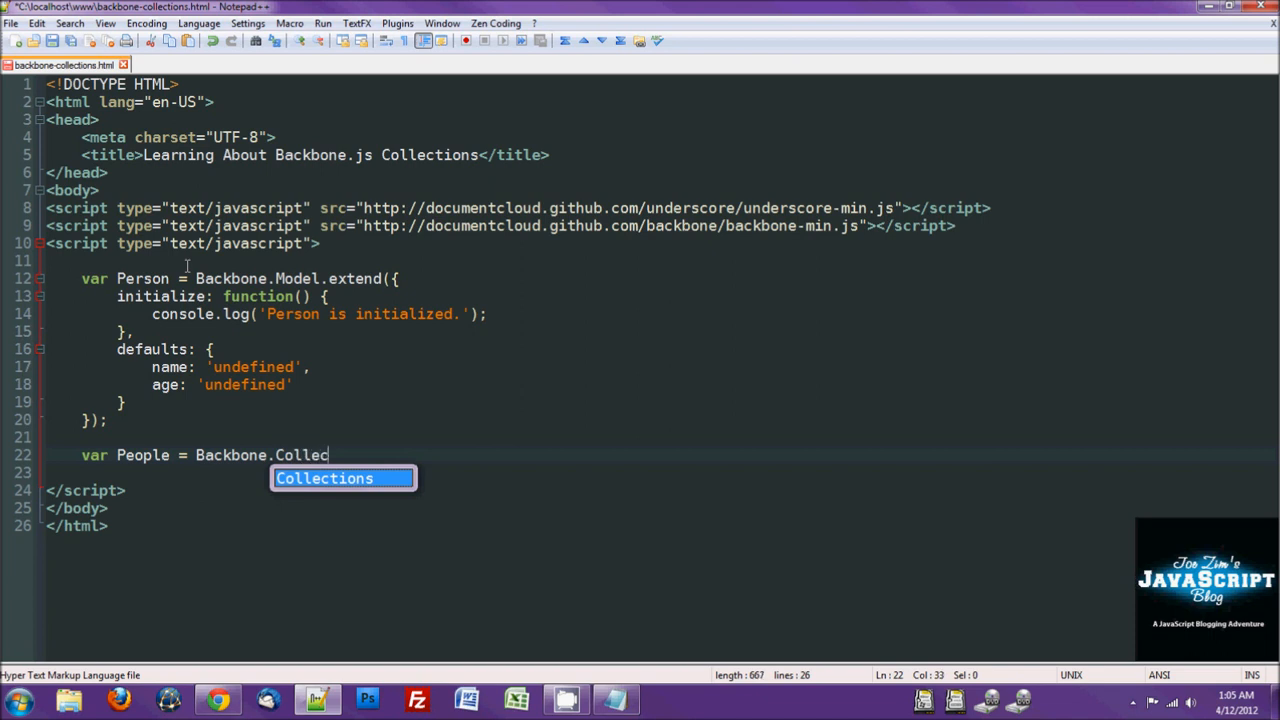
text(tion)
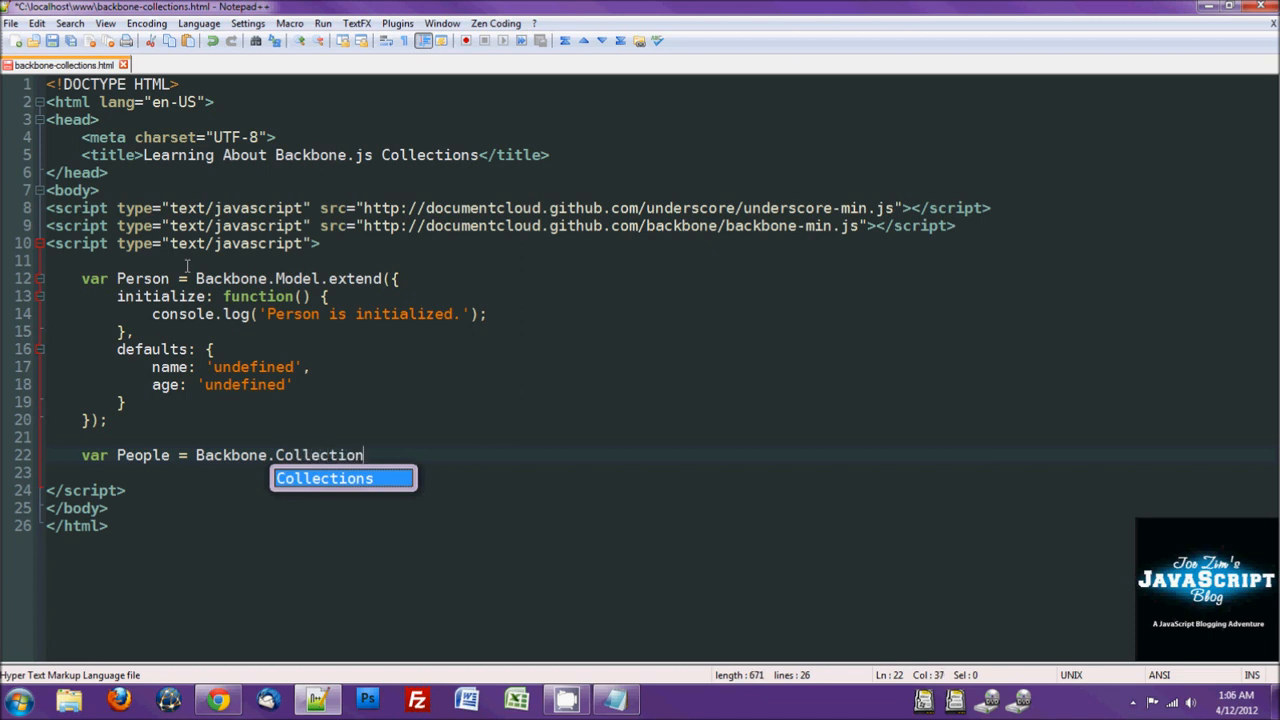
text(.extend({)
text(});)
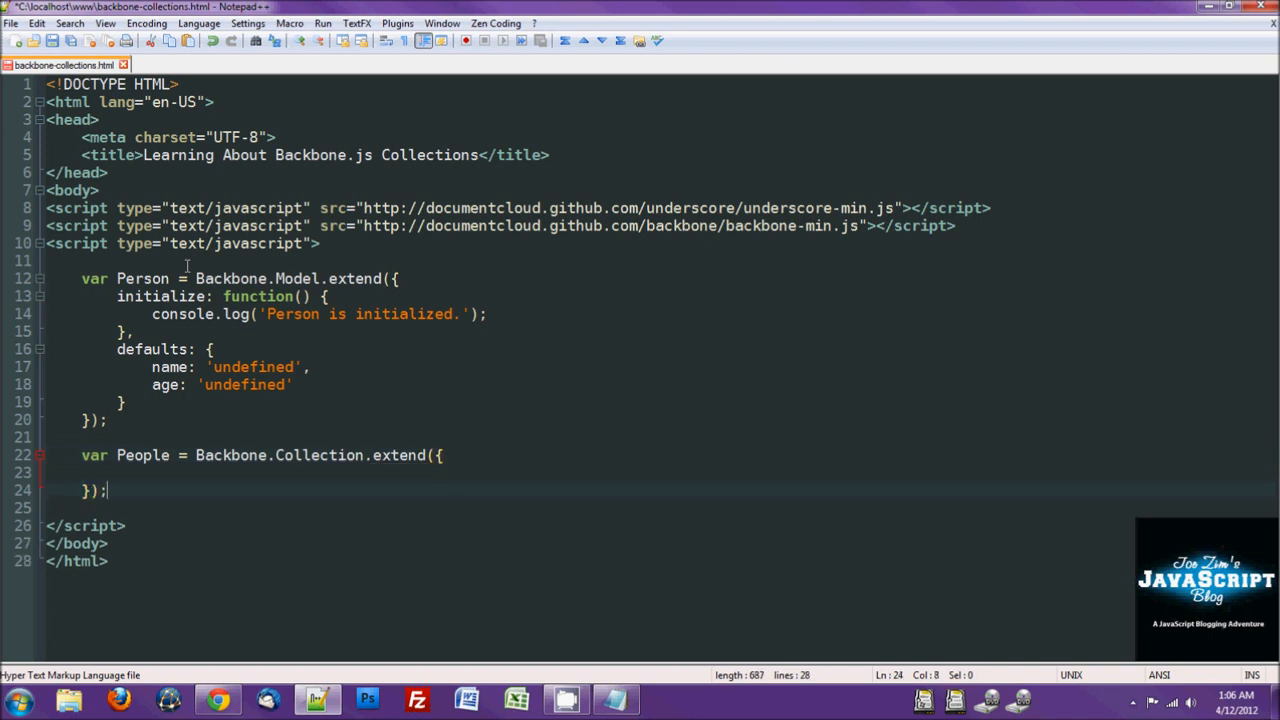
text(initialize)
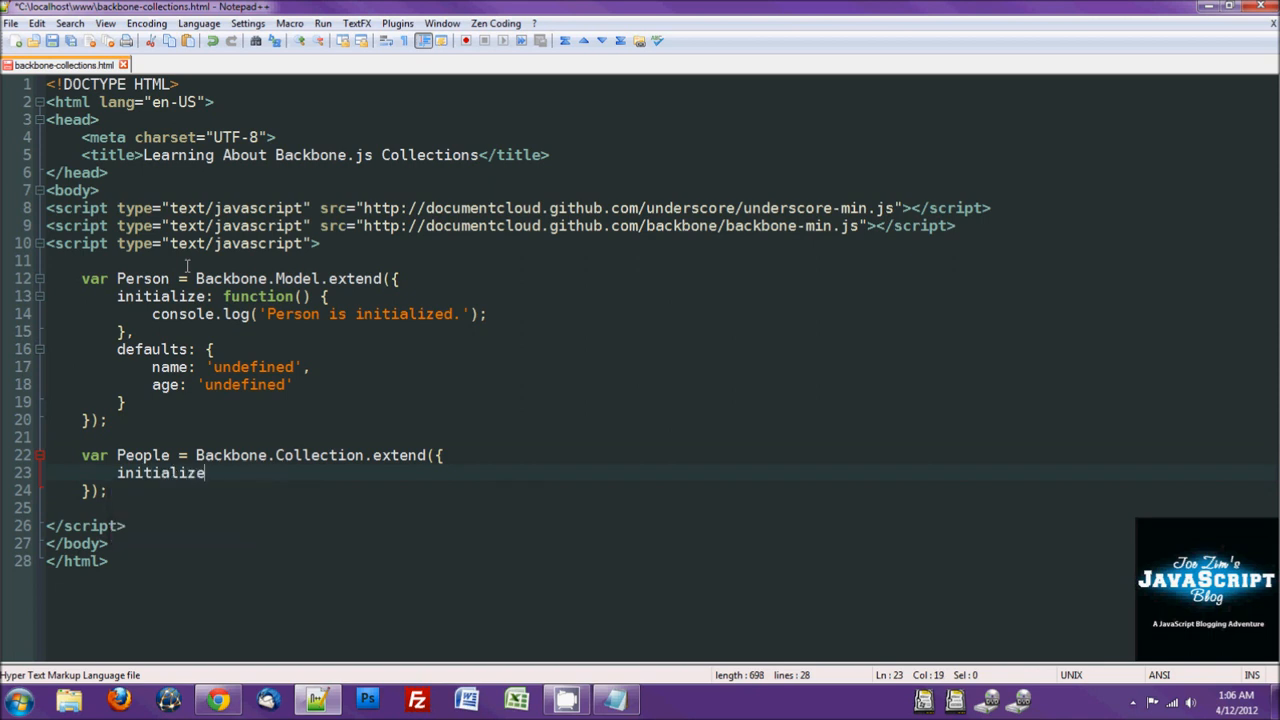
text(: function() {)
text(},)
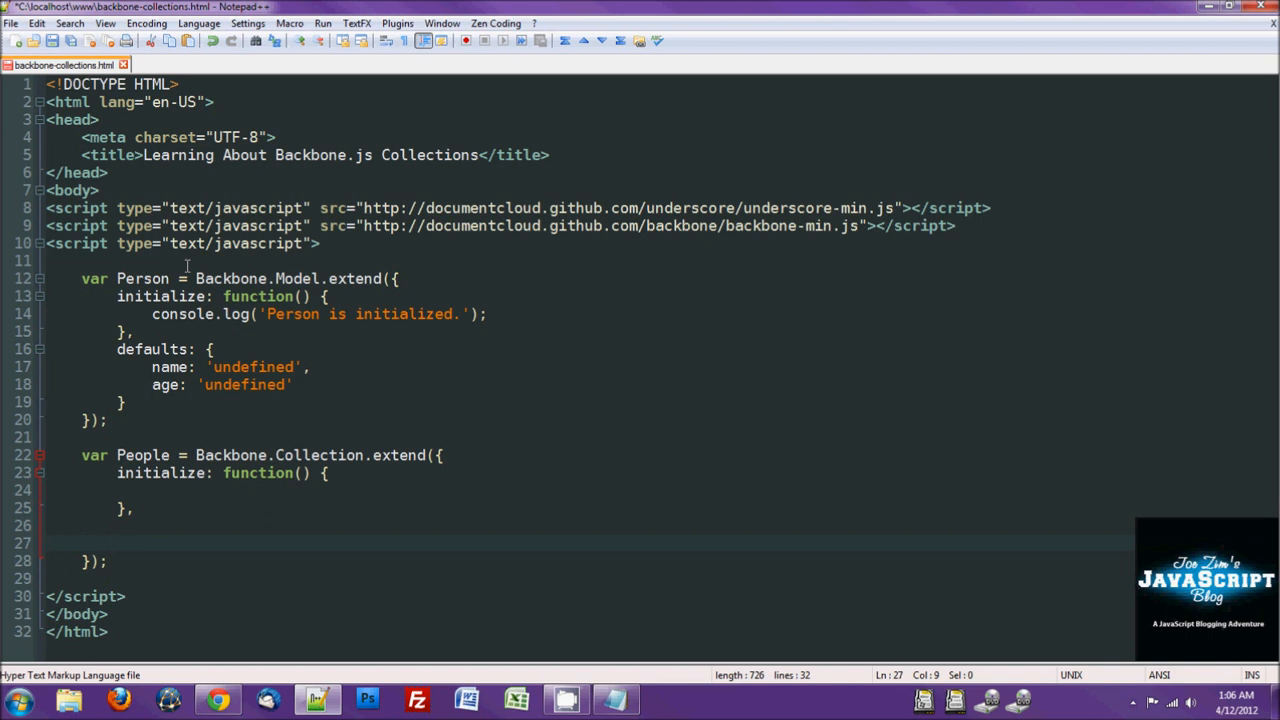
Step: Set the People collection's model property to Person
click(116, 544)
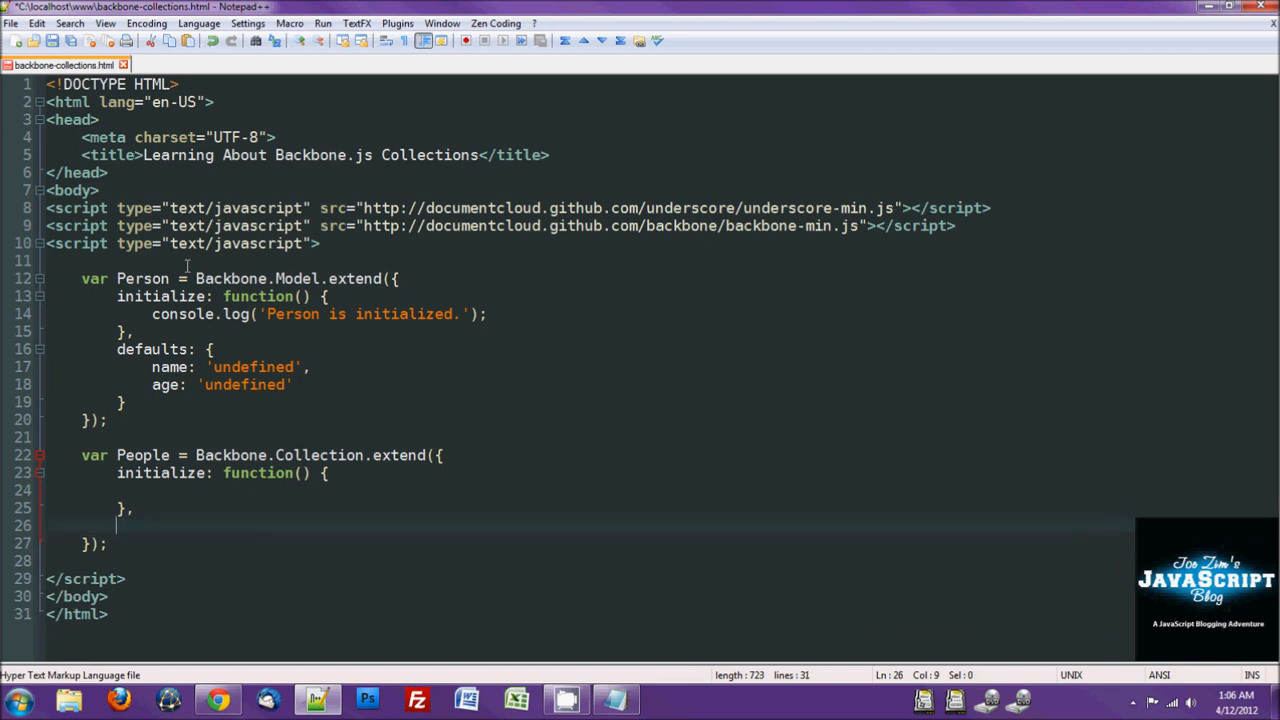
text(model:)
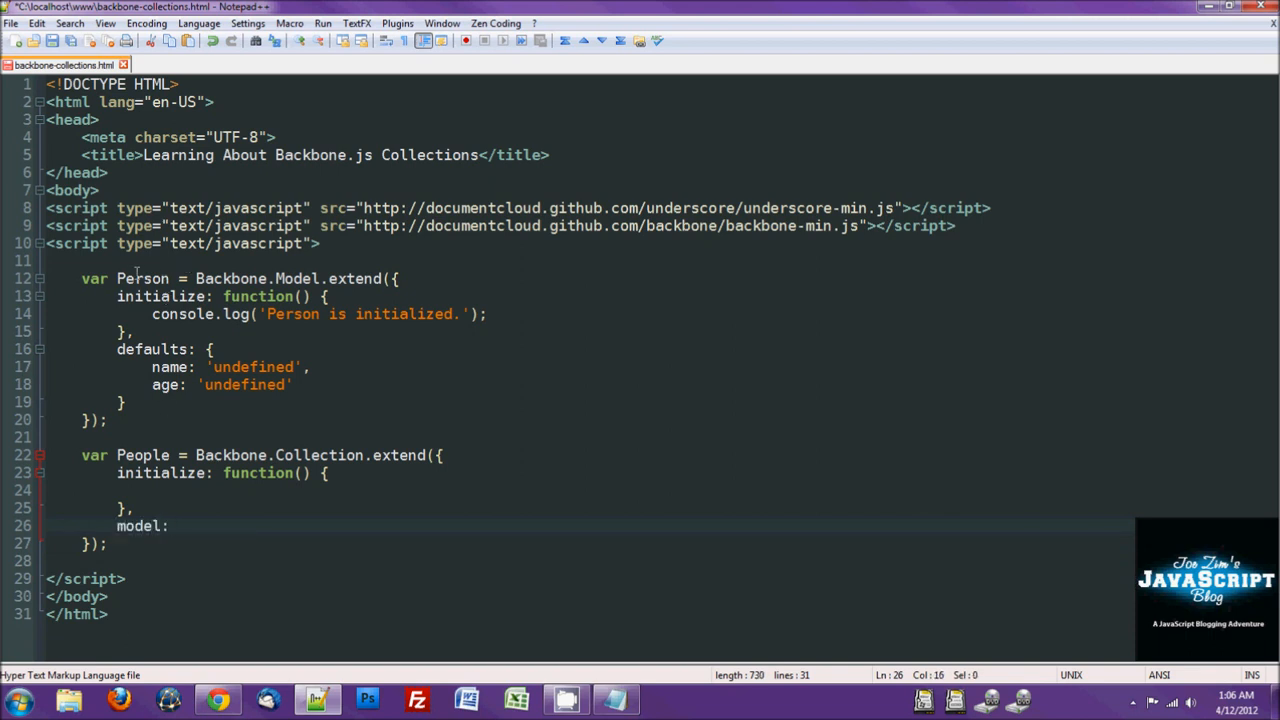
double_click(142, 278)
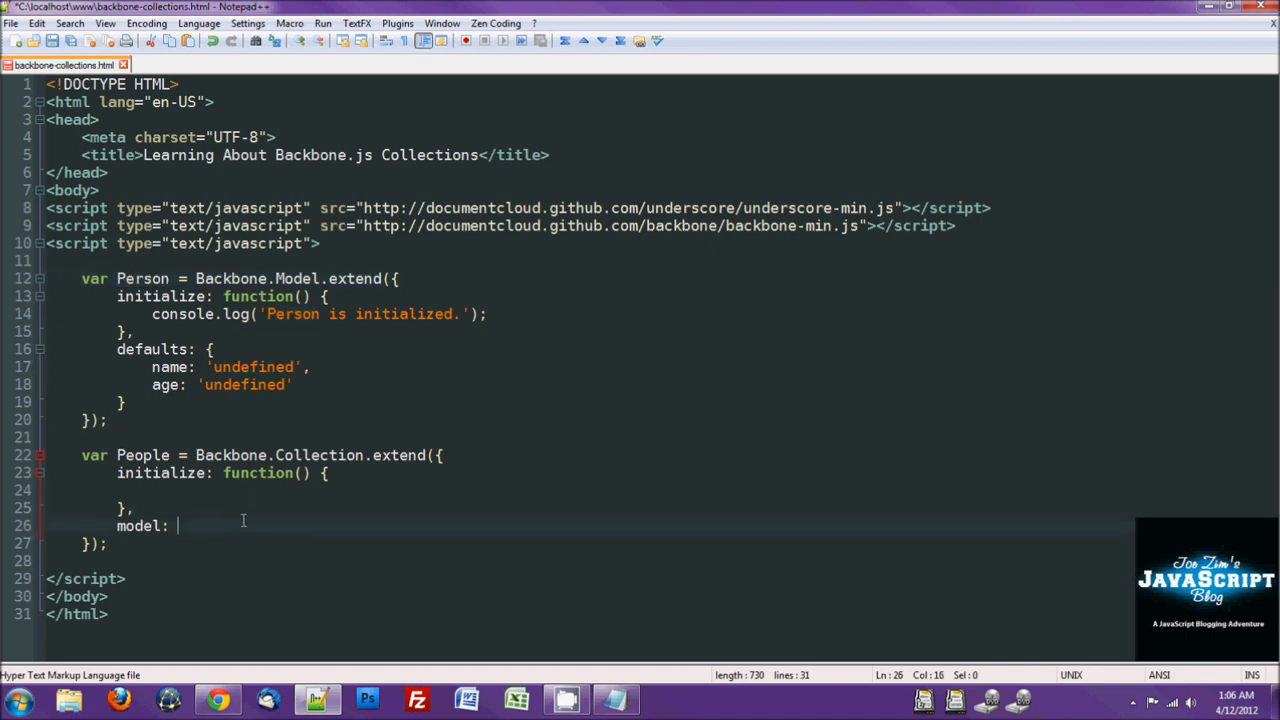
text(Person)
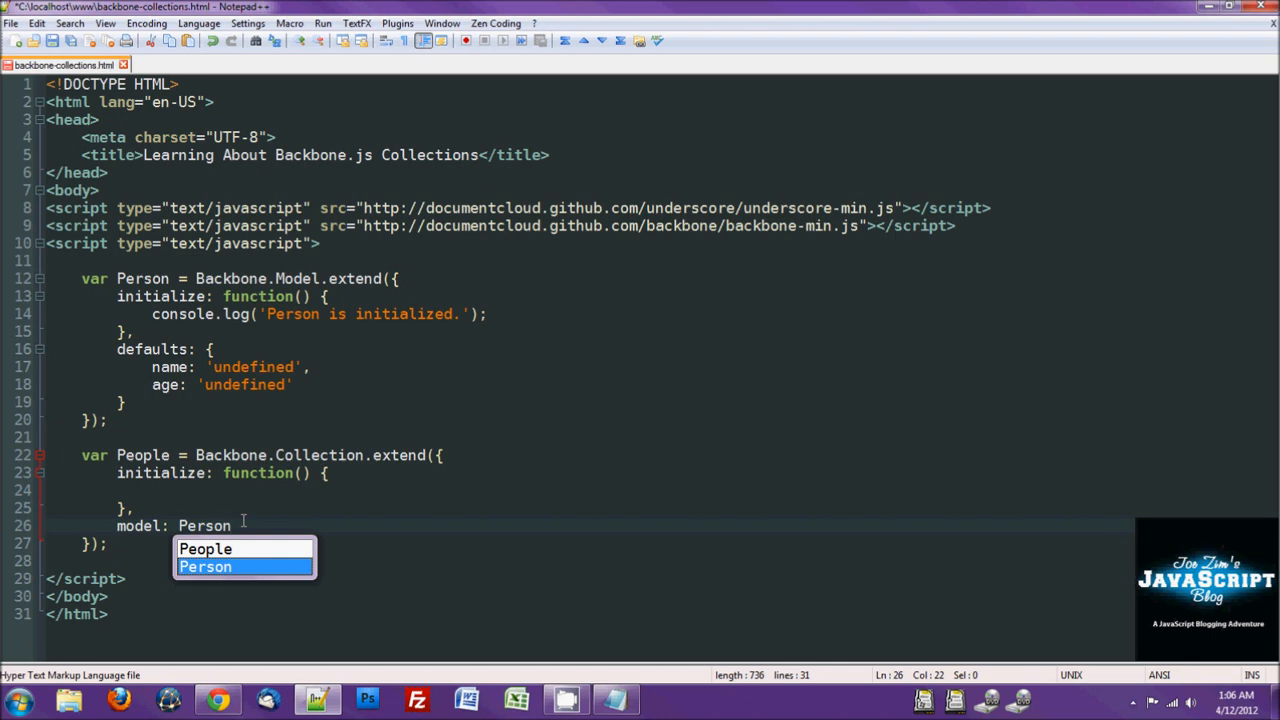
mouse_move(300, 390)
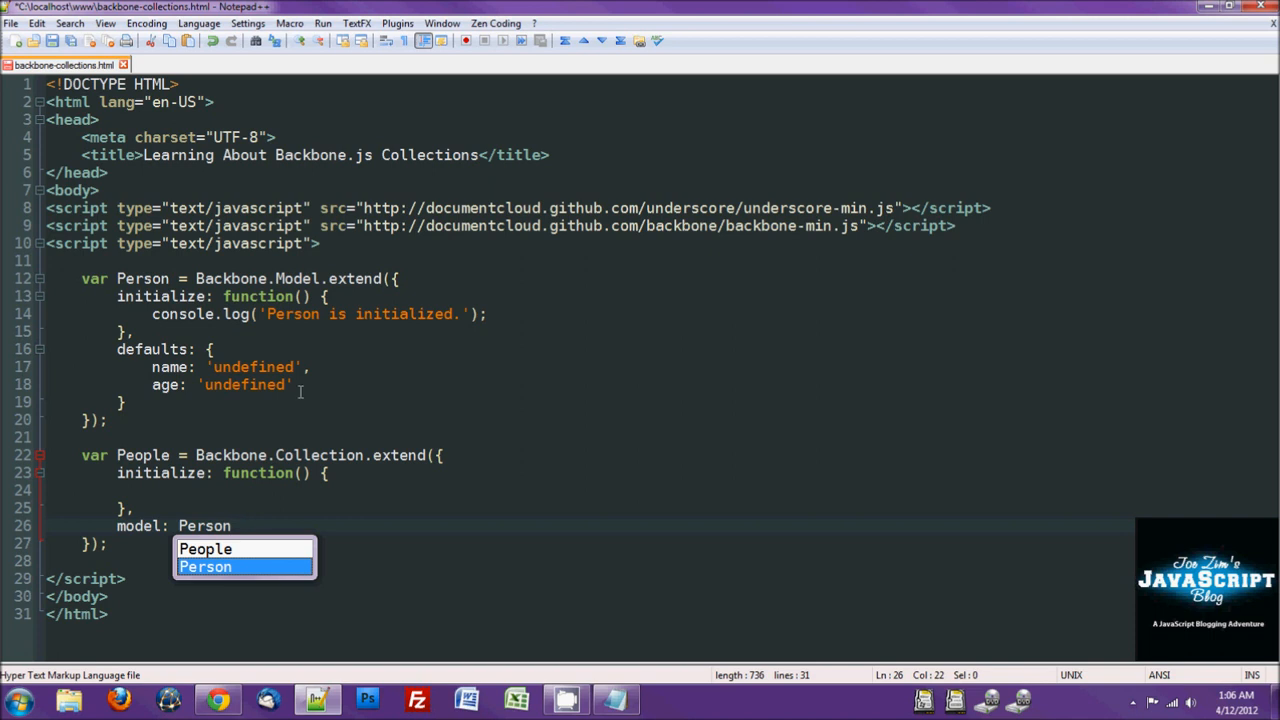
mouse_move(140, 504)
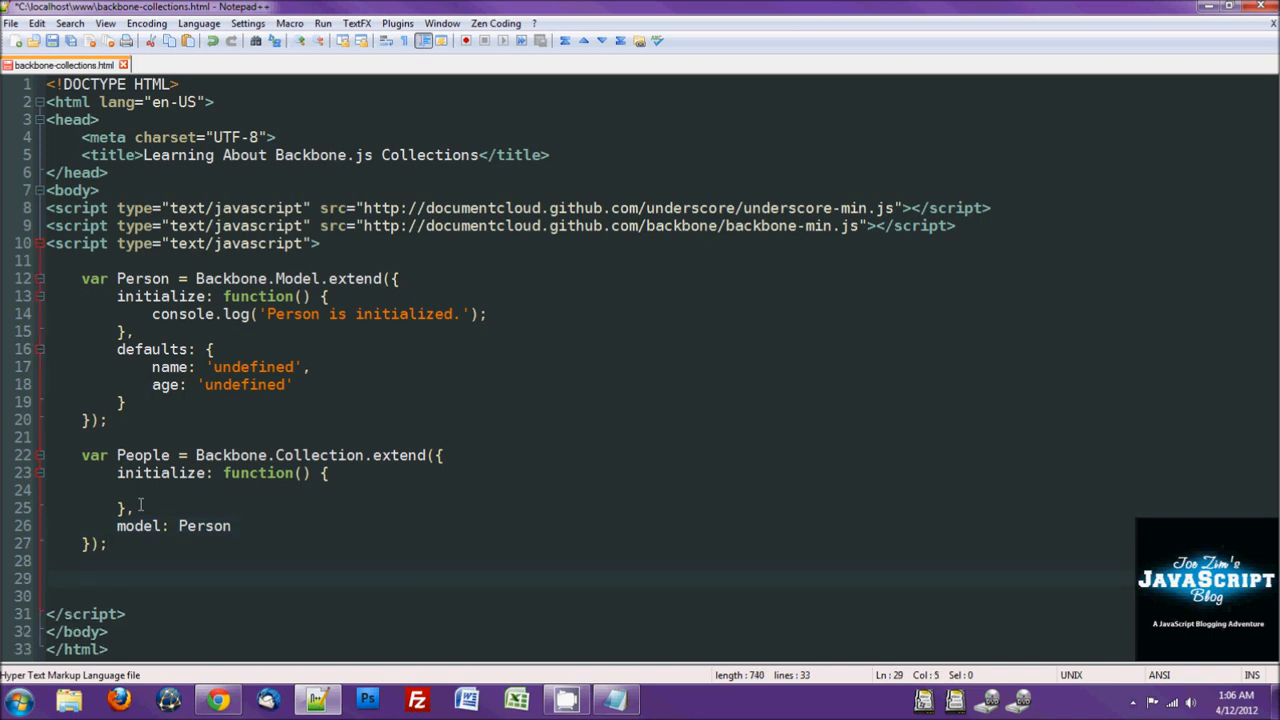
Step: Log "People Collection is initialized" inside People's initialize and start a var line below
click(180, 488)
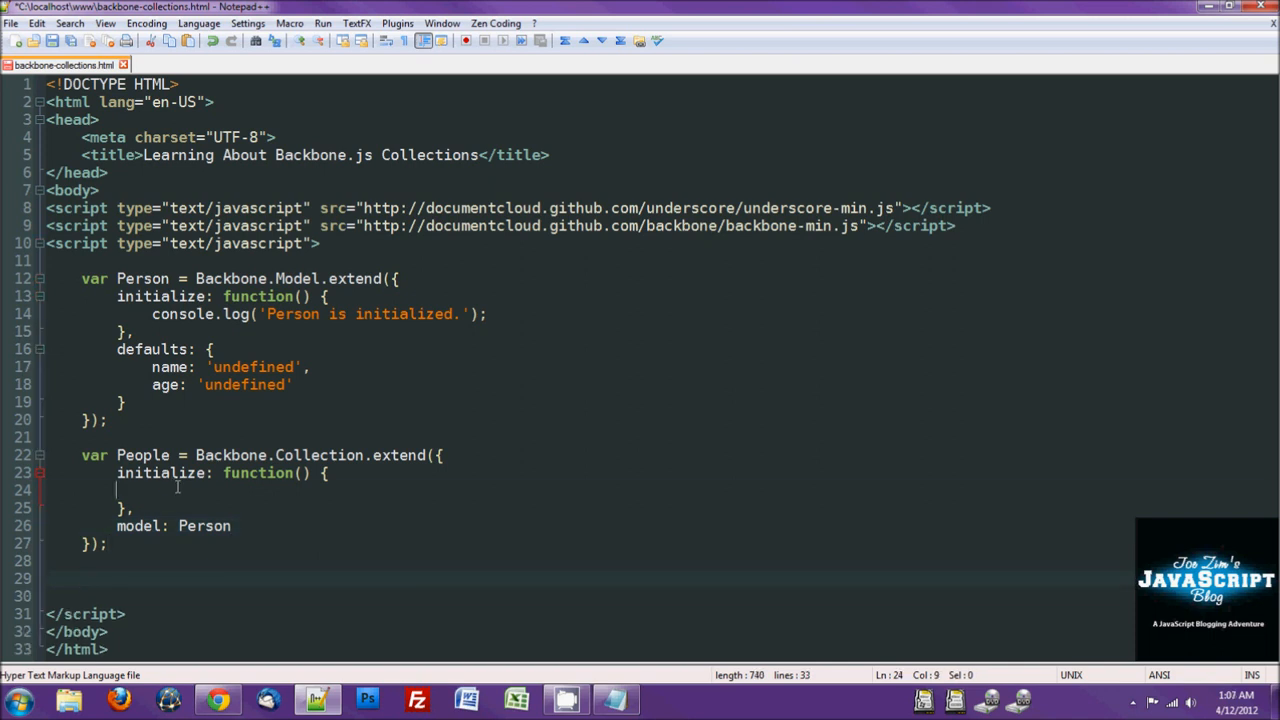
text(console.log()
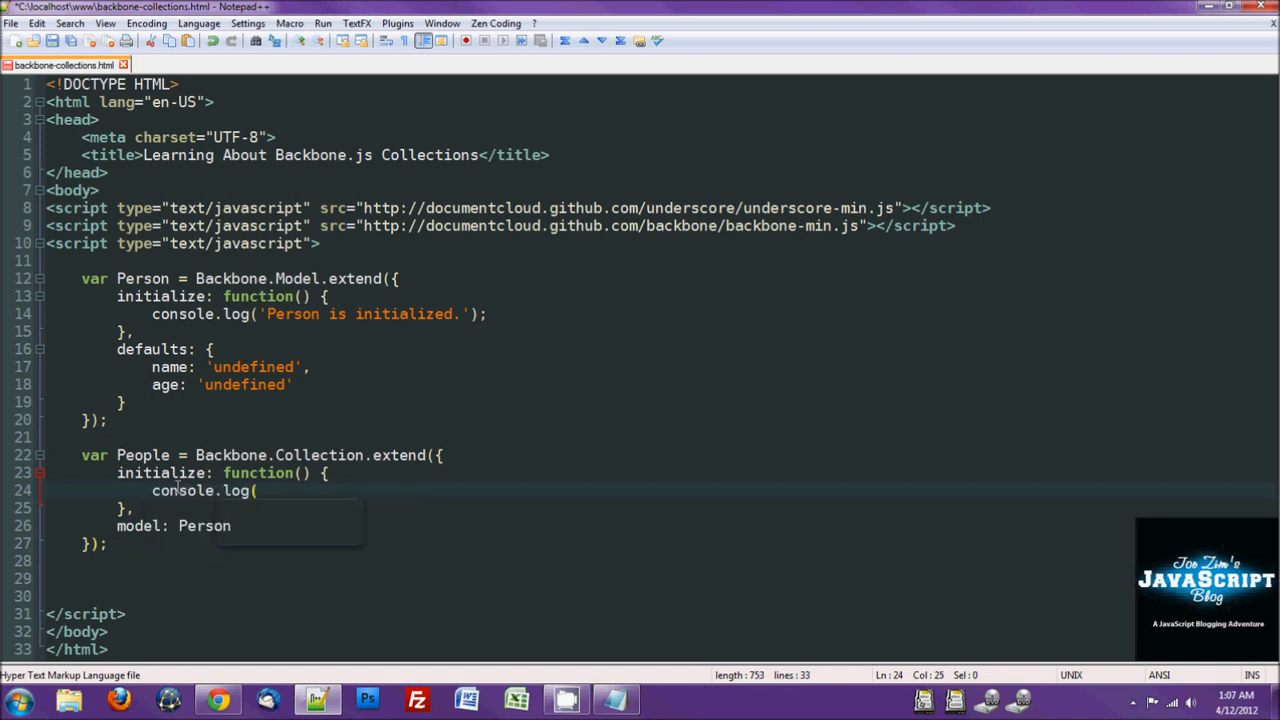
text("People)
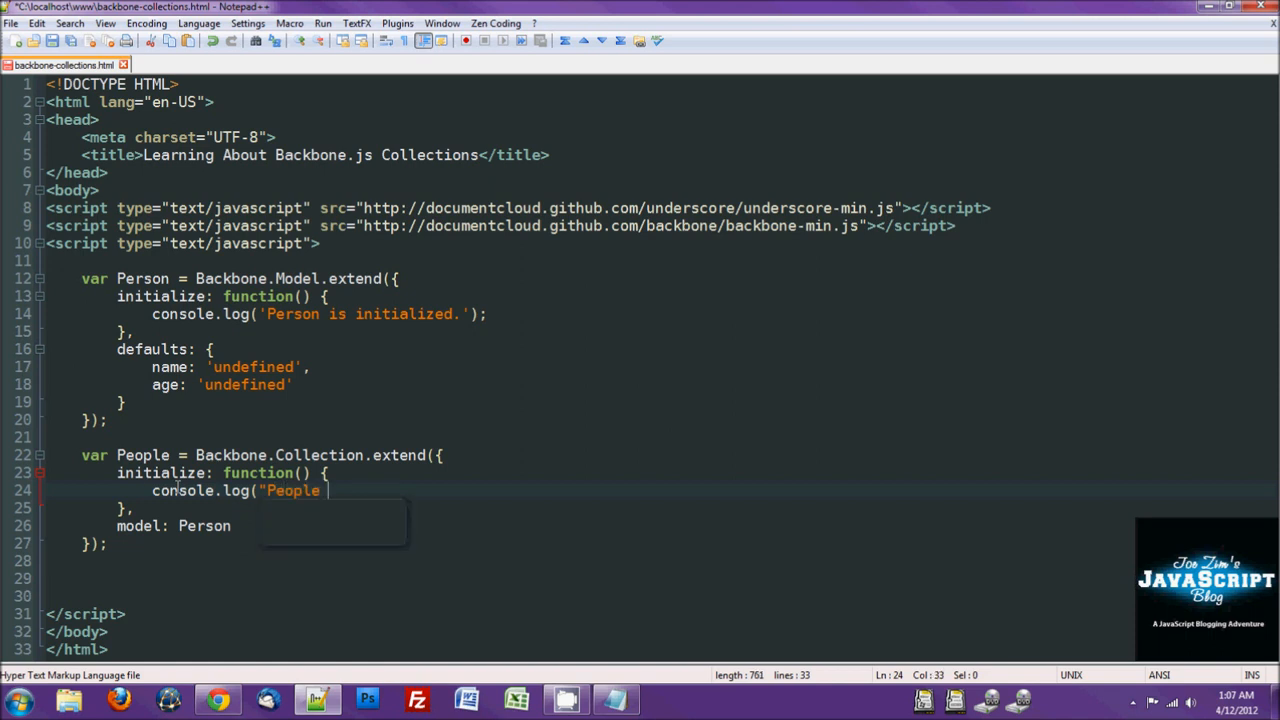
text(Collection is initialized");)
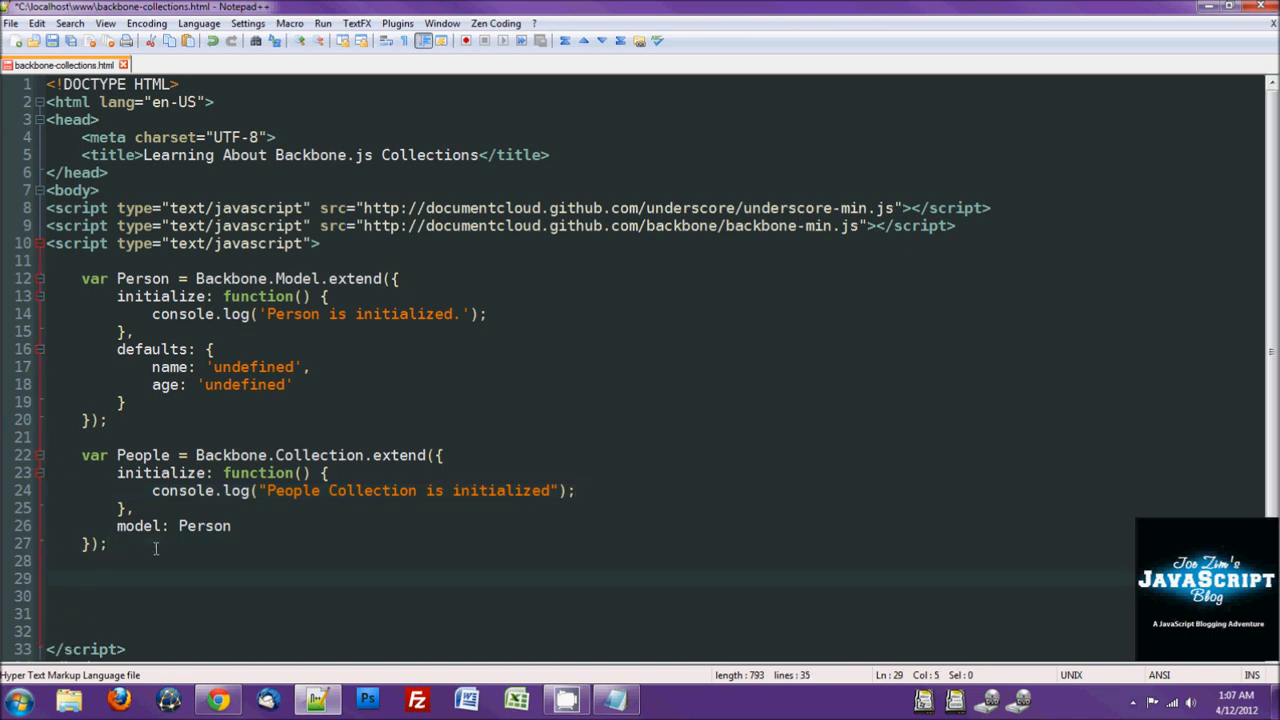
text(var)
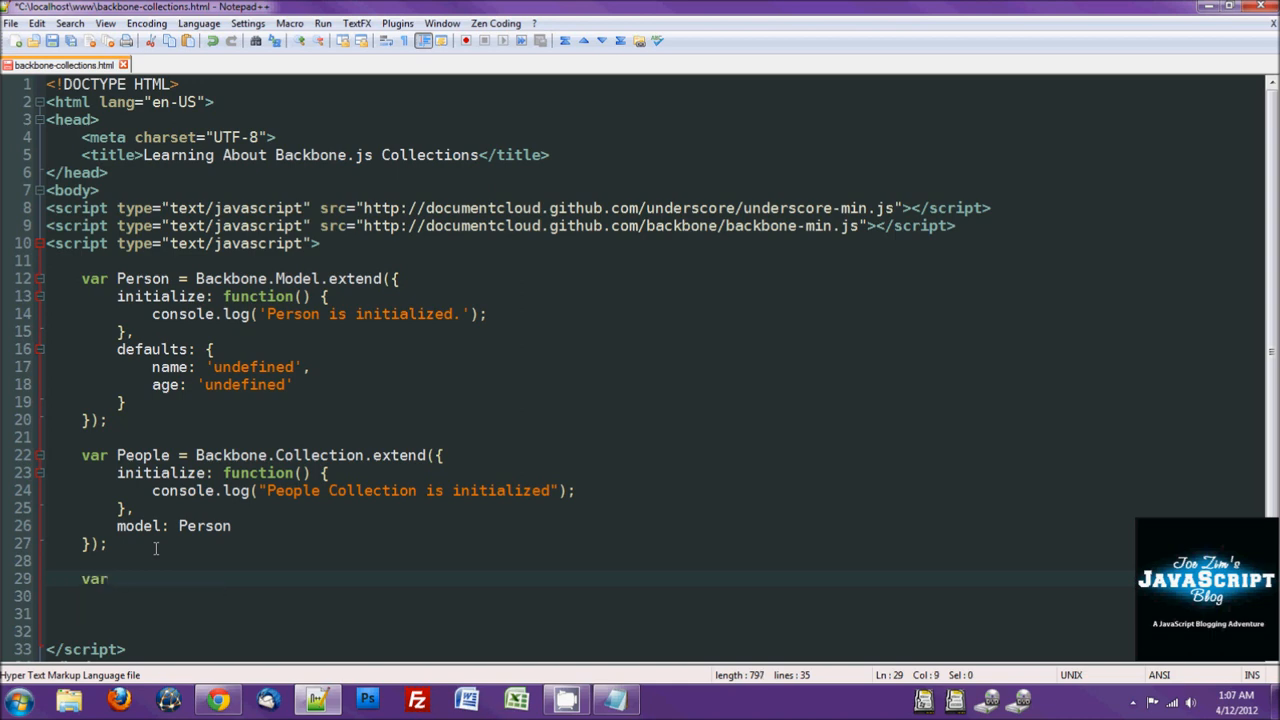
Step: Create var person = new Person({name:"Joe"});
text(person =)
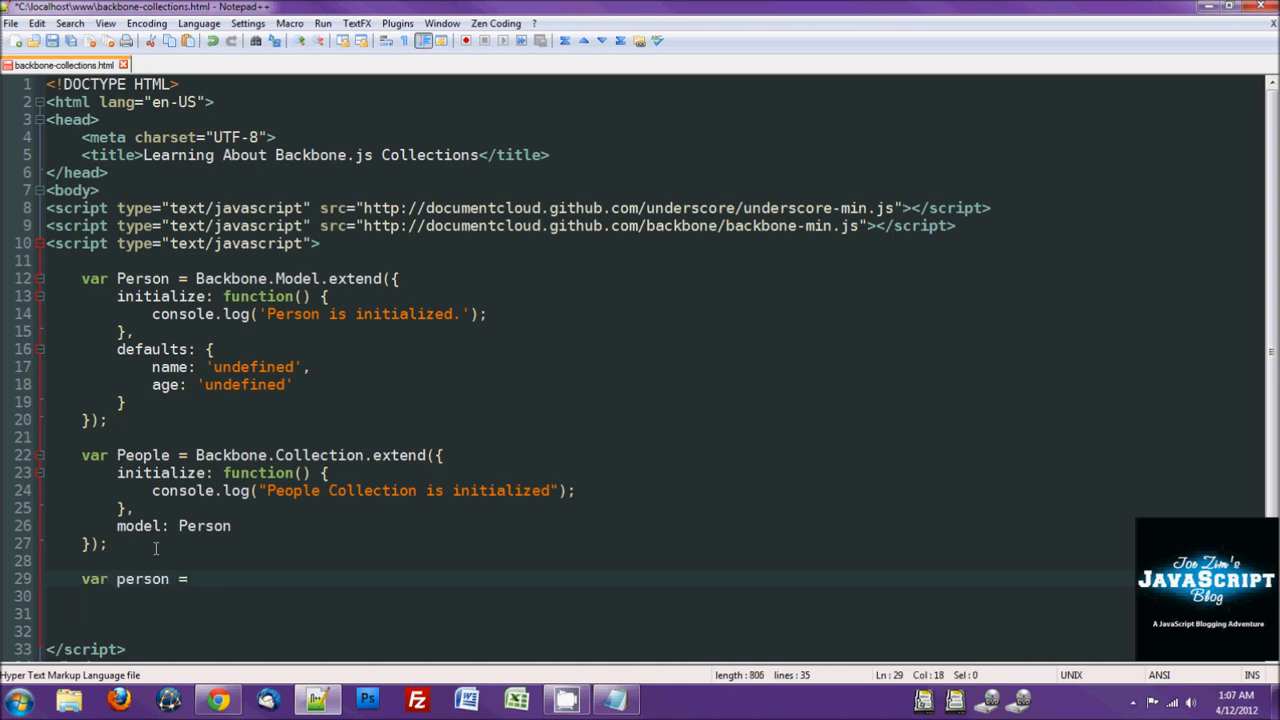
text(new Person({)
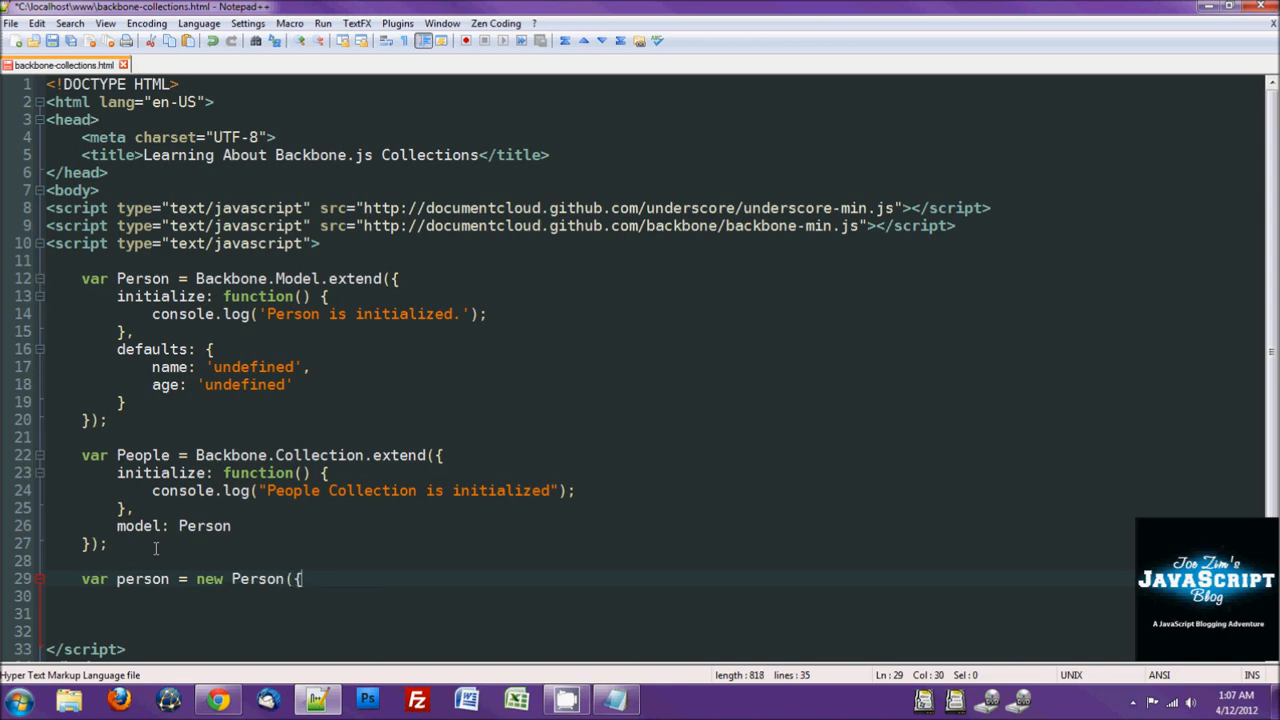
text(name:)
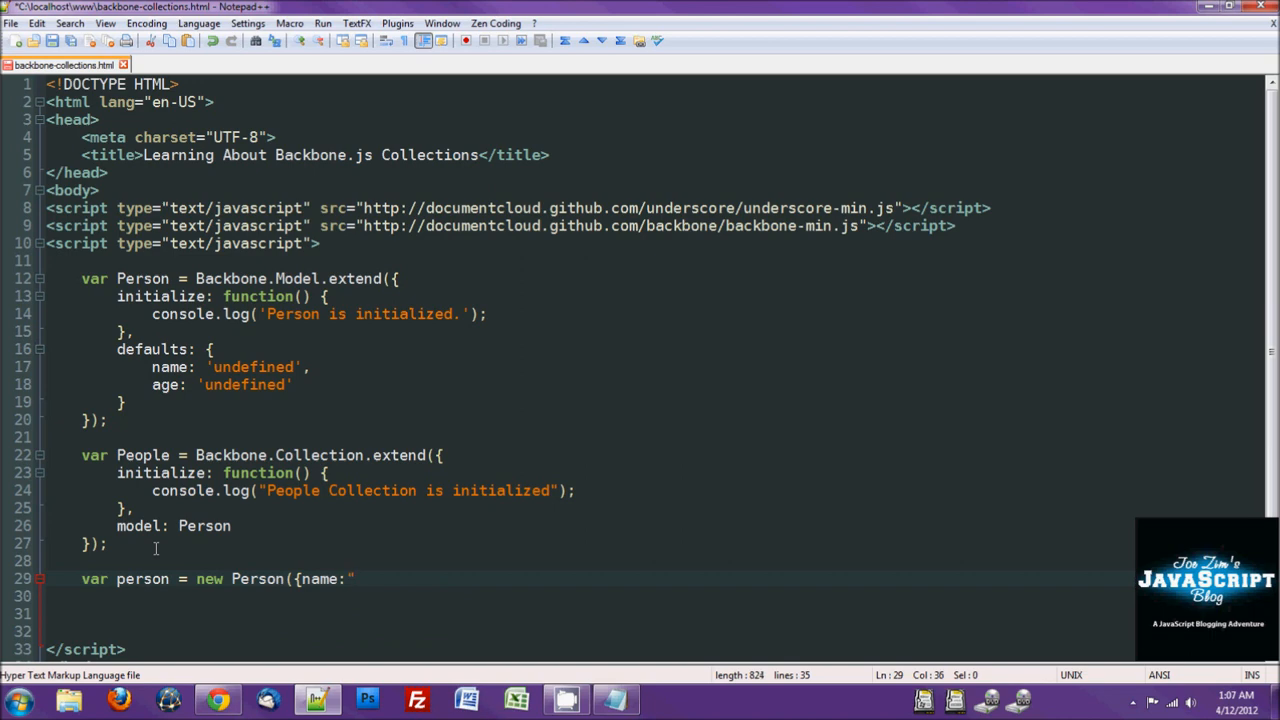
text(Joe"})
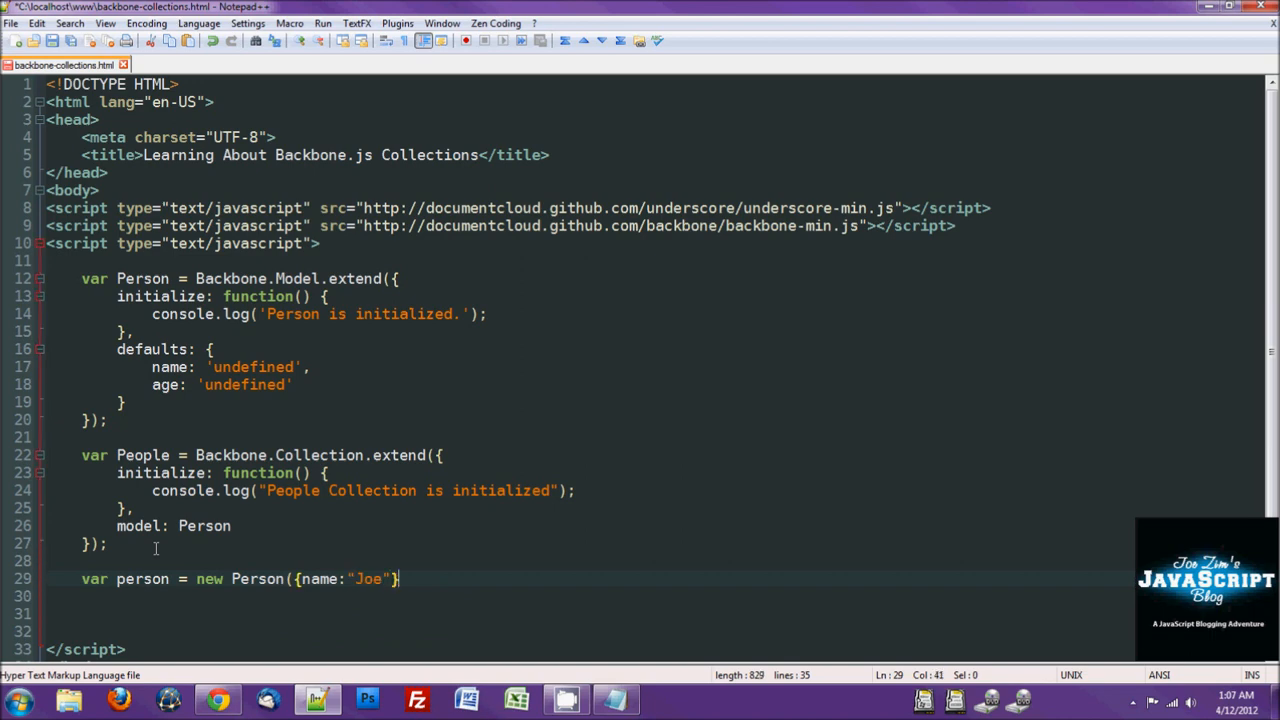
text())
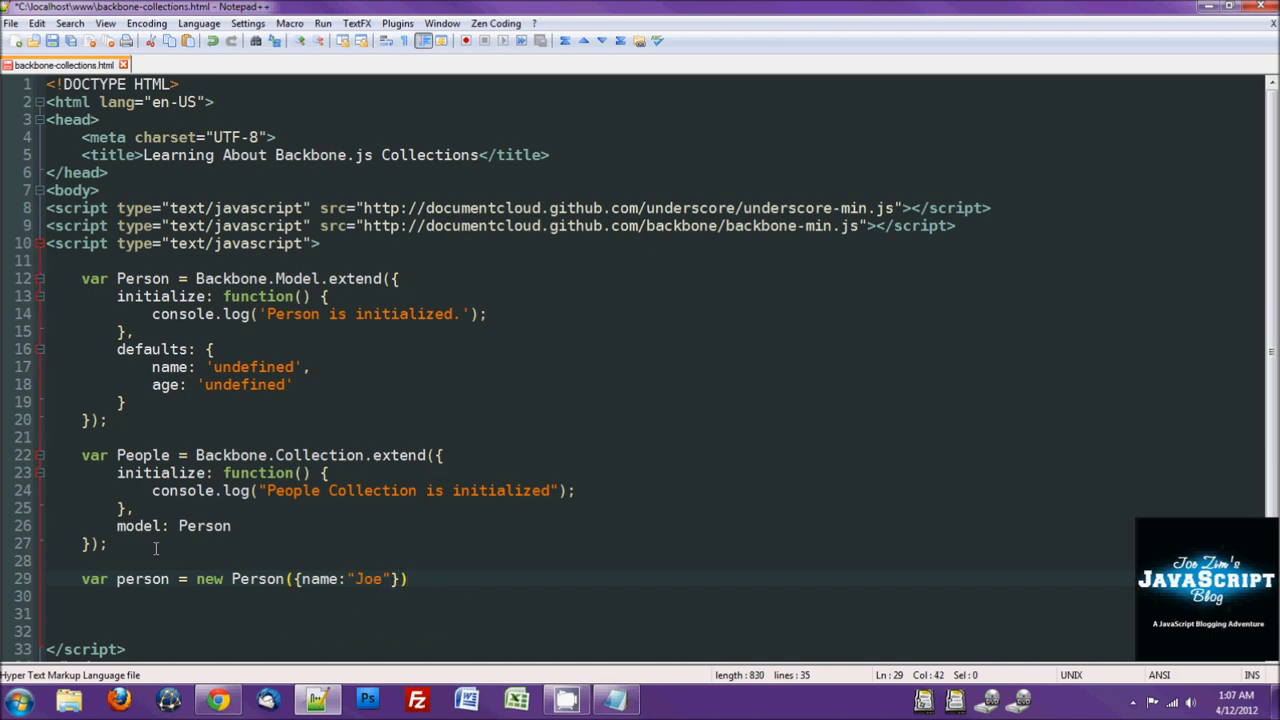
text(;)
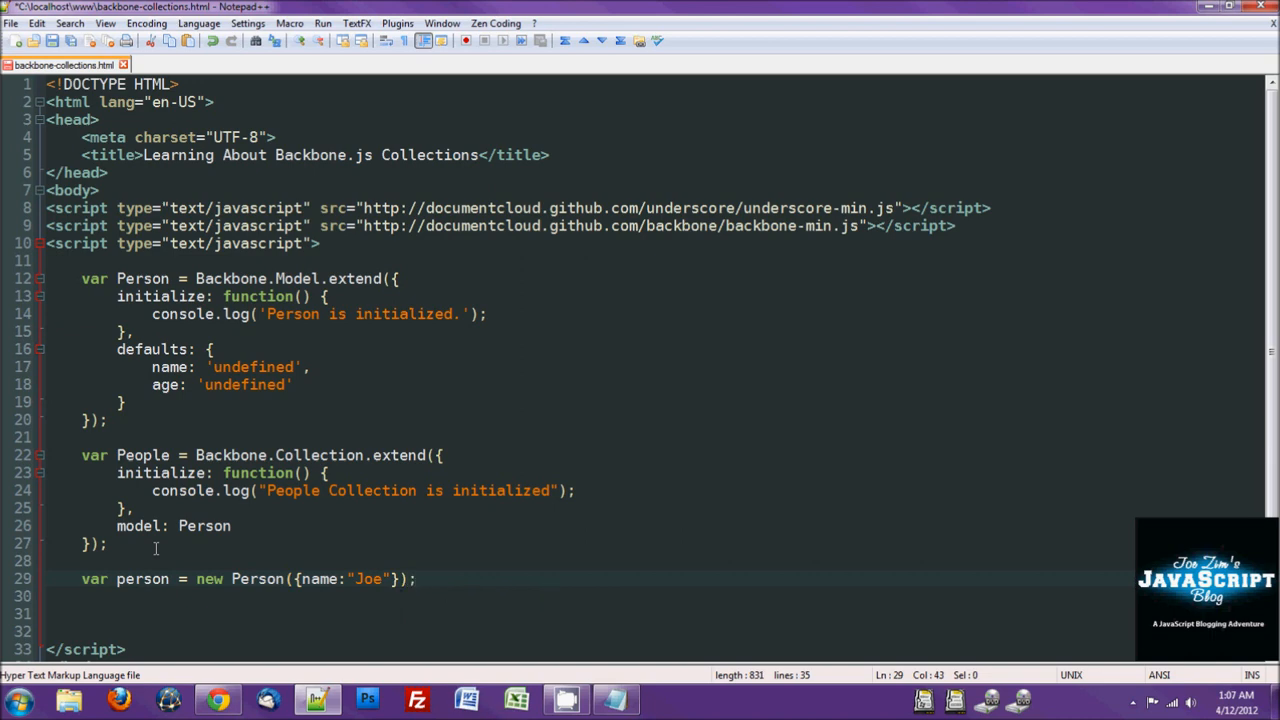
key(enter)
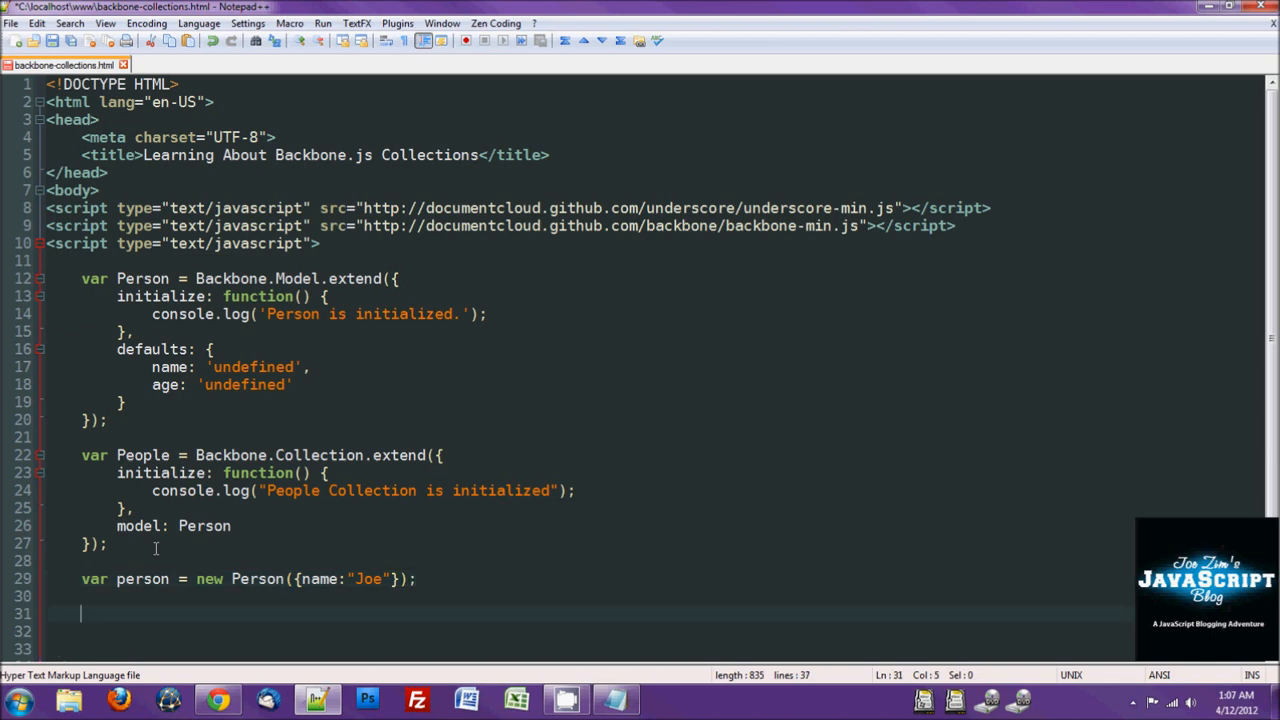
Step: Create var people = new People(person); on the next line
text(Peo)
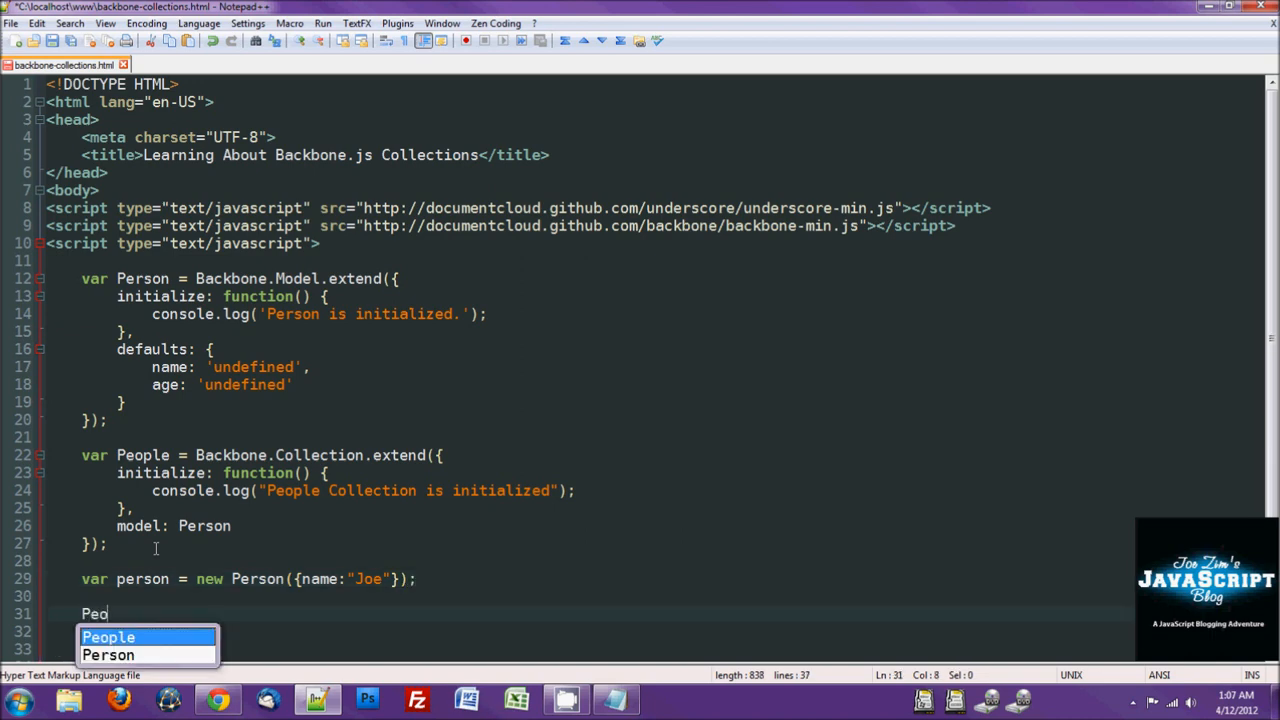
text(ple)
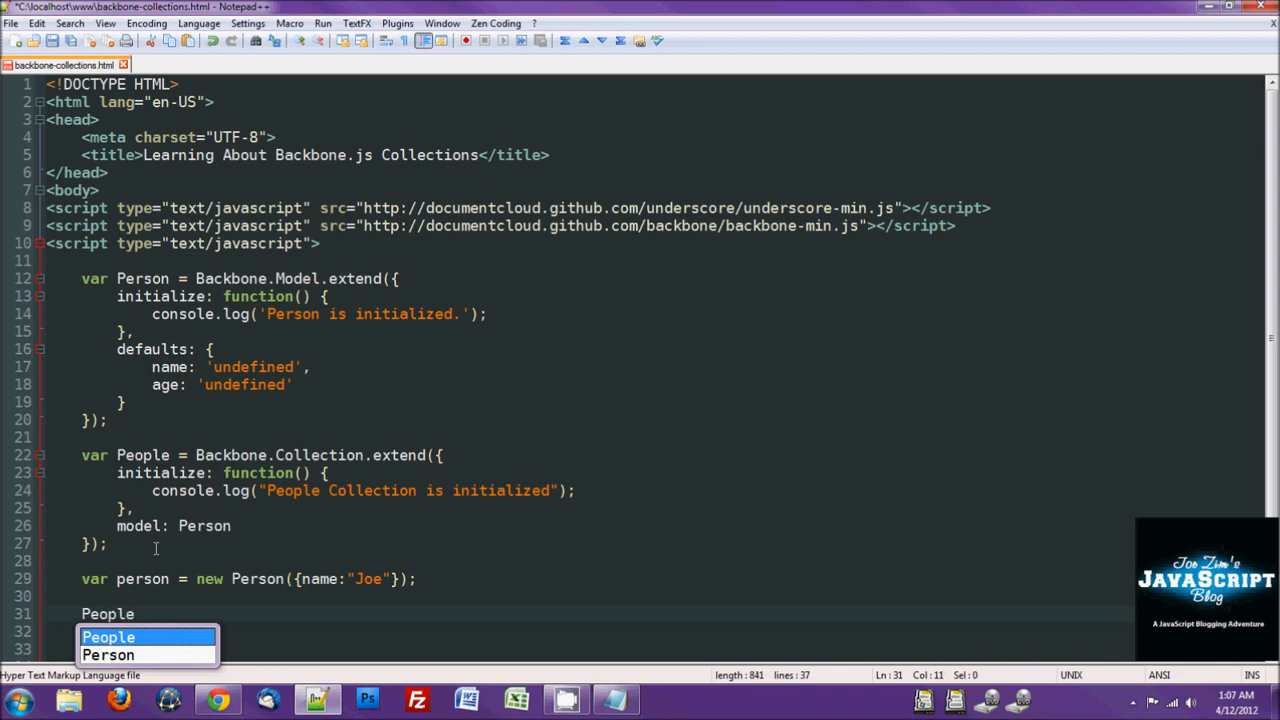
text(var p)
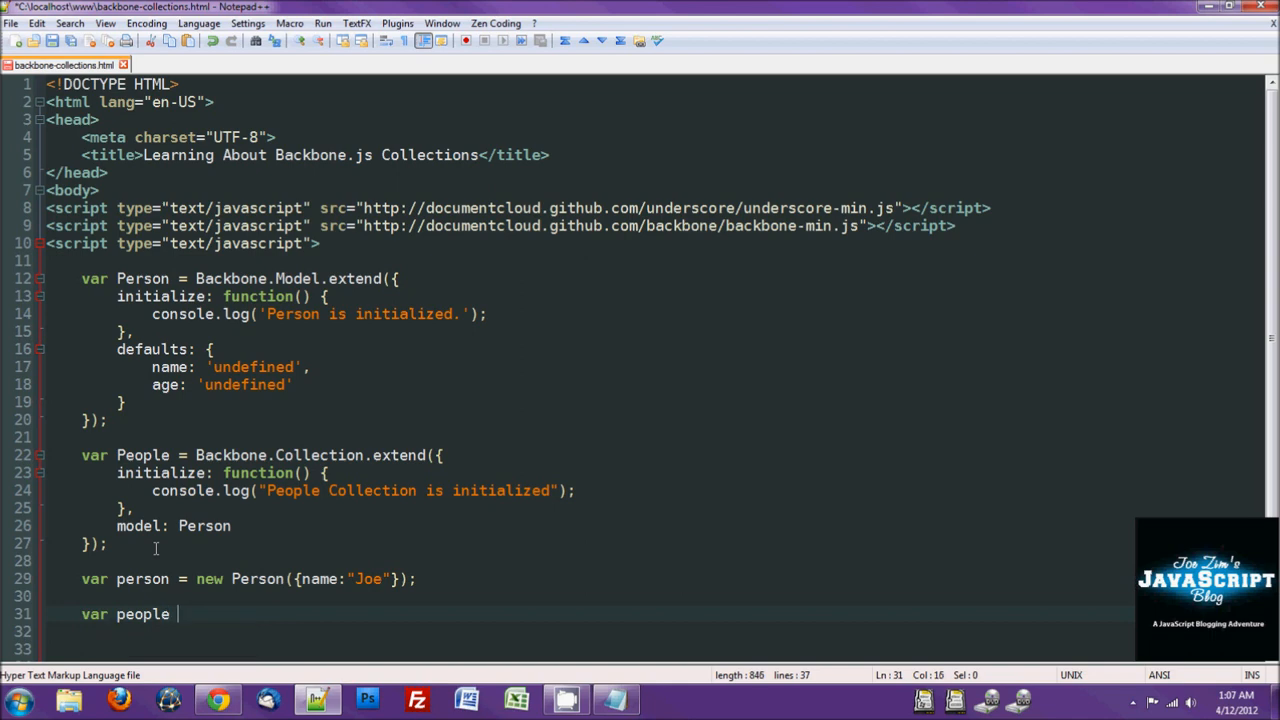
text(= new)
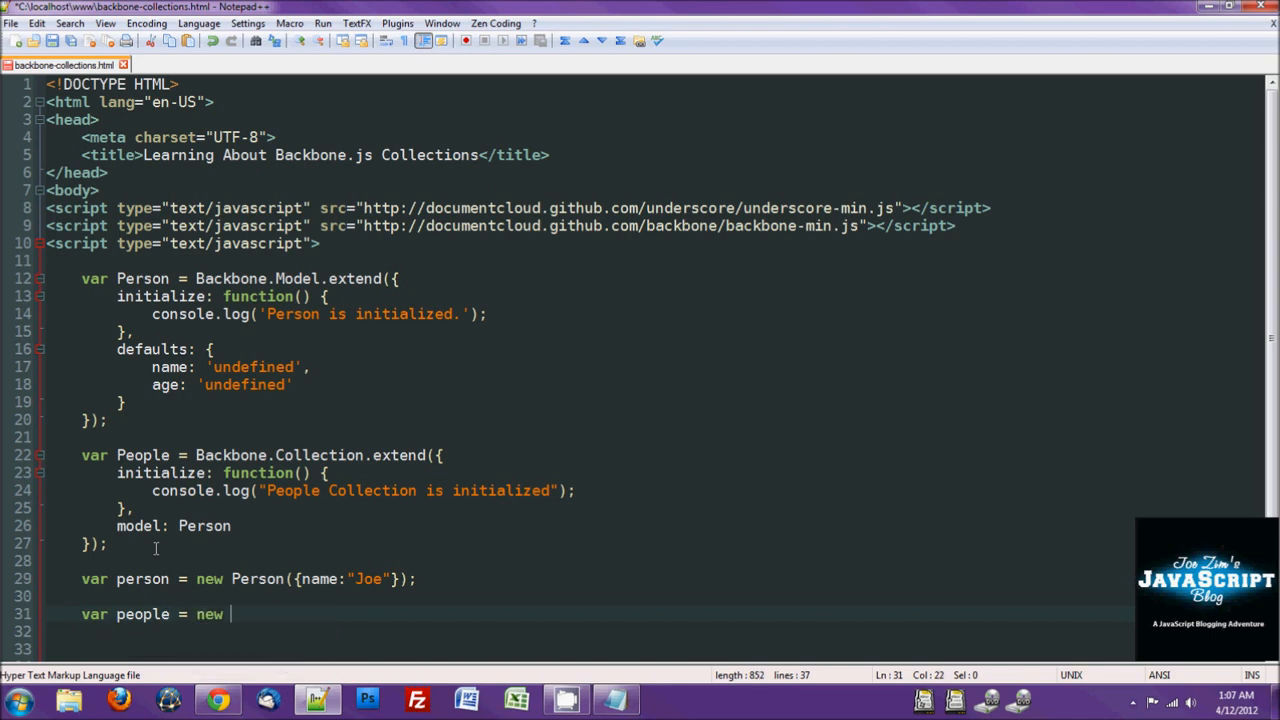
text(People();)
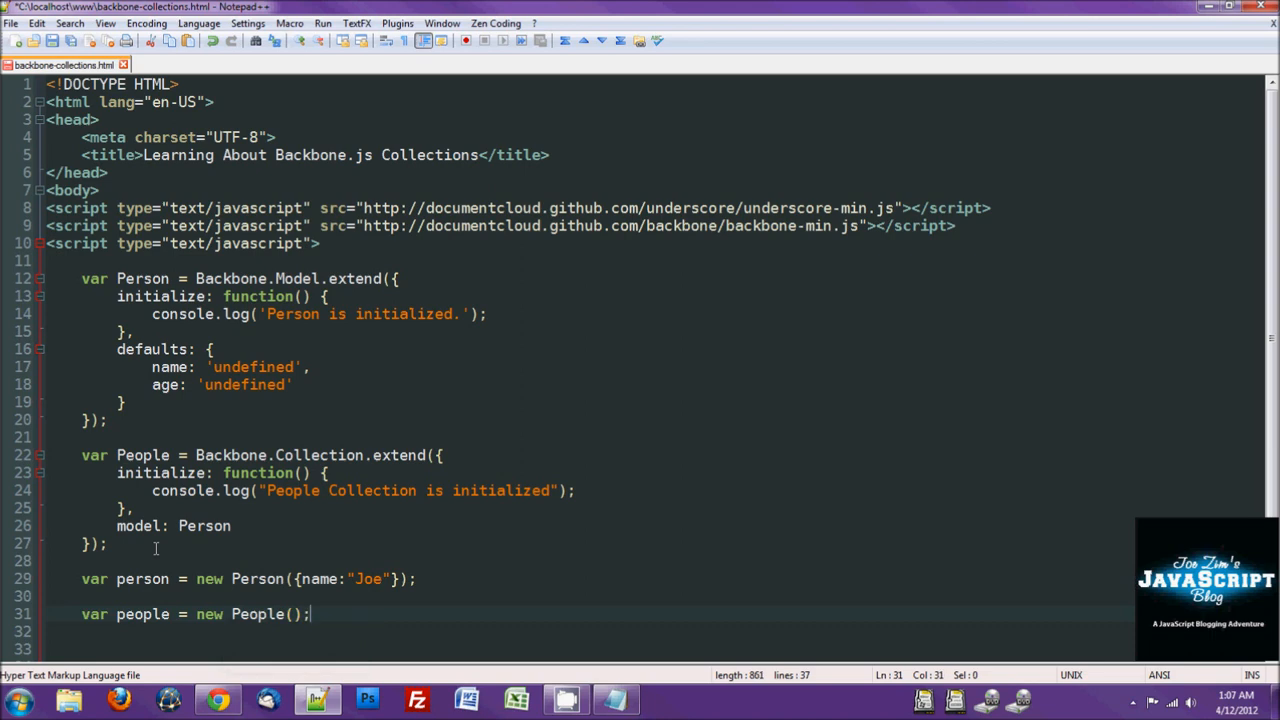
click(290, 614)
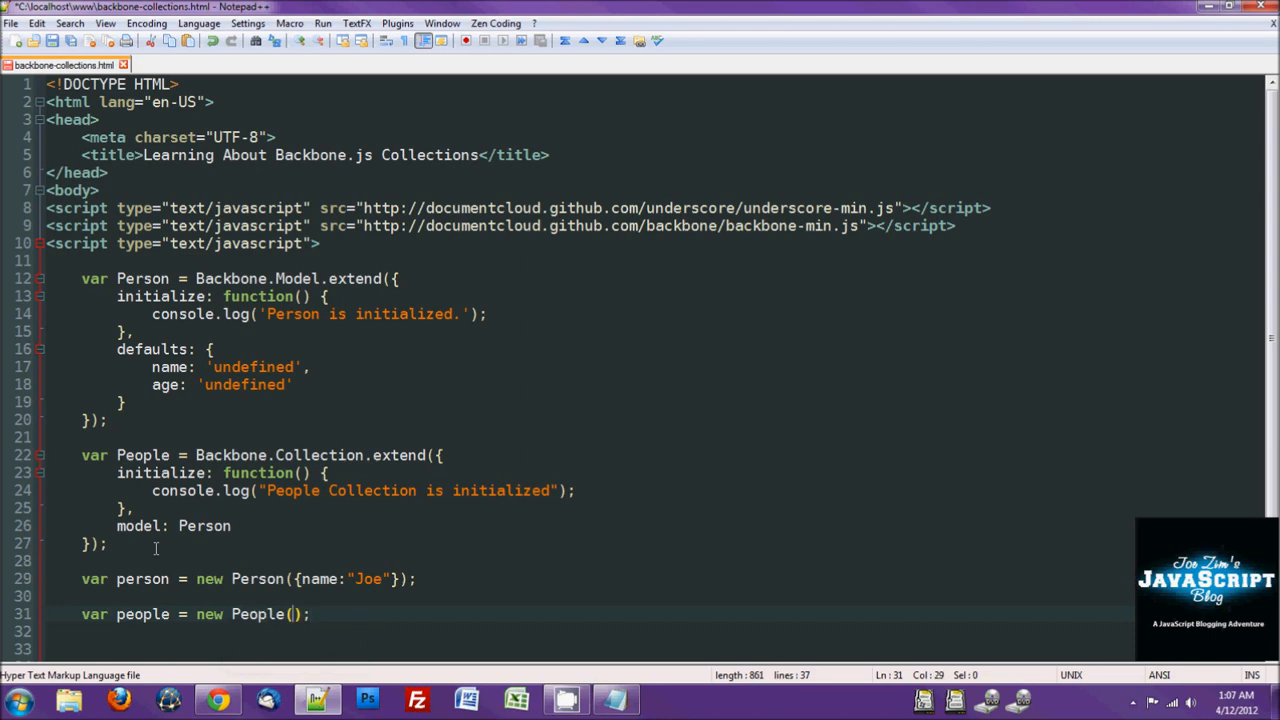
text(peo)
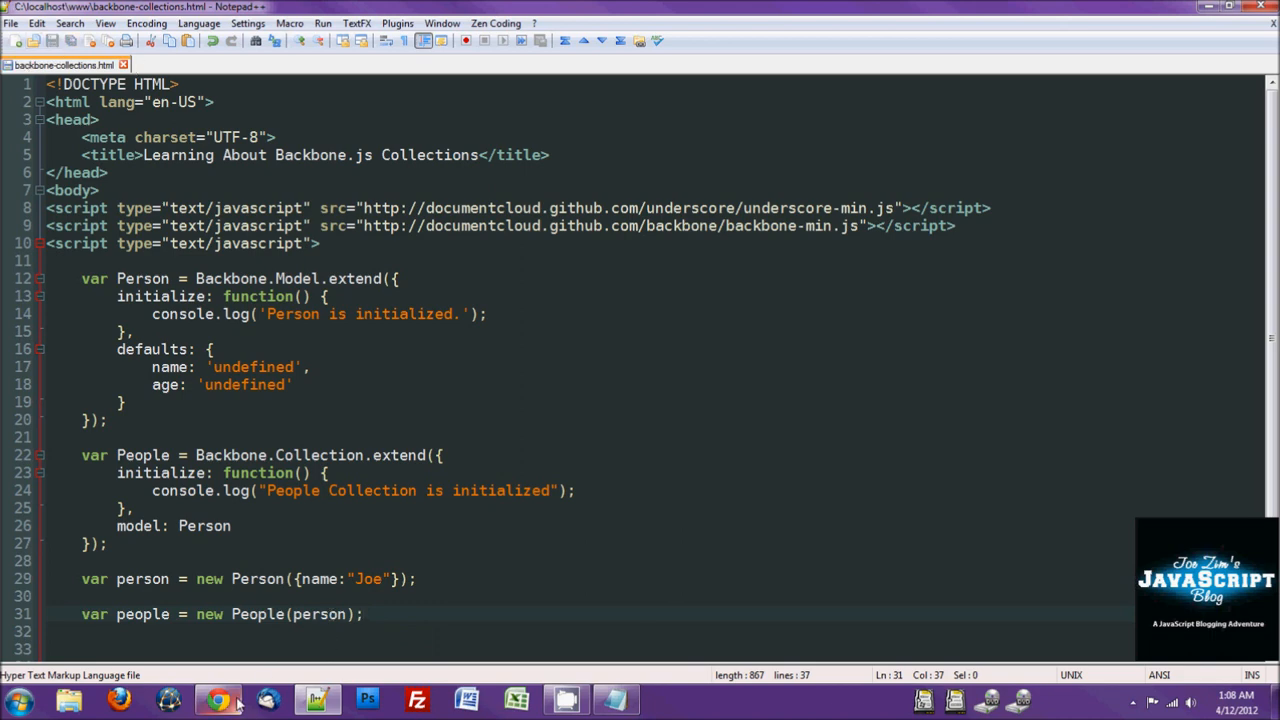
Step: Add a new line calling people.add(person); below the collection instantiation
click(216, 700)
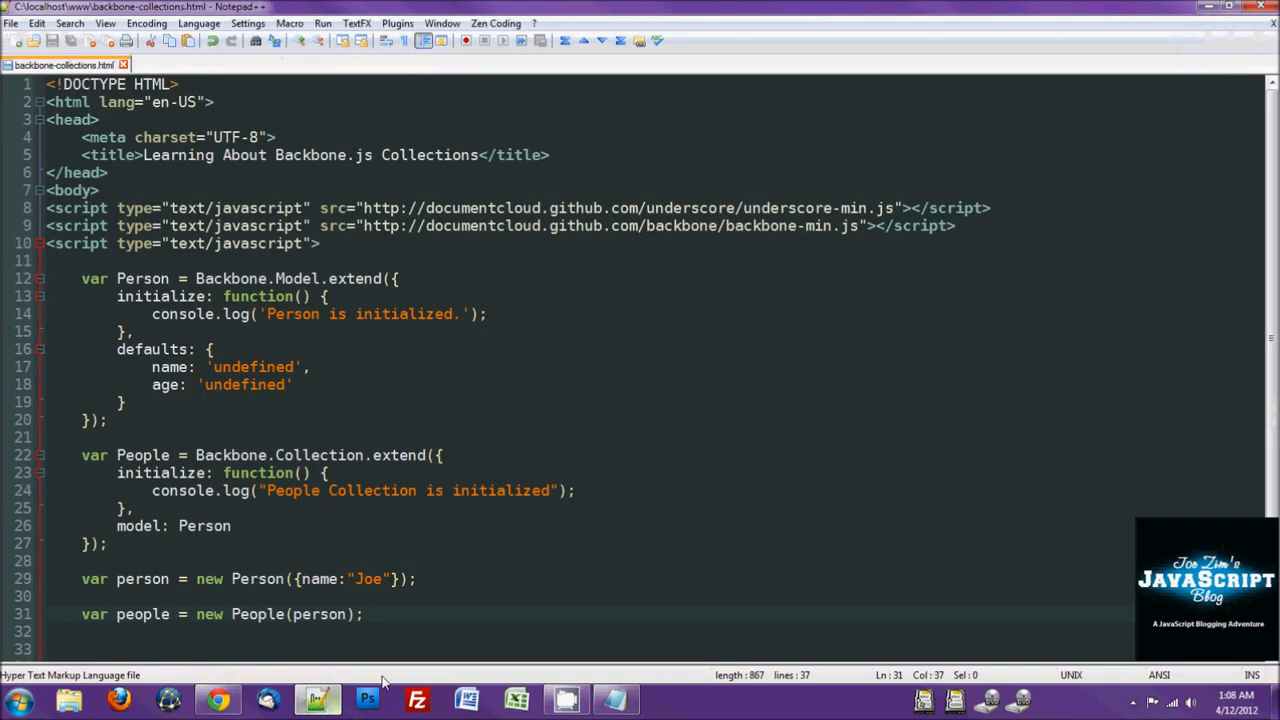
scroll(down, 3)
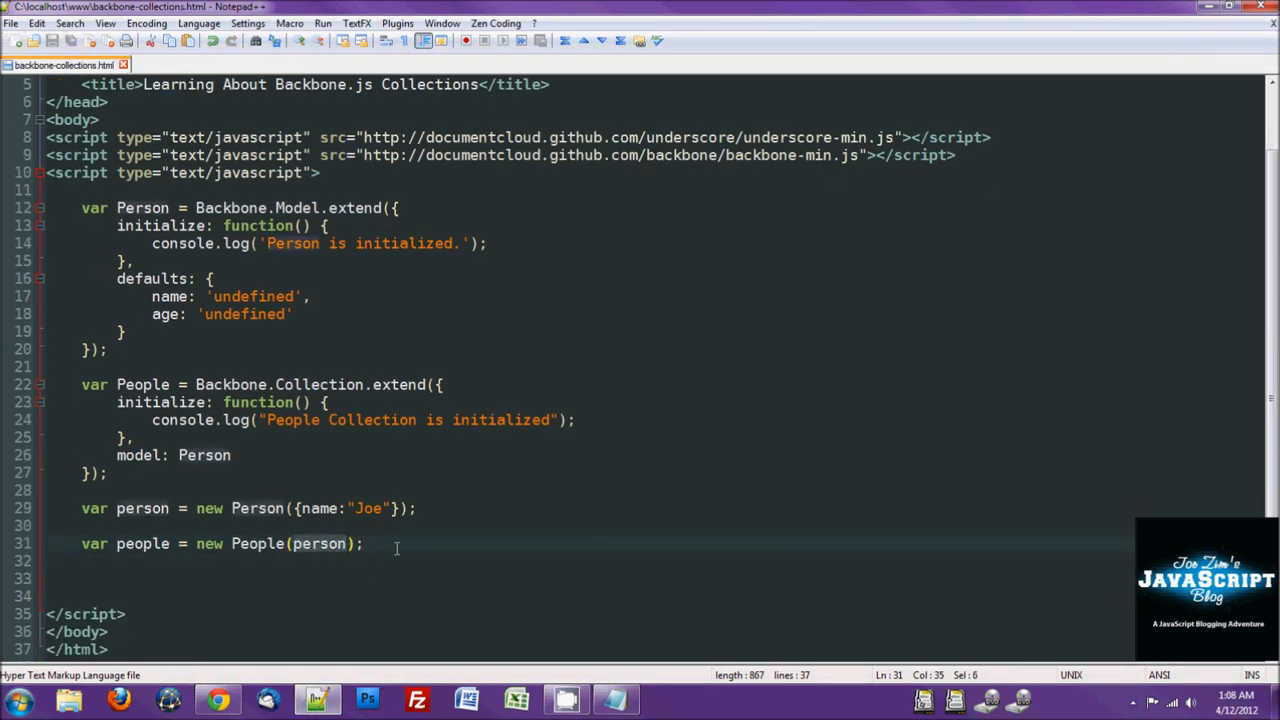
click(420, 544)
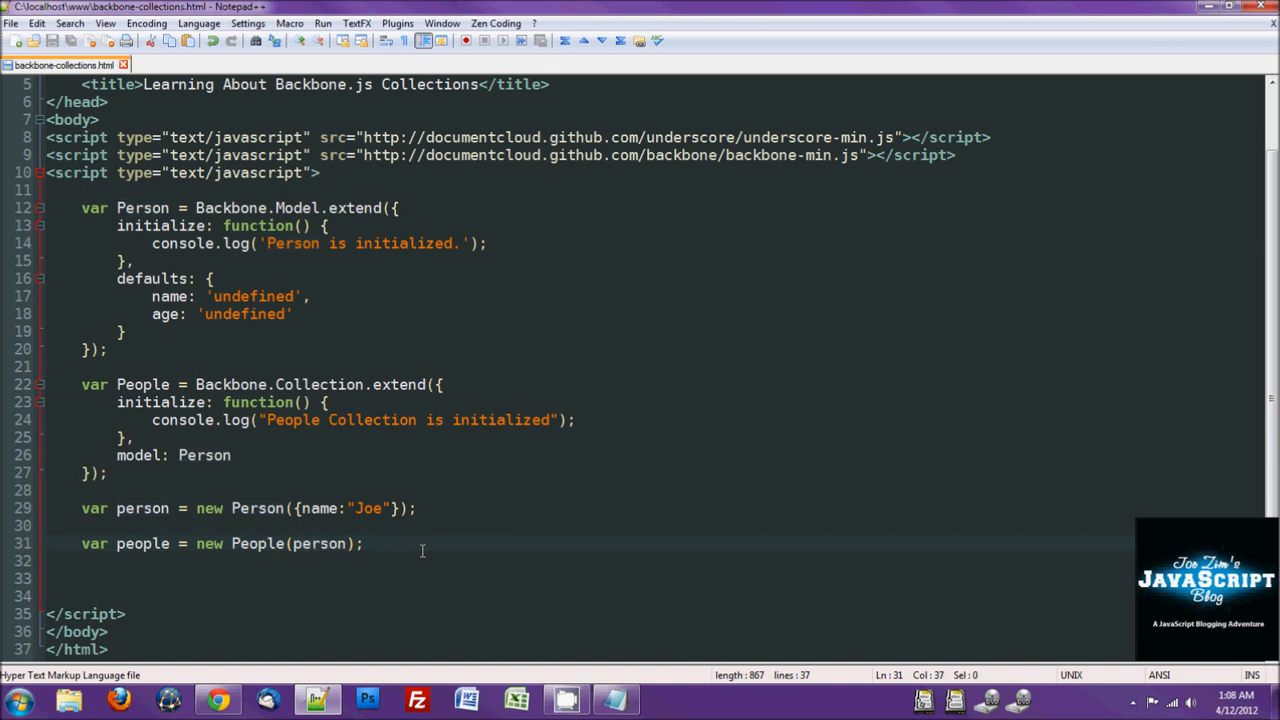
key(Enter)
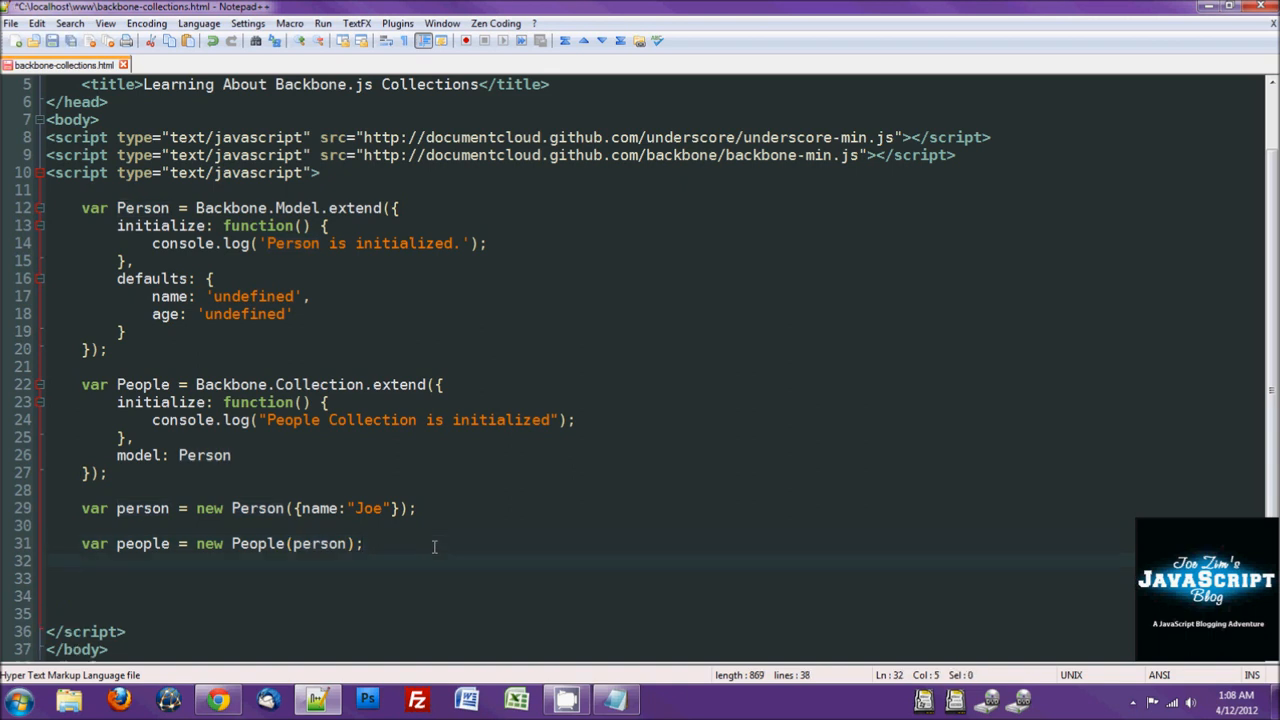
text(people.add)
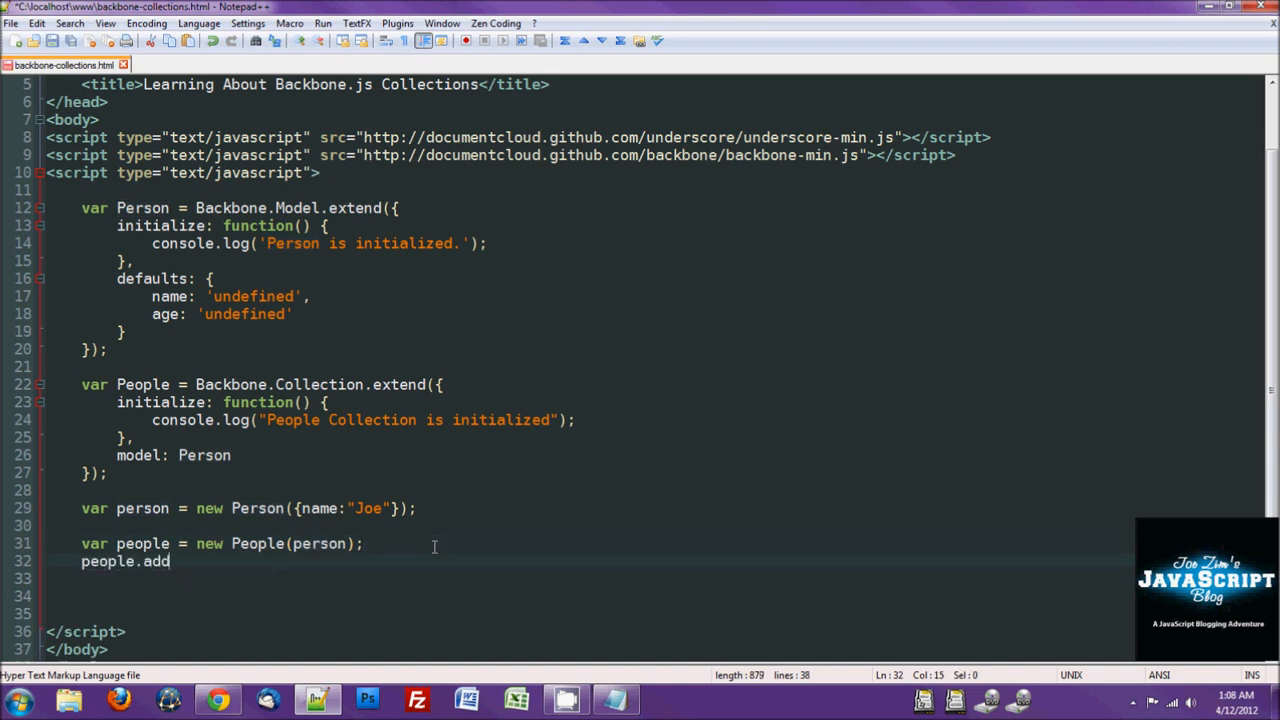
text((person);)
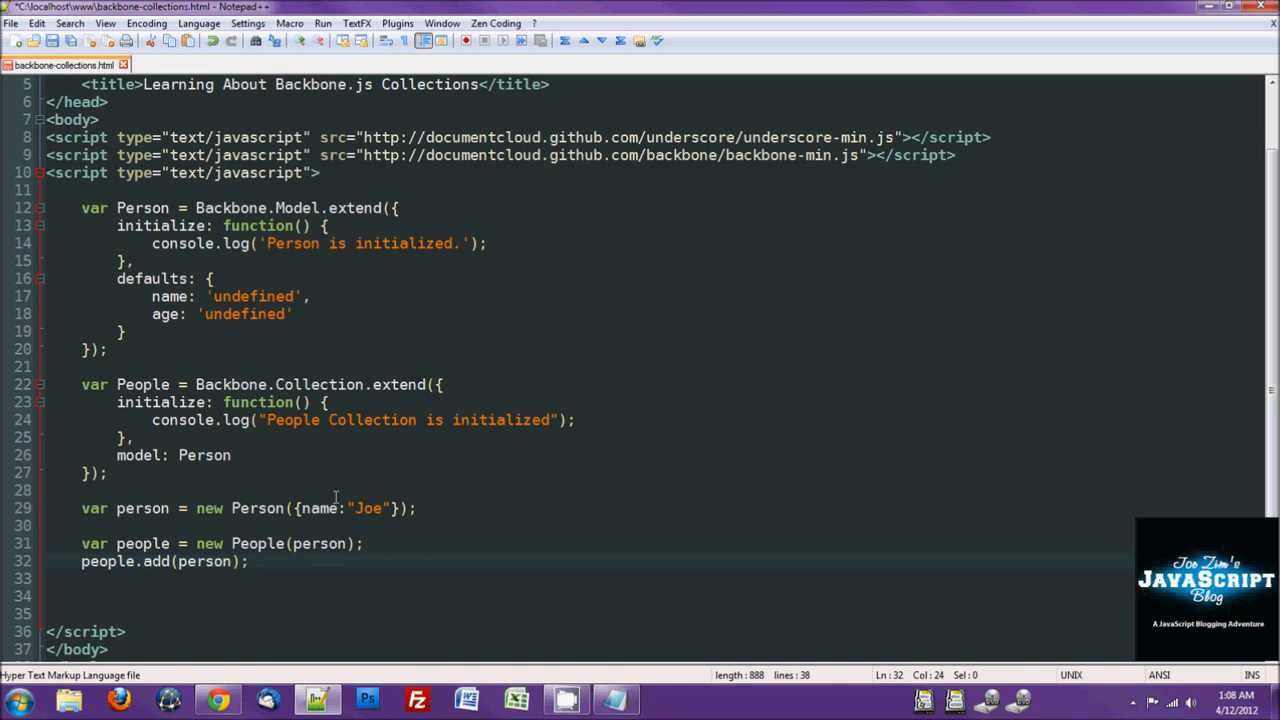
mouse_move(320, 544)
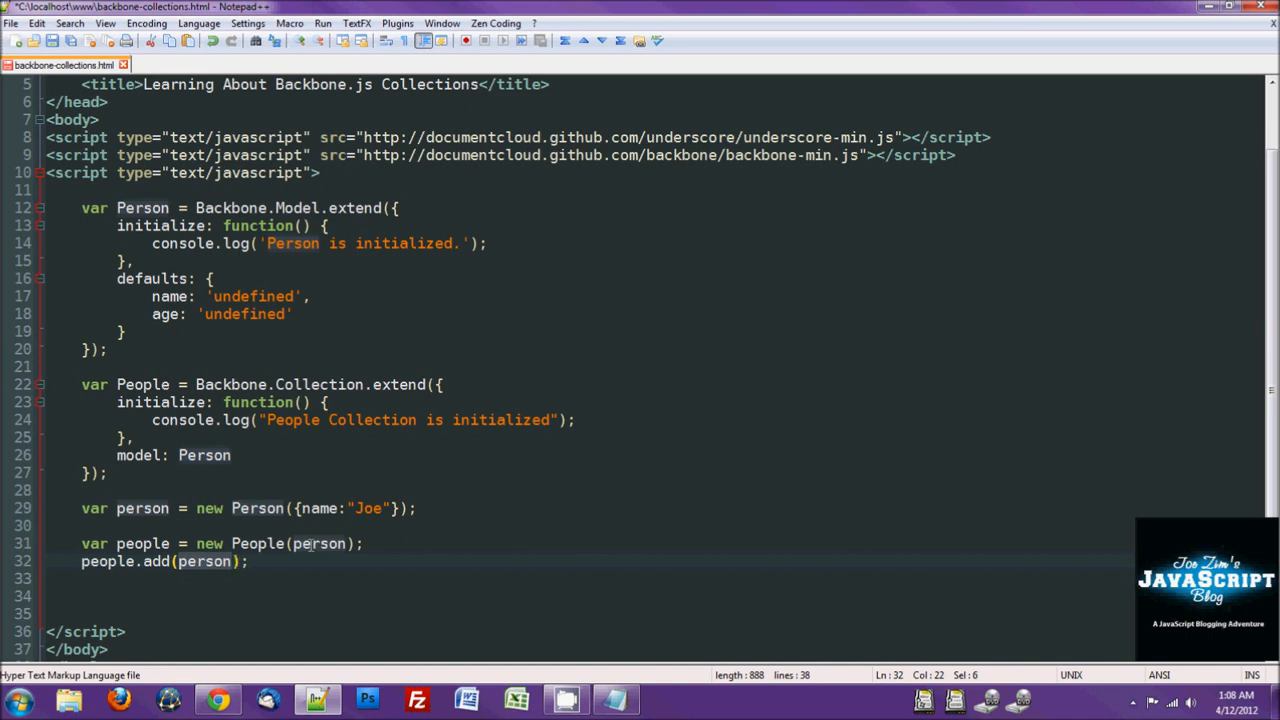
Step: Change the add argument to the array [{name:"Bob"}, {name:"Jim"}]
text([{)
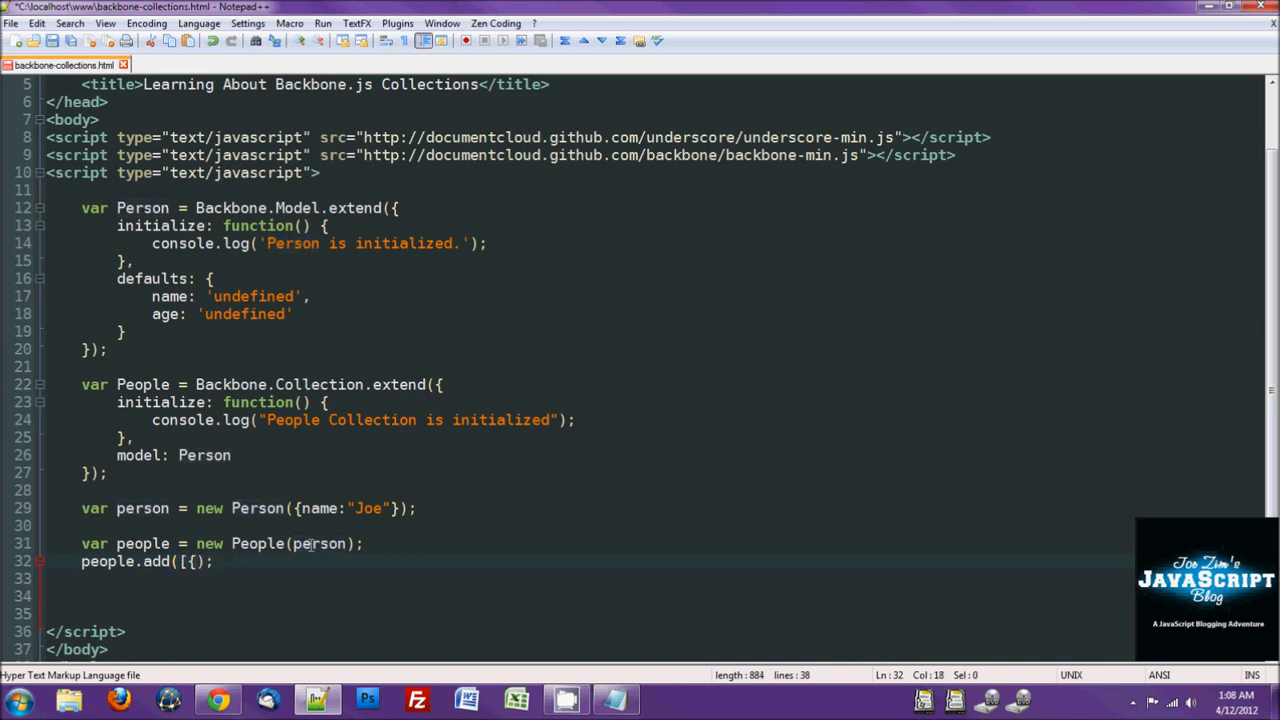
text(name:")
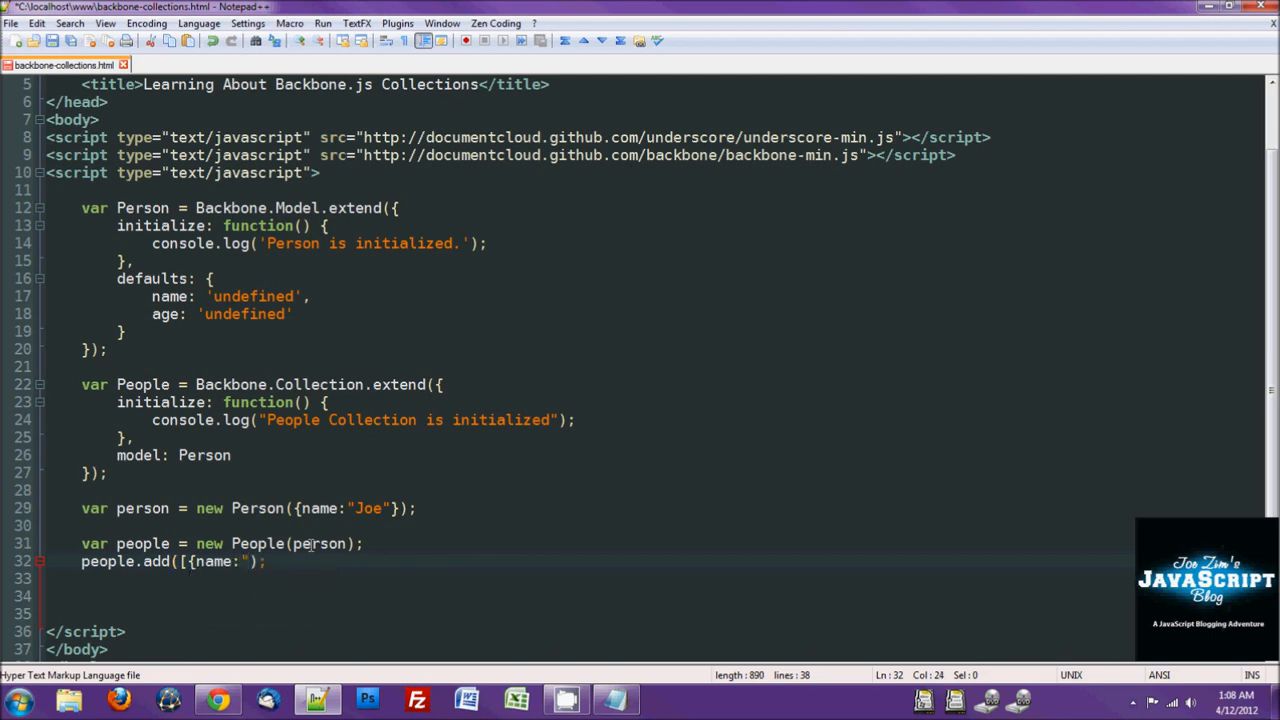
text(bob")
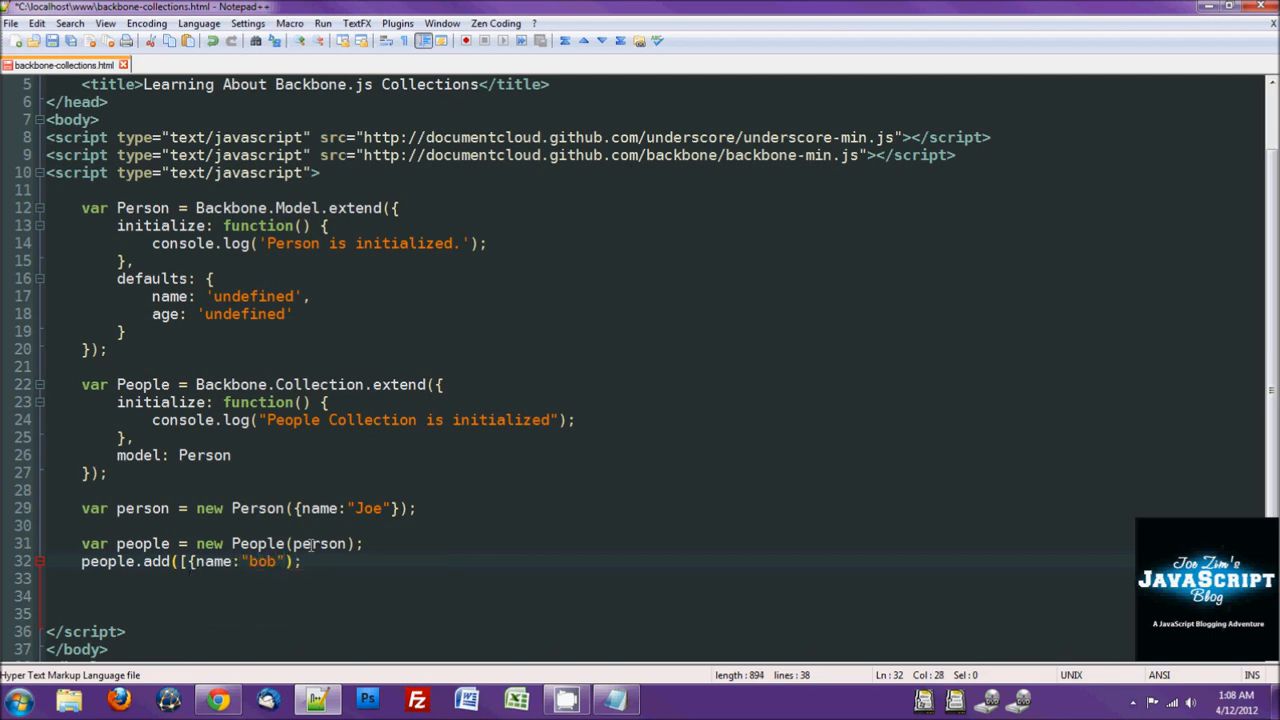
text(])
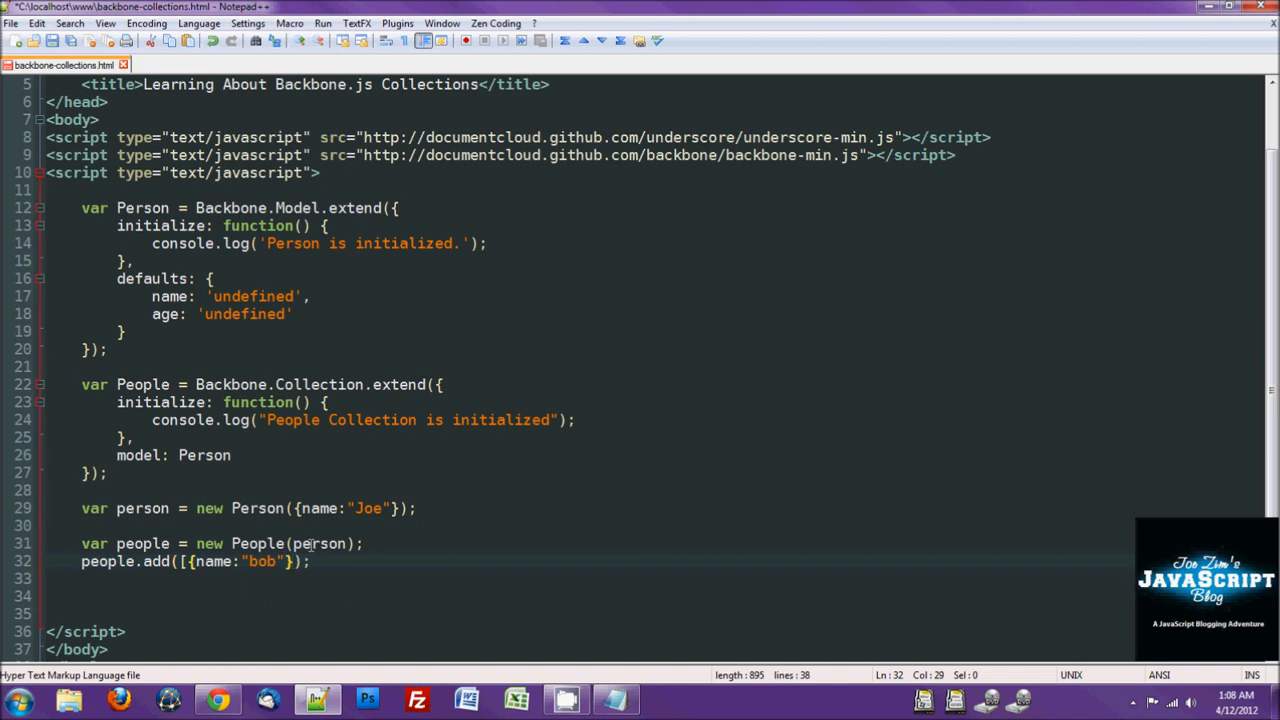
text(, {})
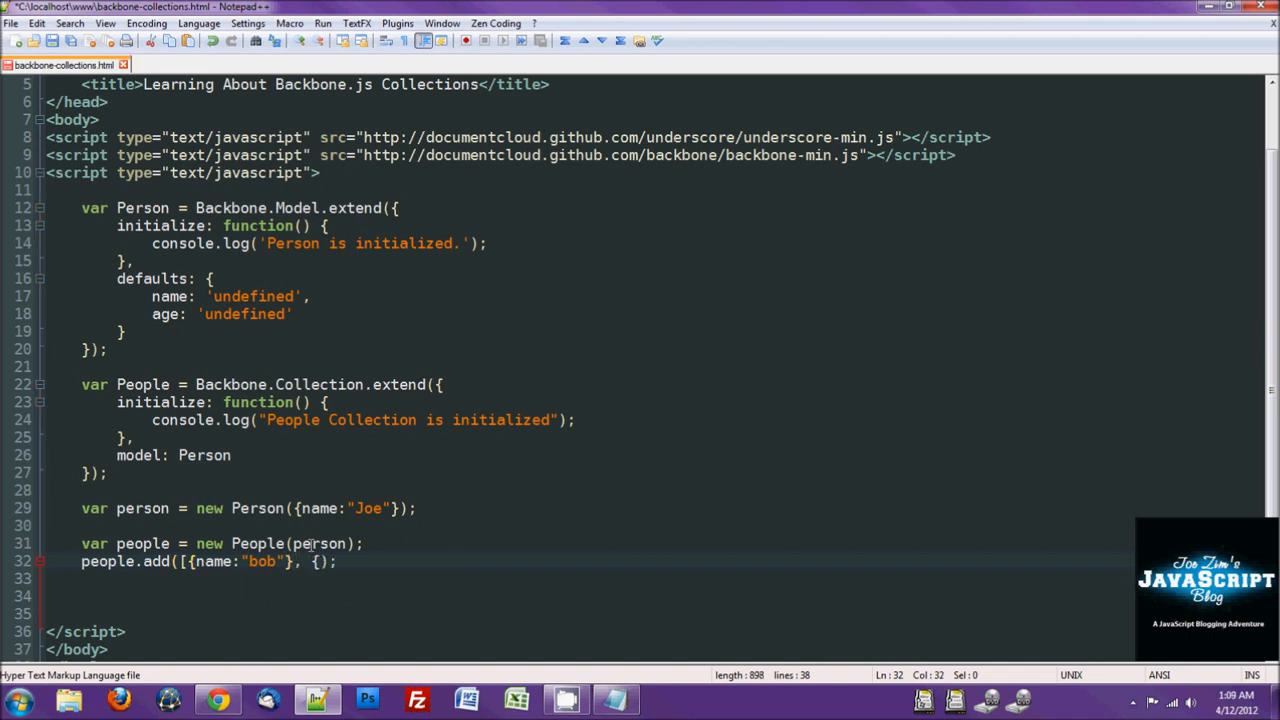
text(name:"Jim)
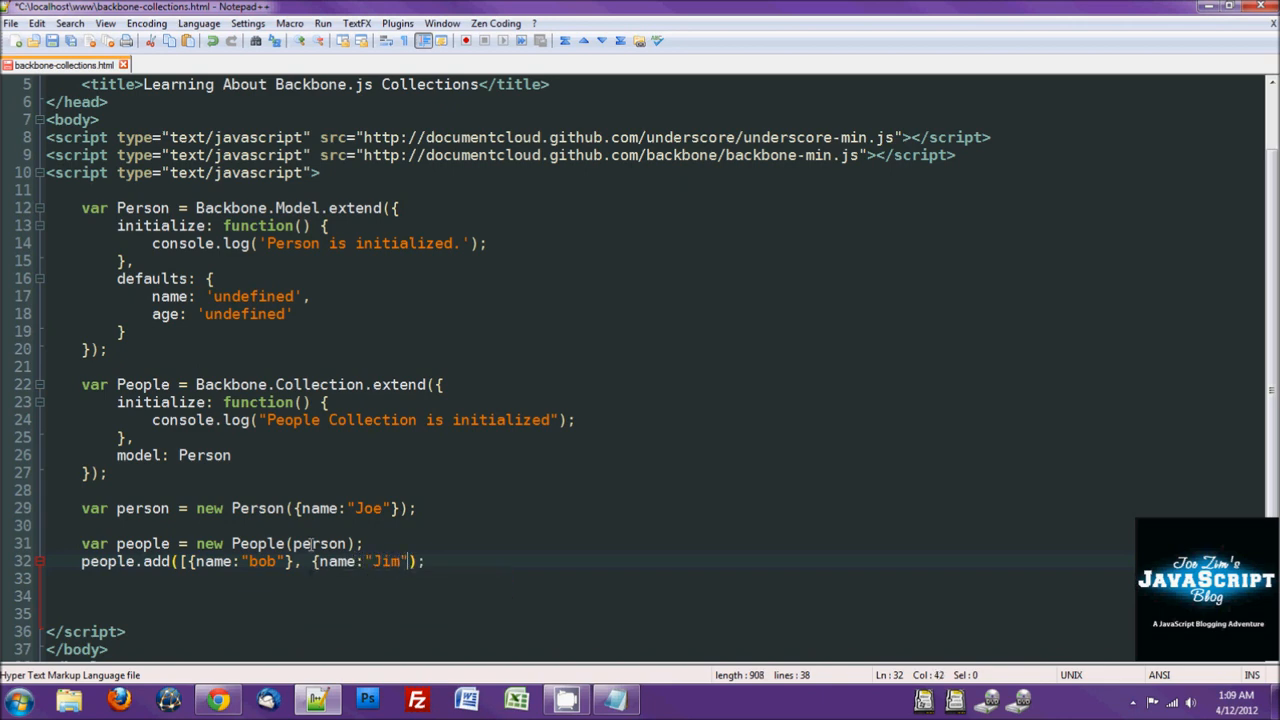
text(])
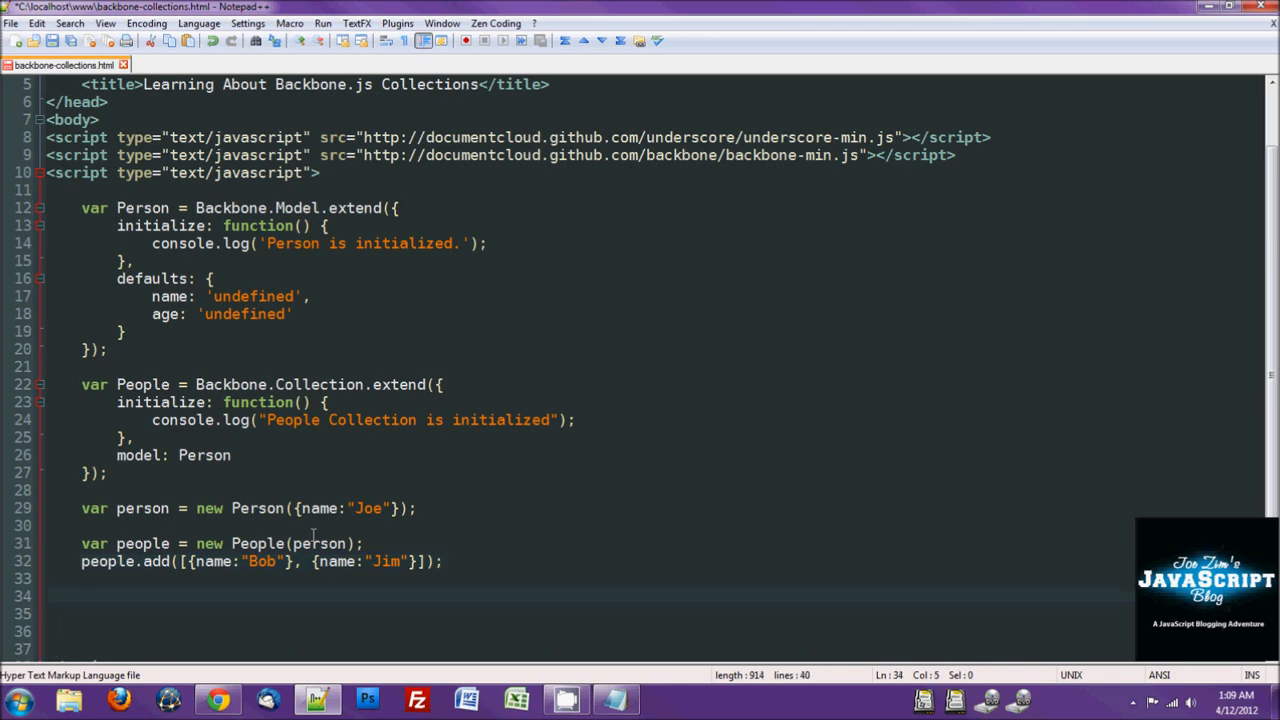
Step: Add console.log(people.models); after the add call
text(console.log()
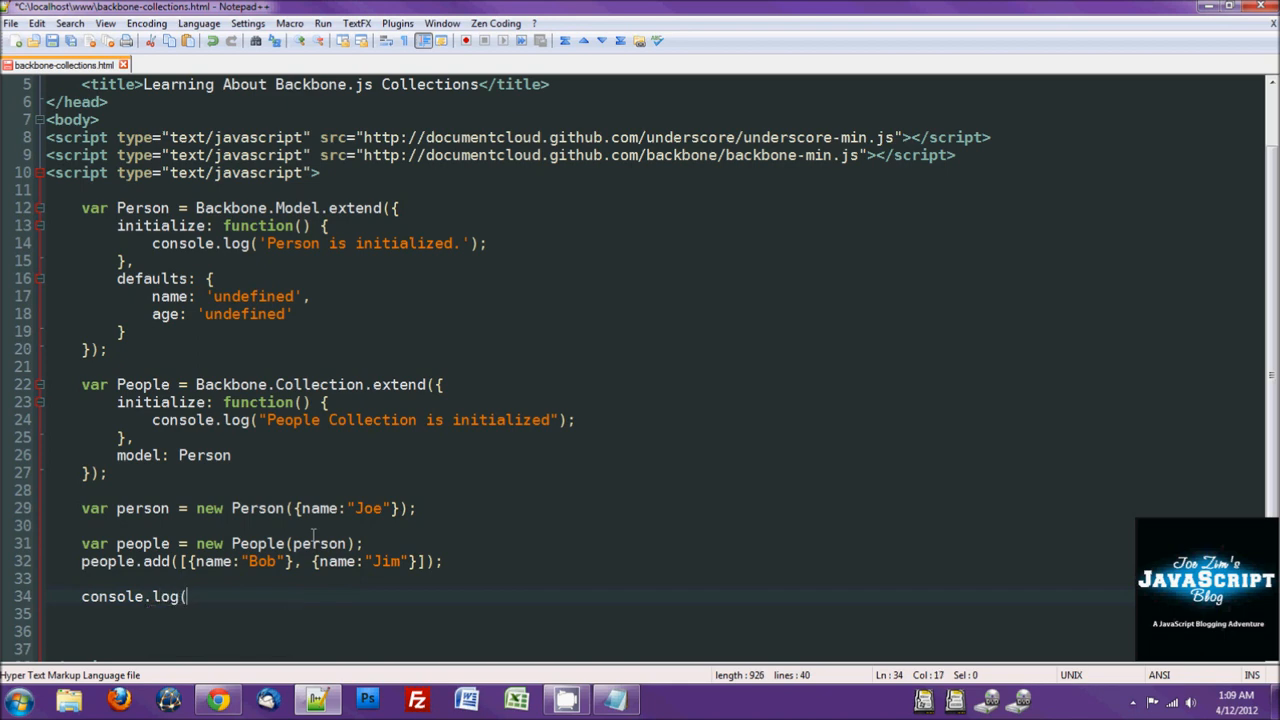
text(people.)
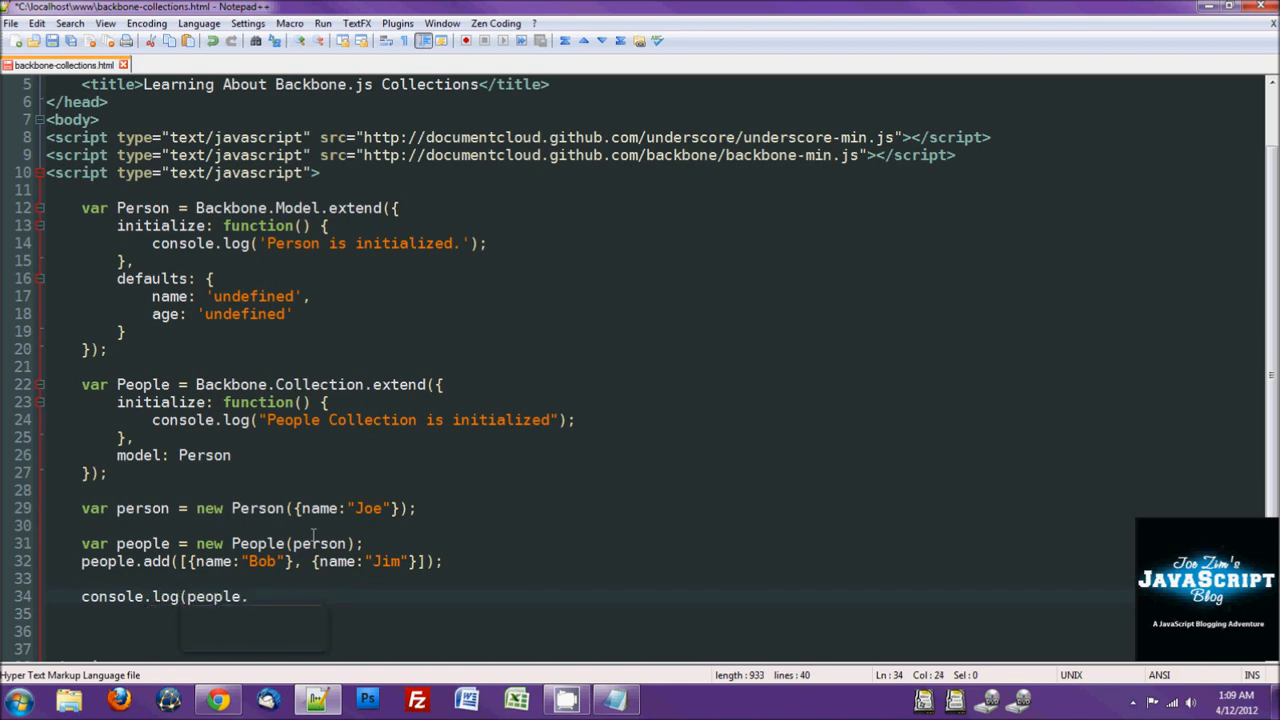
text(models))
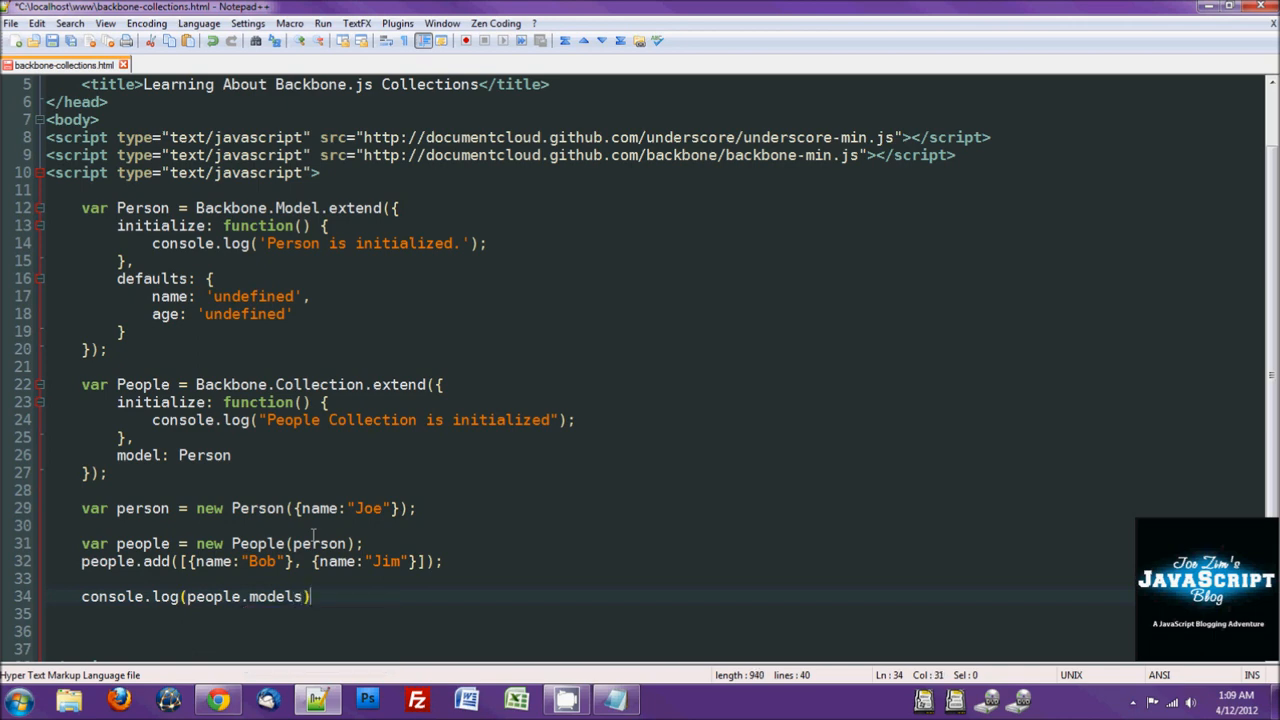
text(;)
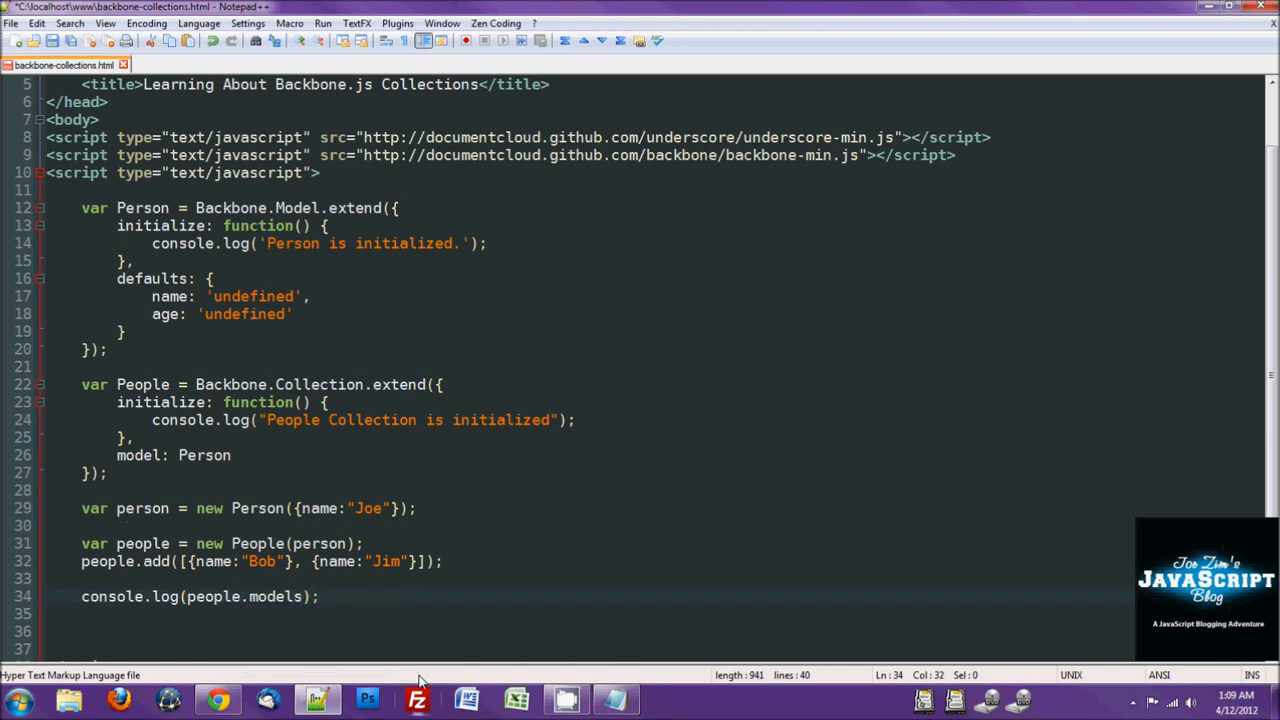
double_click(230, 596)
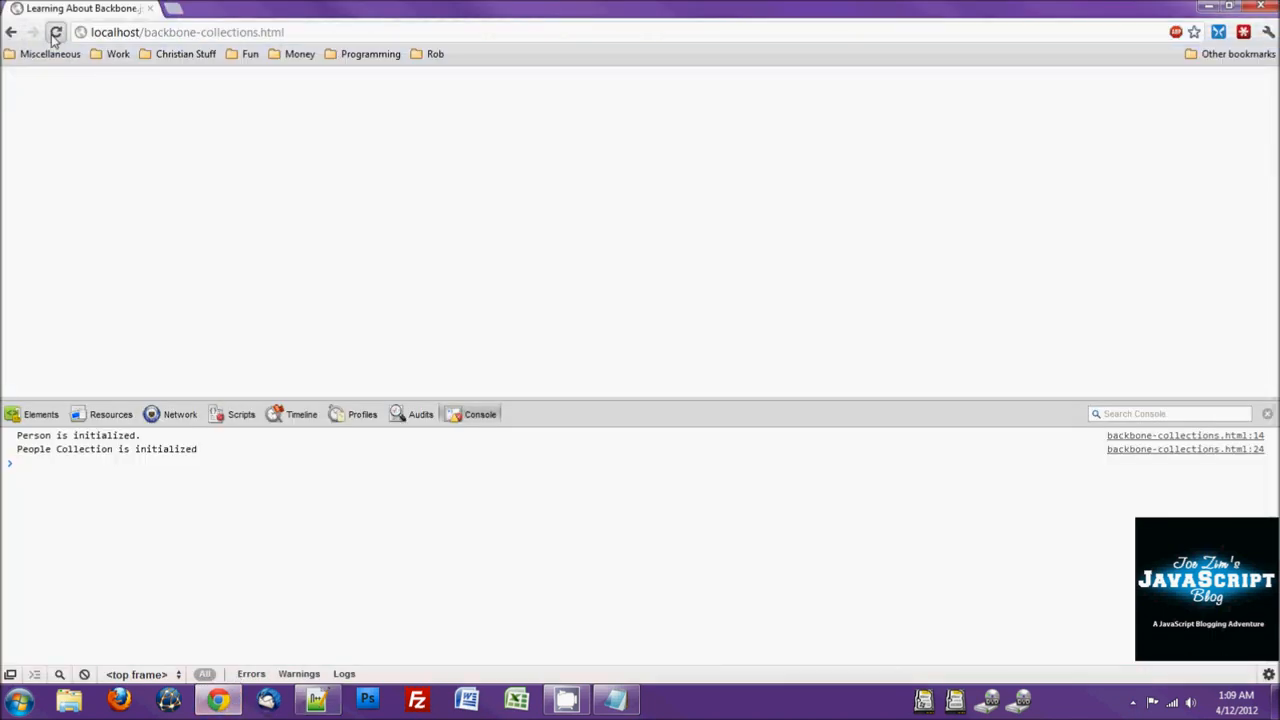
Step: Reload the page and expand each logged model's attributes to show Joe, Bob and Jim
click(56, 32)
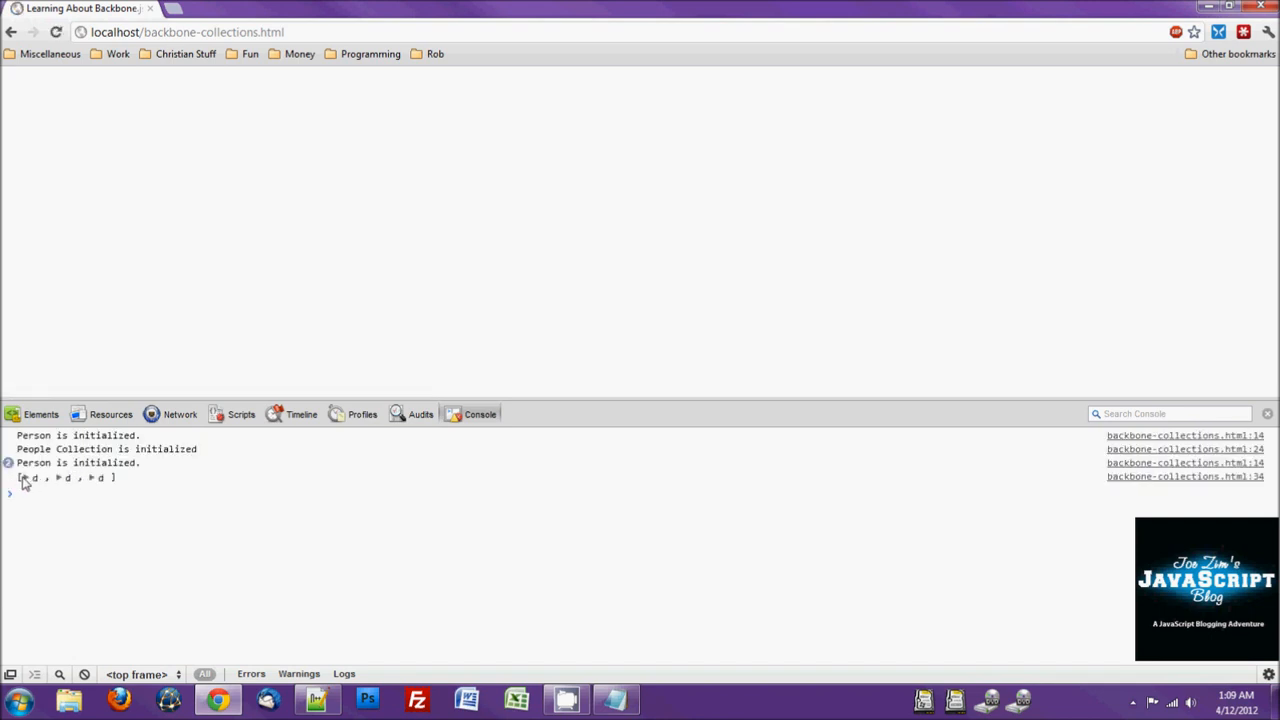
click(22, 478)
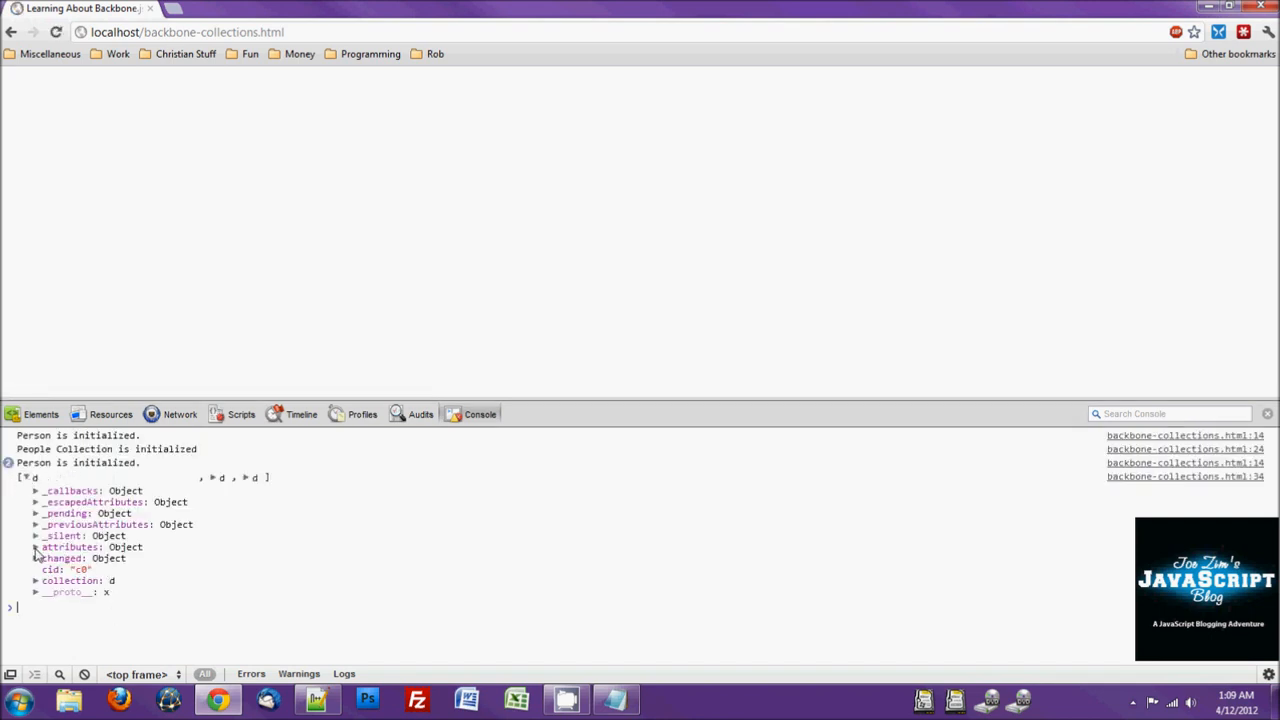
click(36, 548)
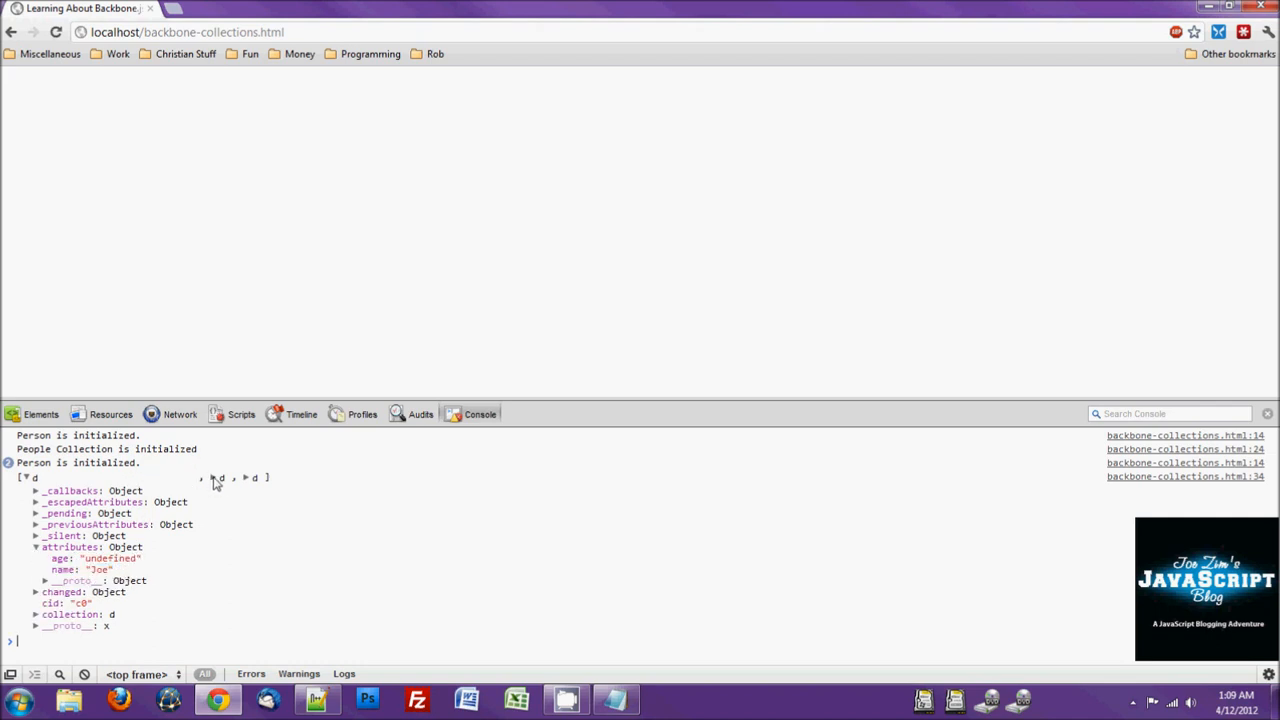
click(214, 476)
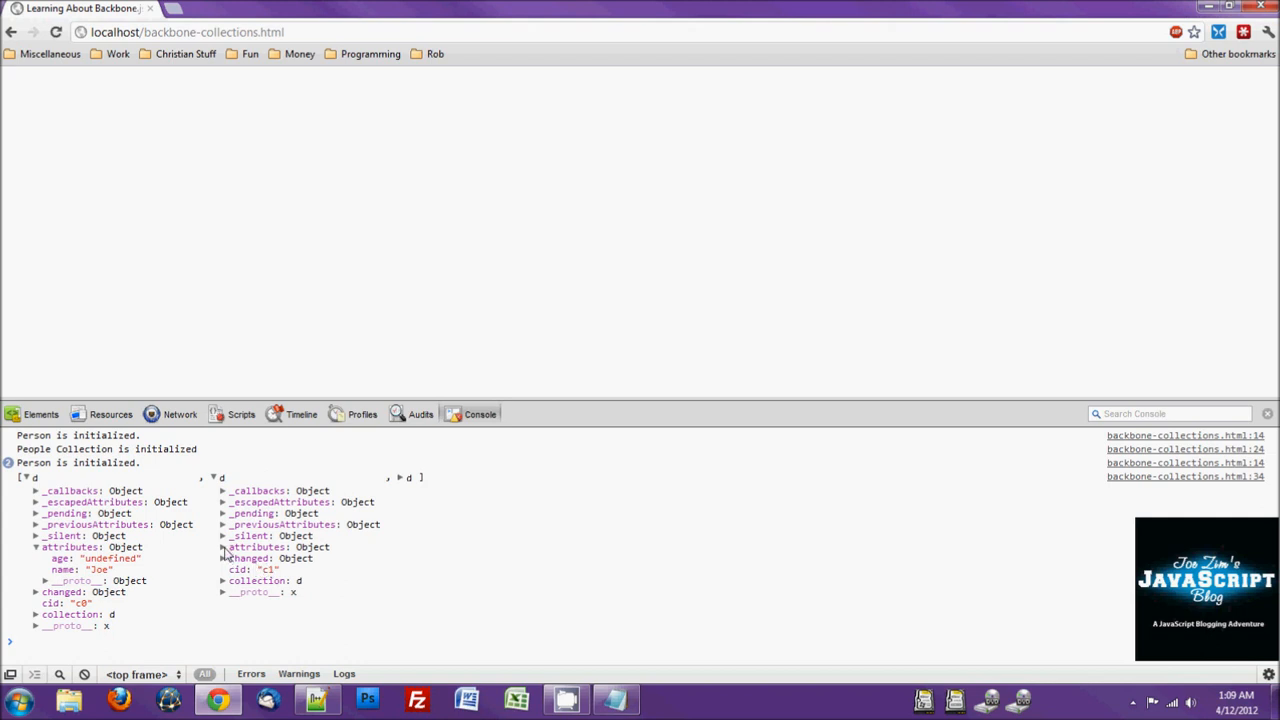
click(224, 548)
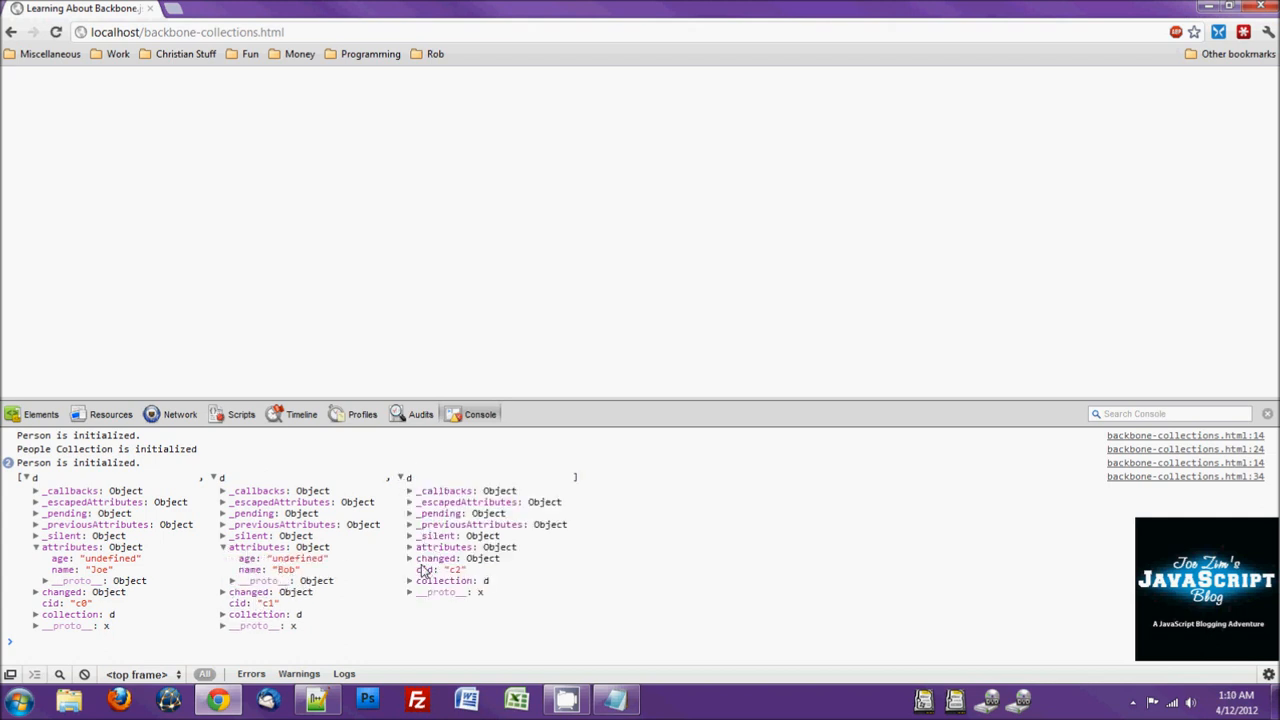
click(412, 548)
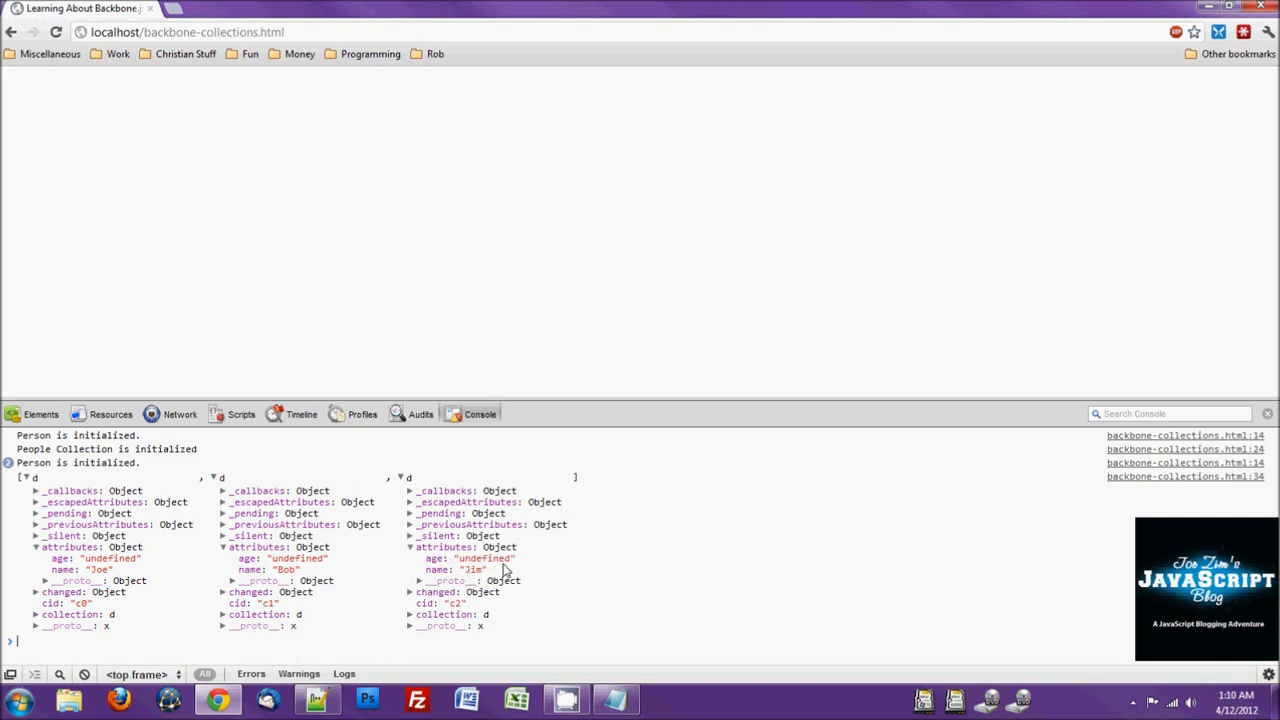
mouse_move(492, 696)
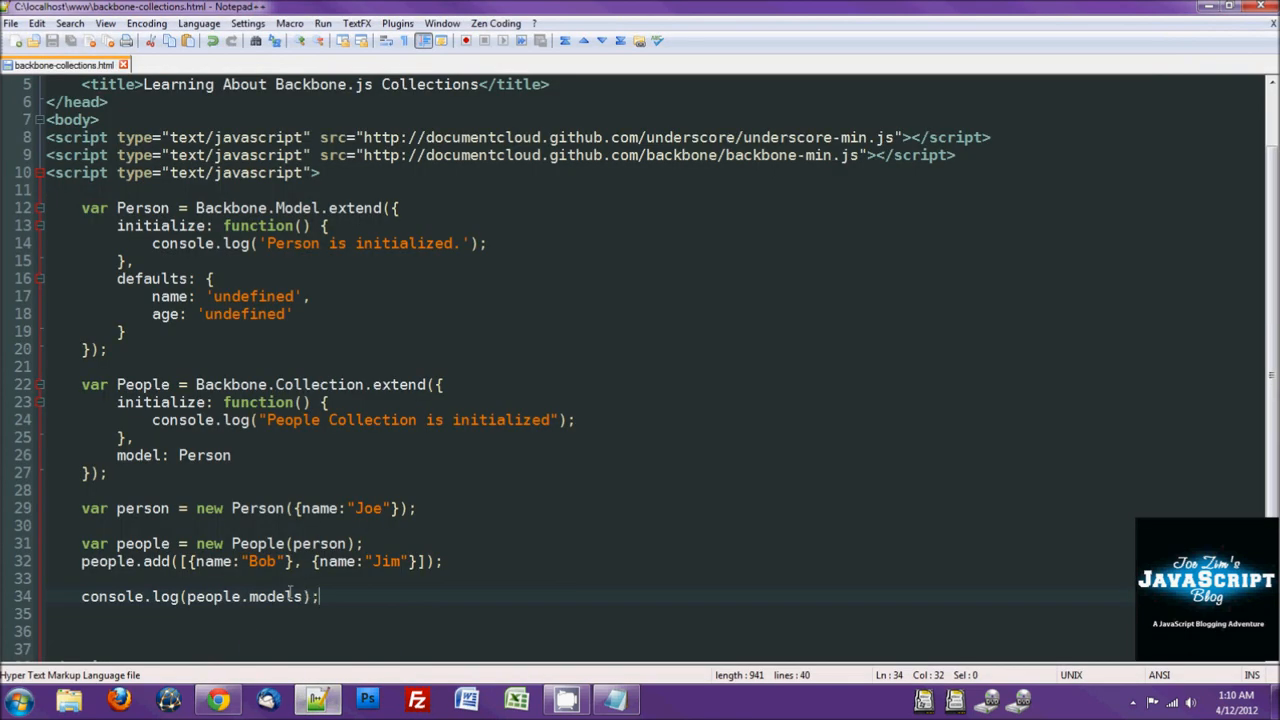
Step: Replace models with toJSON() so the log call outputs people.toJSON()
double_click(272, 596)
text(t)
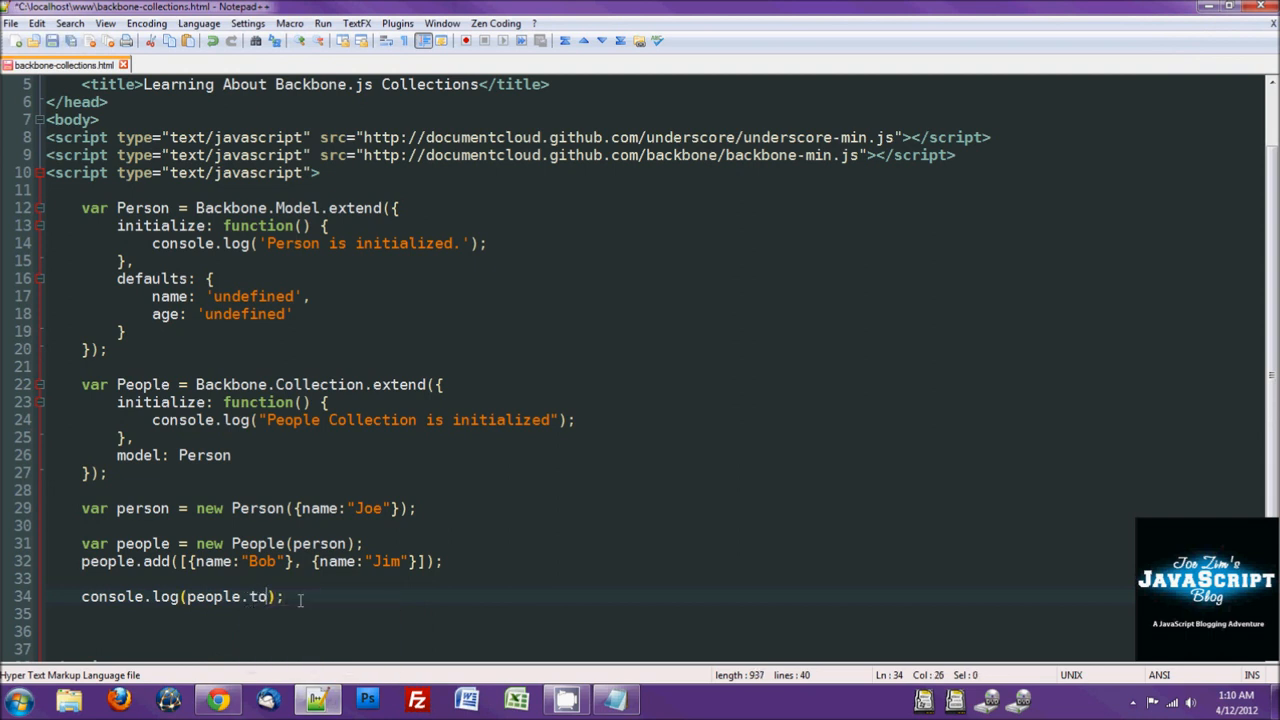
text(JSON())
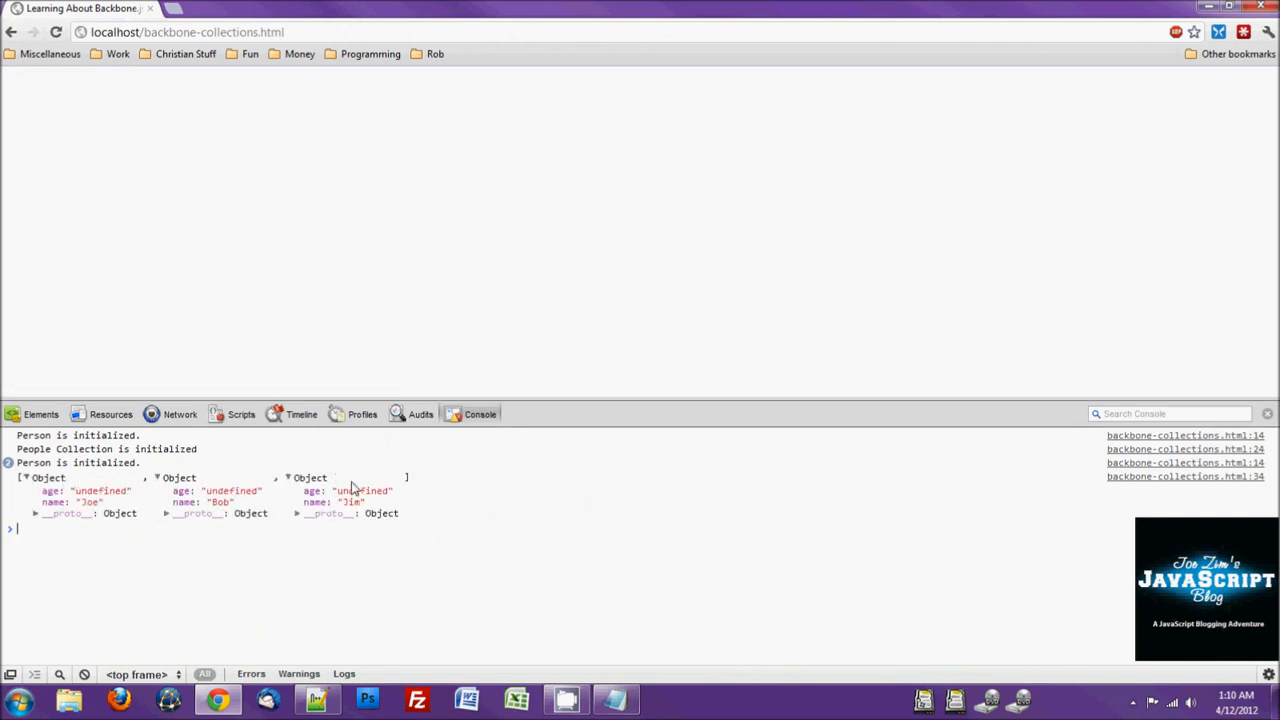
mouse_move(340, 480)
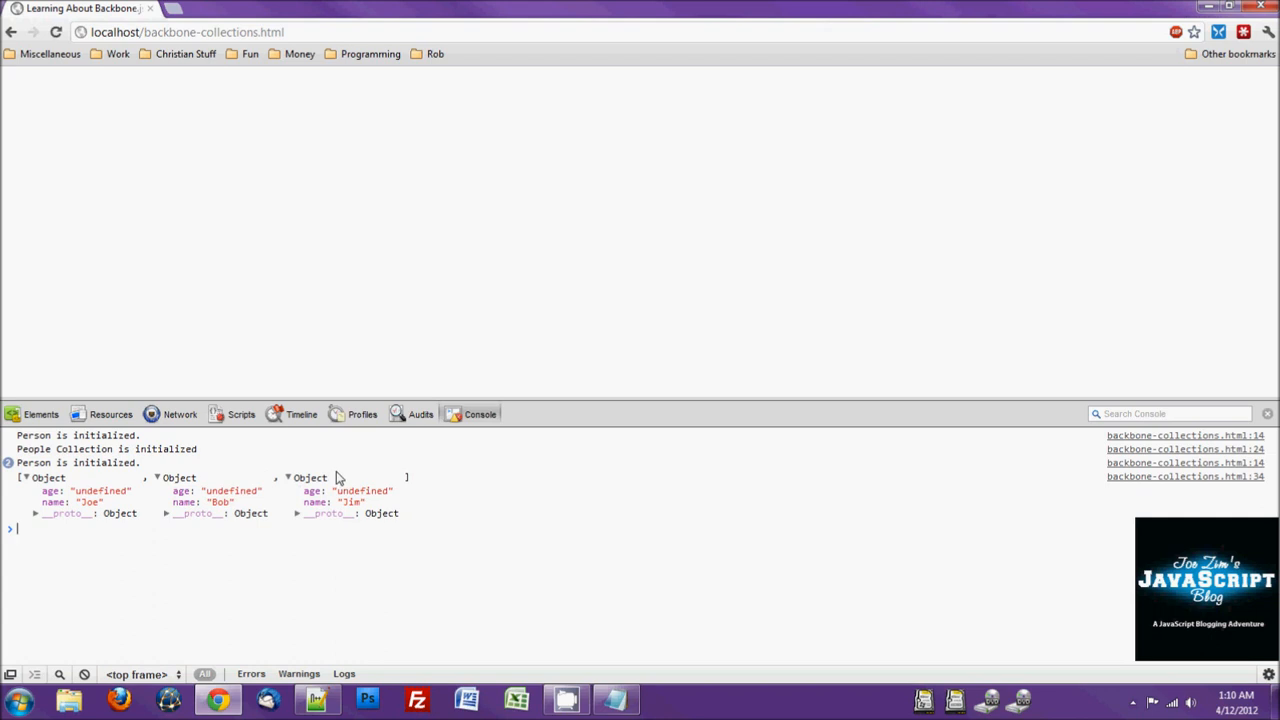
mouse_move(156, 590)
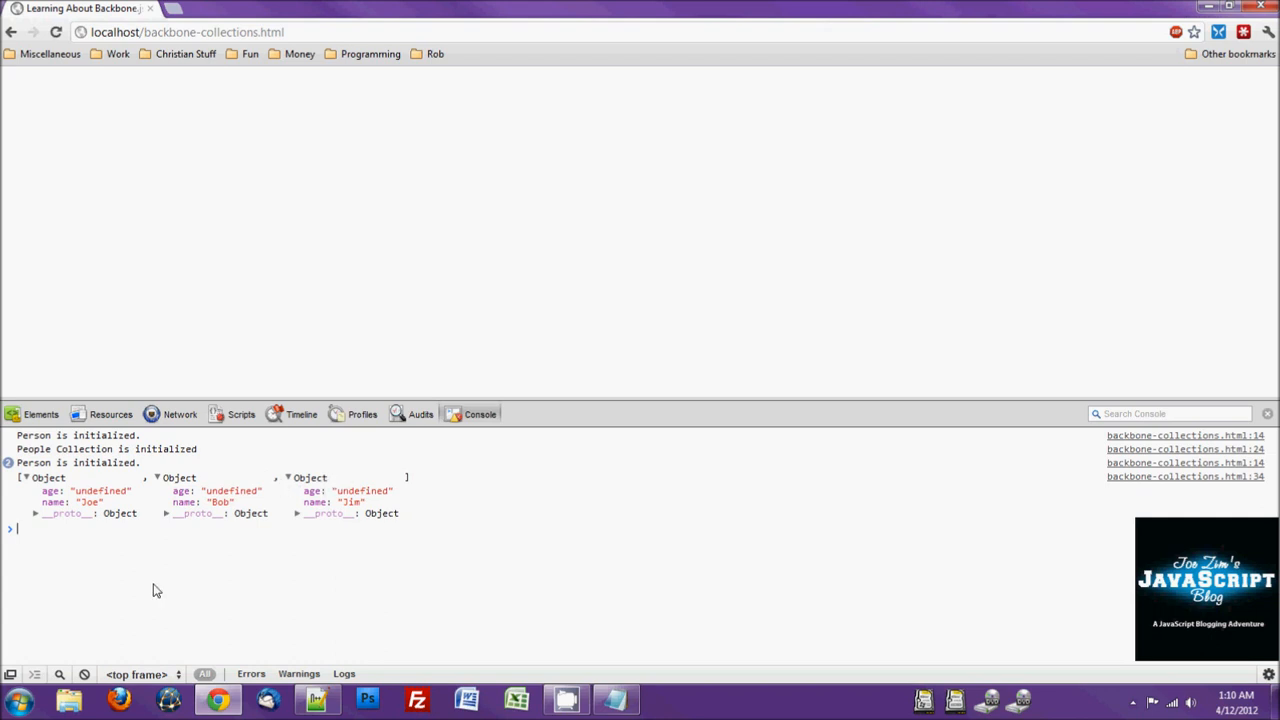
mouse_move(368, 572)
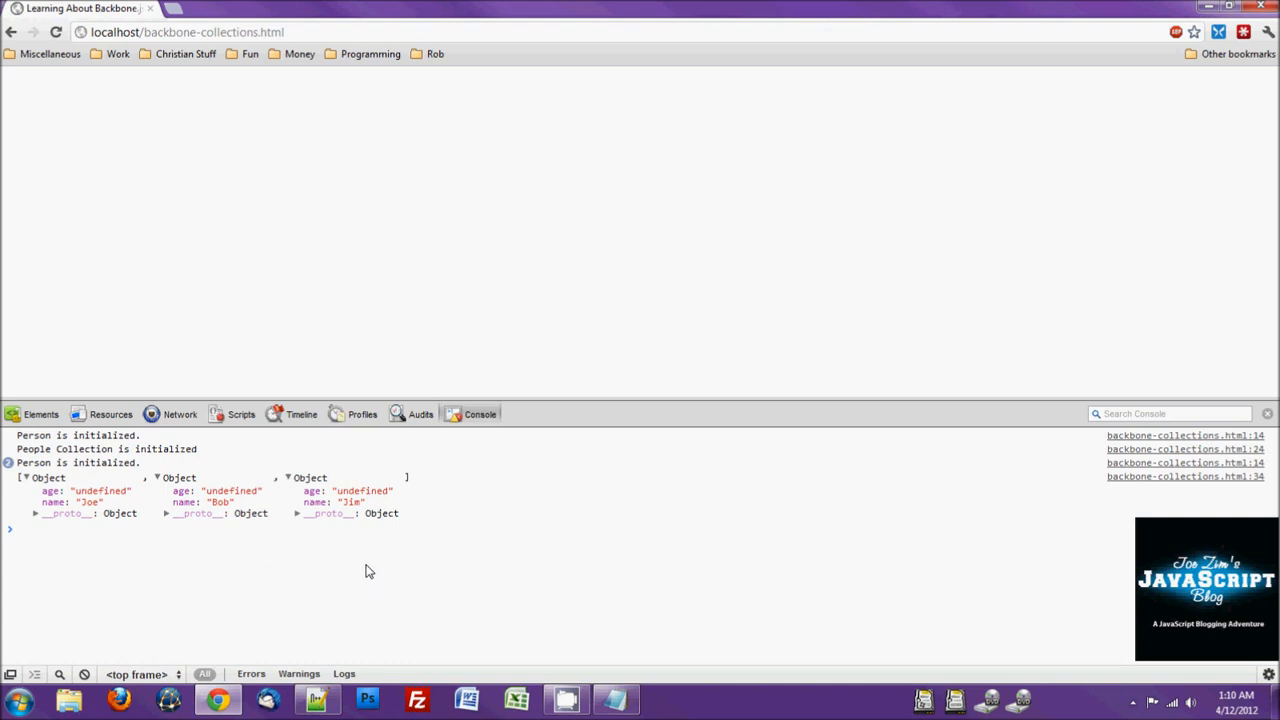
mouse_move(444, 600)
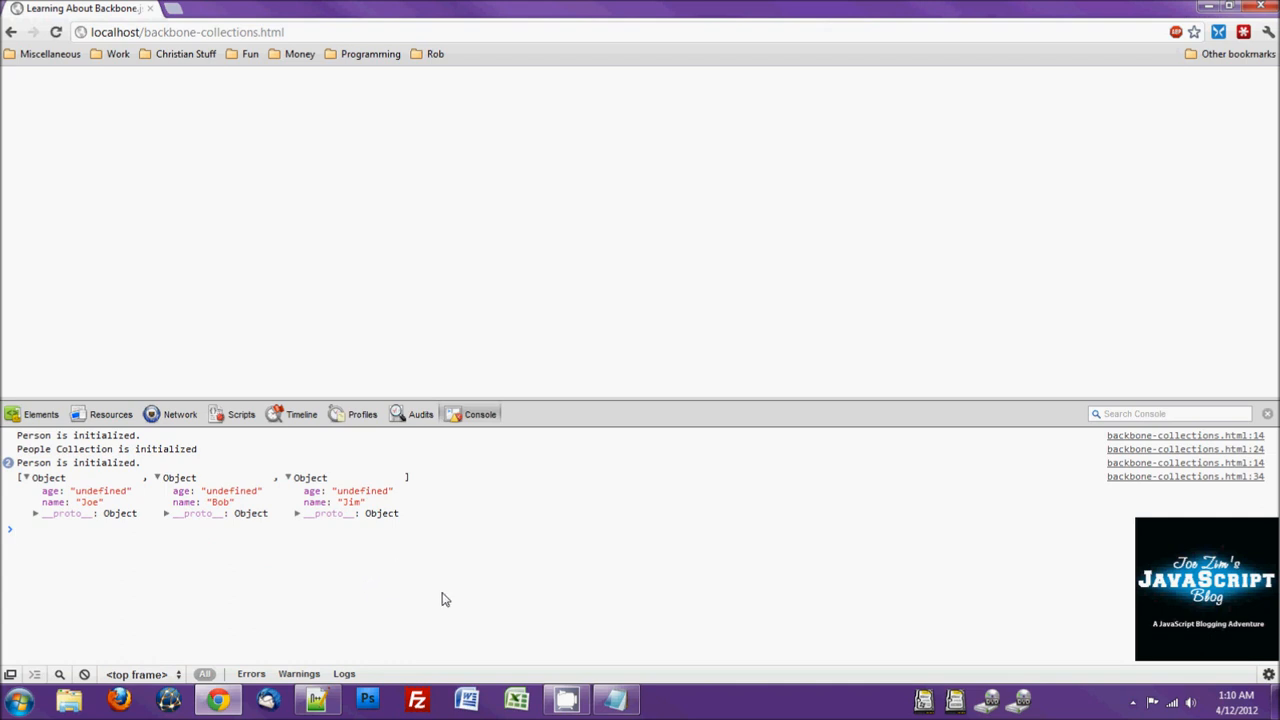
mouse_move(318, 698)
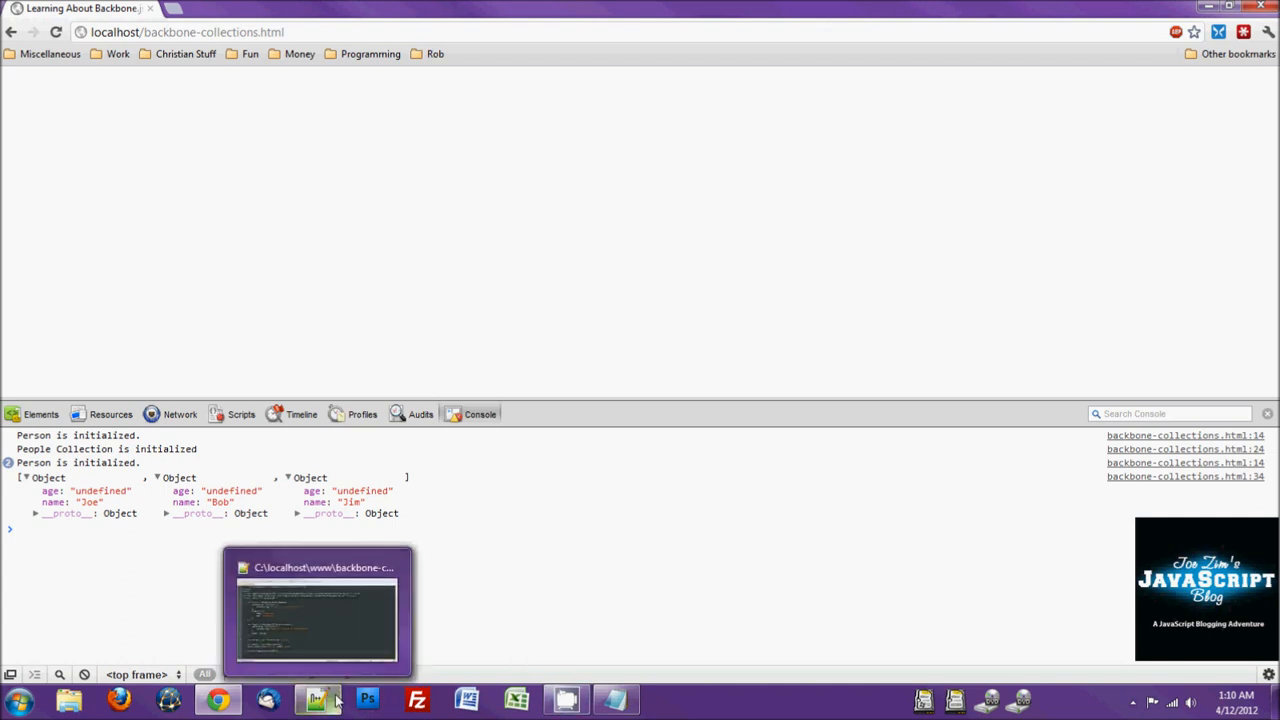
Step: Insert people.remove(person); after the add call, checking the person variable's name while typing
click(318, 612)
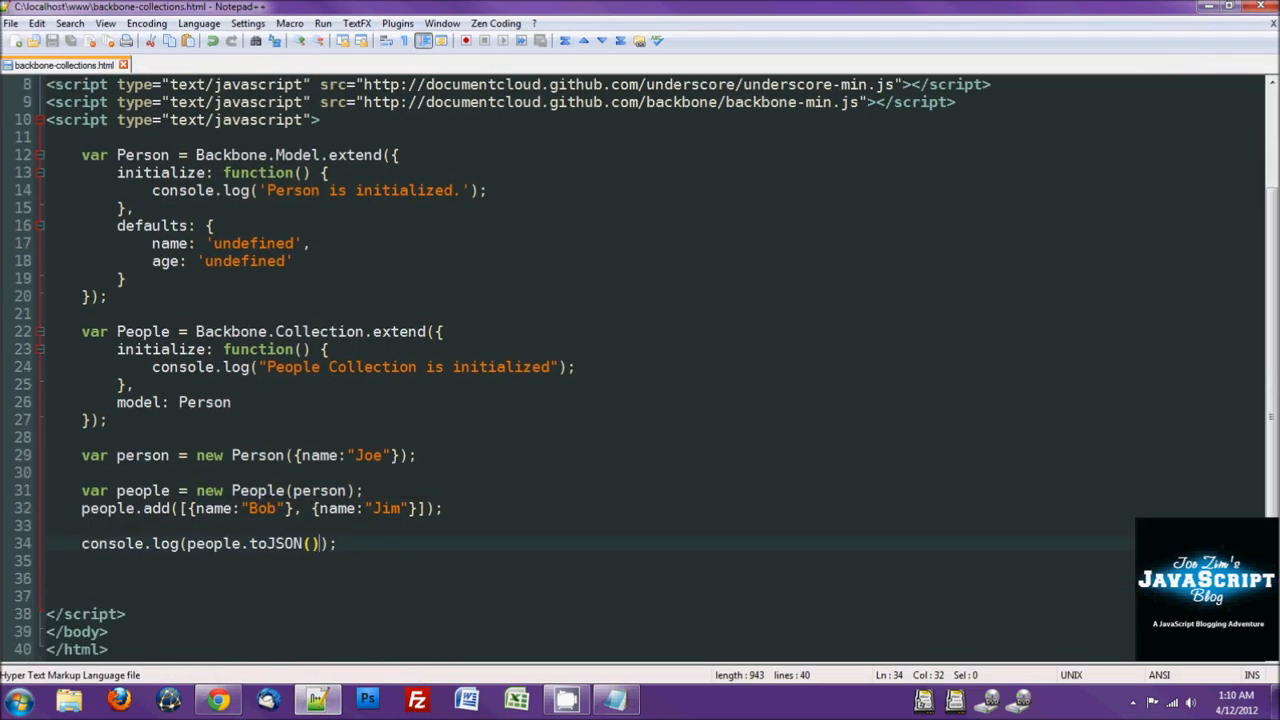
mouse_move(278, 510)
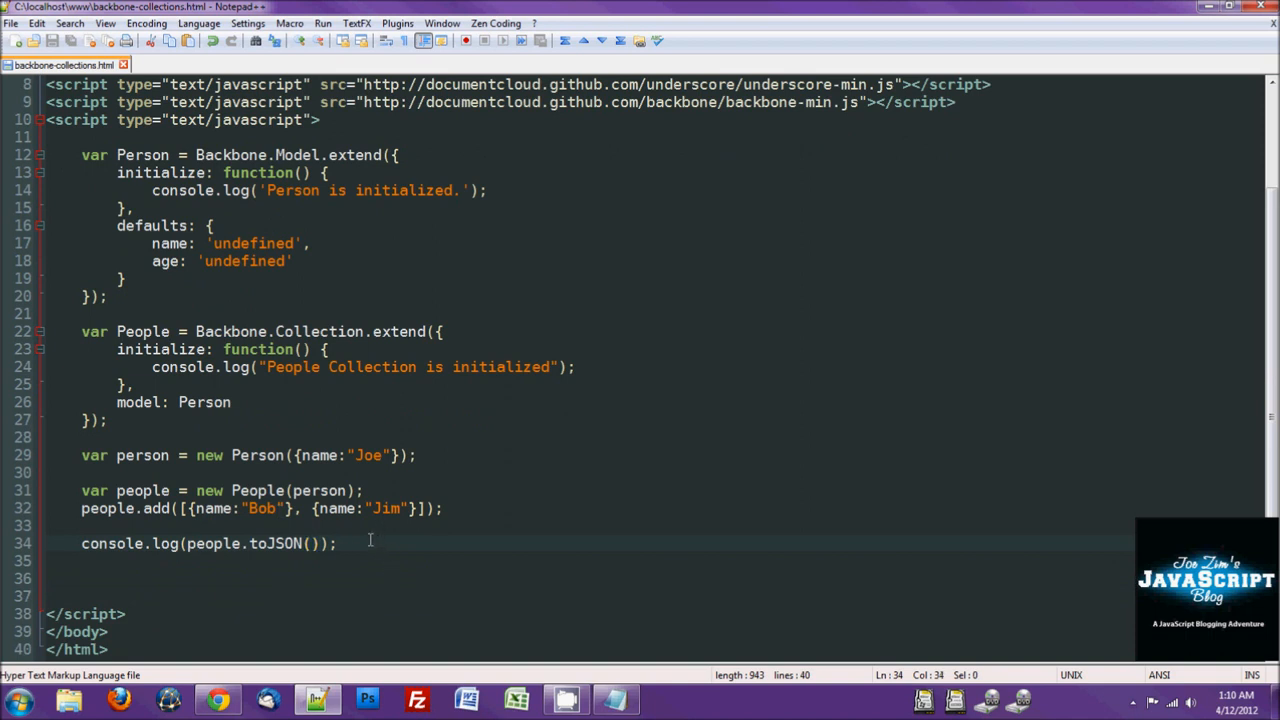
click(478, 508)
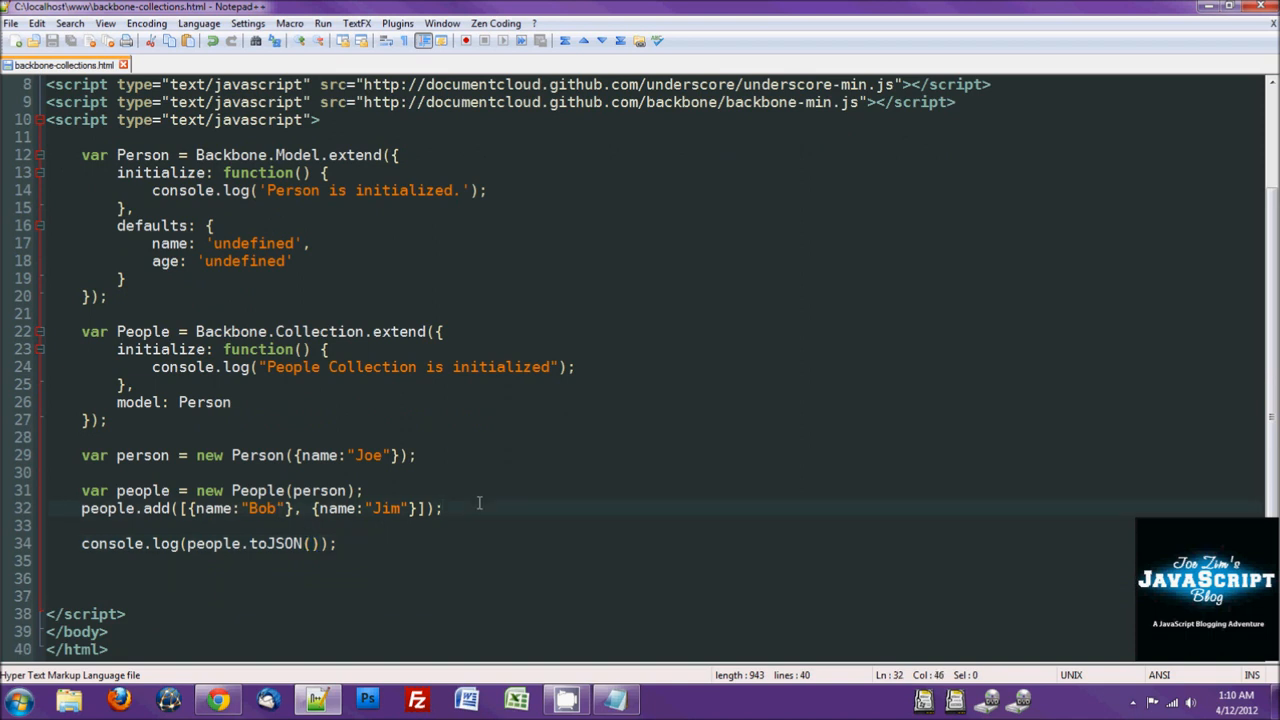
text(people.)
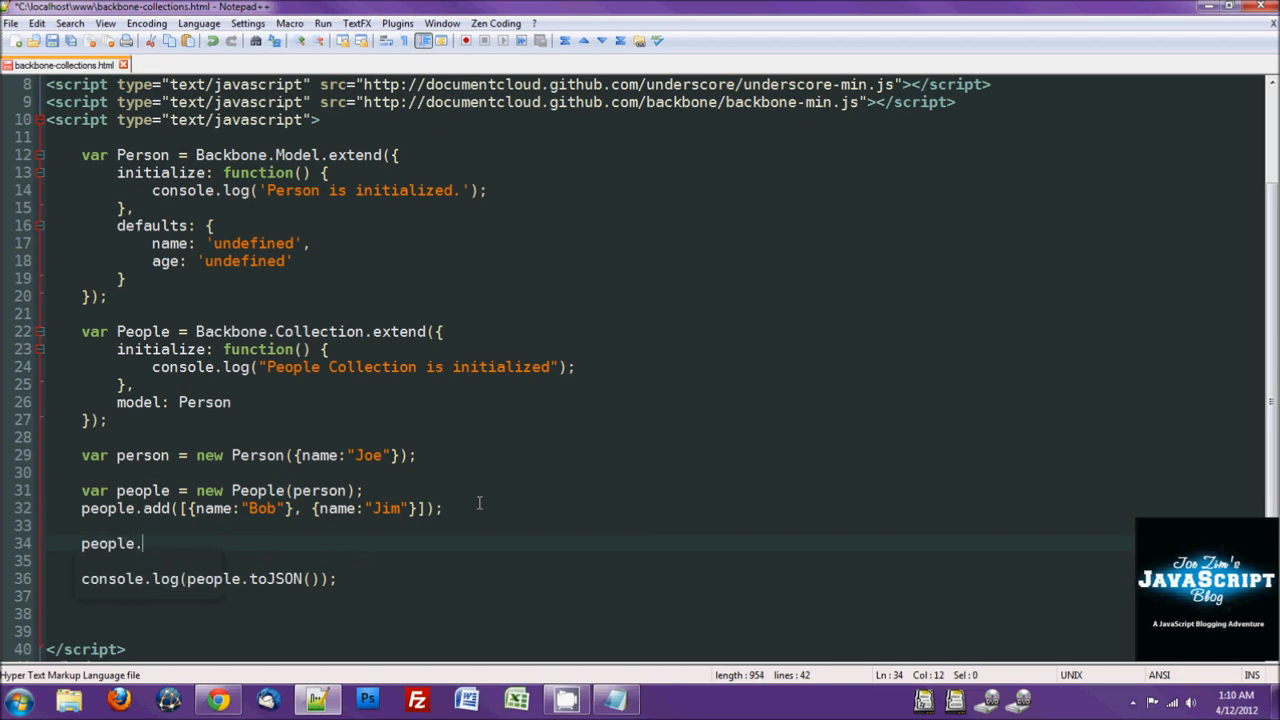
text(remove)
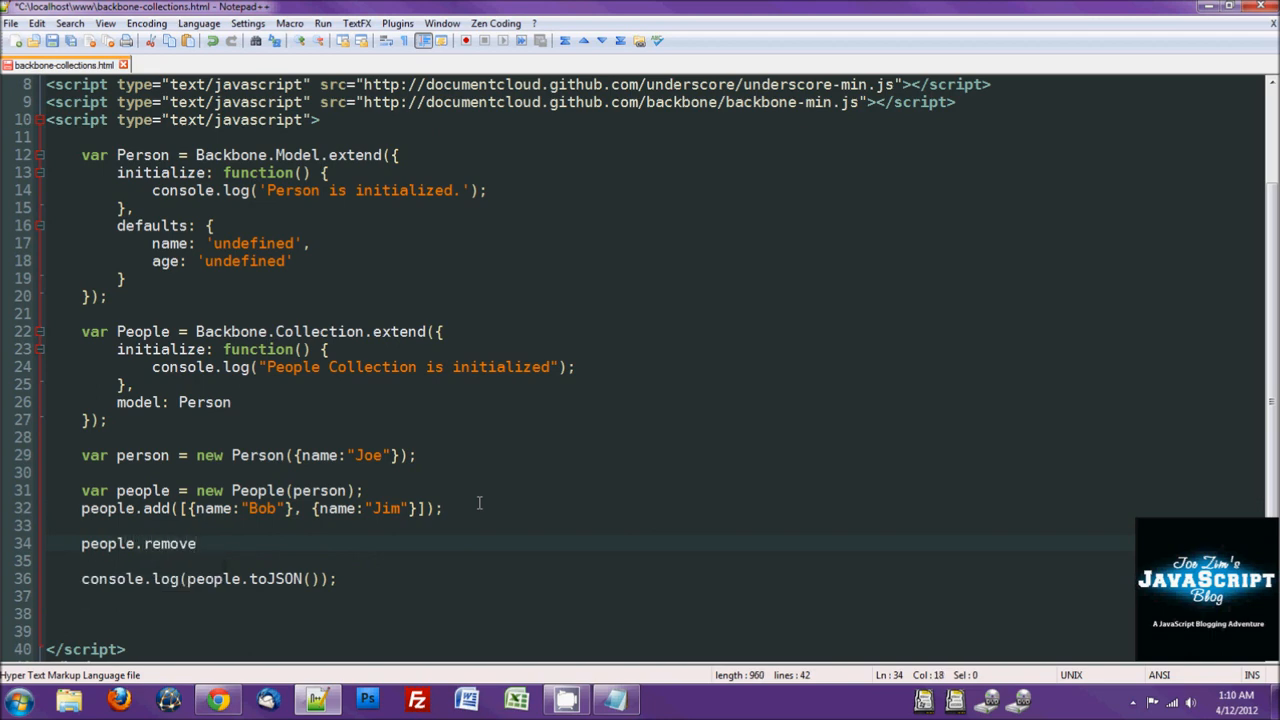
text(()
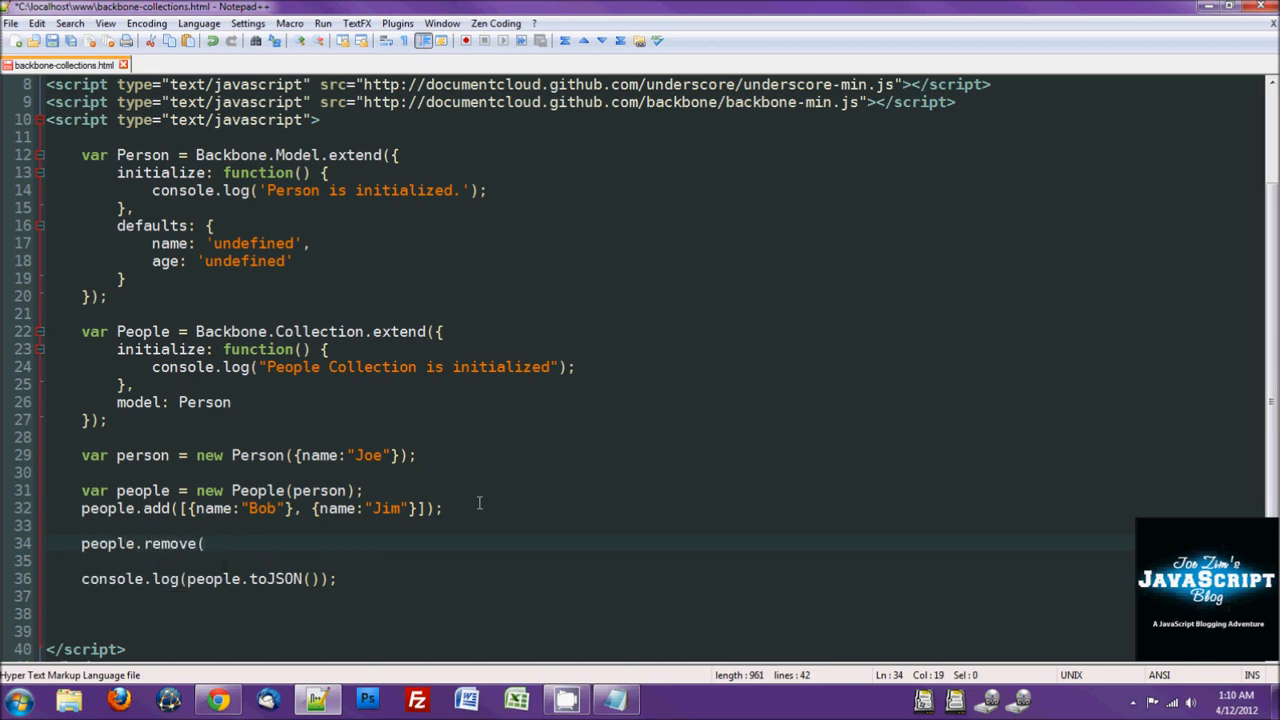
double_click(142, 456)
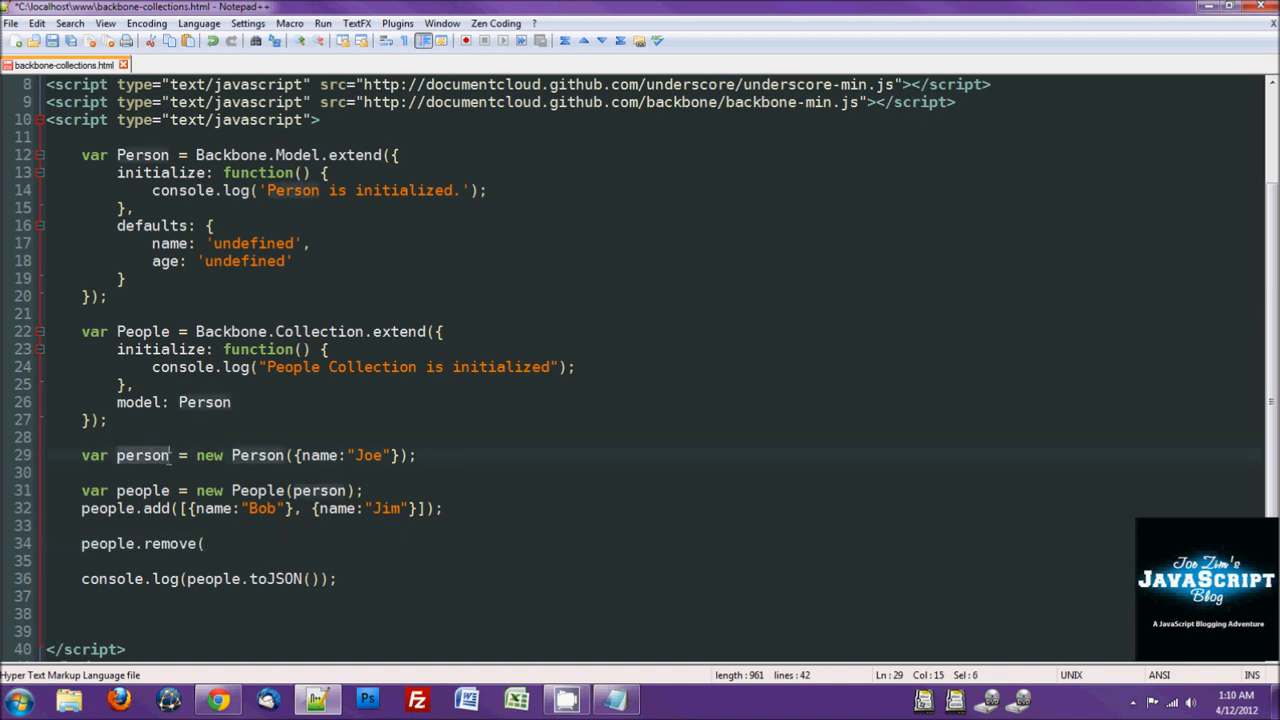
text(person))
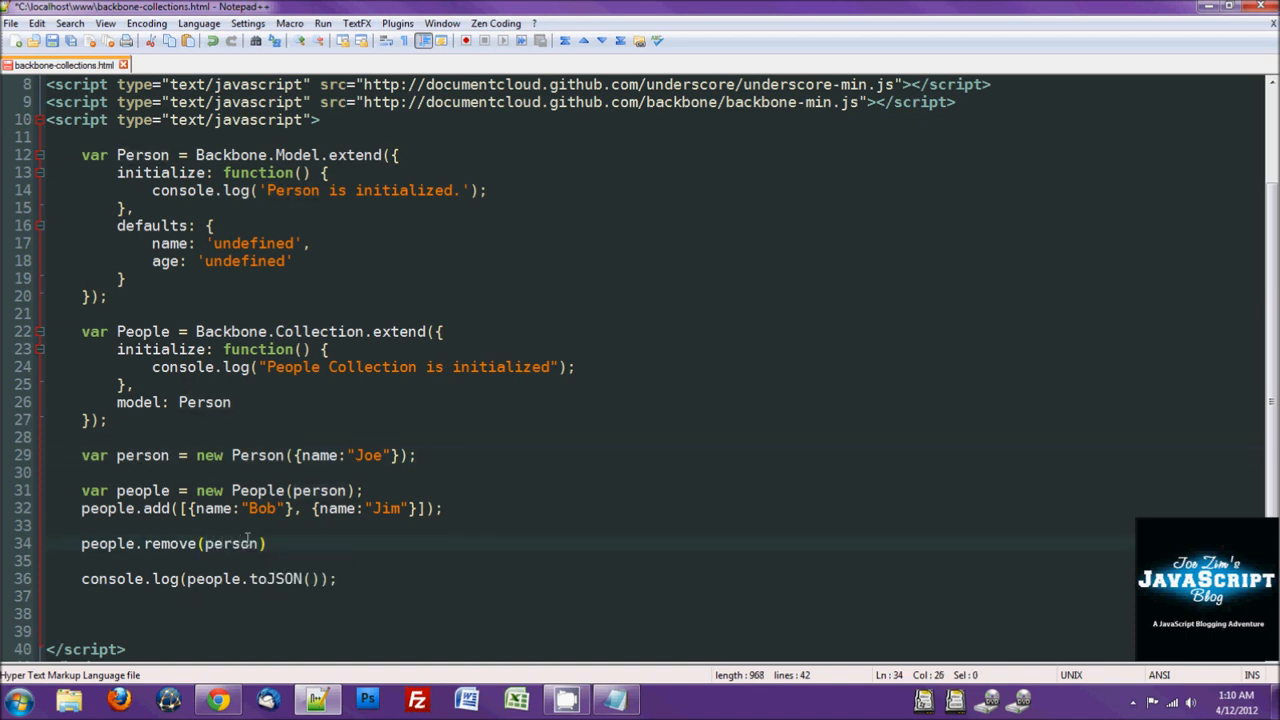
text(;)
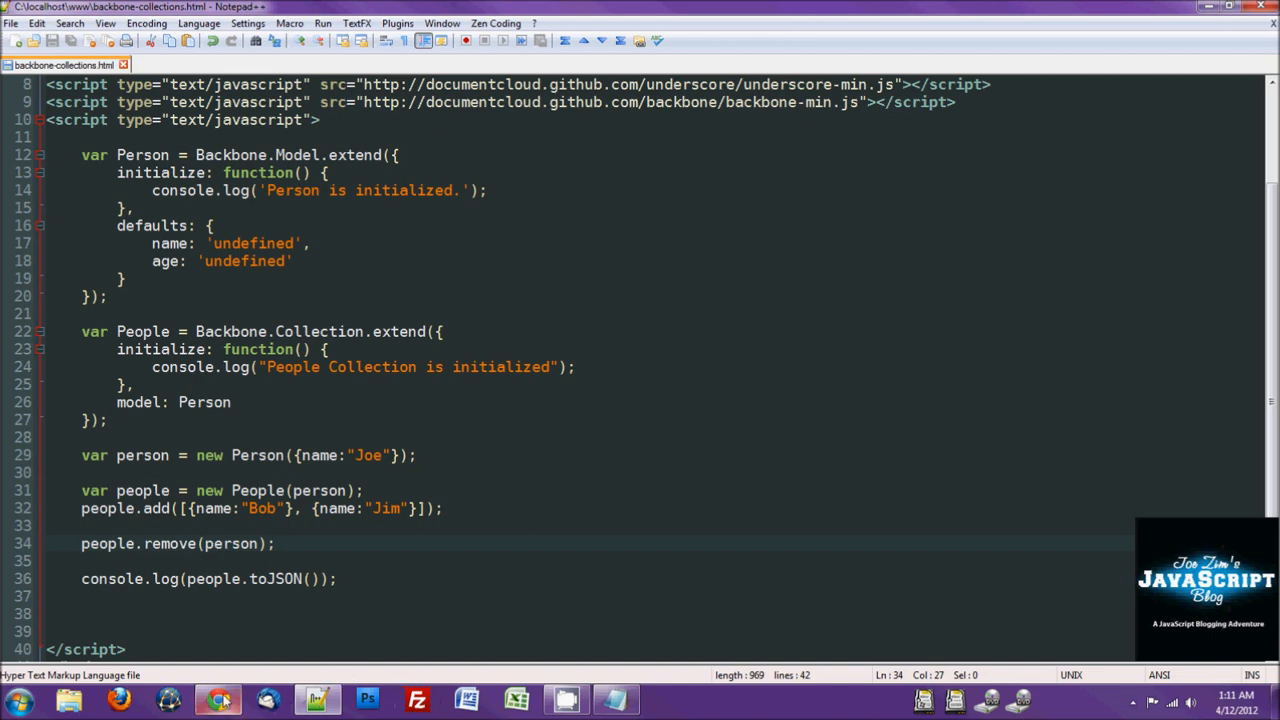
Step: Reload in Chrome and expand the first logged object, which now shows Bob
click(218, 700)
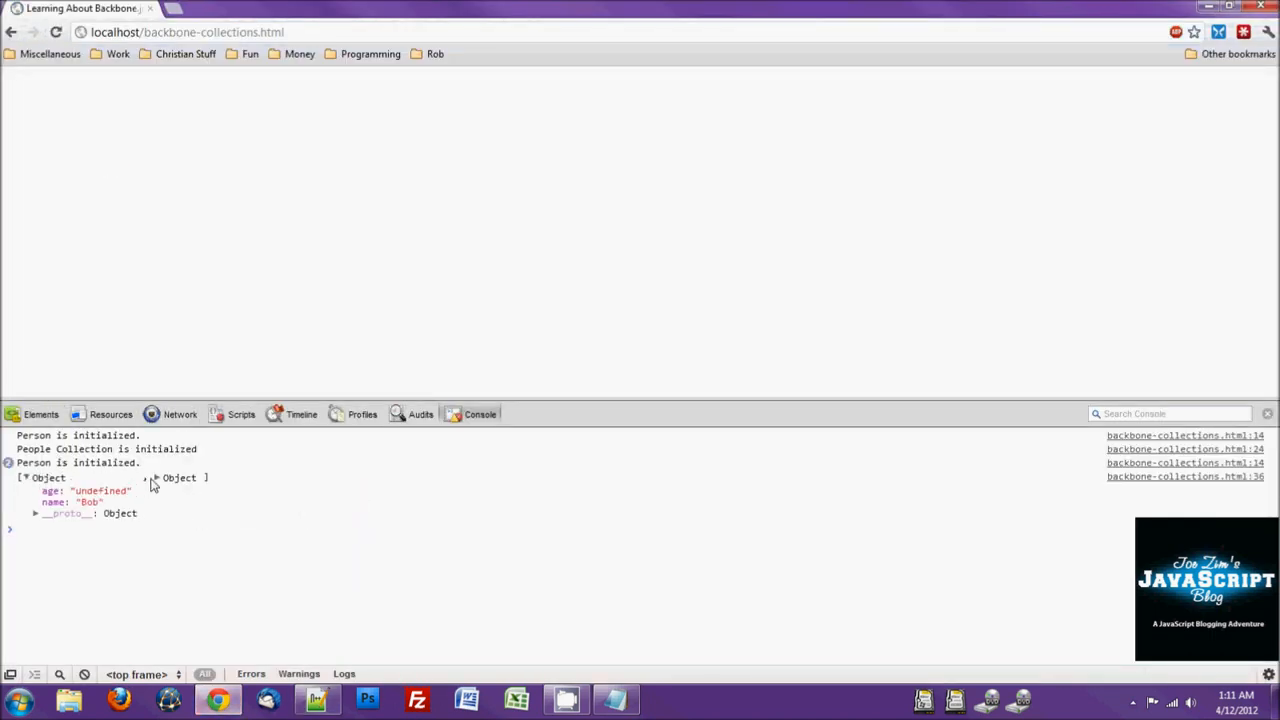
click(156, 476)
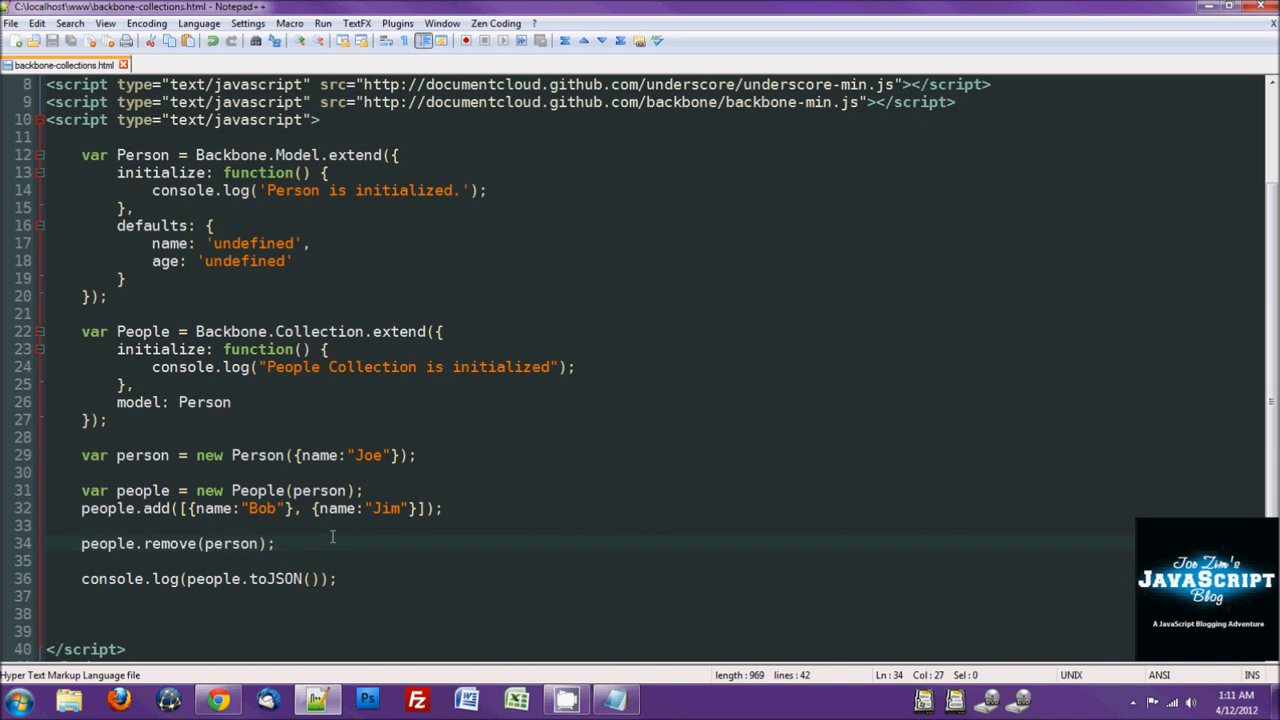
Step: Add people.reset([{name:"Bob"}, {name:"Jim"}, person]) after the remove line, copying the array from line 32
key(enter)
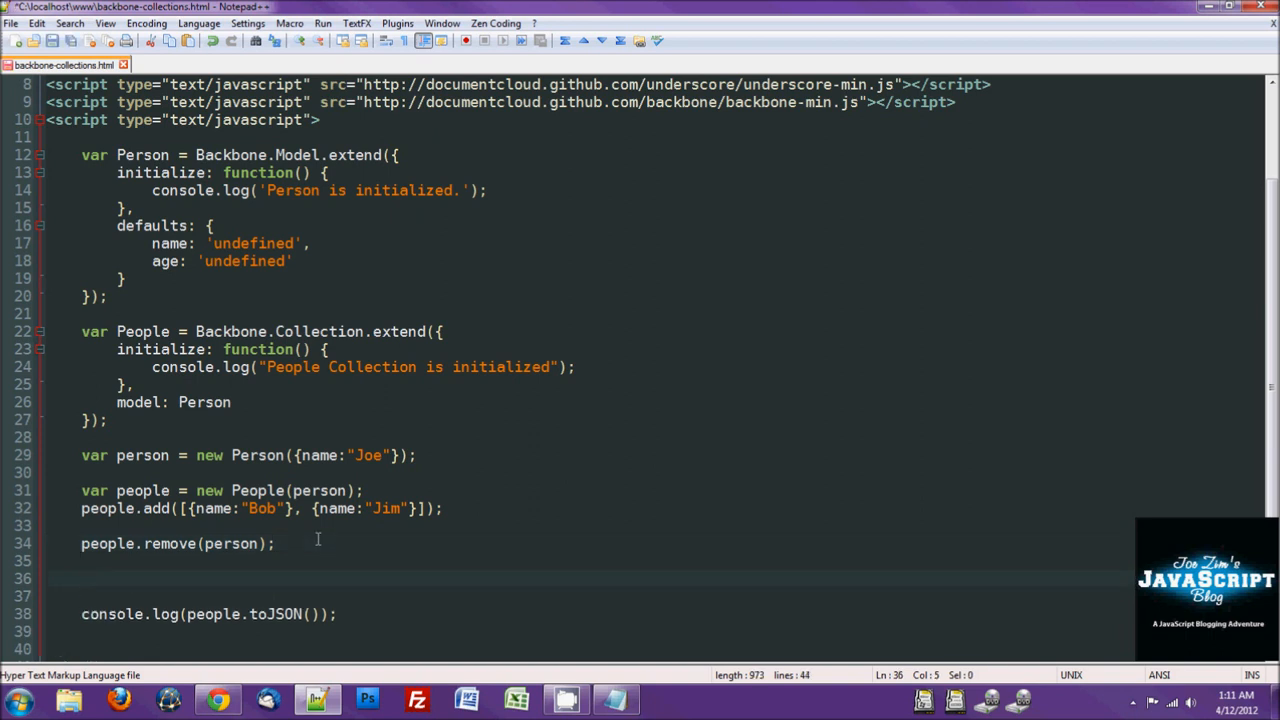
text(people.)
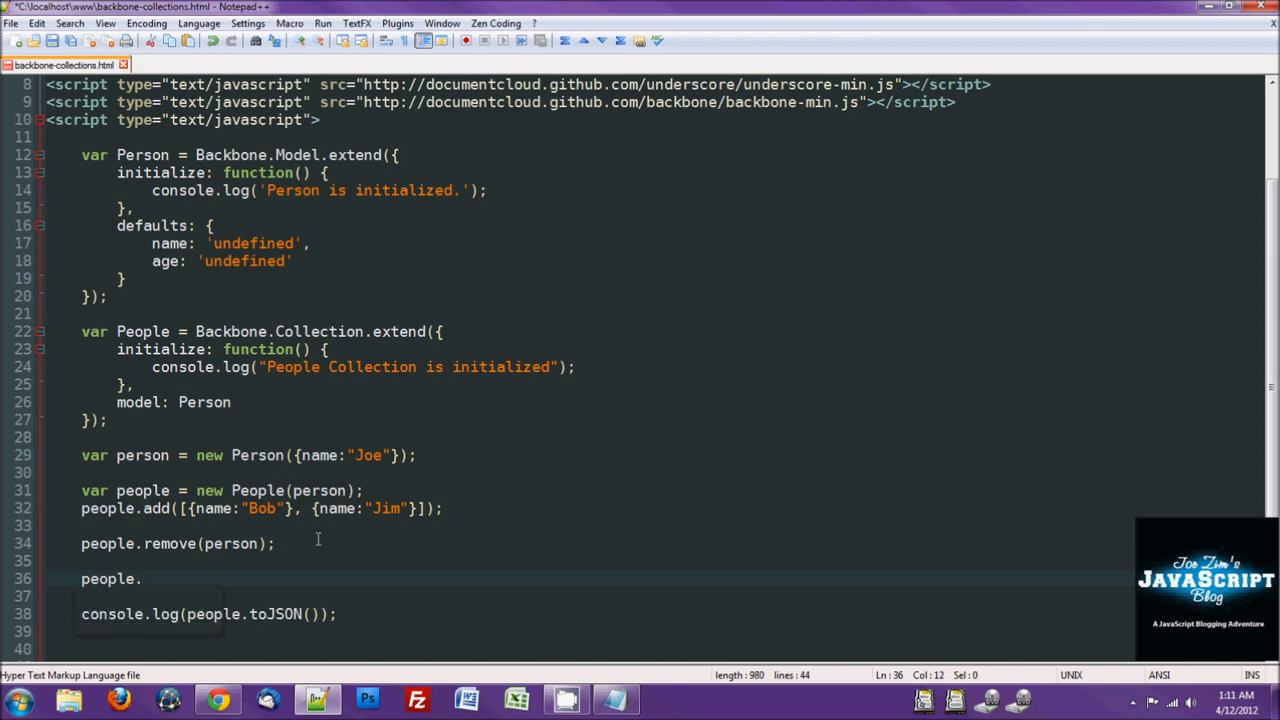
text(reset()
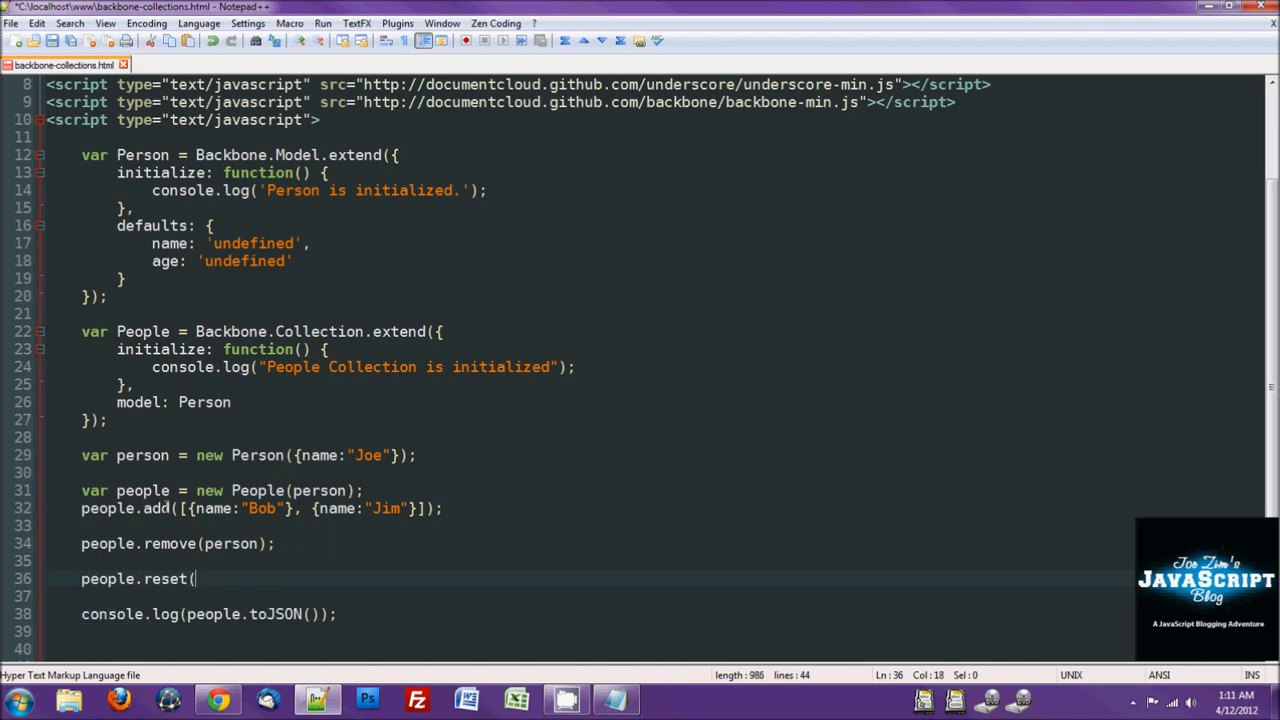
click(424, 508)
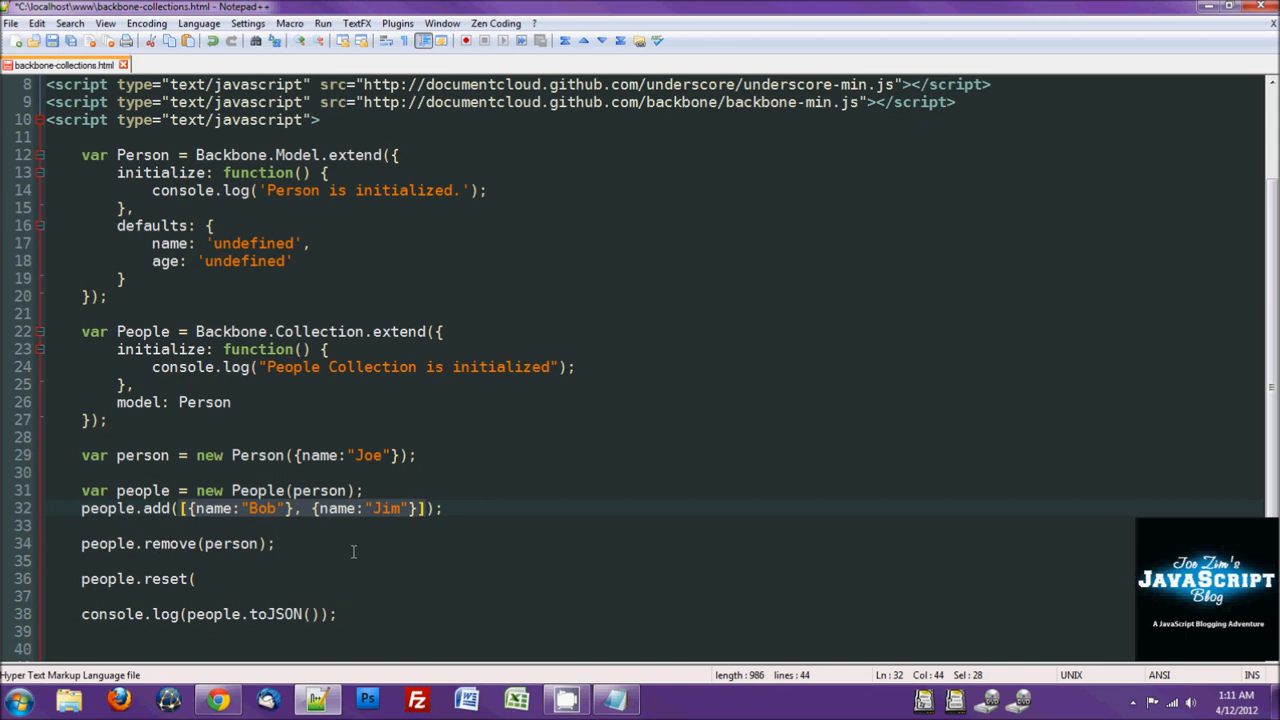
mouse_move(220, 580)
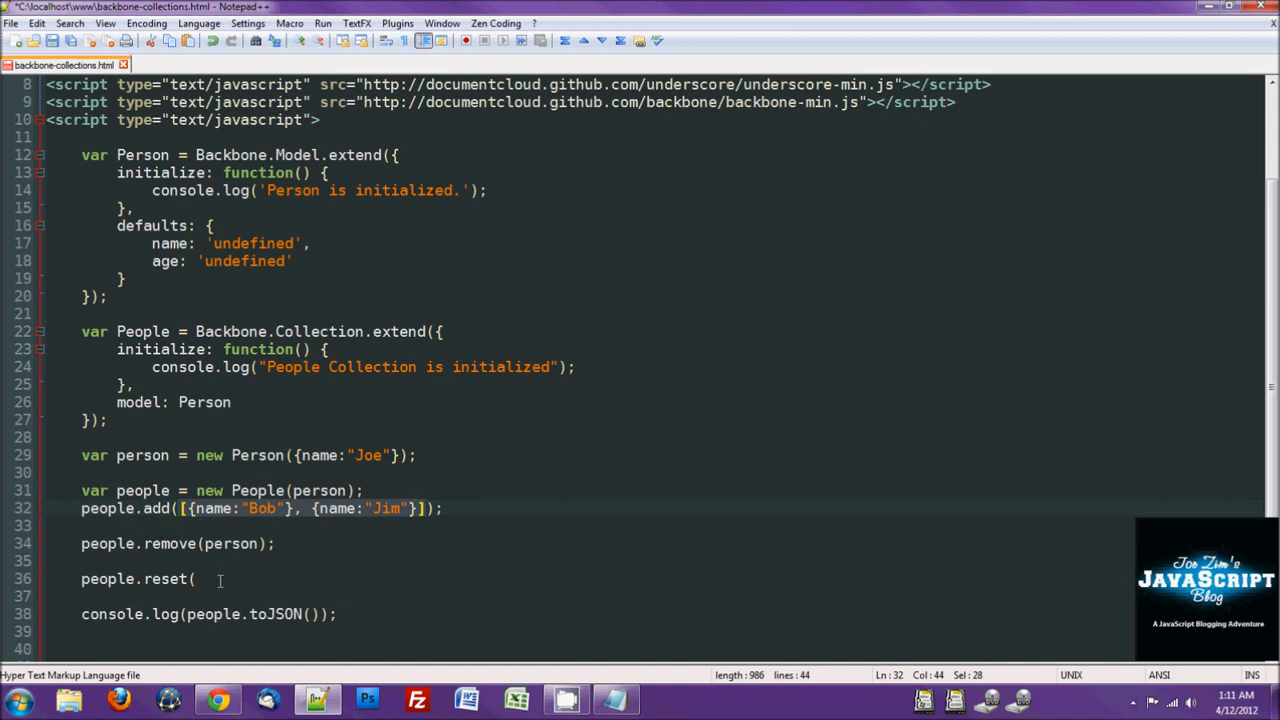
click(196, 578)
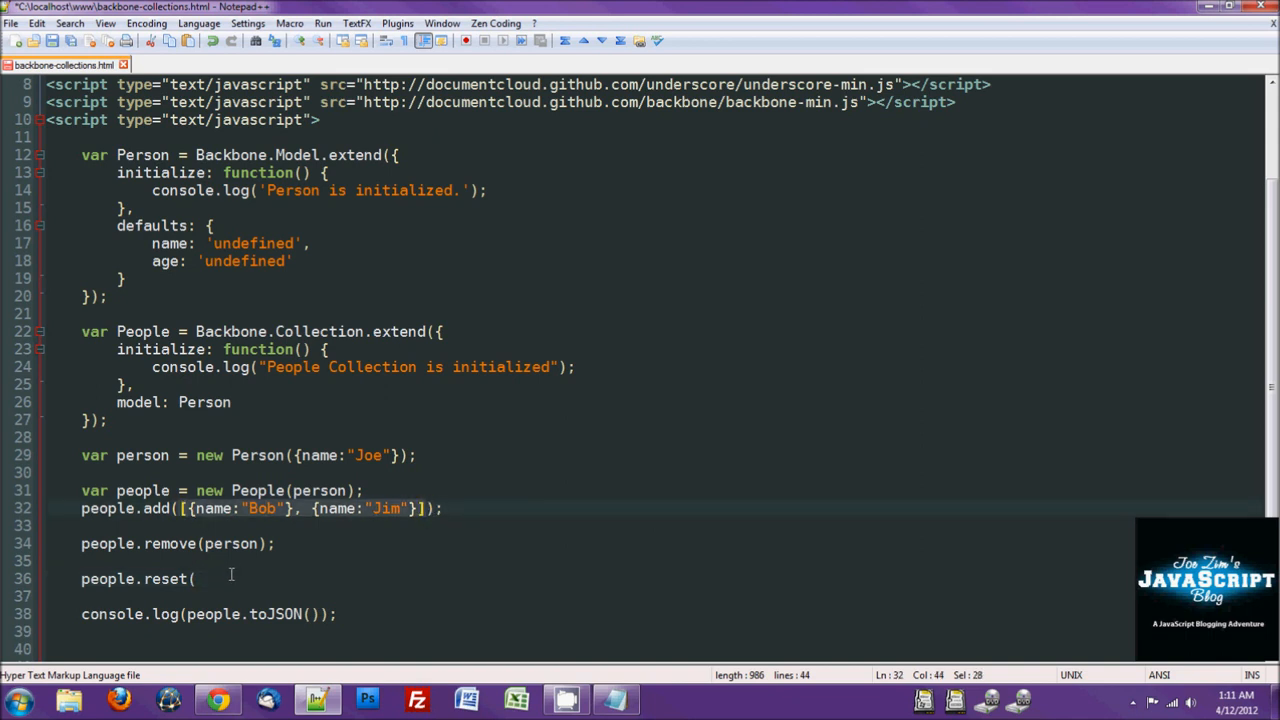
text([{name:"Bob"}, {name:"Jim"}]))
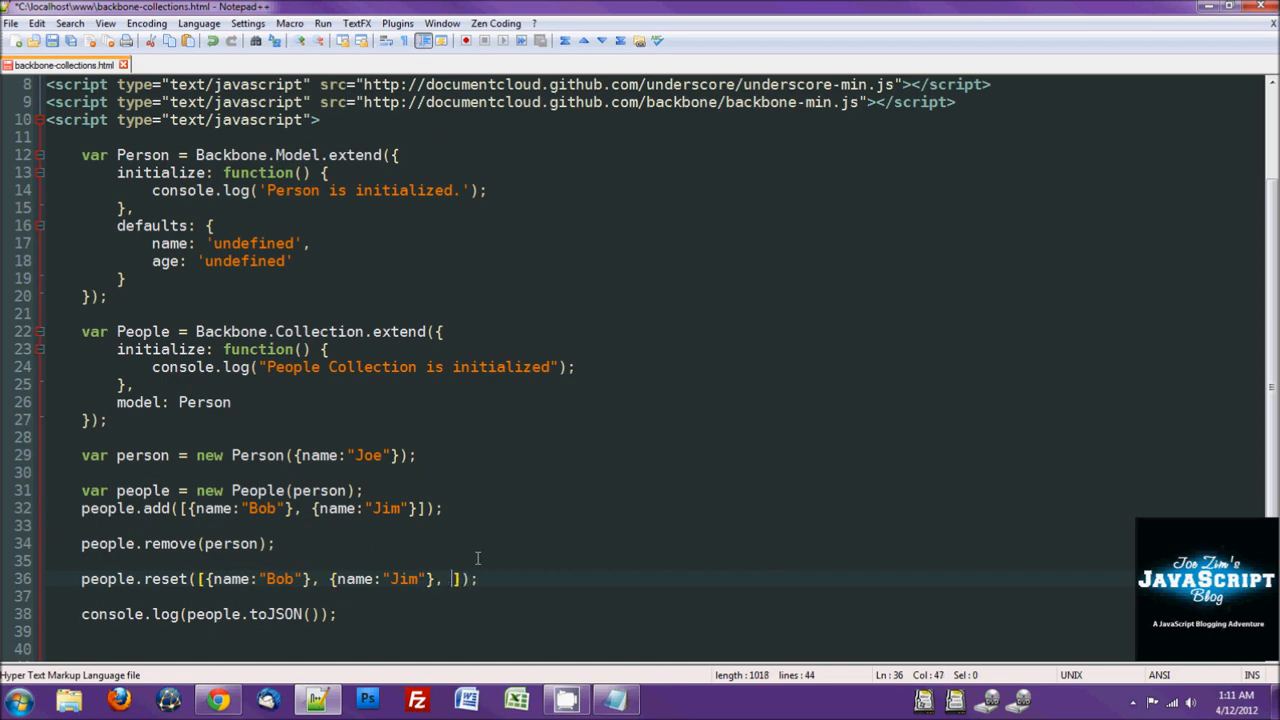
text(person)
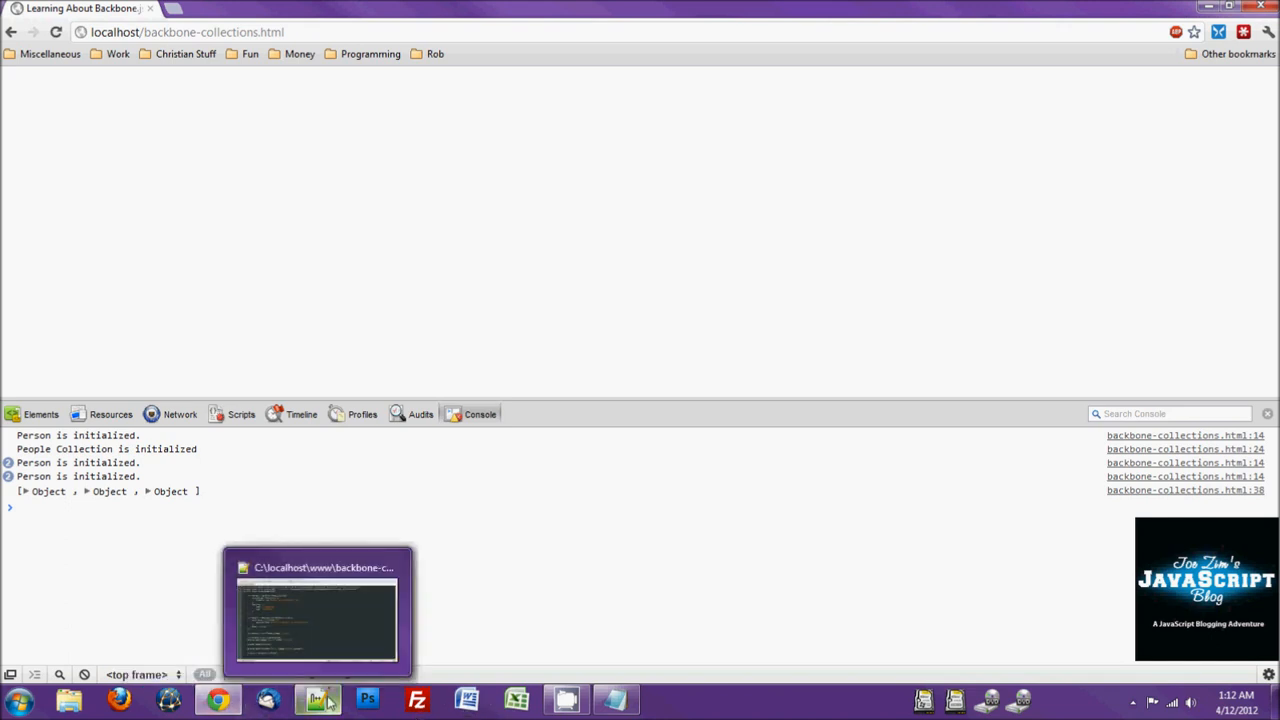
Step: Return to Notepad++ after confirming the console logs three objects
click(316, 610)
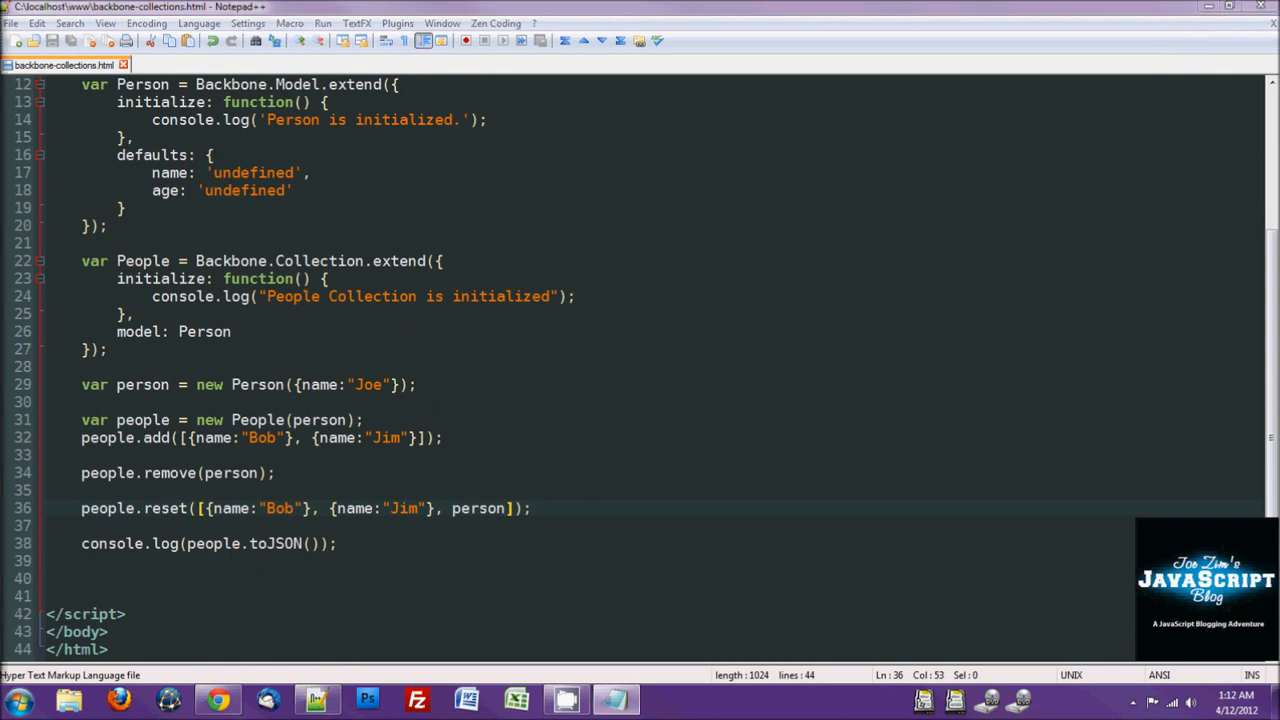
mouse_move(528, 598)
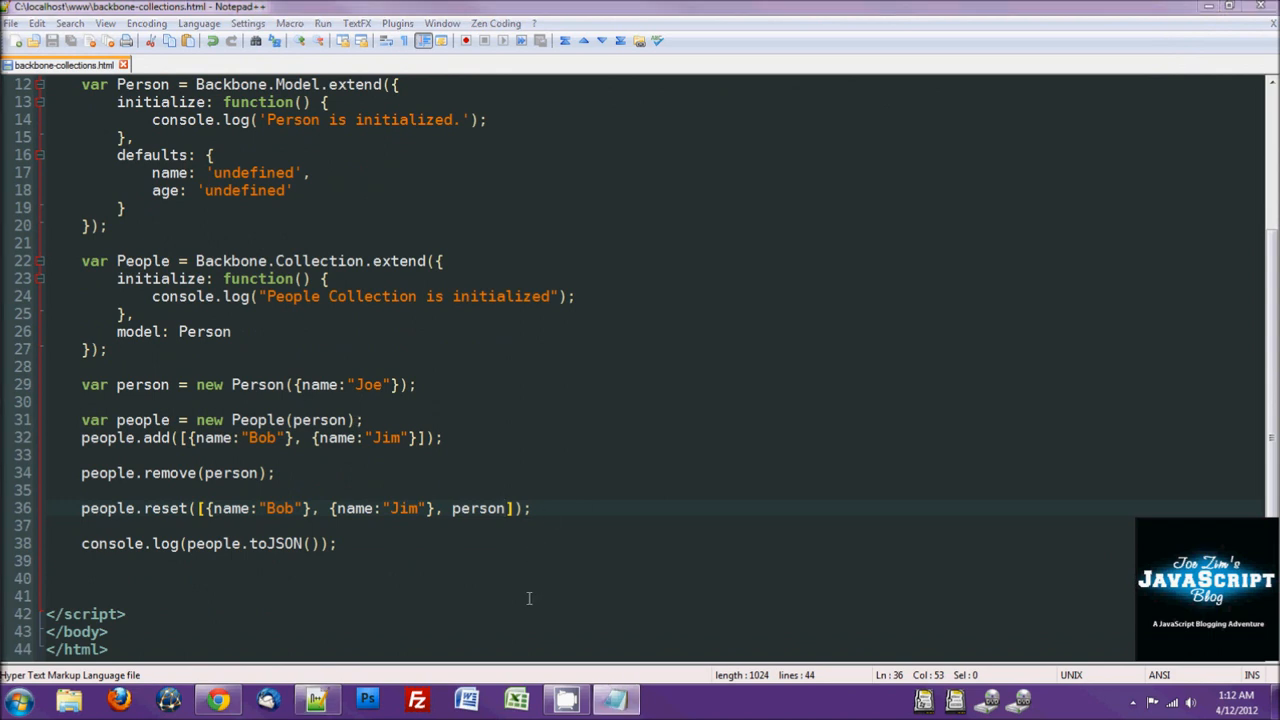
Step: Add a people.on event listener with an empty function callback, correcting the misspelled funciton keyword and the event name
click(536, 508)
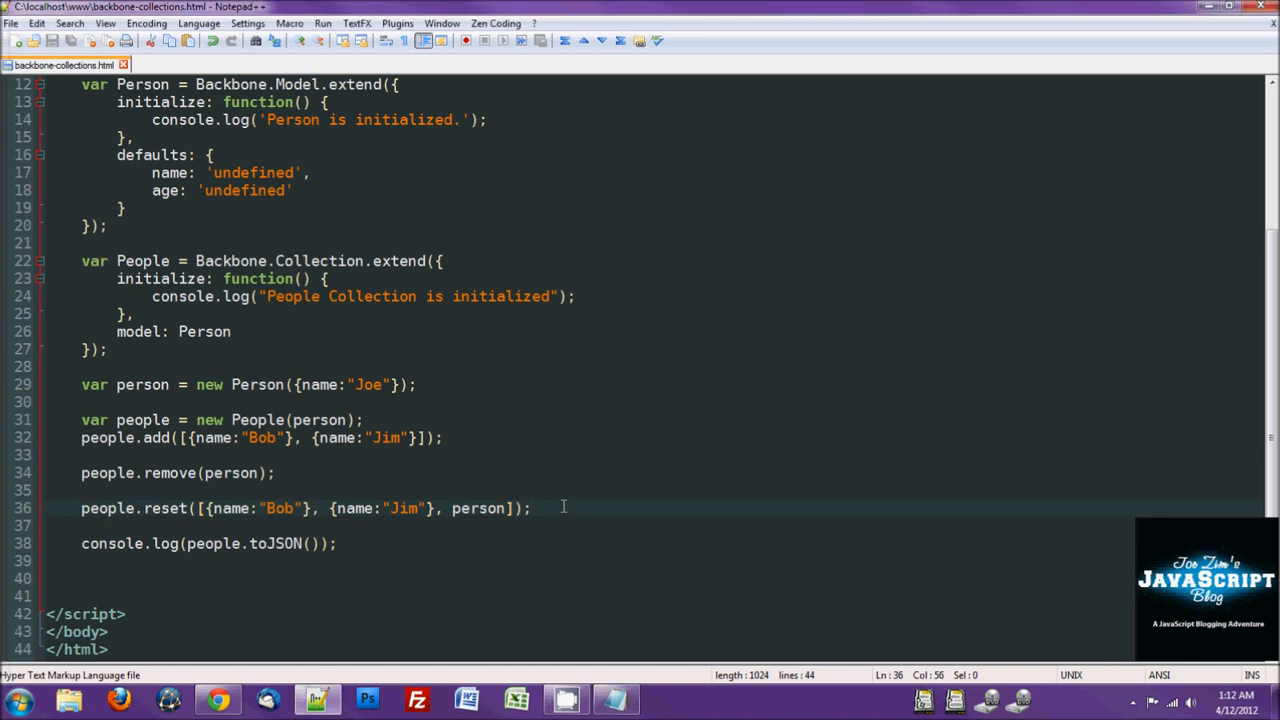
text(people.on)
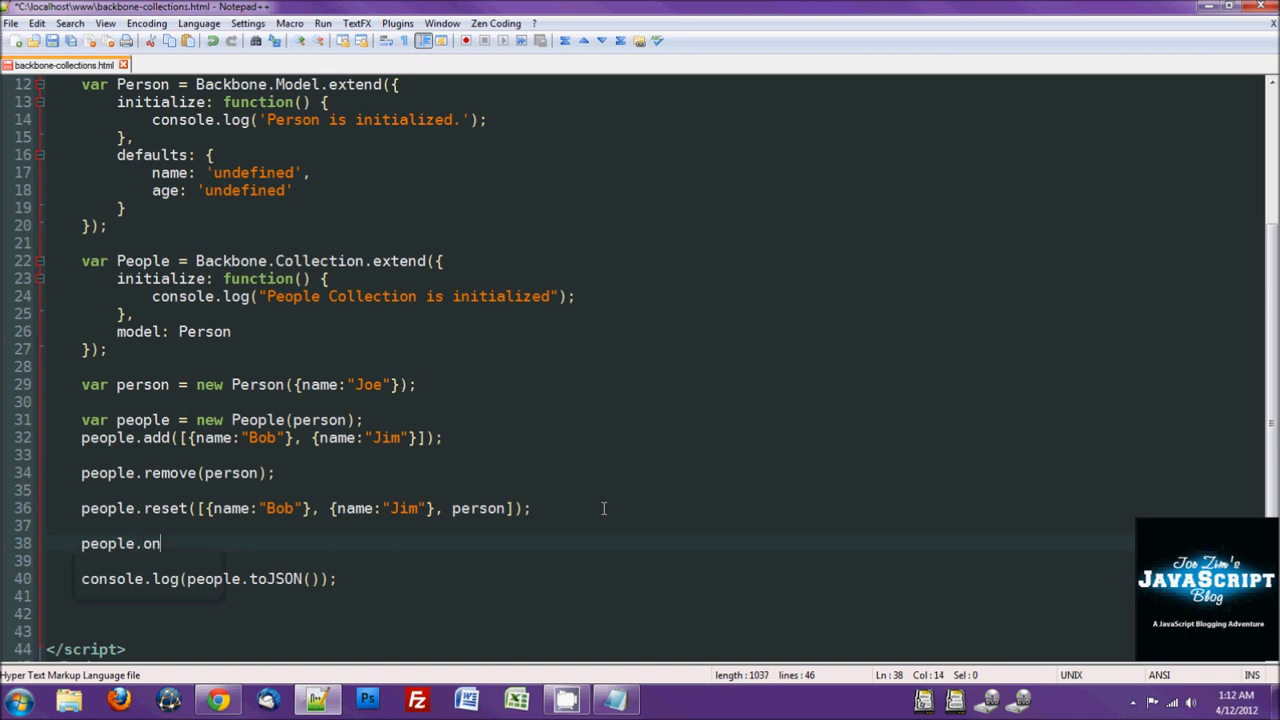
text(('add)
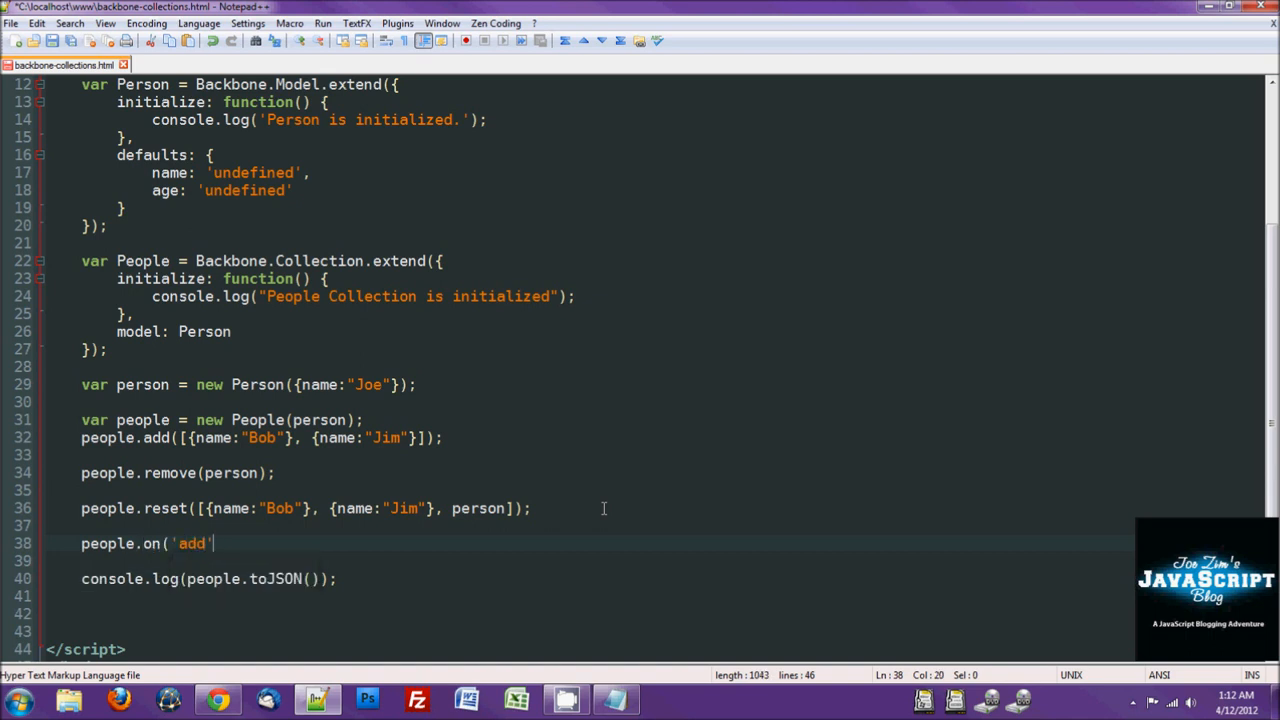
text(', funciton())
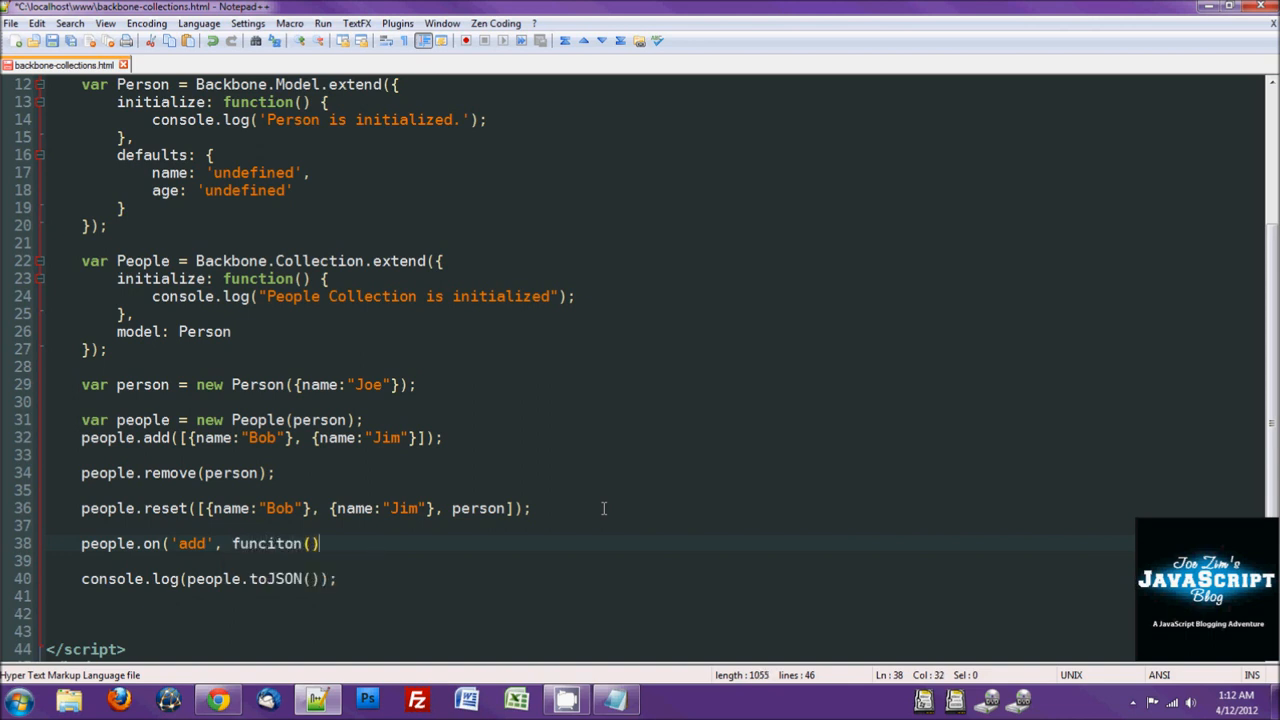
text(function)
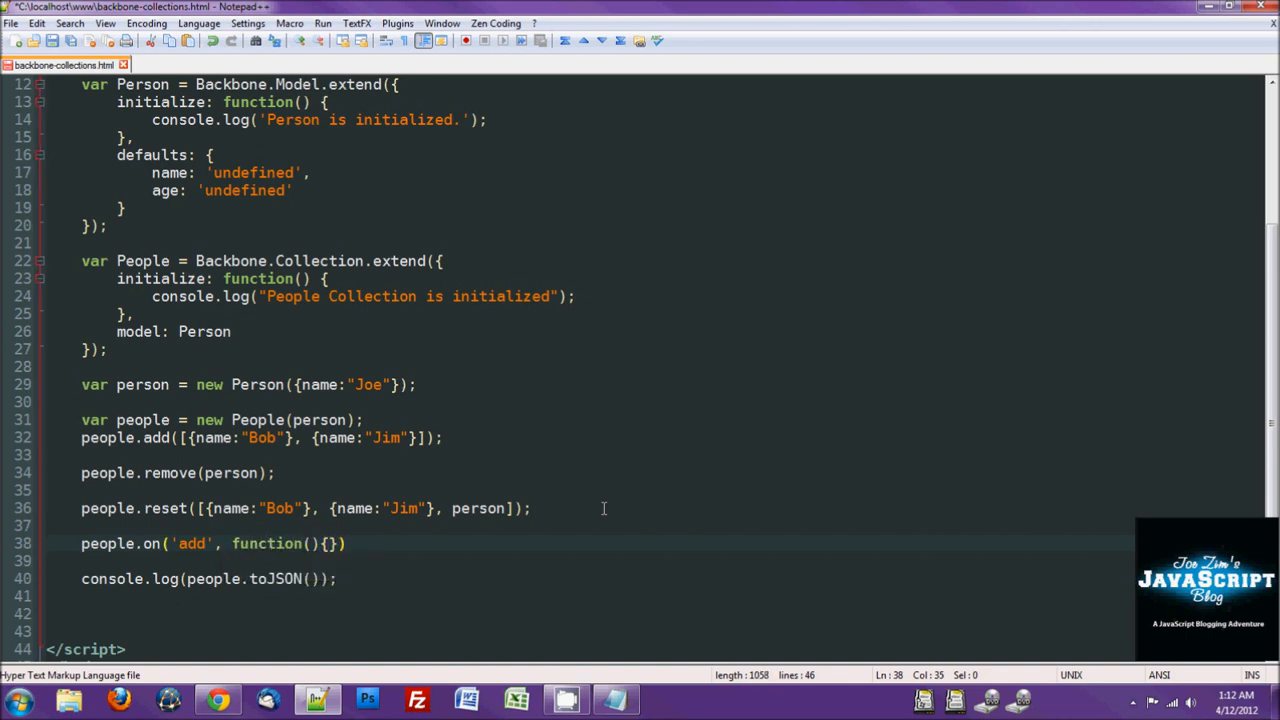
key(Backspace)
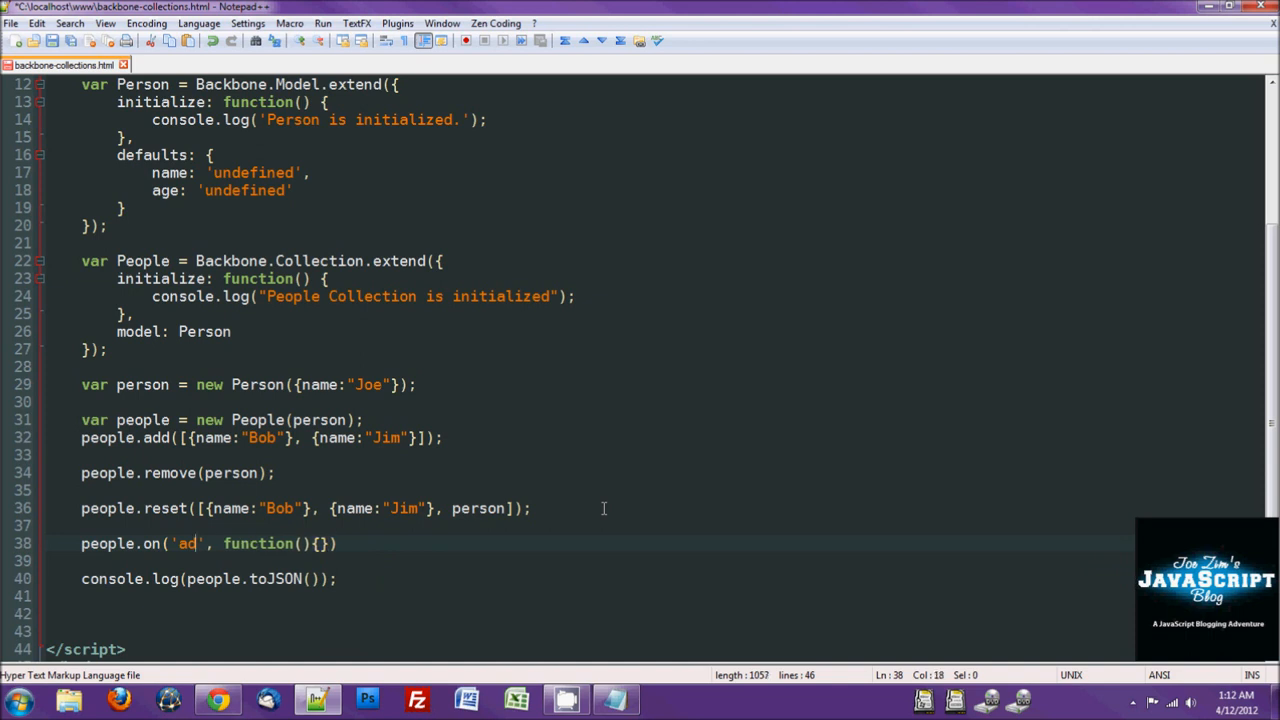
text(remove)
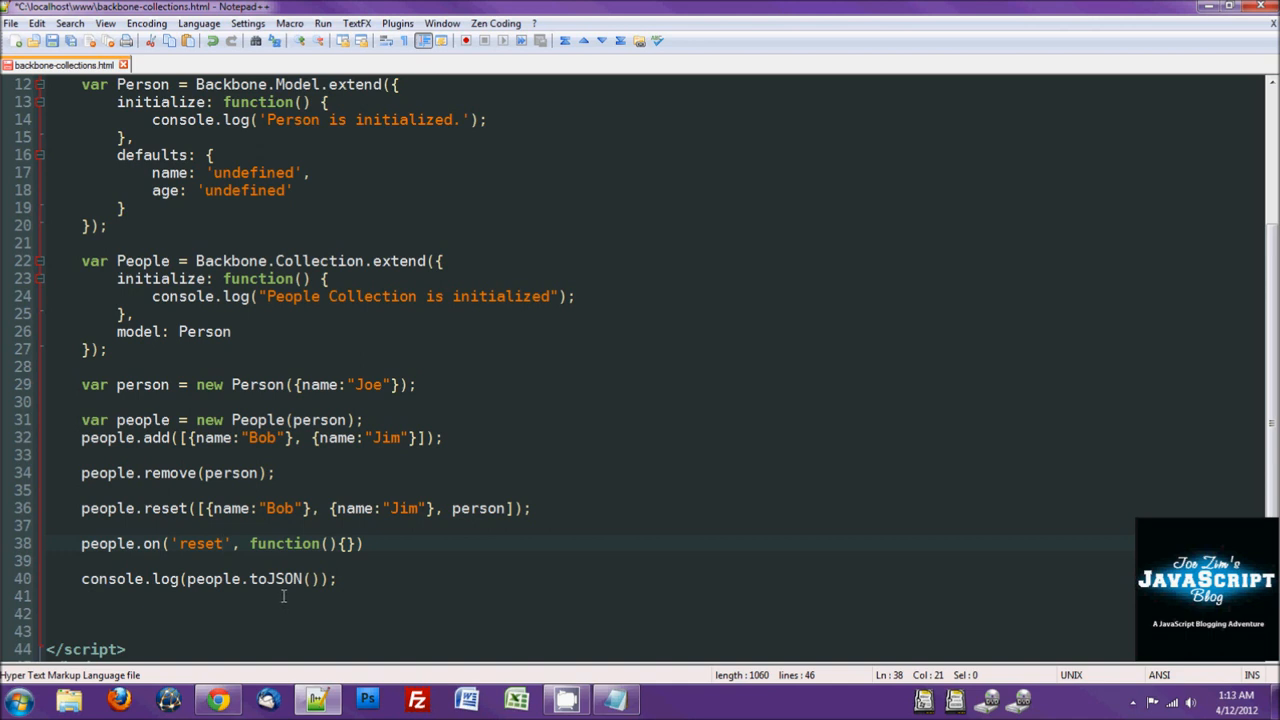
mouse_move(212, 320)
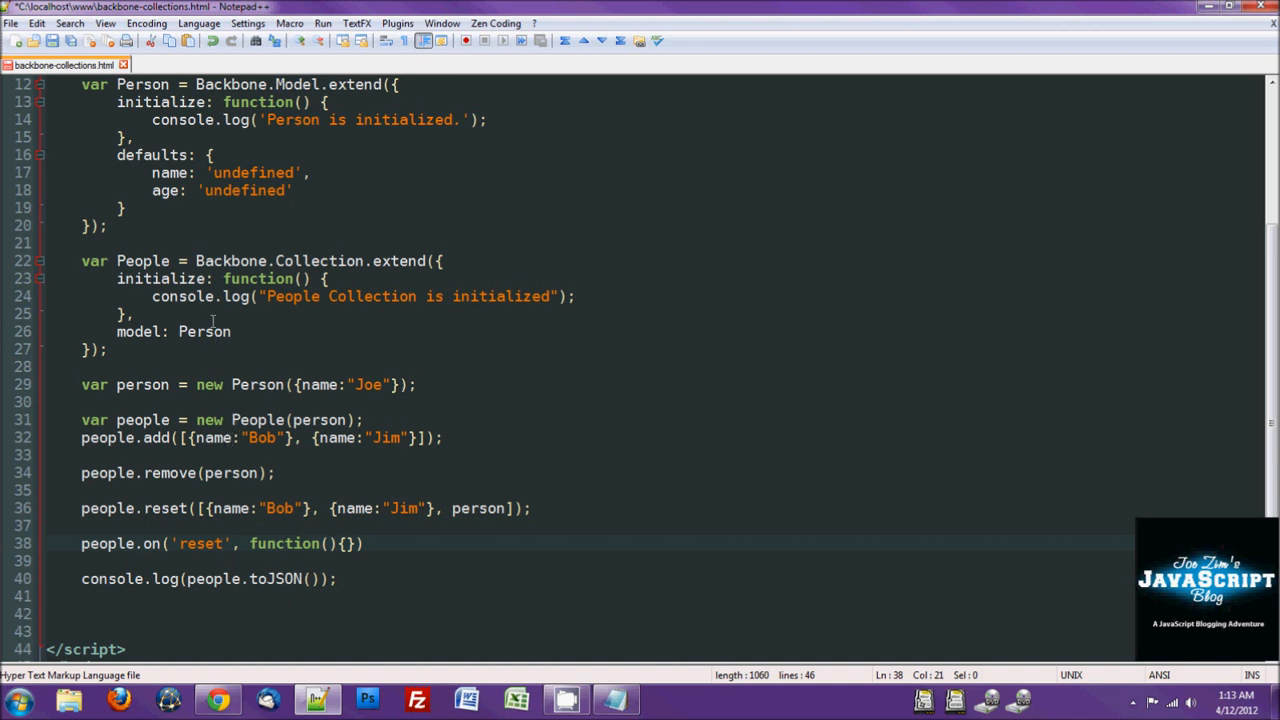
Step: Add id: 0 to the Person defaults and id:0 to Bob's object in people.add, then go test in the browser
click(292, 190)
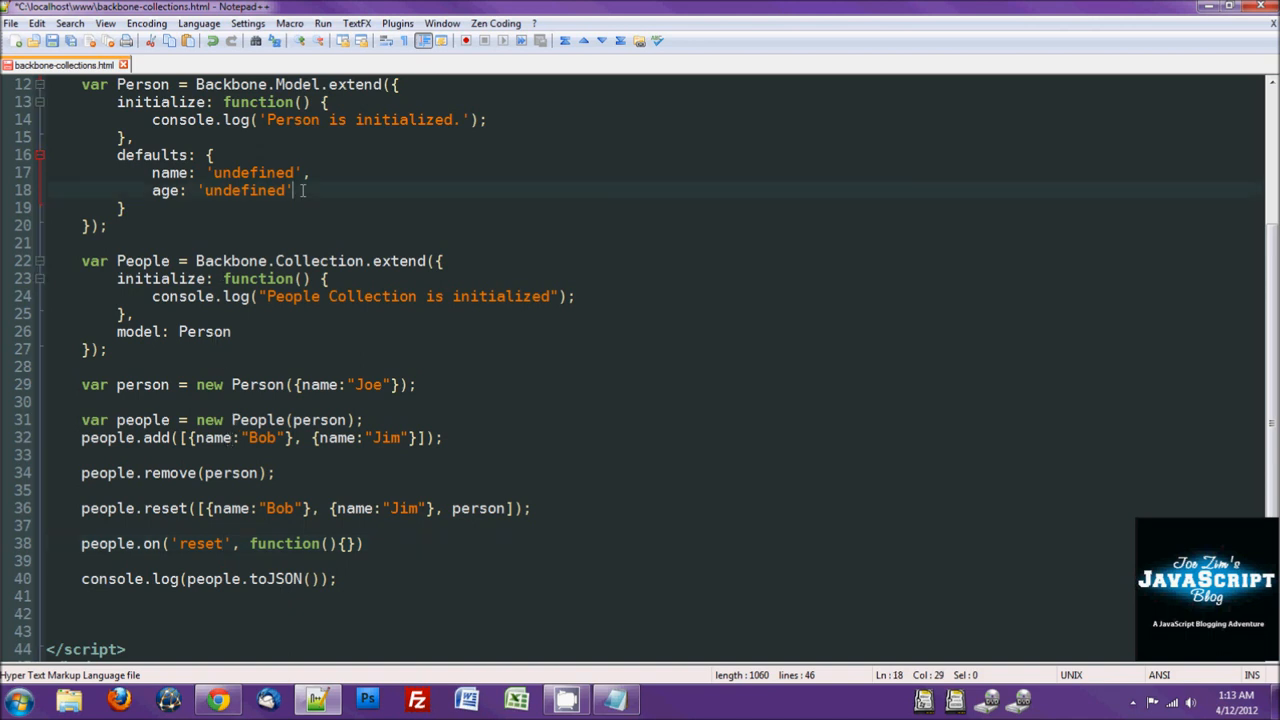
text(id)
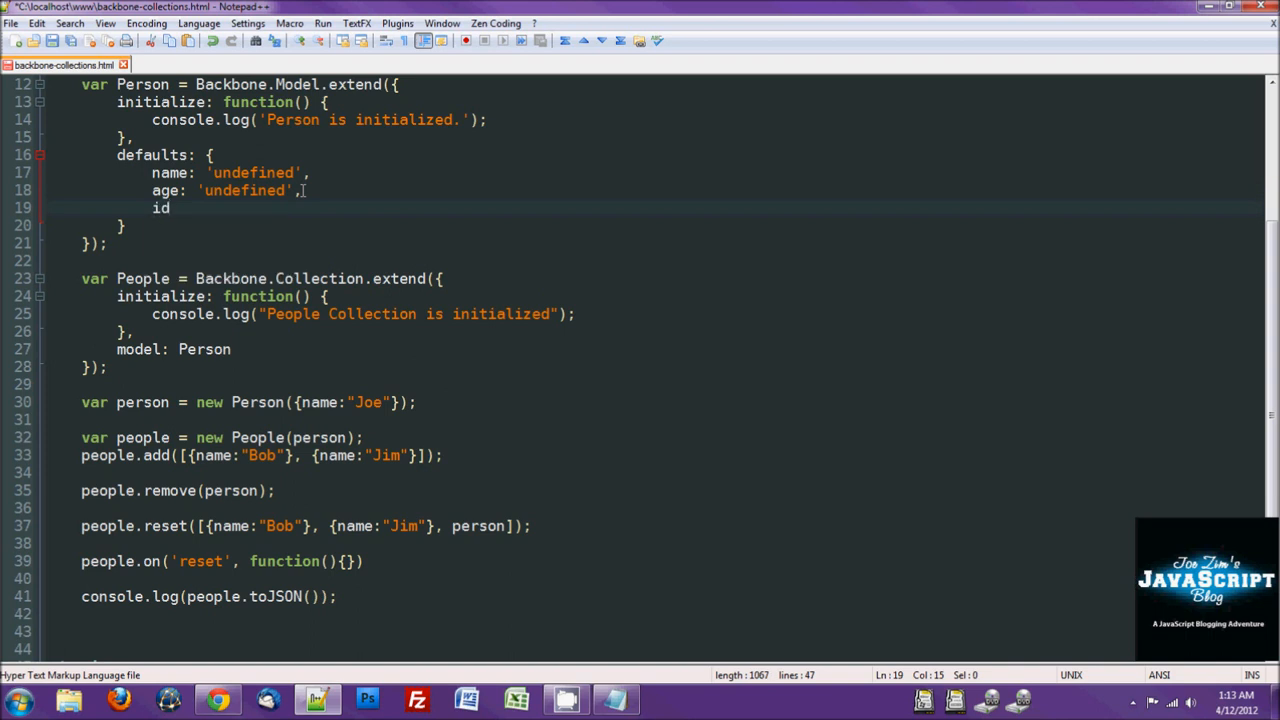
text(: 0)
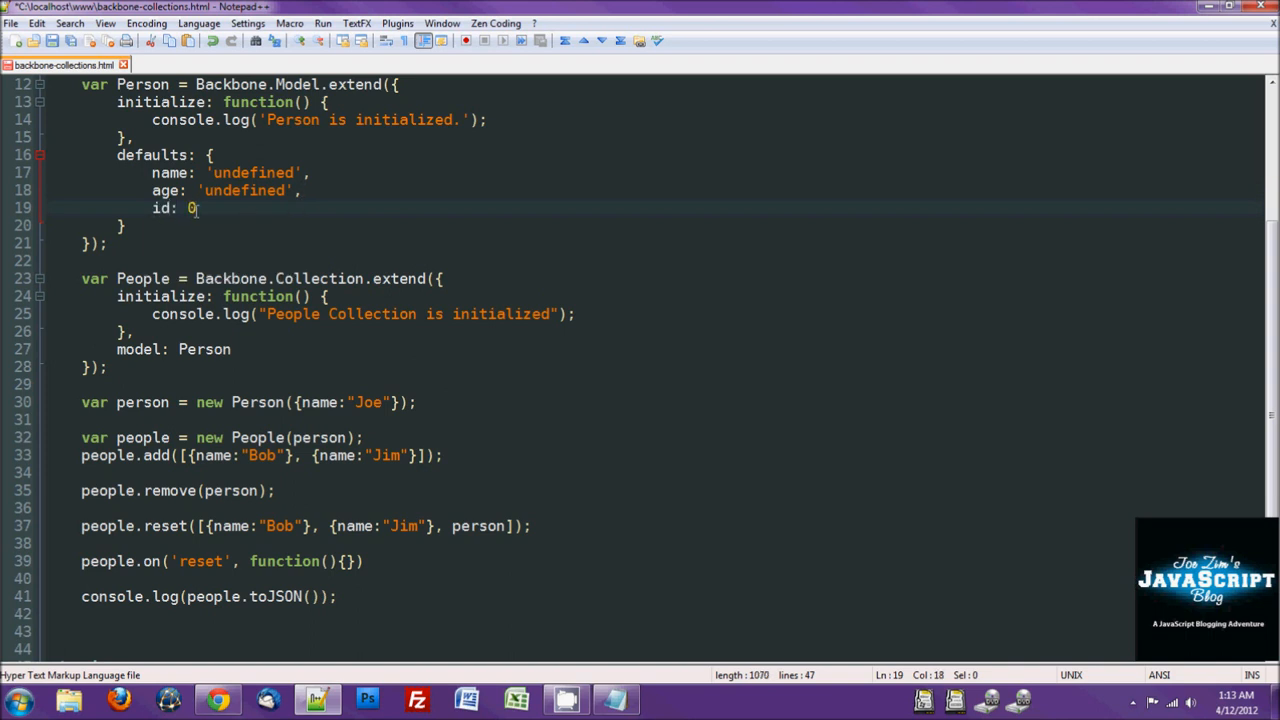
mouse_move(356, 508)
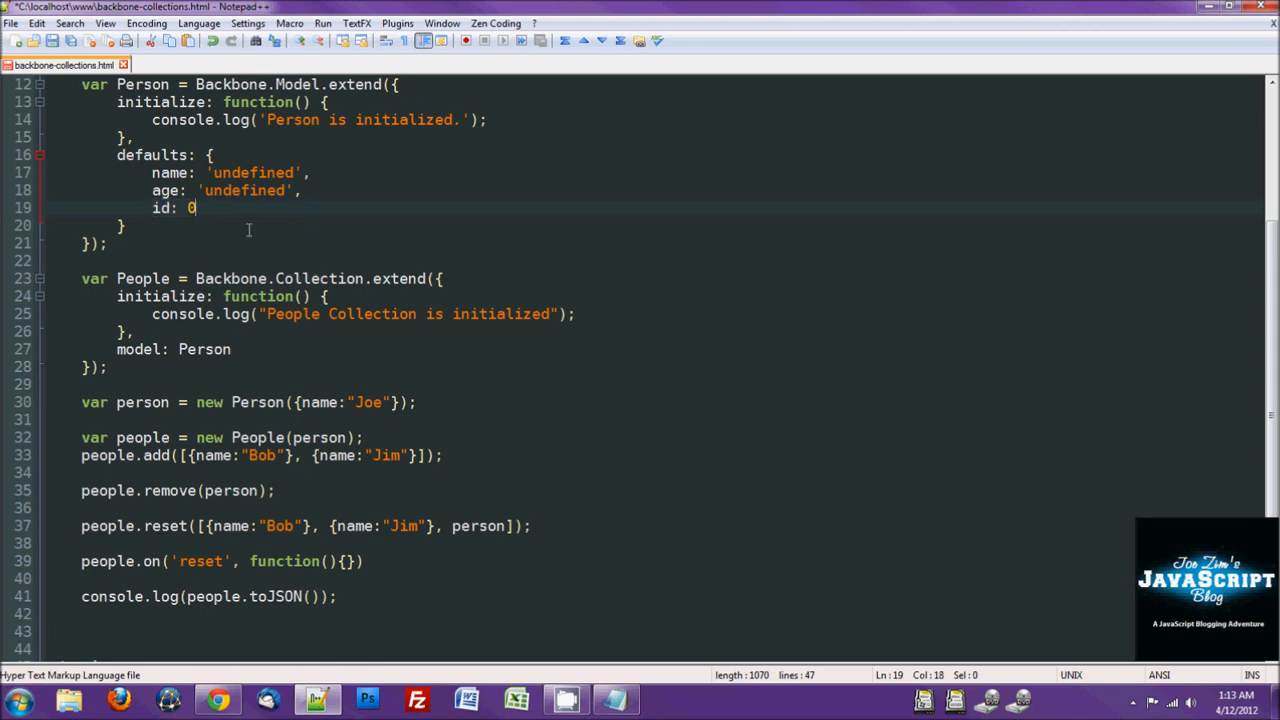
mouse_move(290, 514)
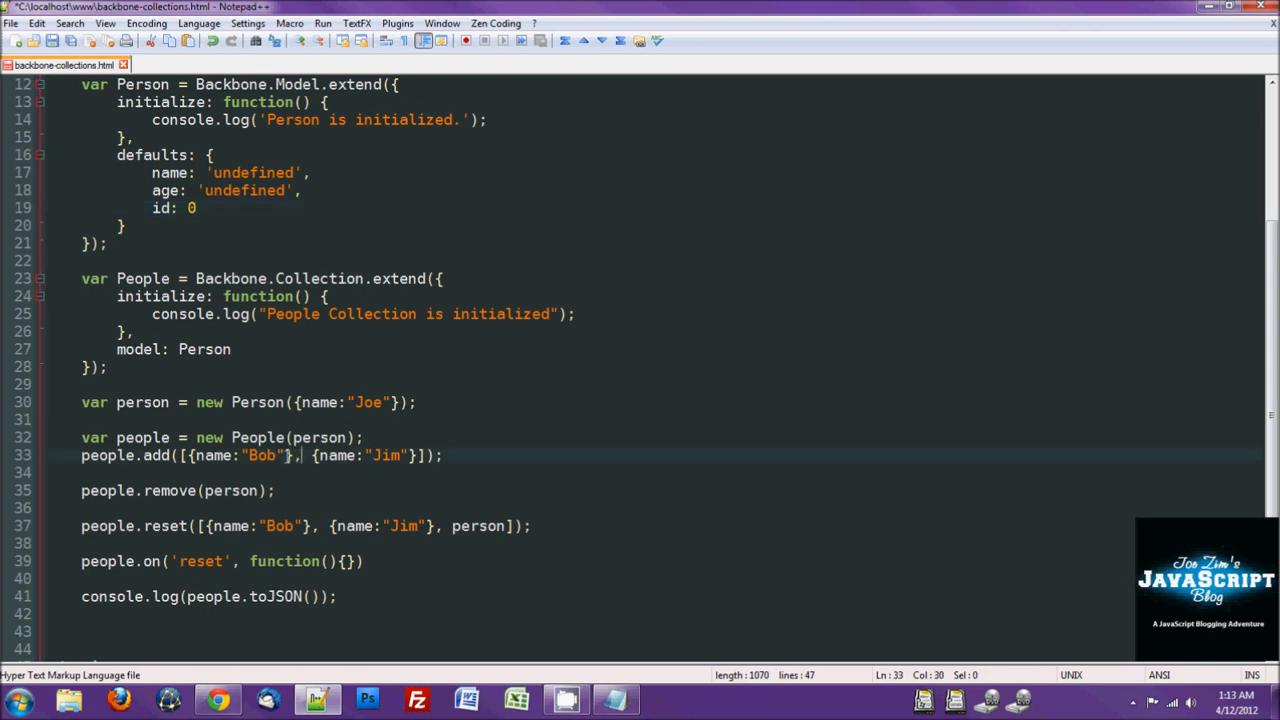
text(id:)
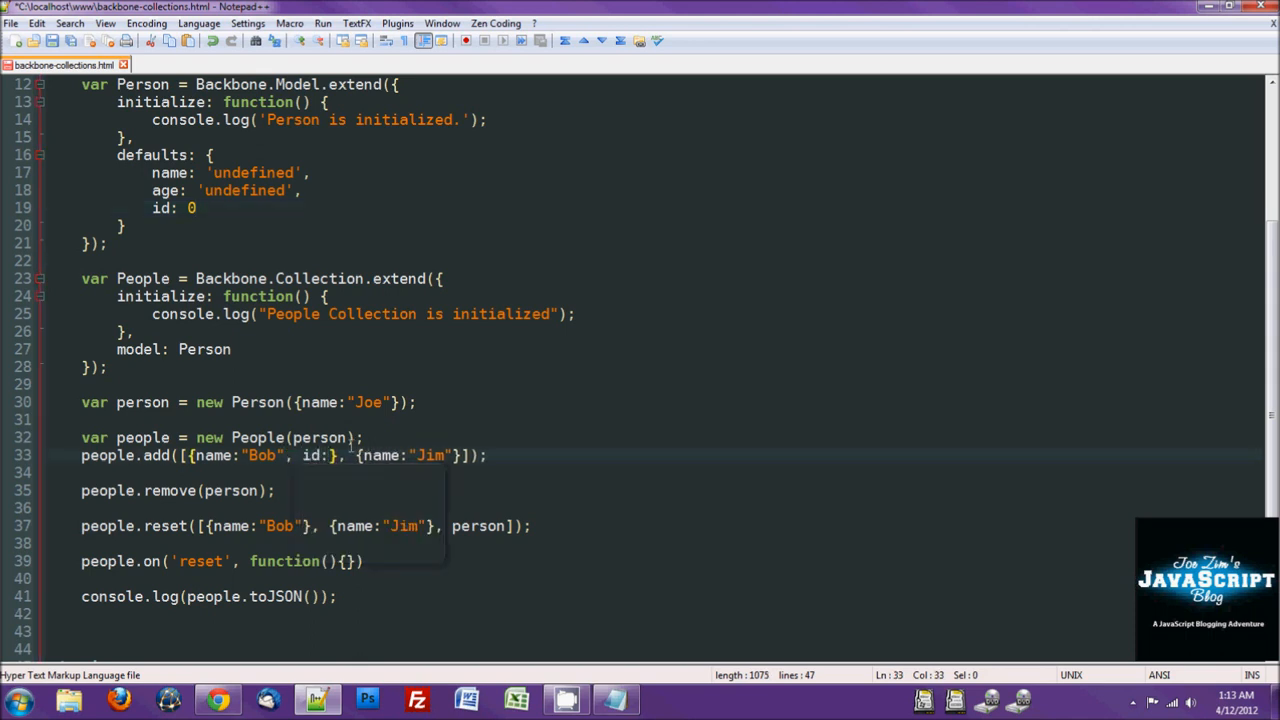
text(0)
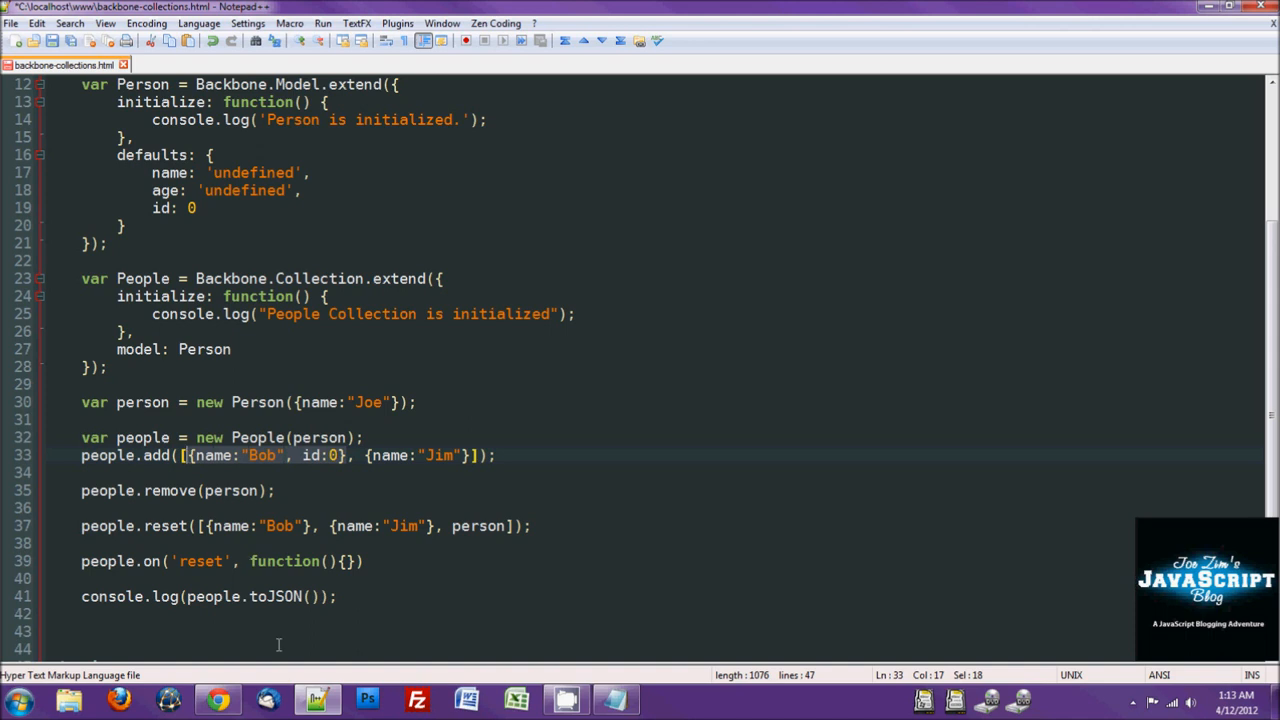
mouse_move(304, 536)
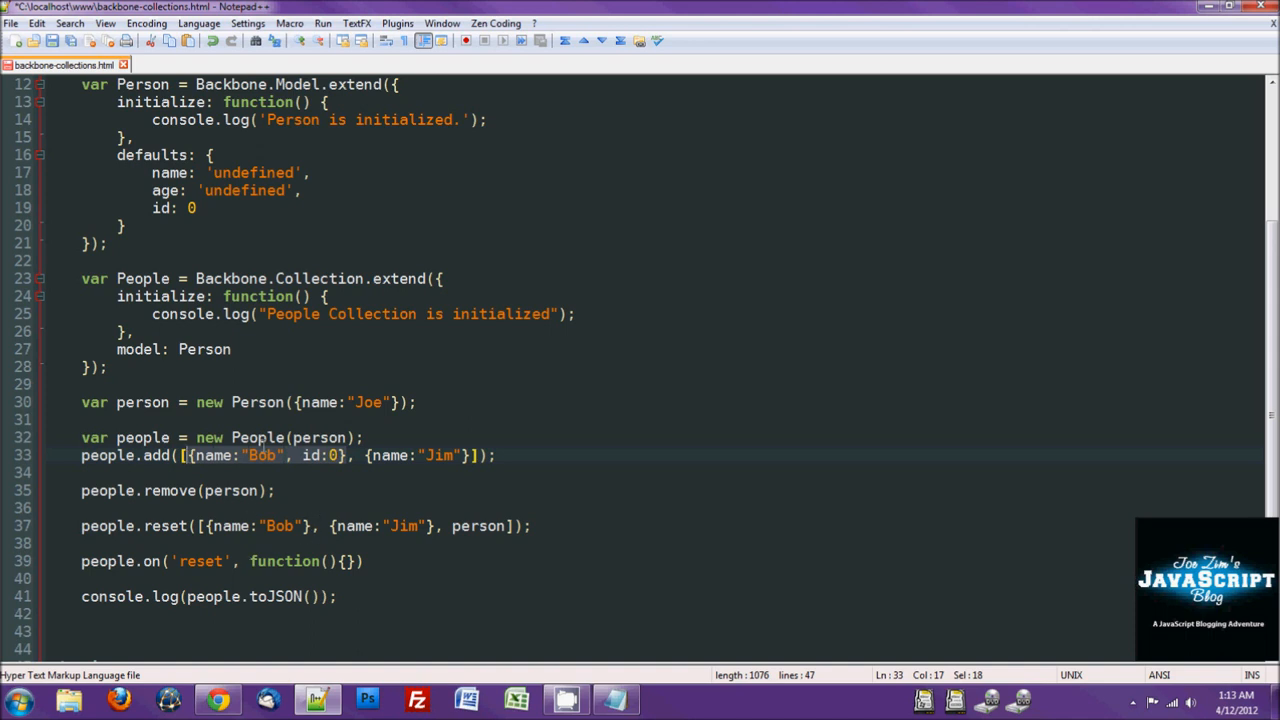
mouse_move(704, 296)
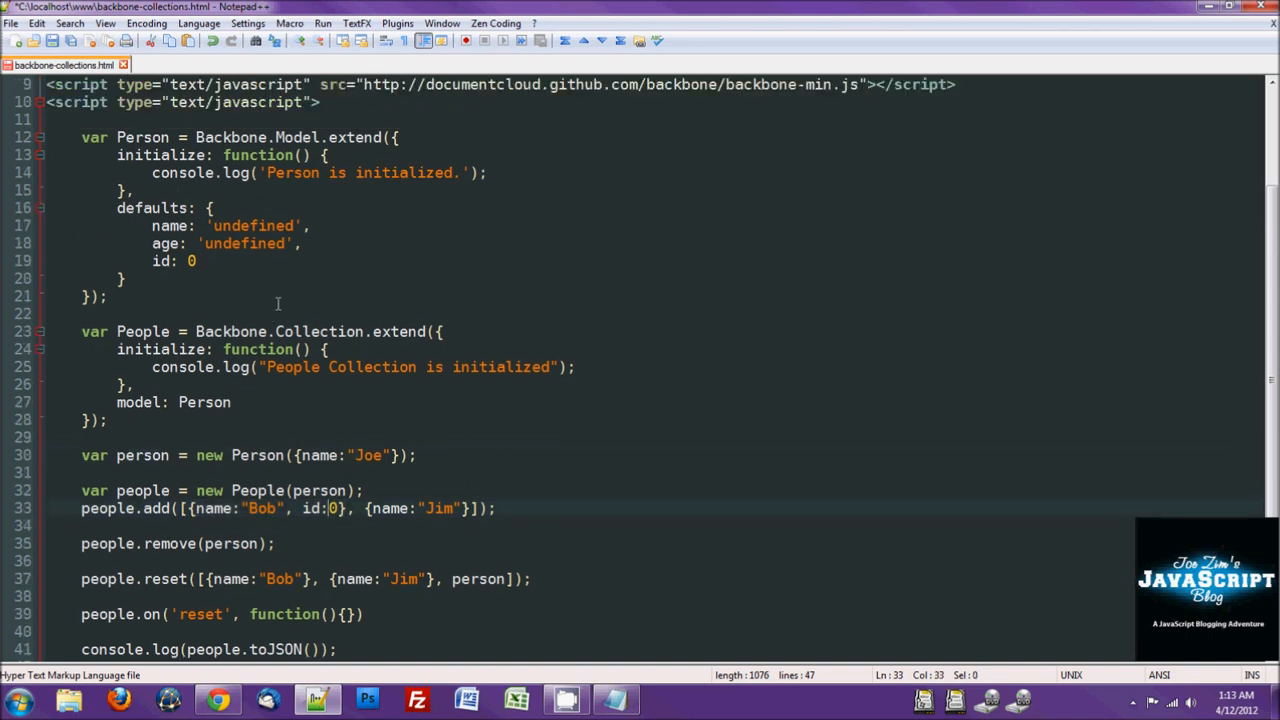
scroll(down, 3)
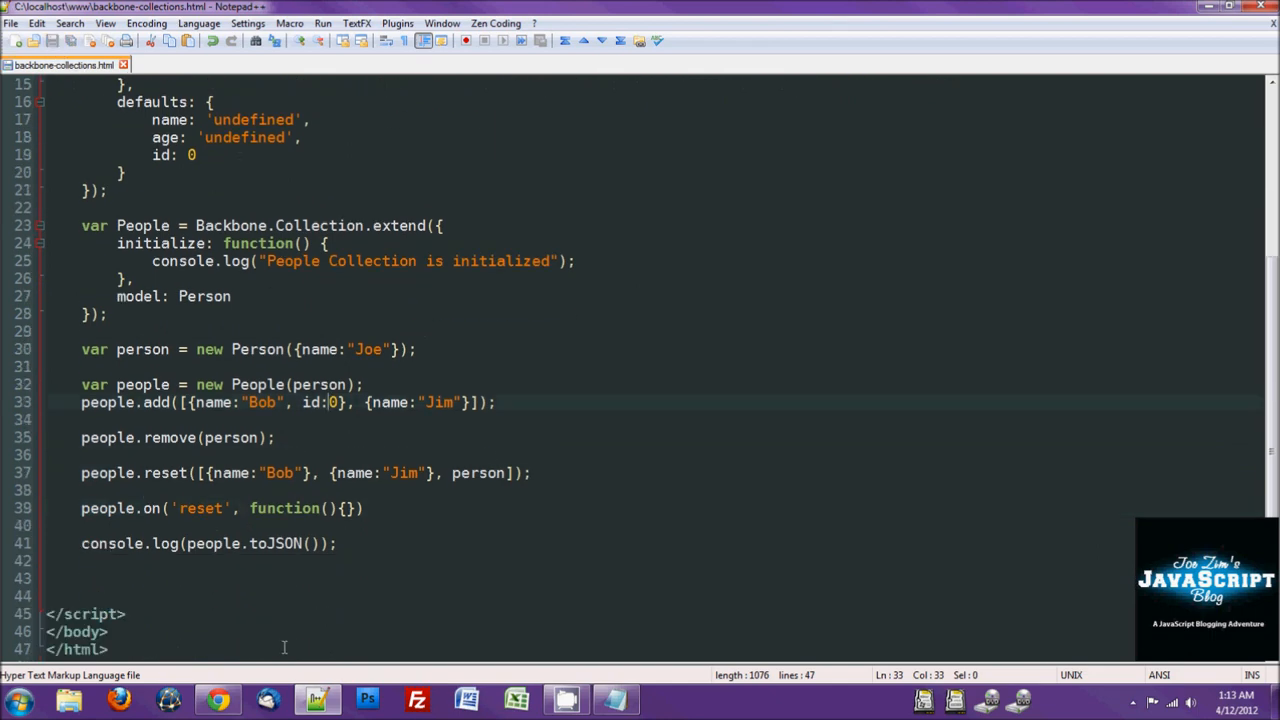
click(216, 700)
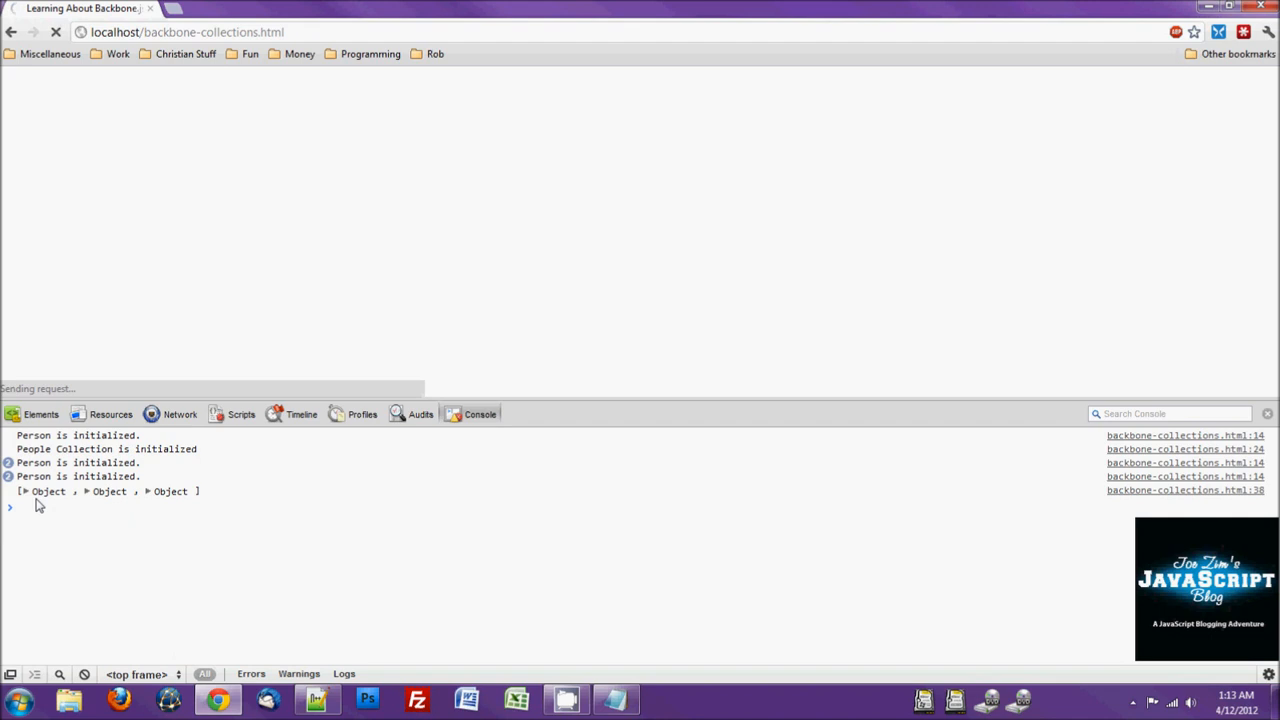
Step: Expand the logged collection in Chrome's console to see the three objects
click(24, 492)
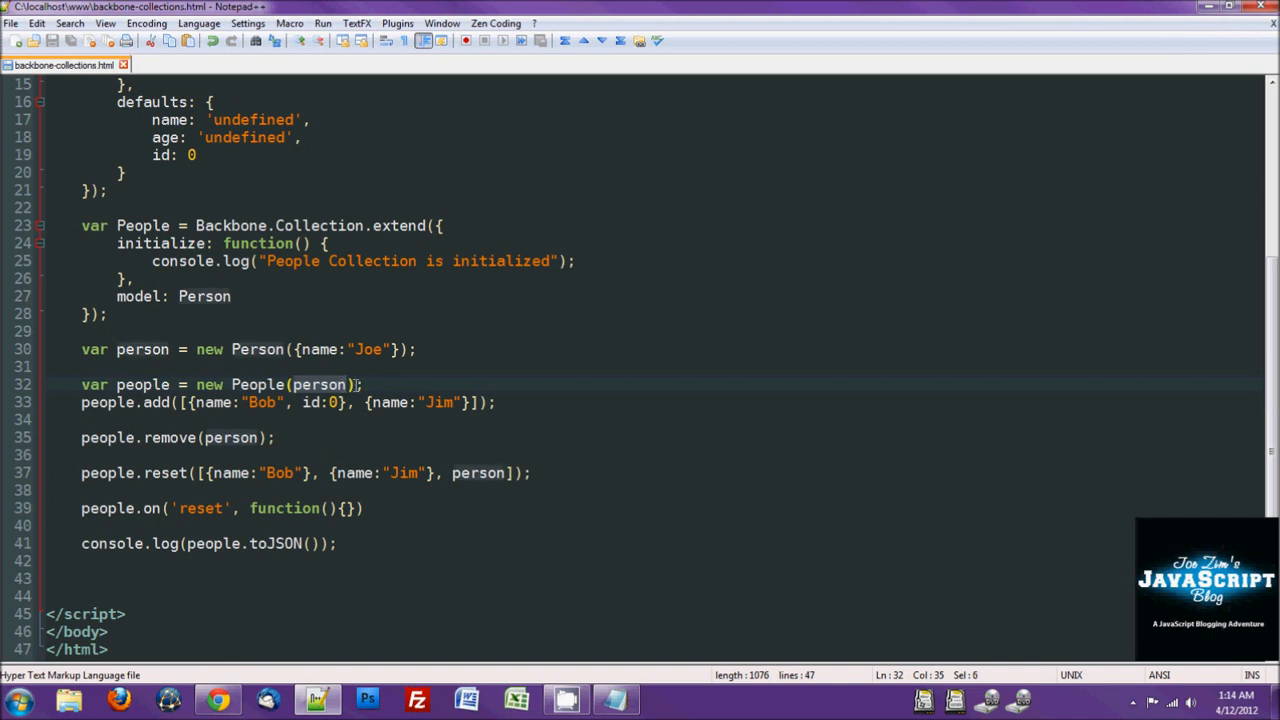
mouse_move(382, 350)
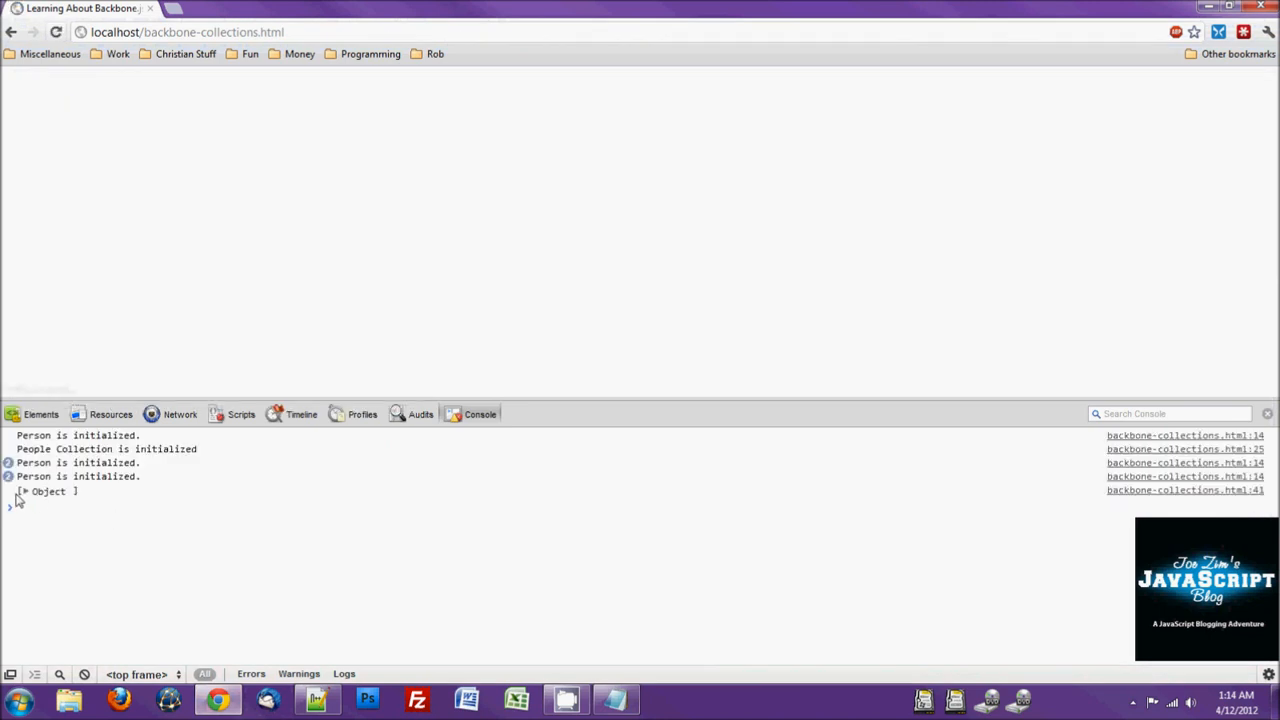
Step: Expand the single logged Bob object with id 0, then return to Notepad++ to remove id:0
click(22, 492)
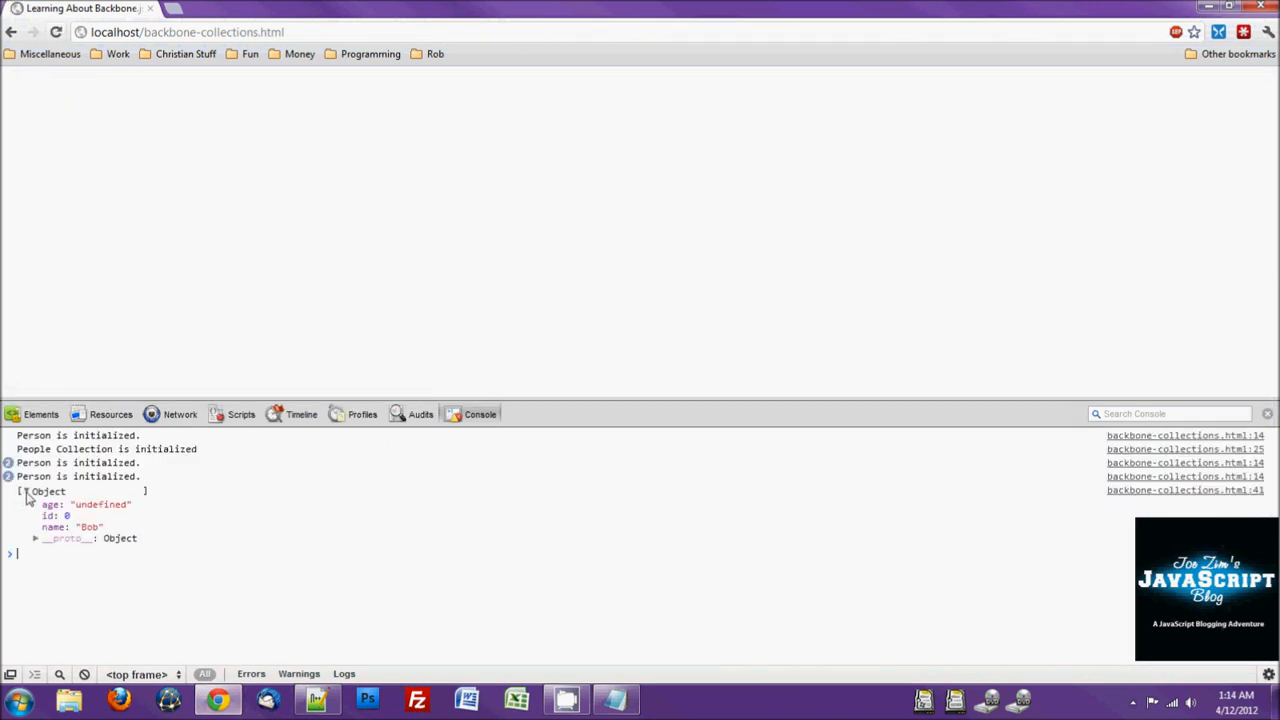
click(318, 700)
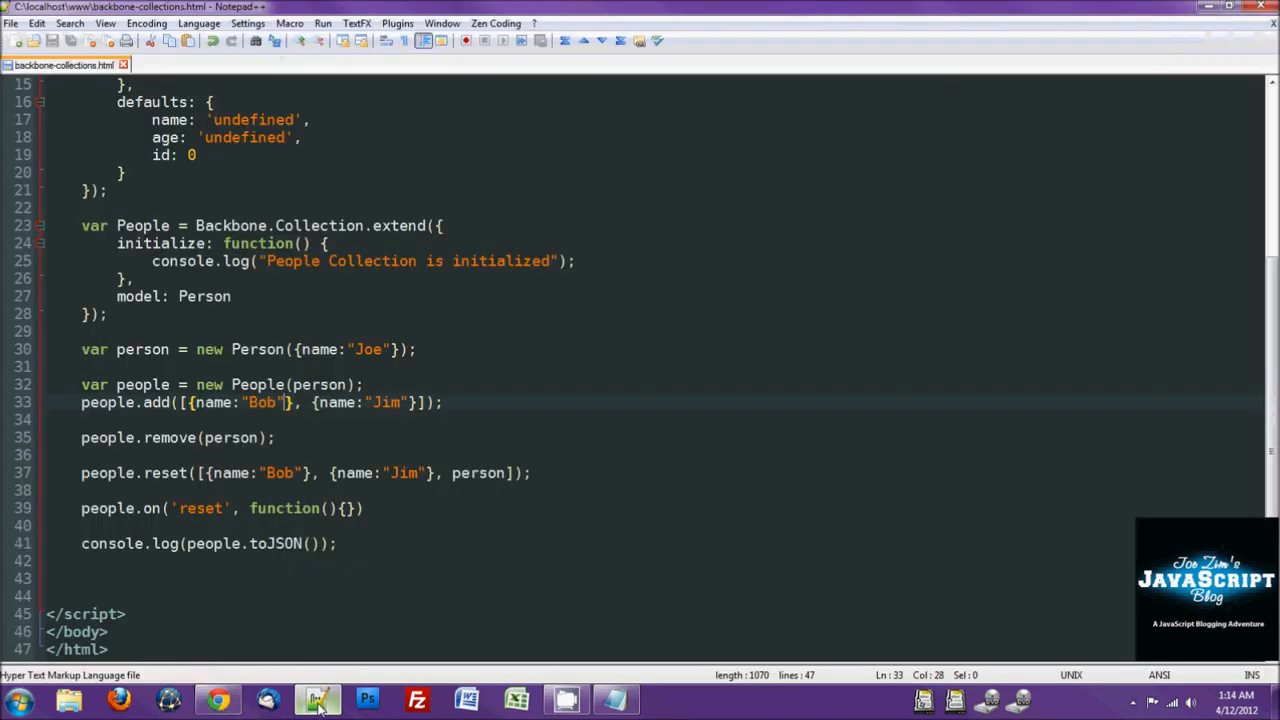
Step: Delete the people.remove, people.reset and people.on lines so console.log follows the add call
click(148, 472)
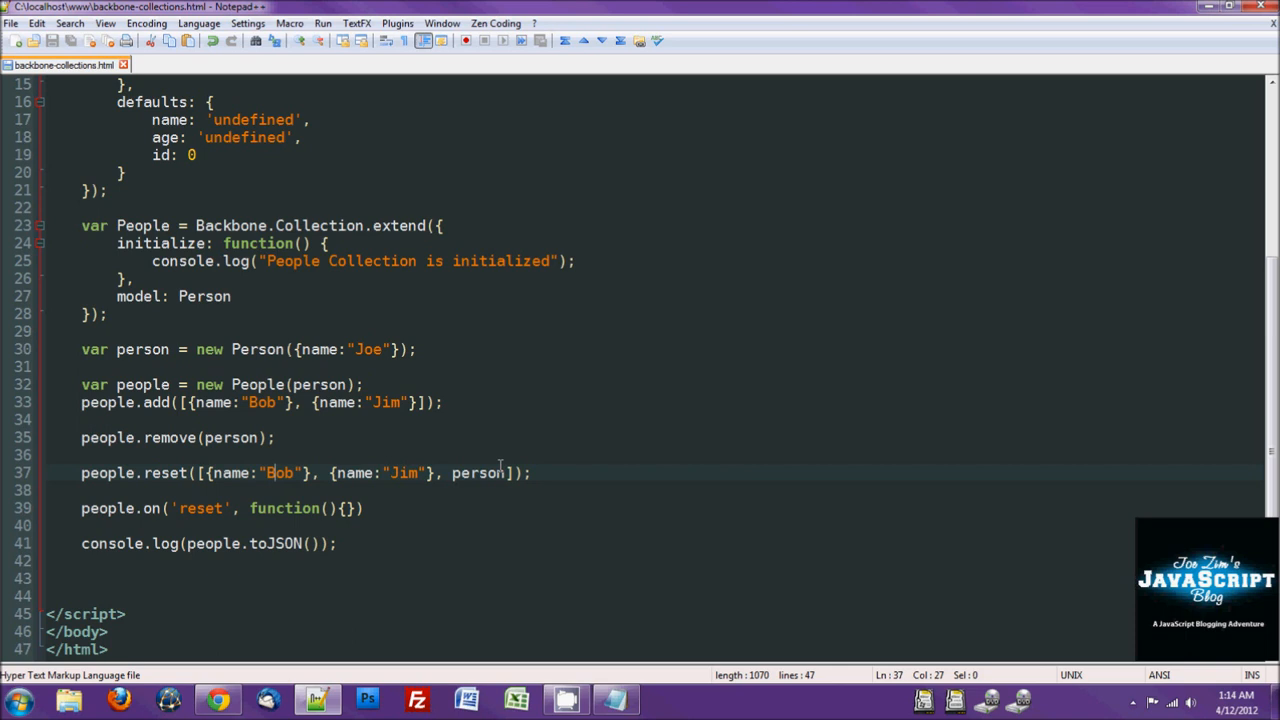
mouse_move(536, 492)
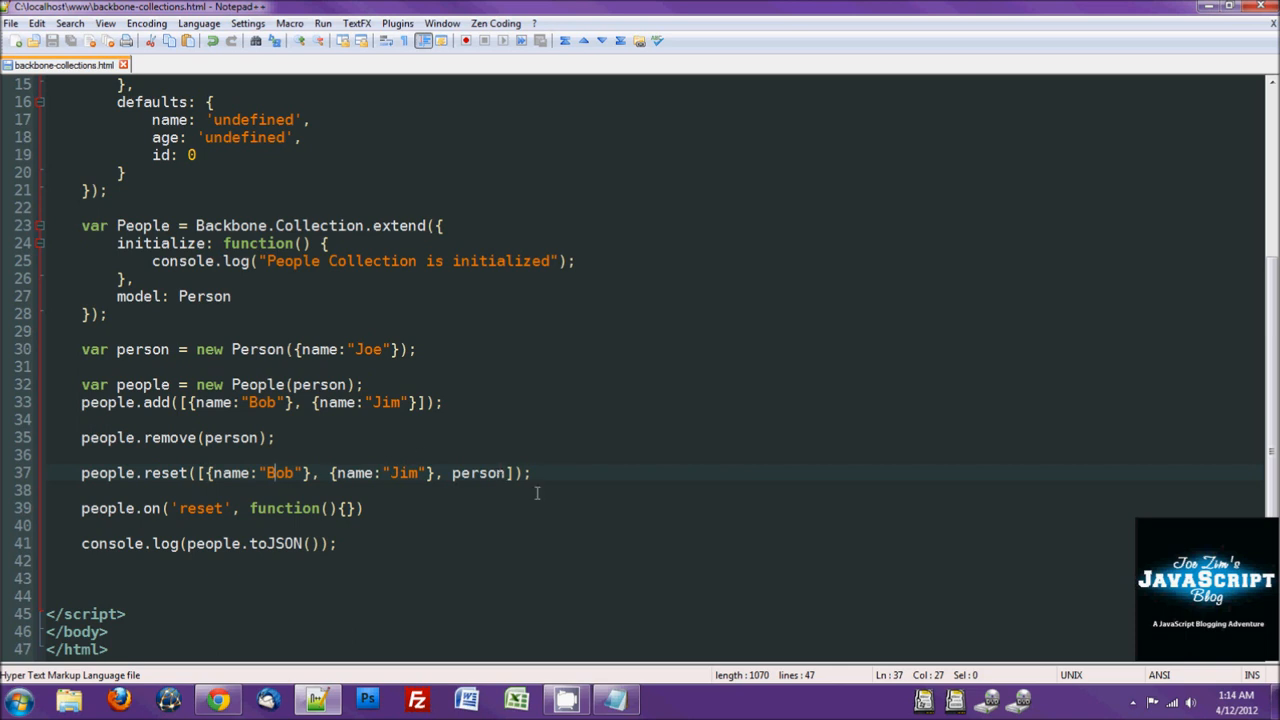
mouse_move(282, 414)
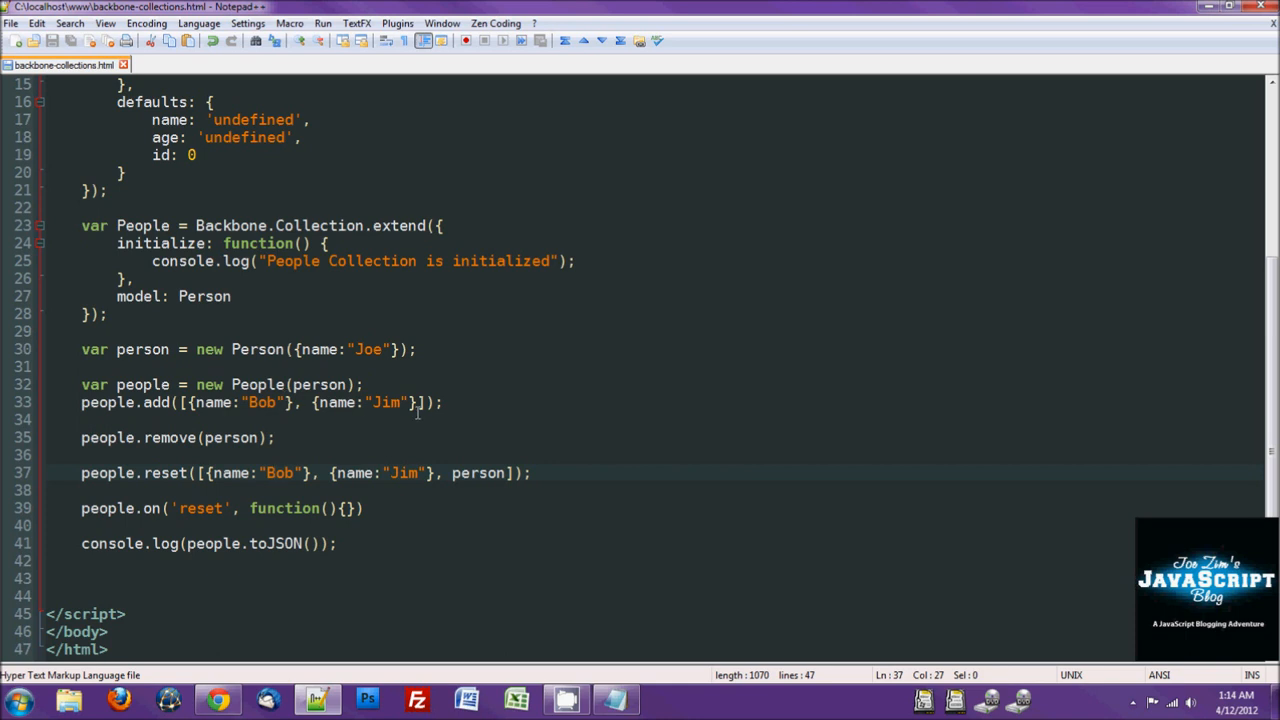
mouse_move(480, 400)
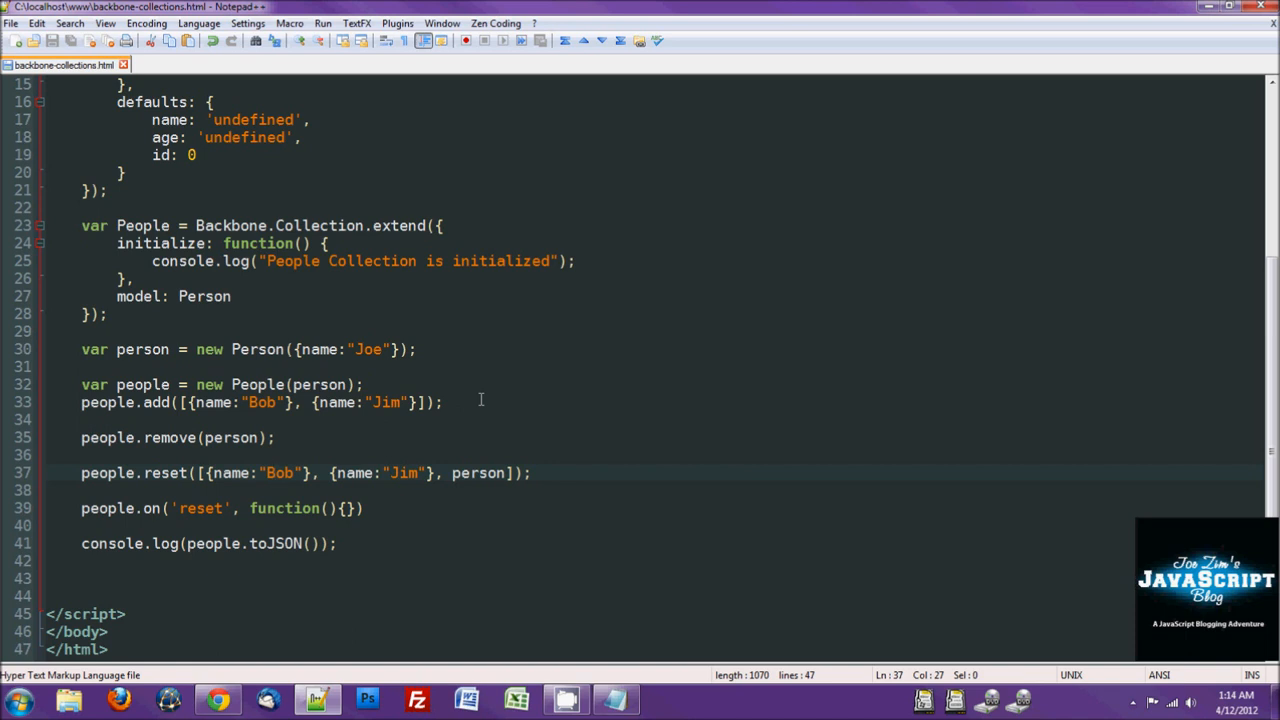
mouse_move(402, 508)
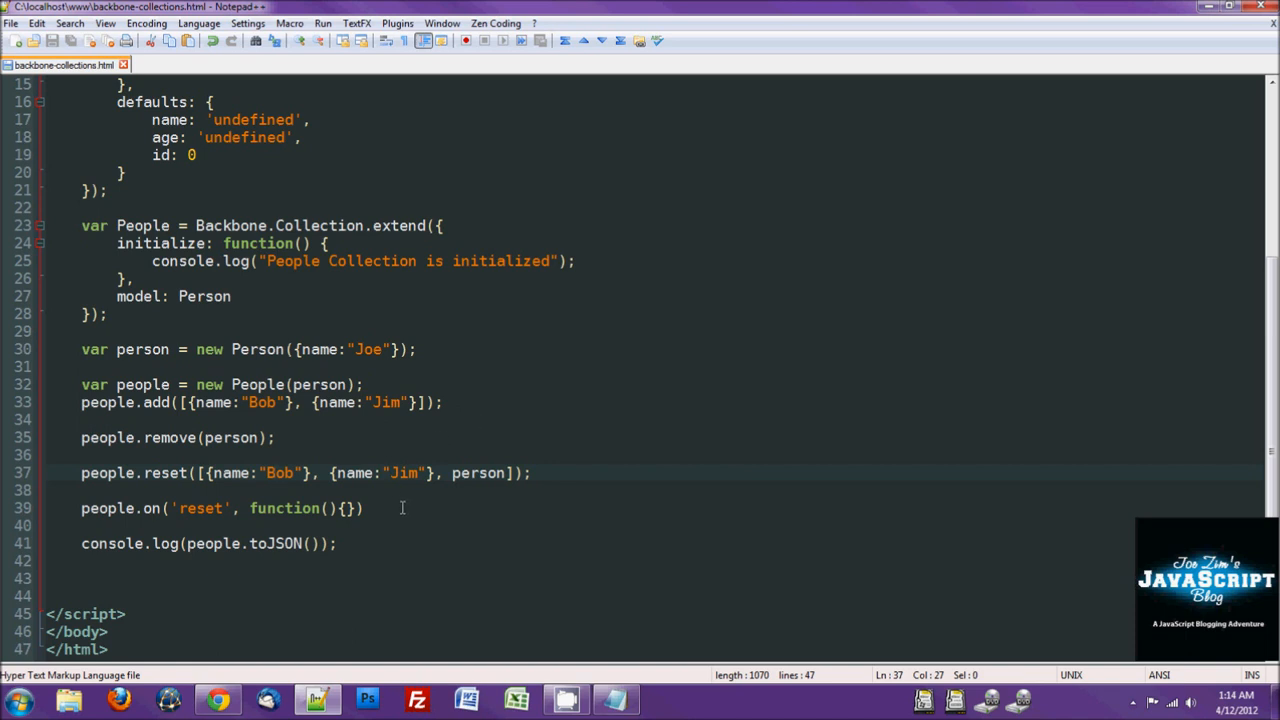
click(364, 508)
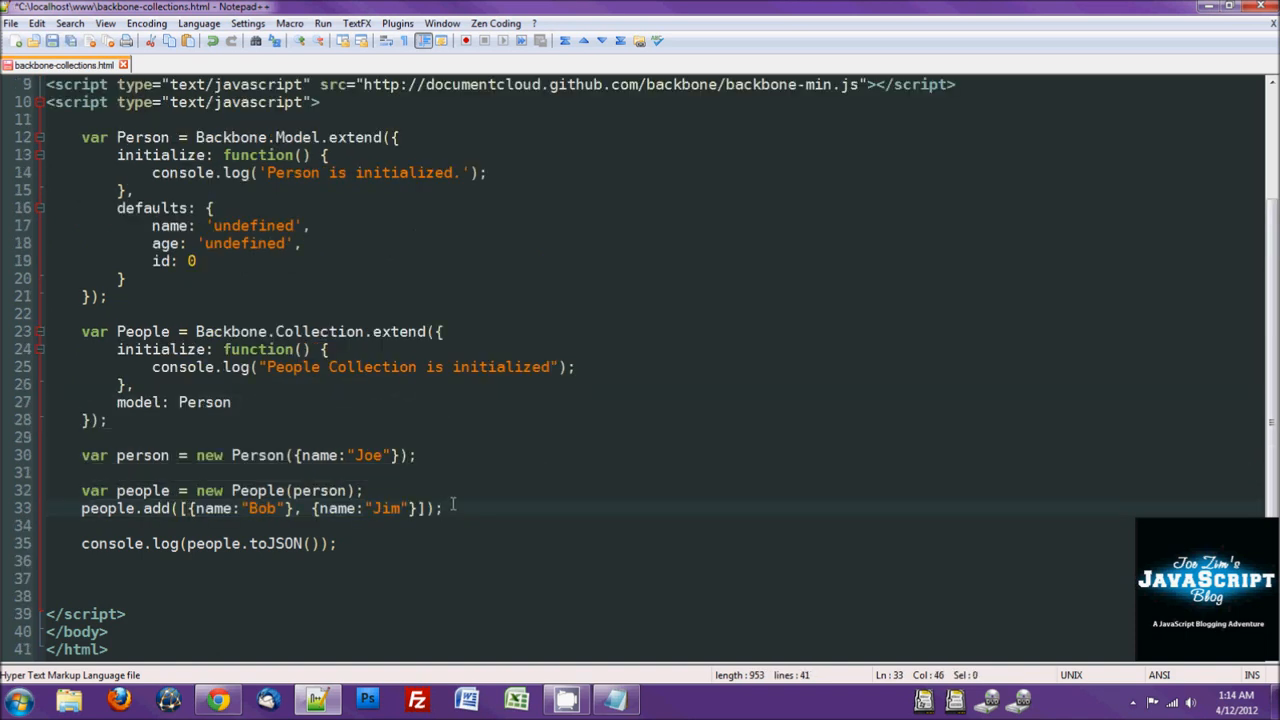
Step: Start a people.get call after the add line and delete the id: 0 default from Person
key(Enter)
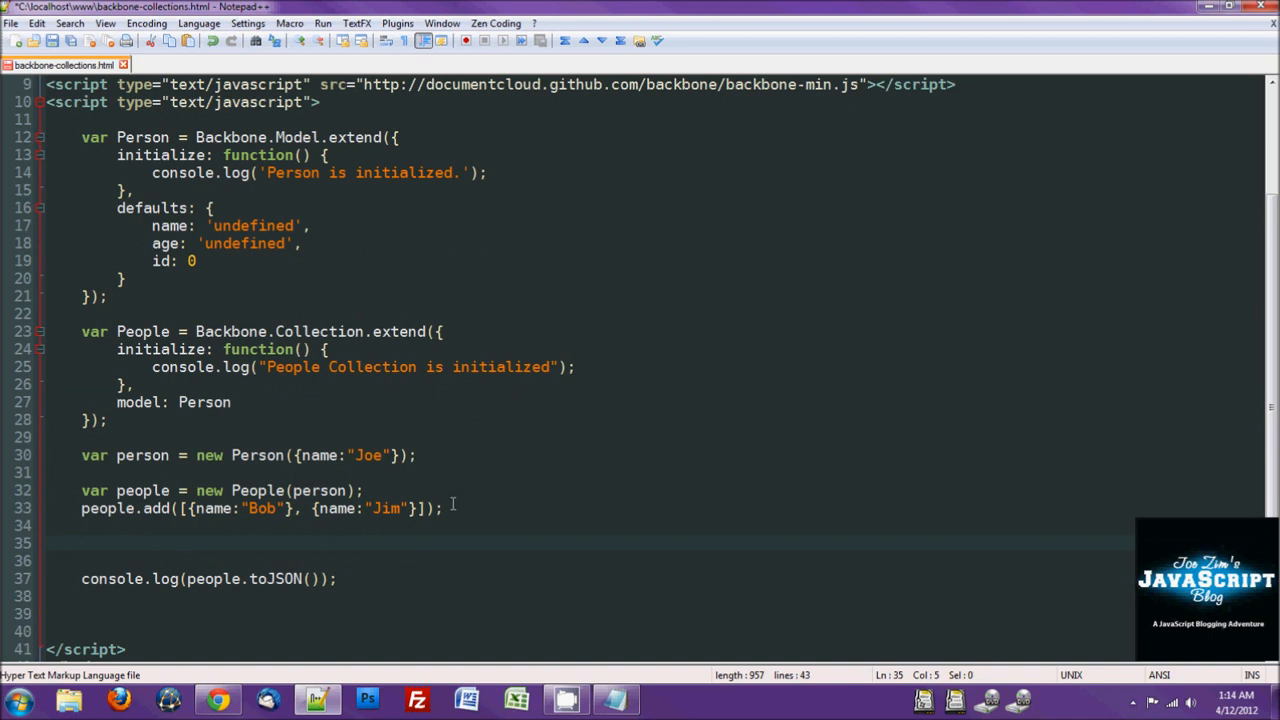
text(people)
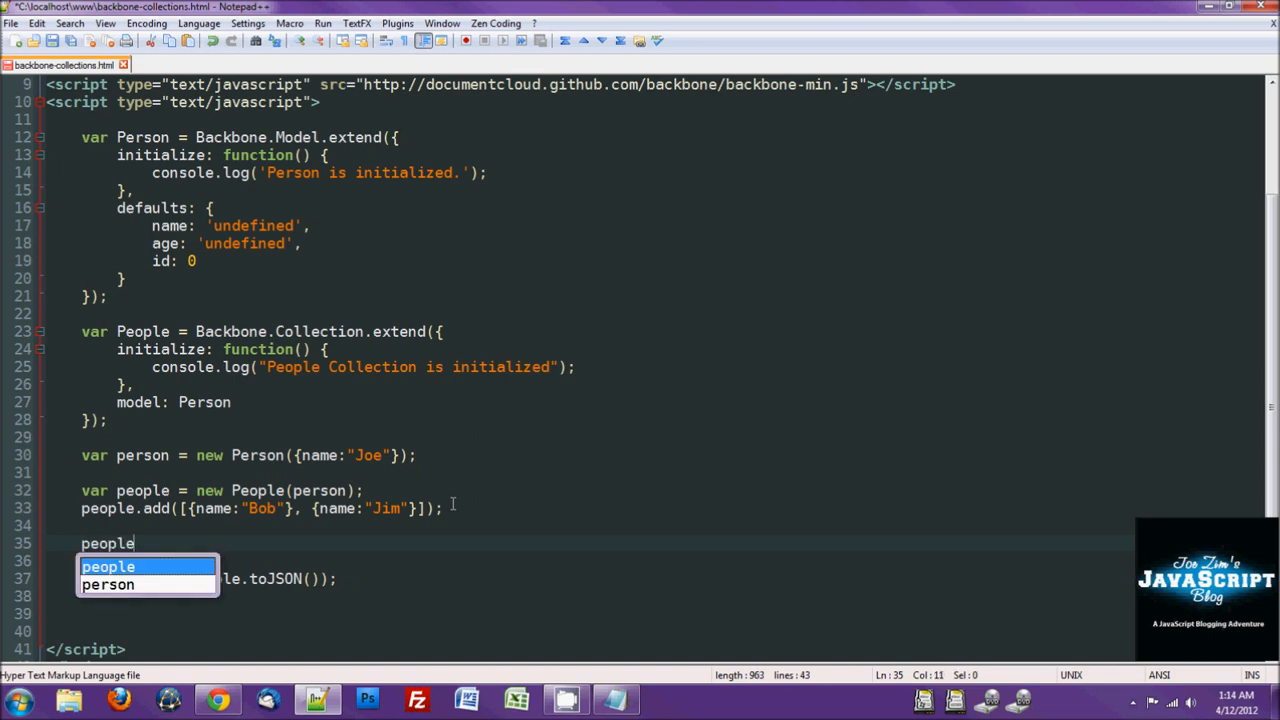
text(.get)
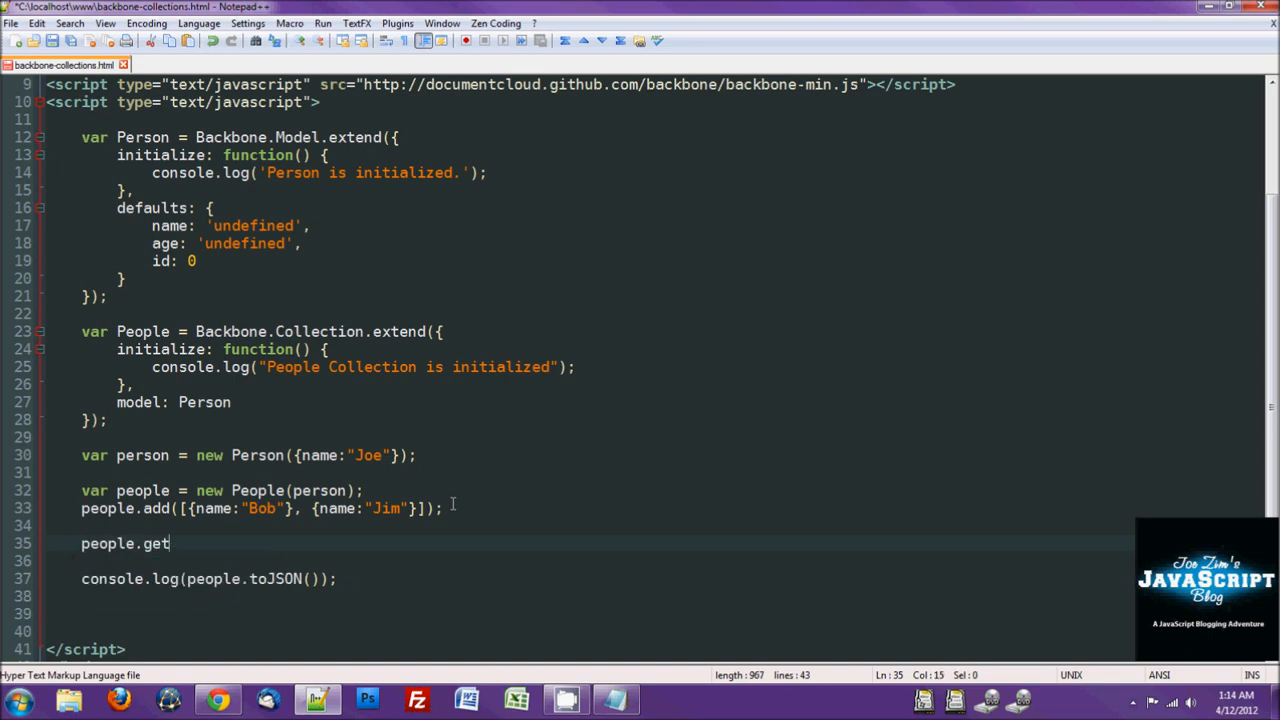
text((0))
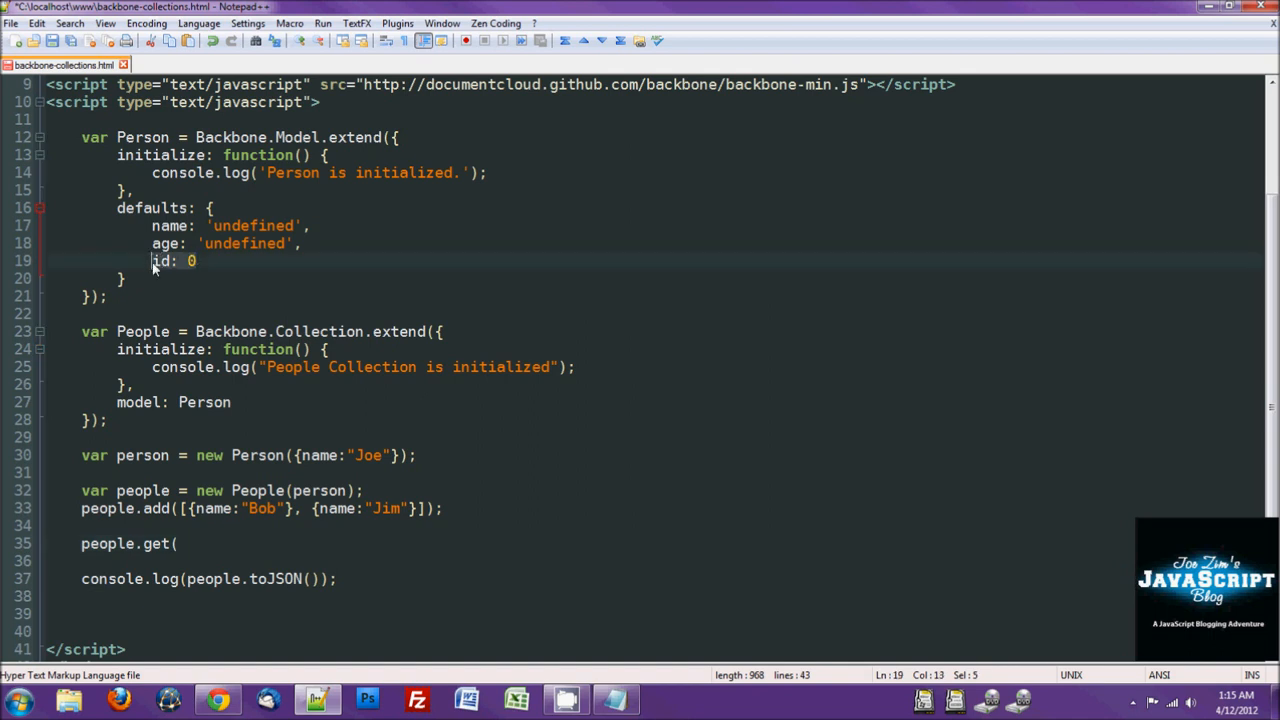
click(412, 578)
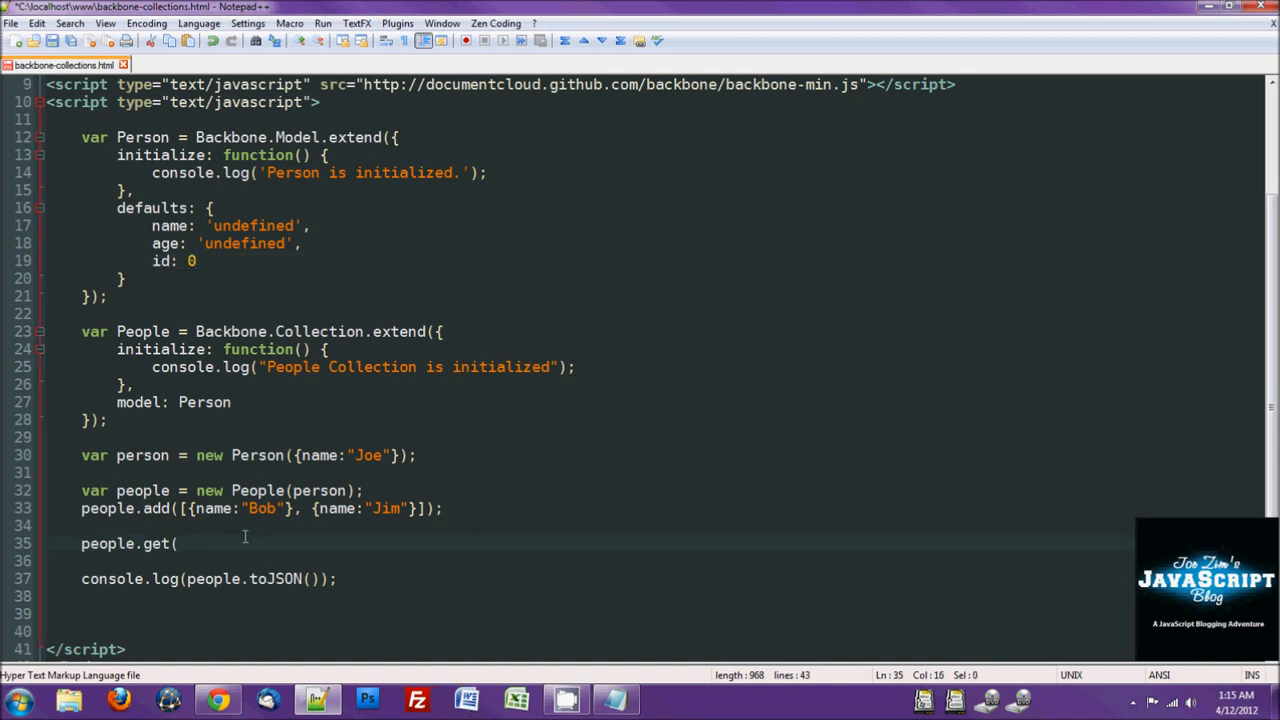
mouse_move(250, 536)
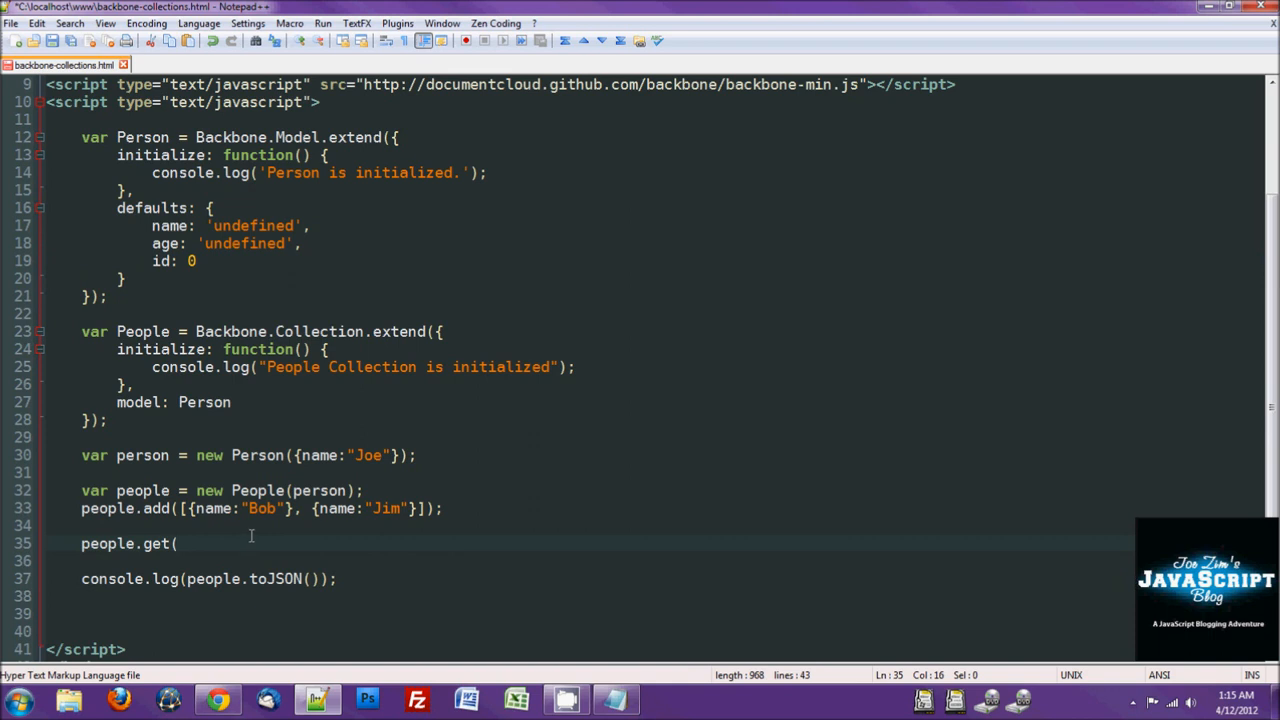
key(Backspace)
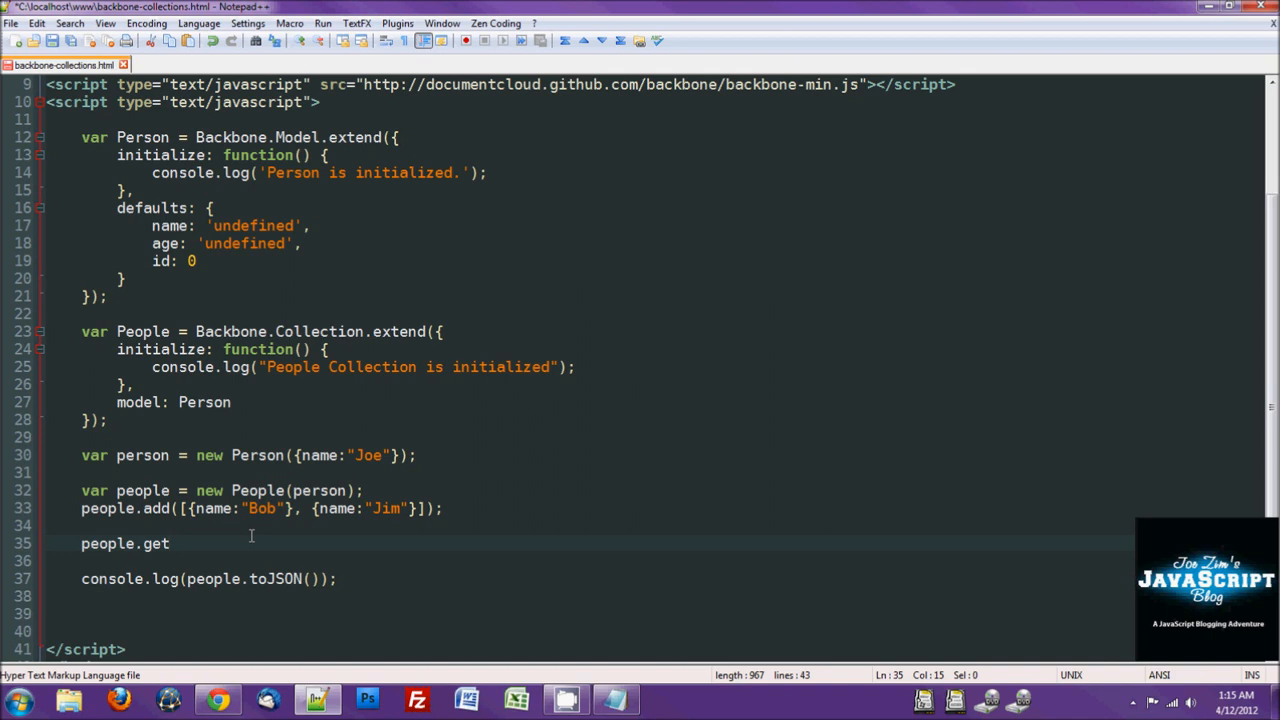
Step: Complete the call as people.getByCID('c1');
text(ByCI)
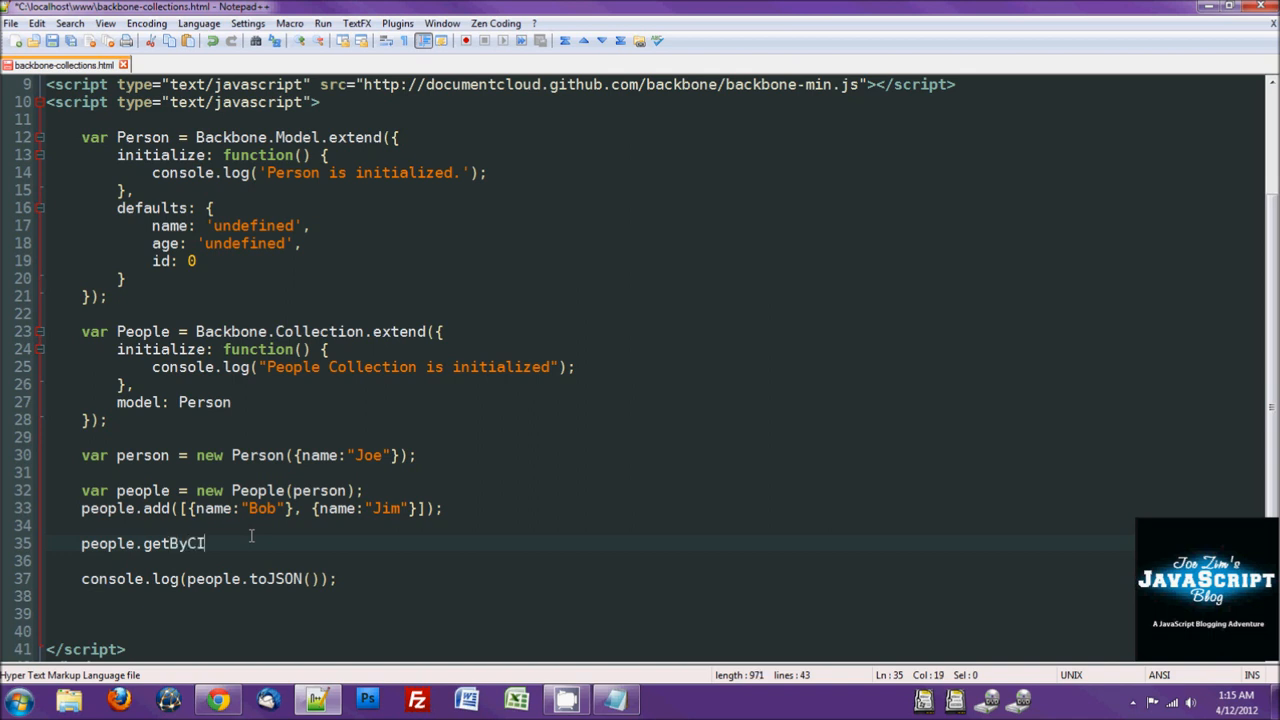
text(D)
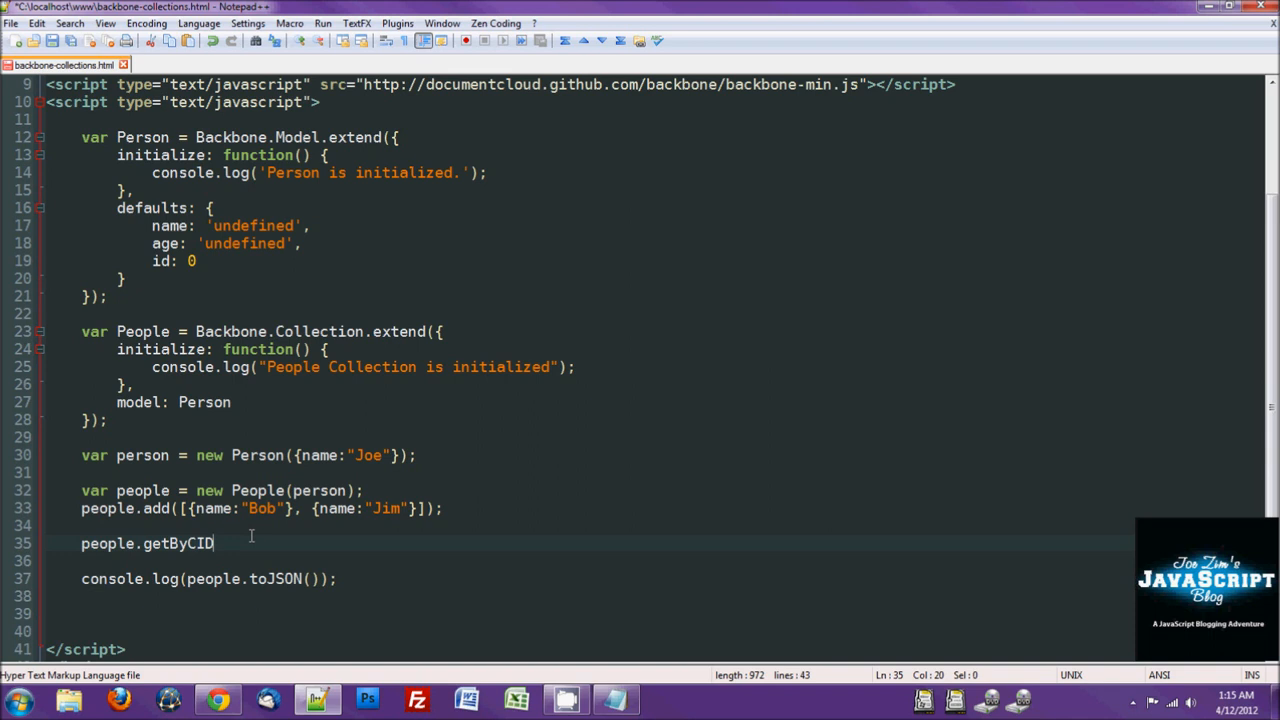
mouse_move(284, 560)
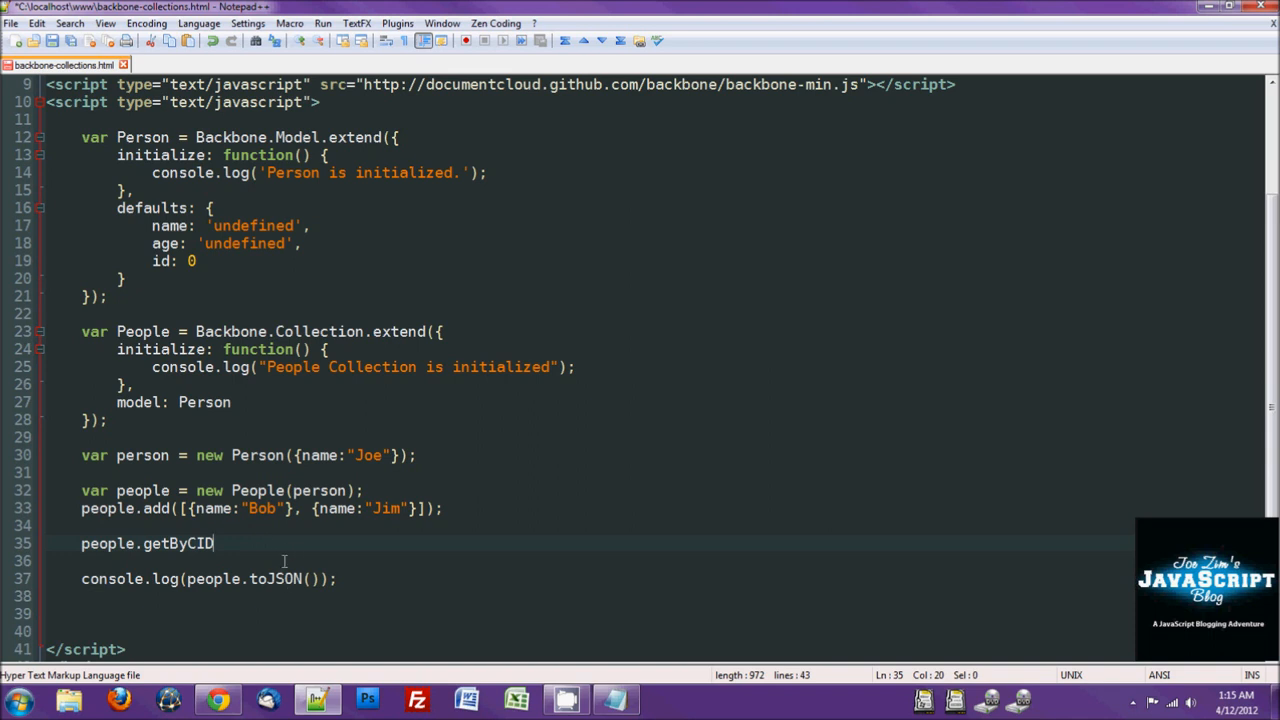
text((')
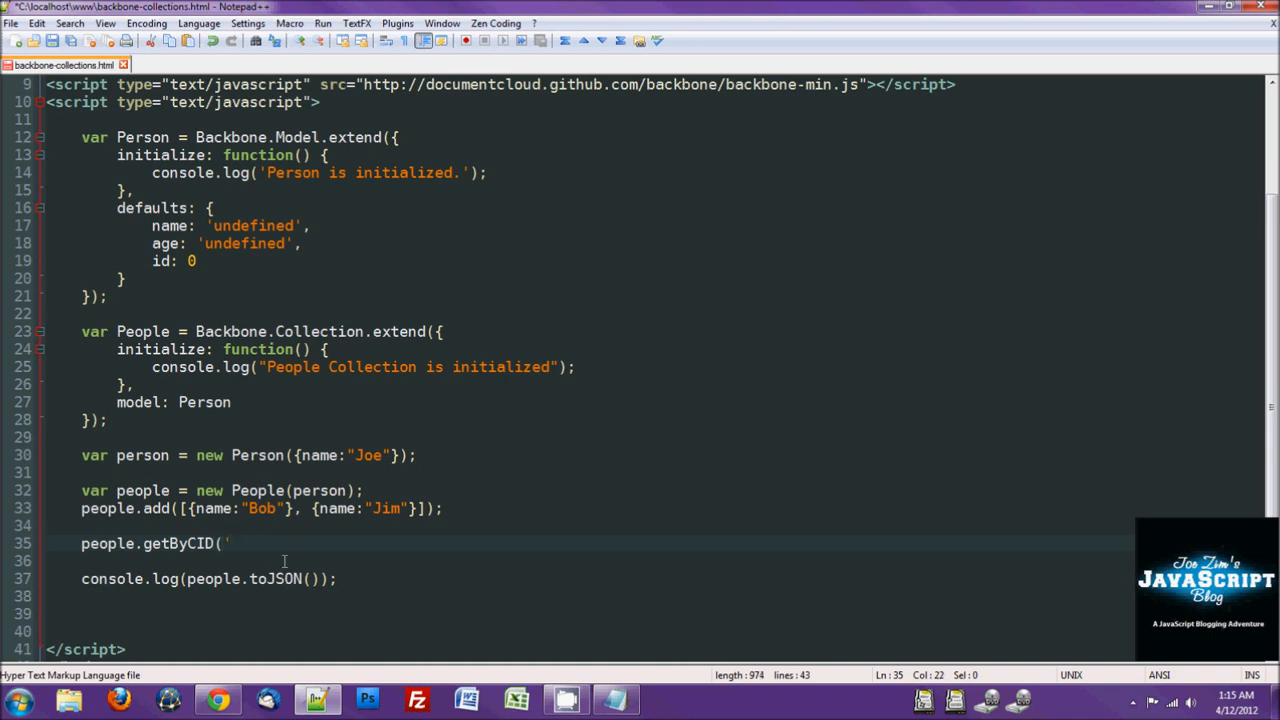
text(c1)
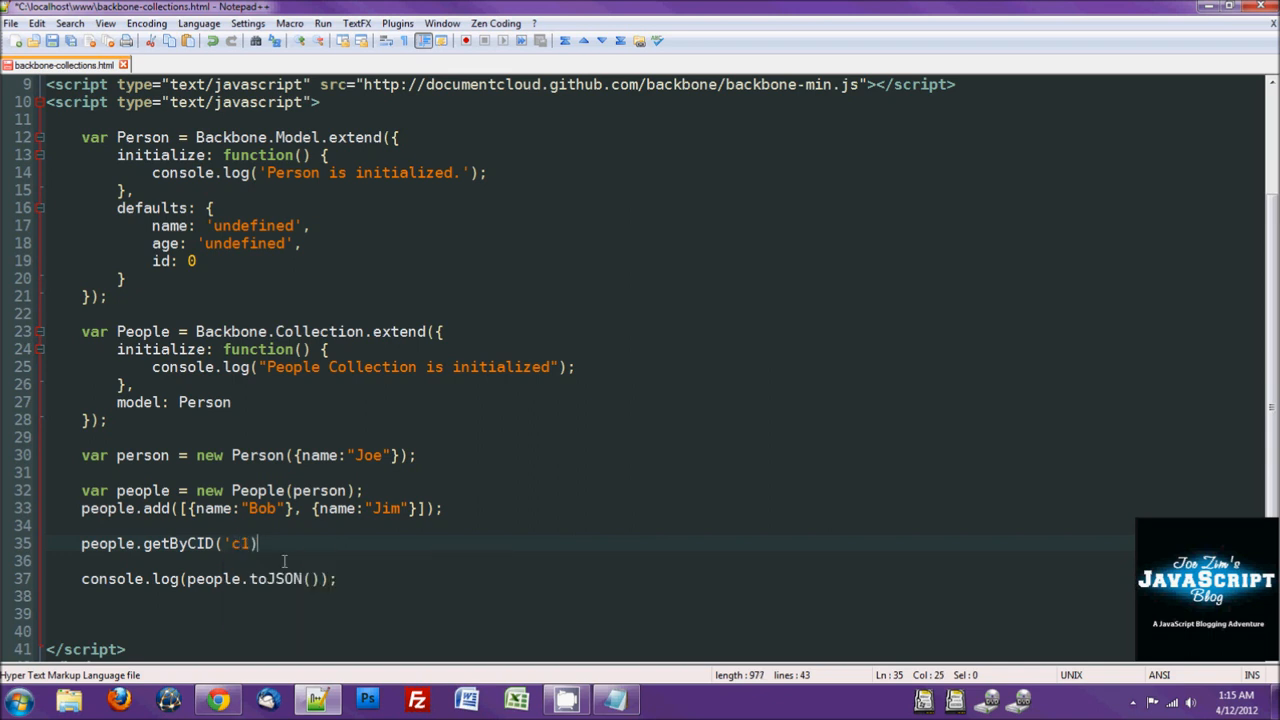
text();)
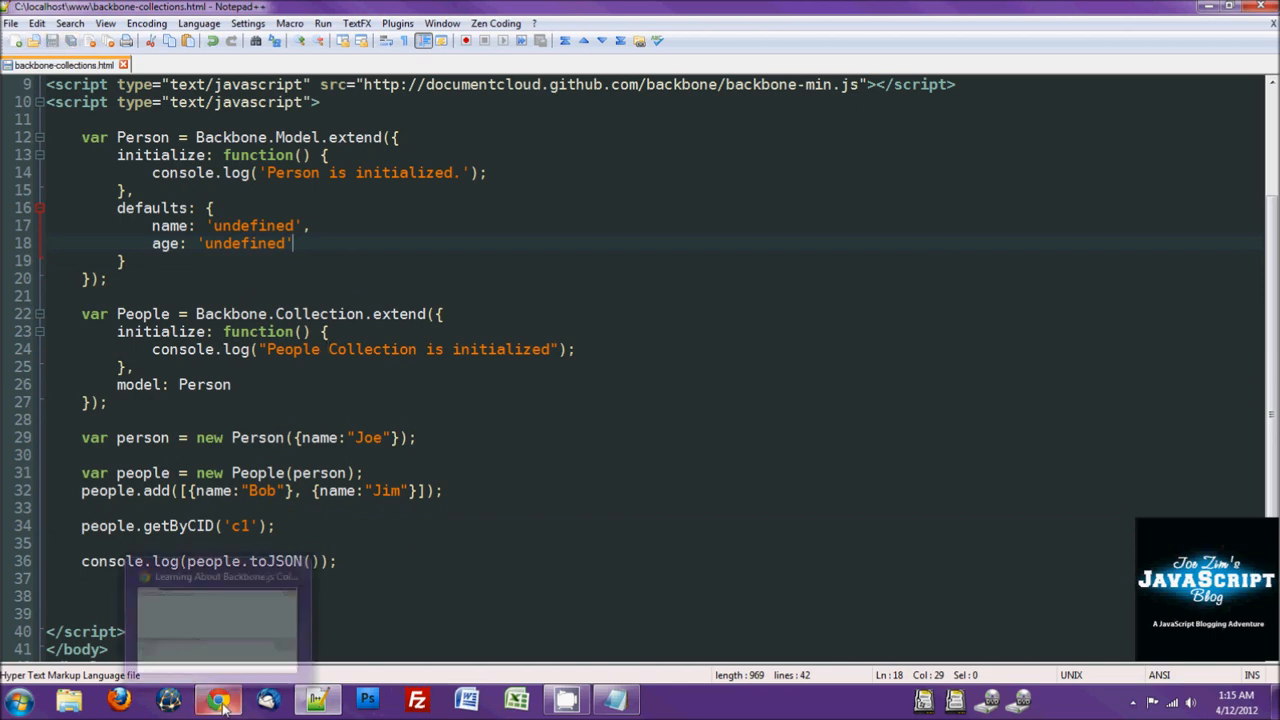
click(218, 700)
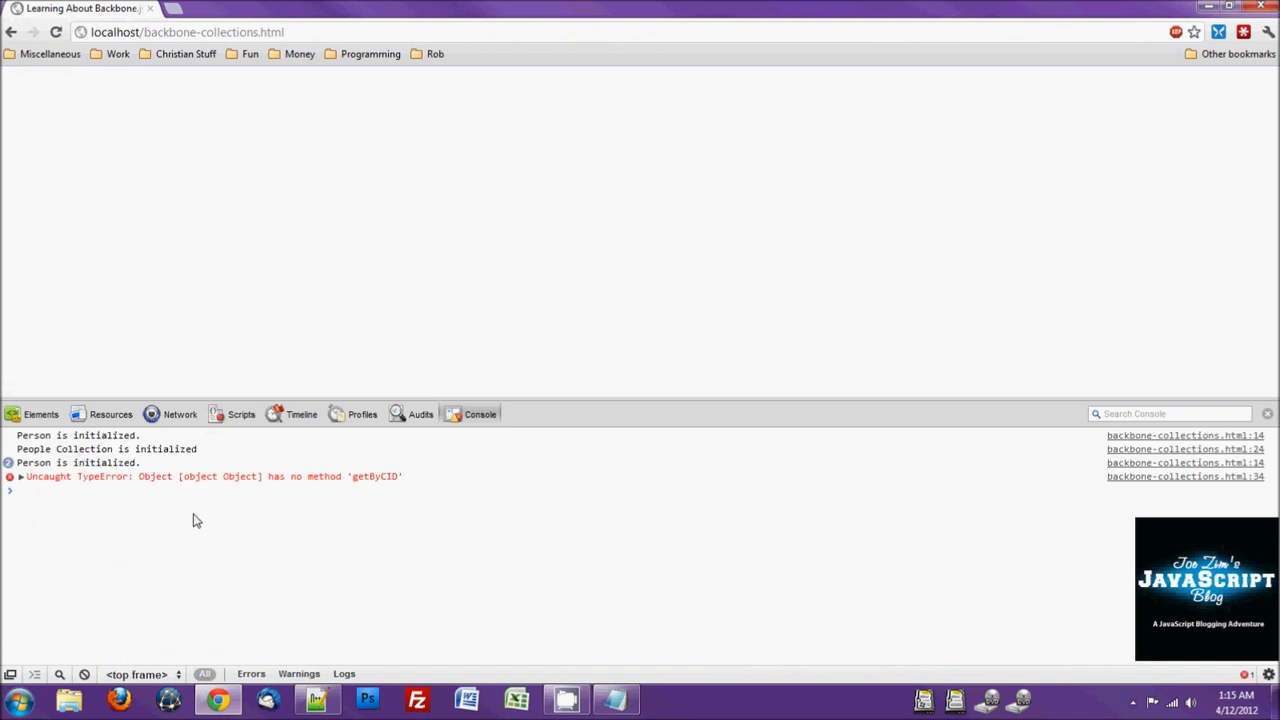
mouse_move(300, 528)
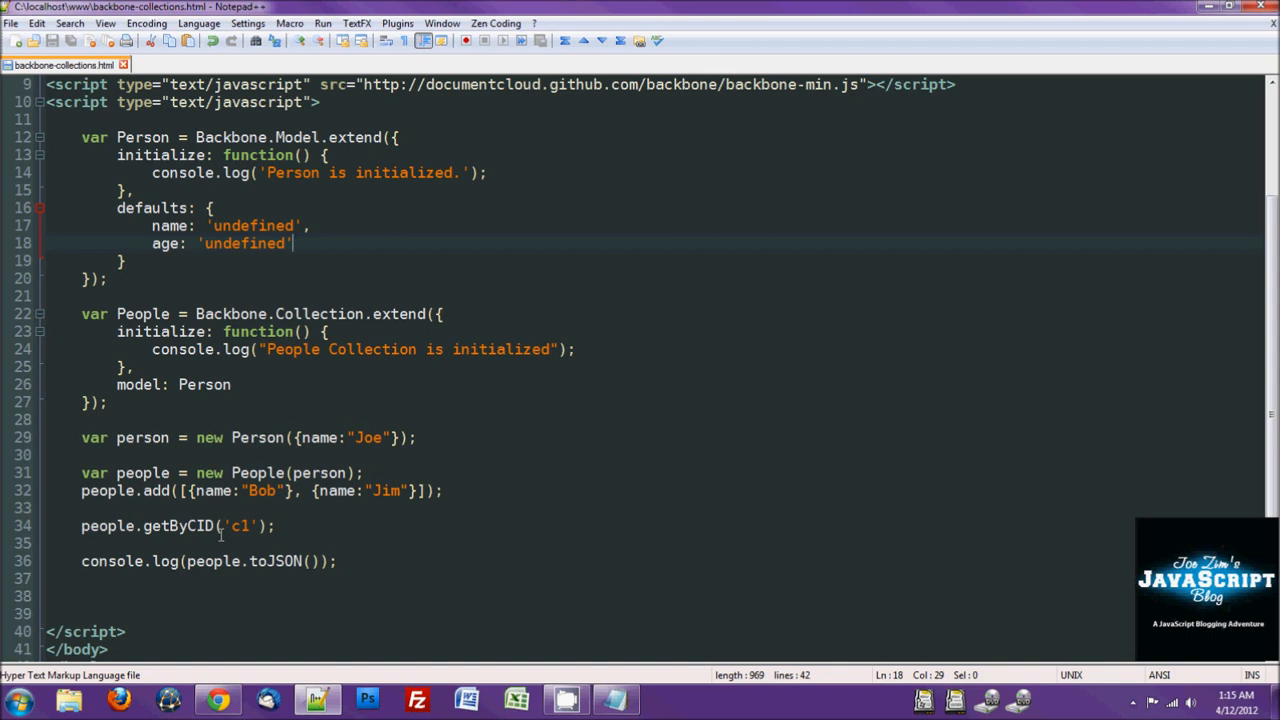
click(216, 700)
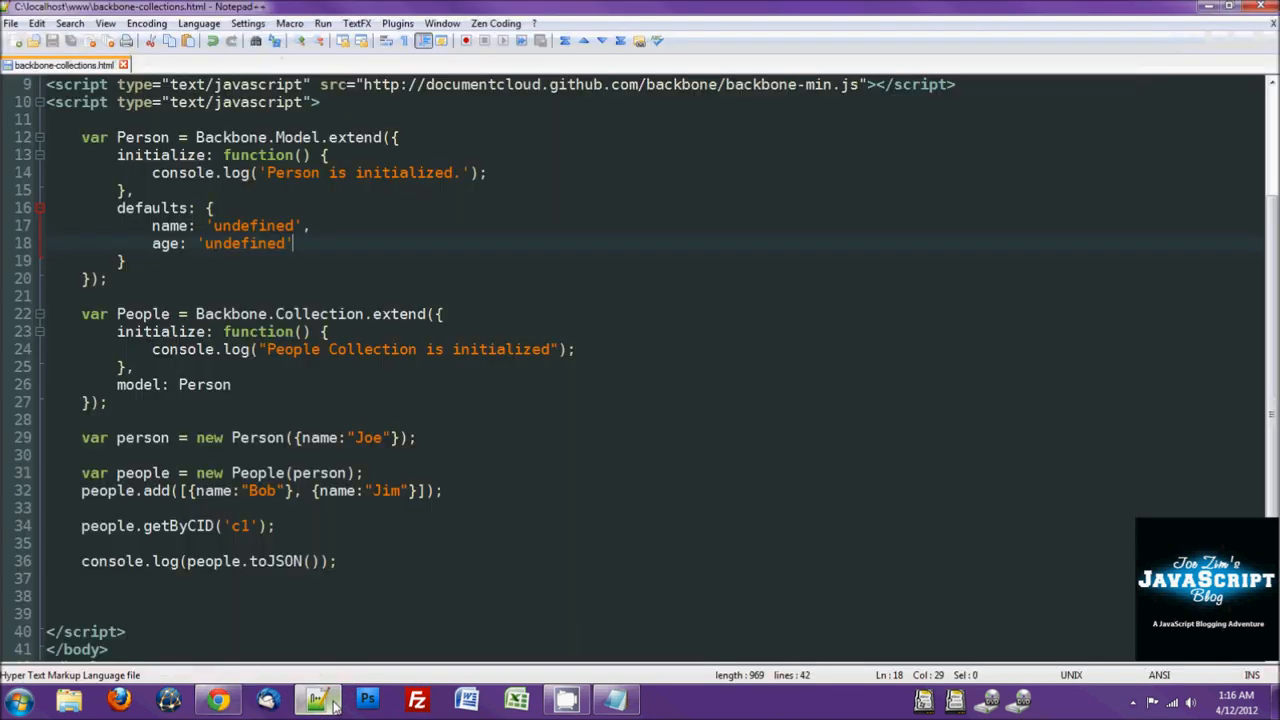
click(216, 698)
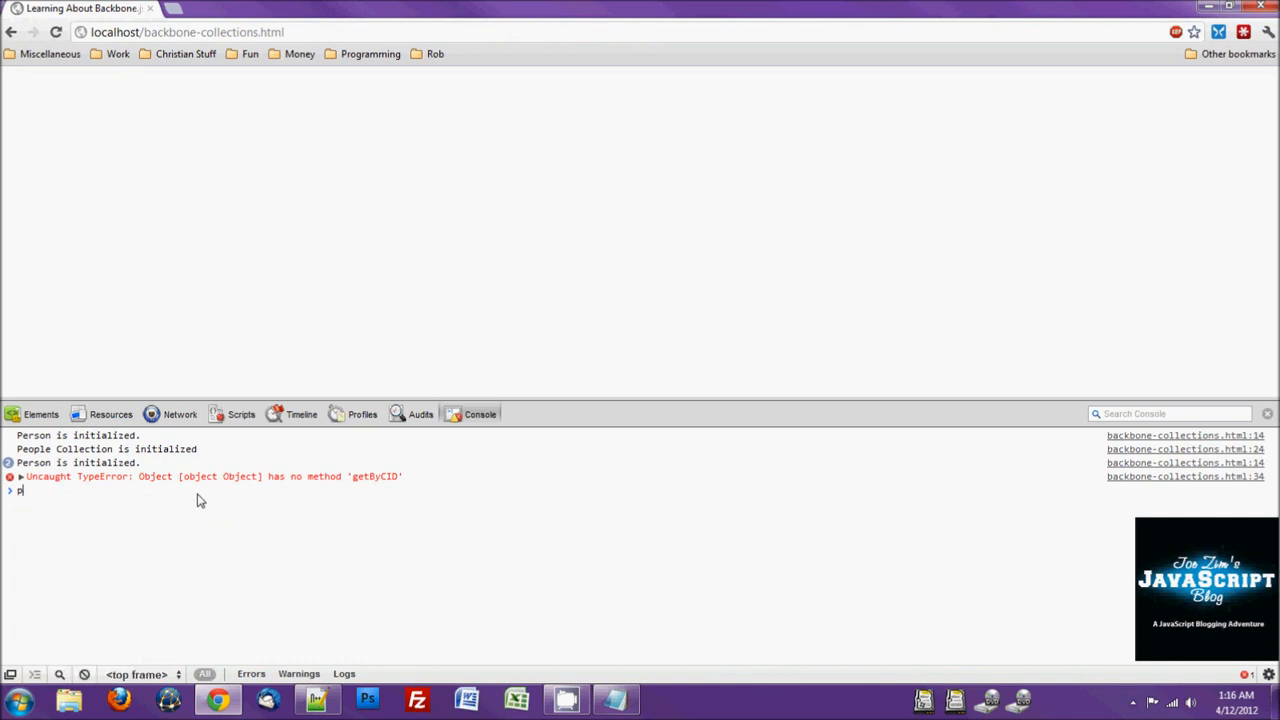
text(eople.)
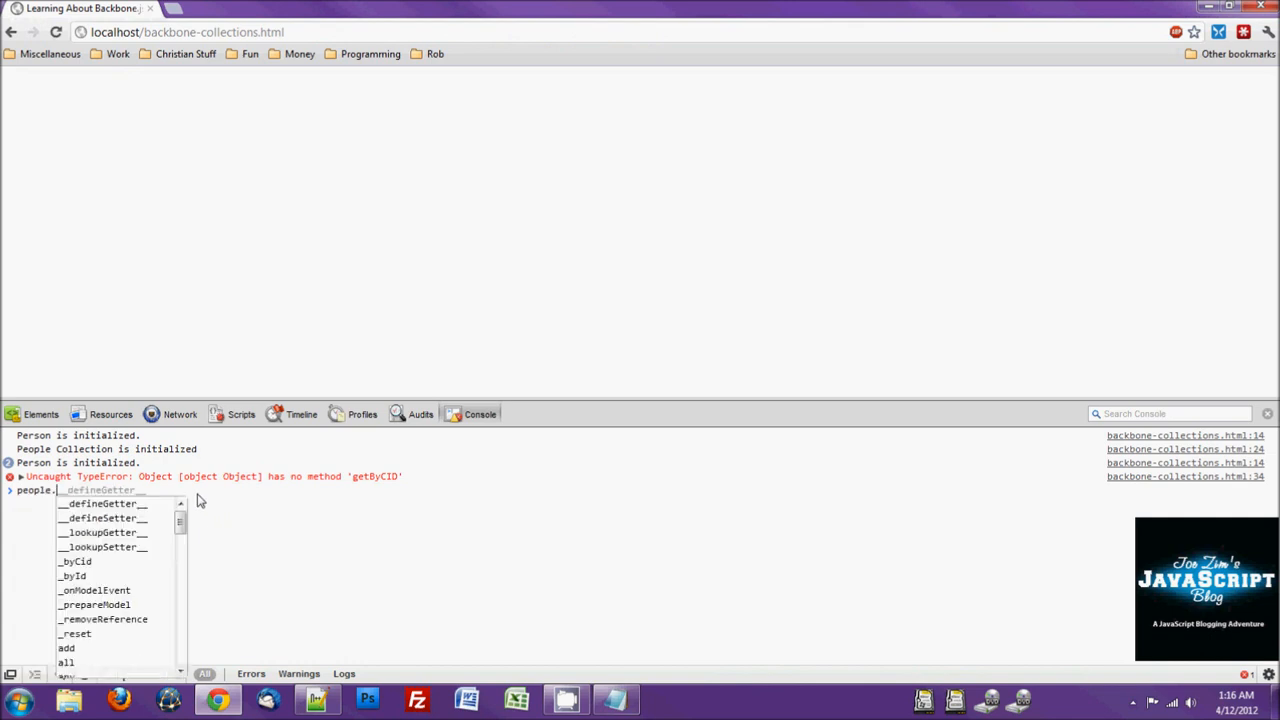
text(get)
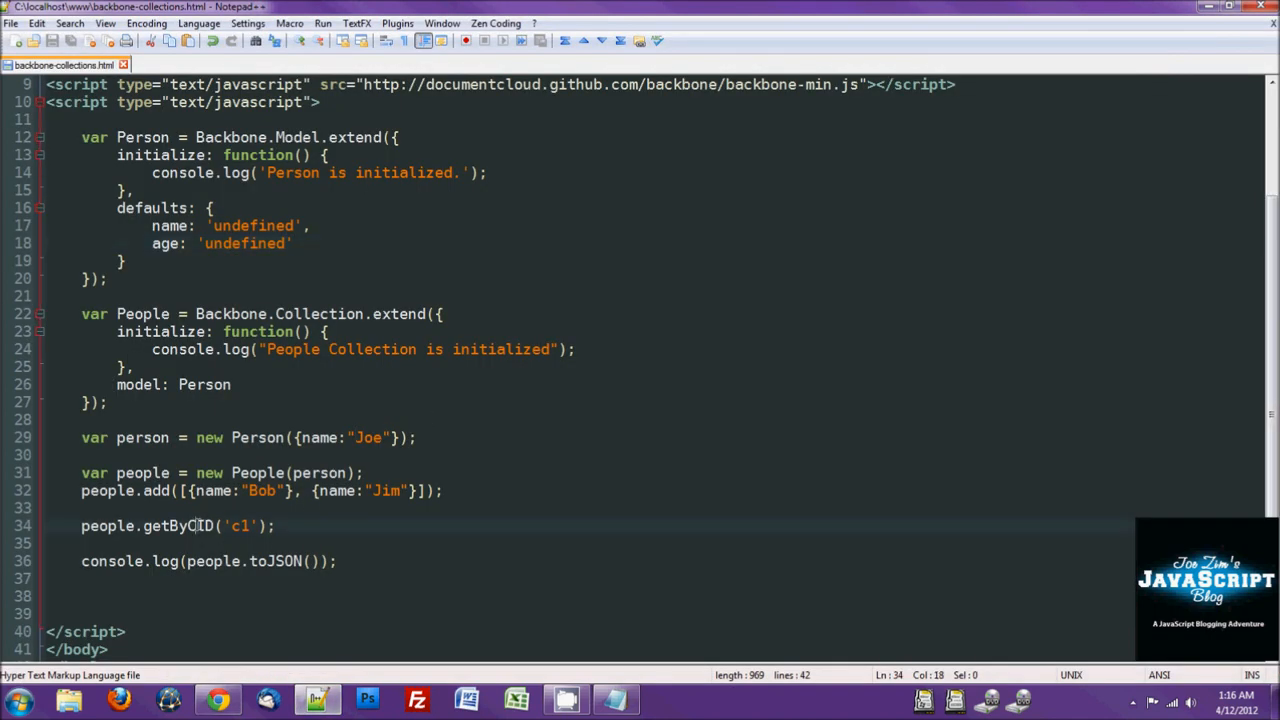
Step: Rename the call to getByCid('c1') and wrap it in console.log()
text(id)
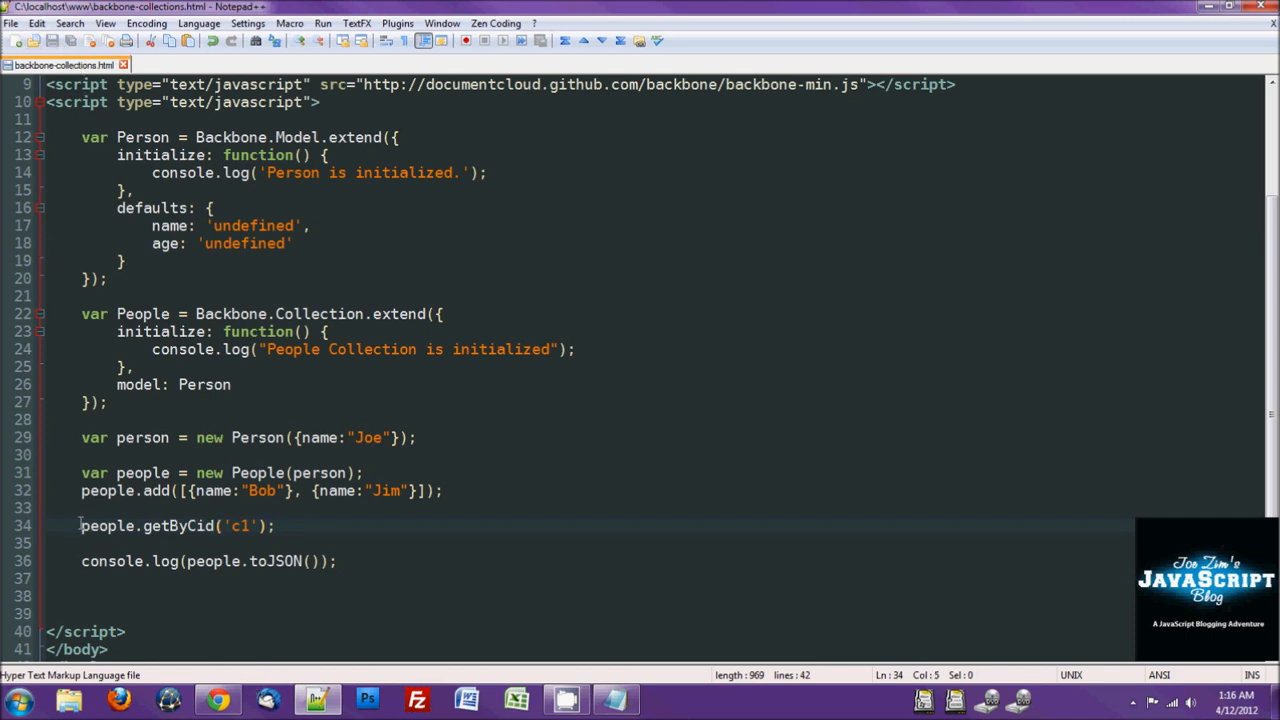
text(console.log()
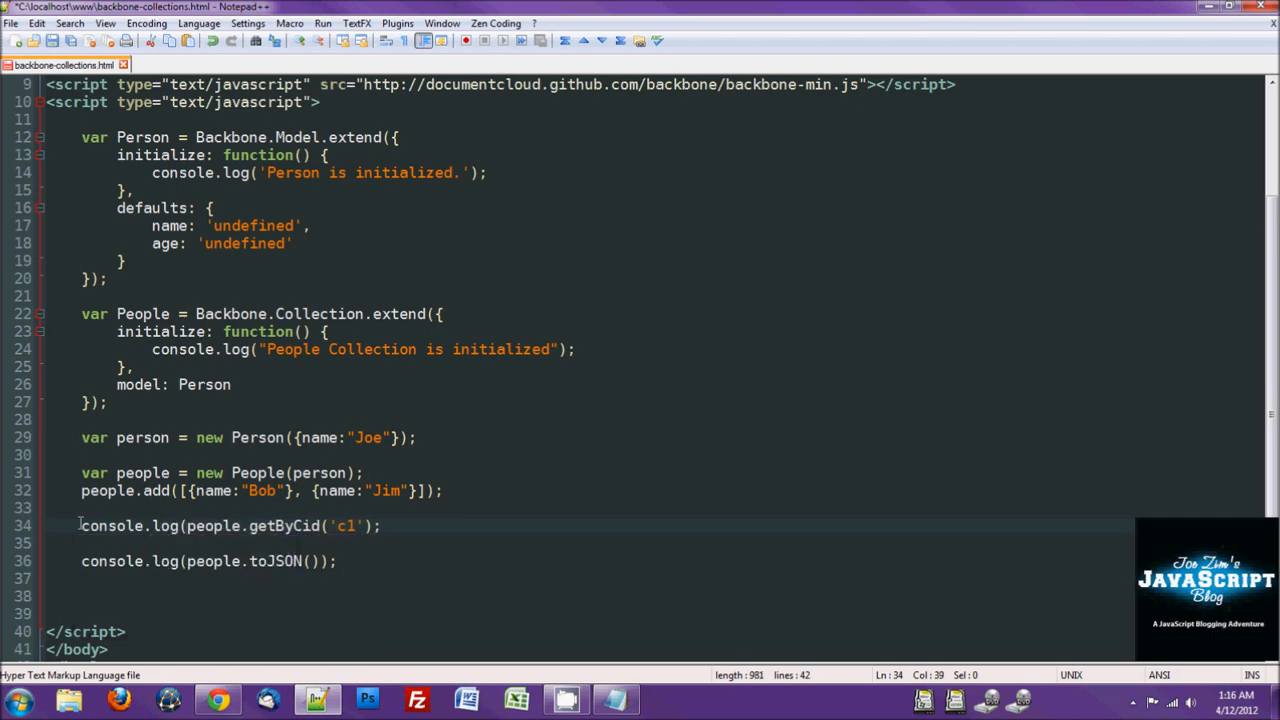
text())
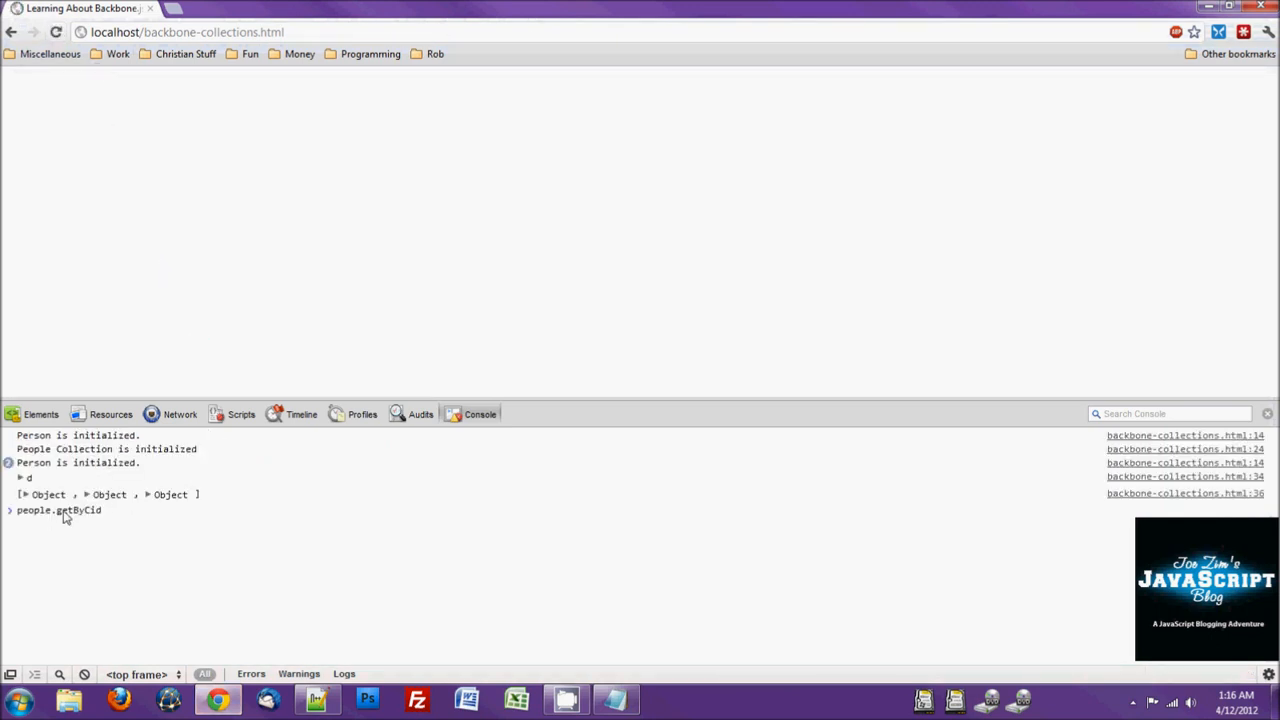
Step: Log people.models, reload, and expand the three models with cids c0, c1 and c2
click(20, 476)
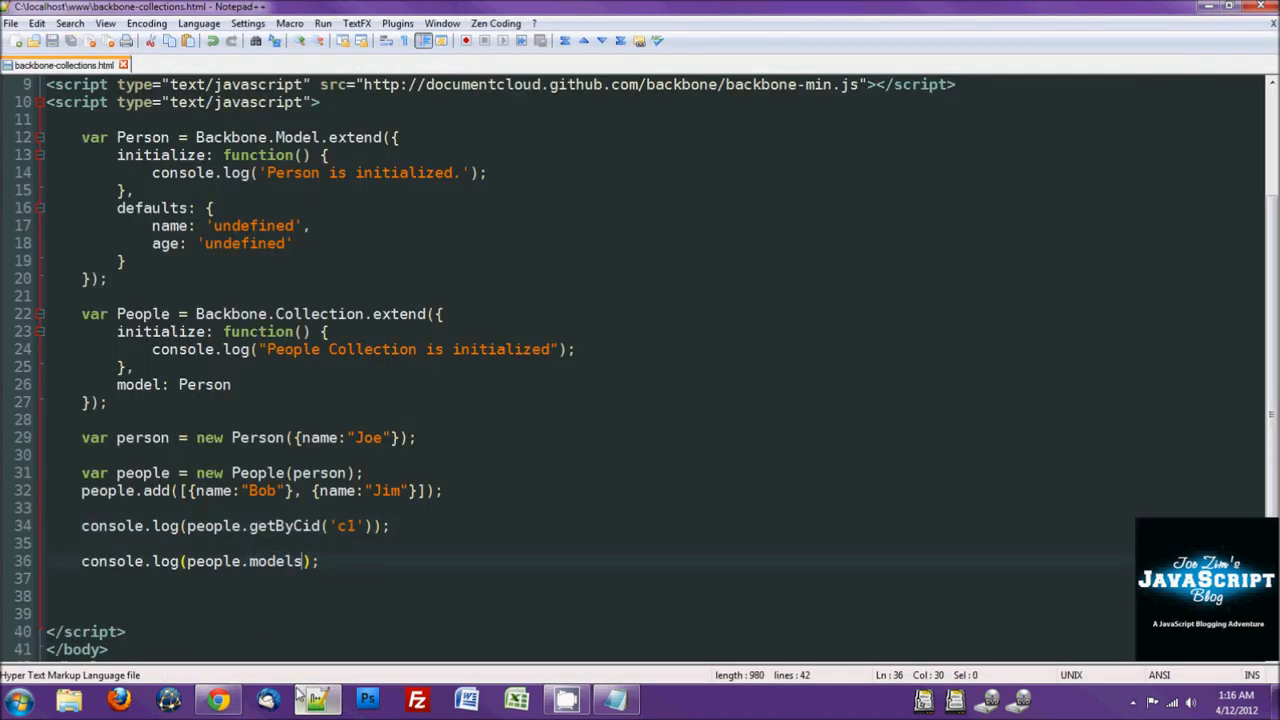
click(218, 698)
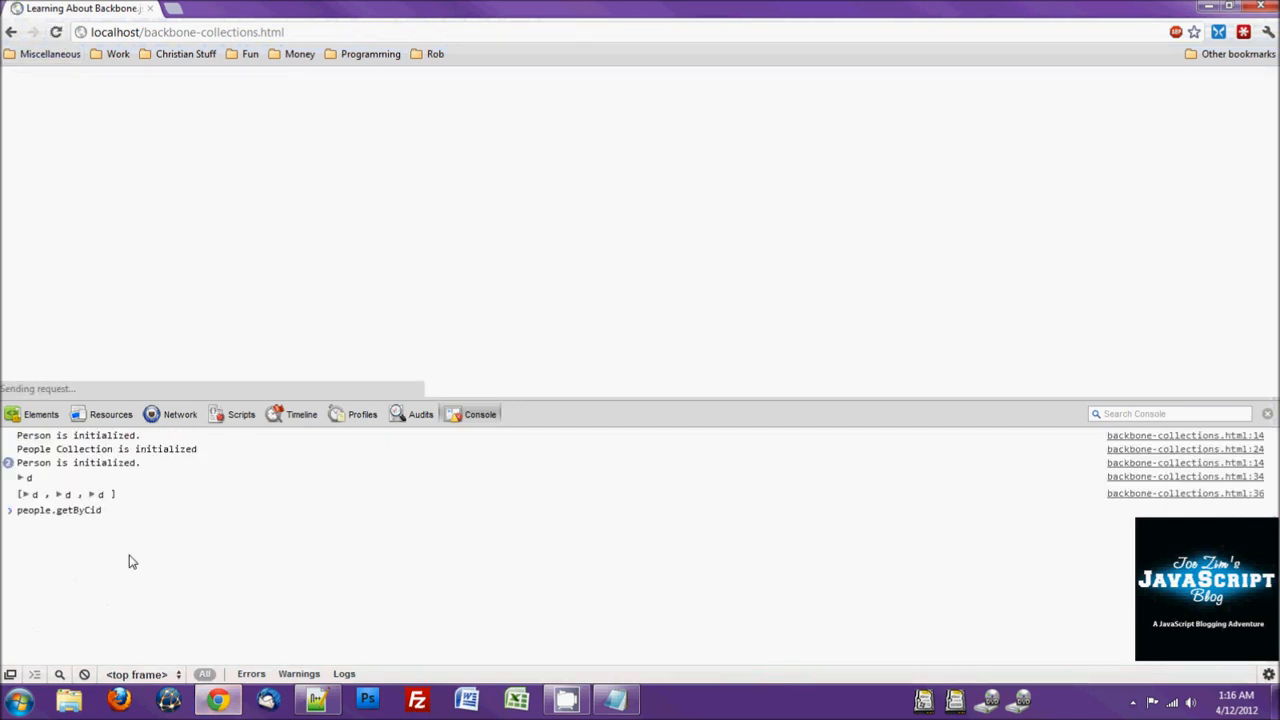
click(24, 494)
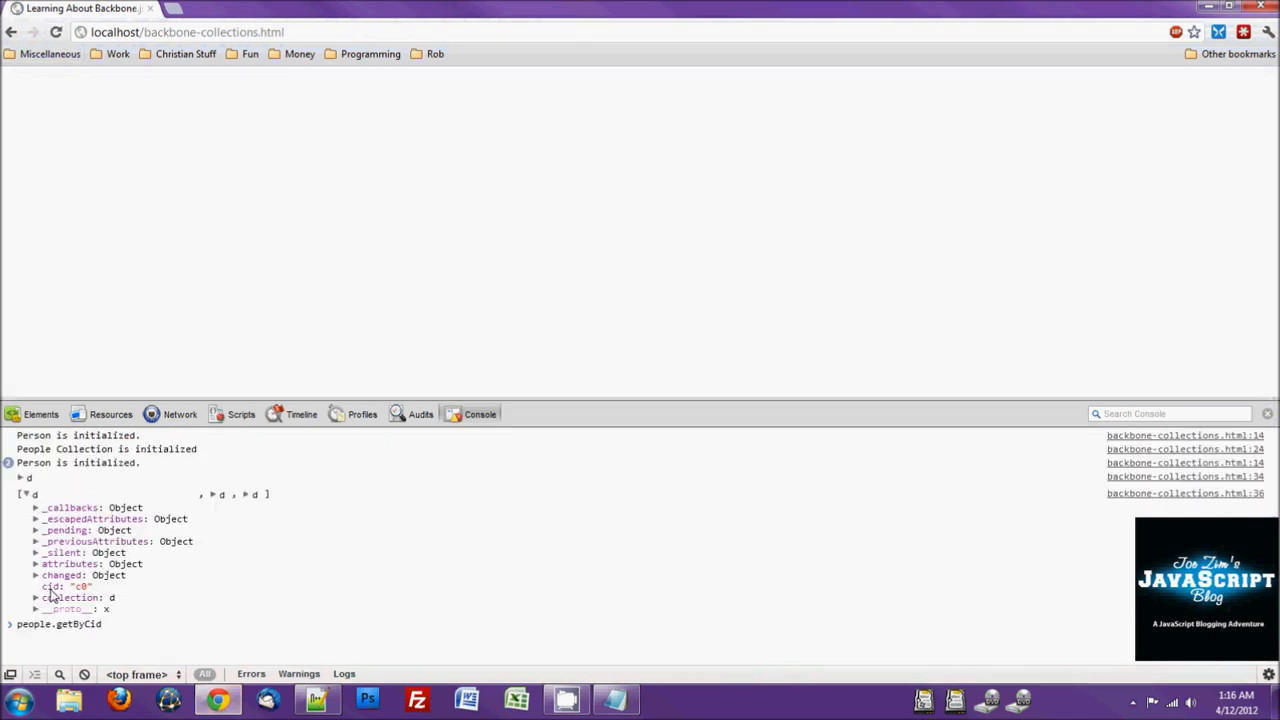
click(214, 494)
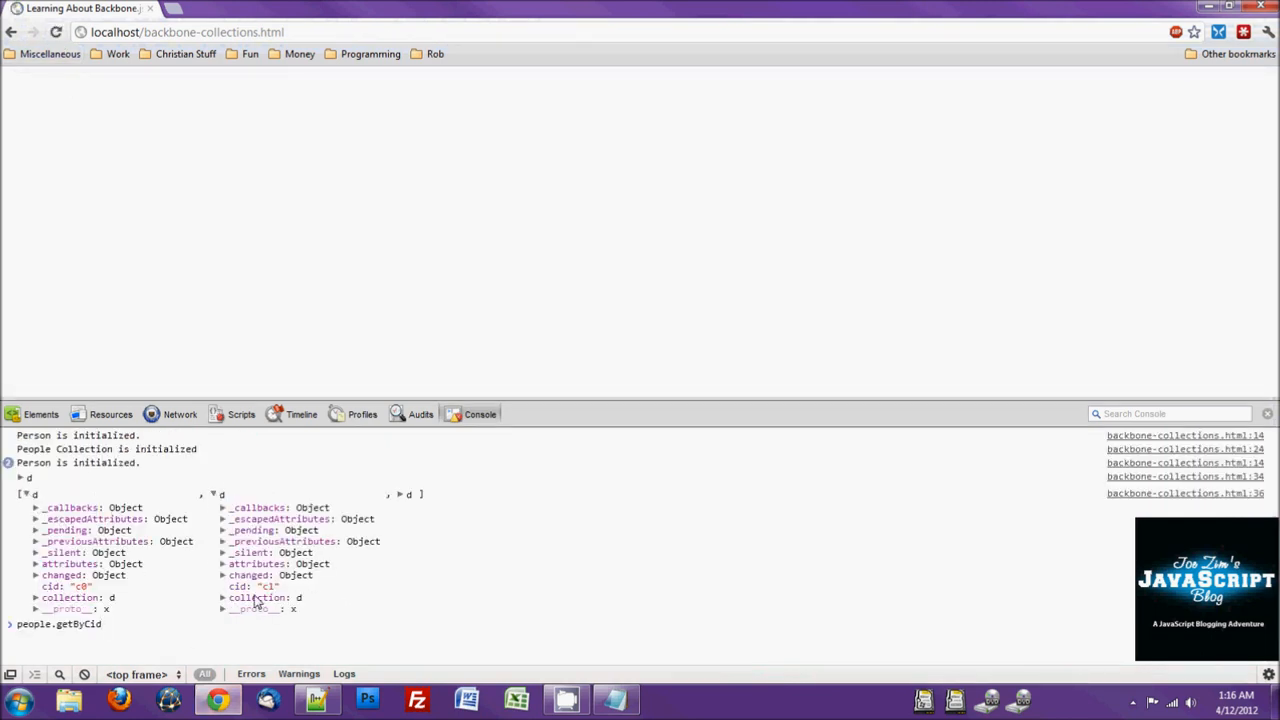
click(400, 494)
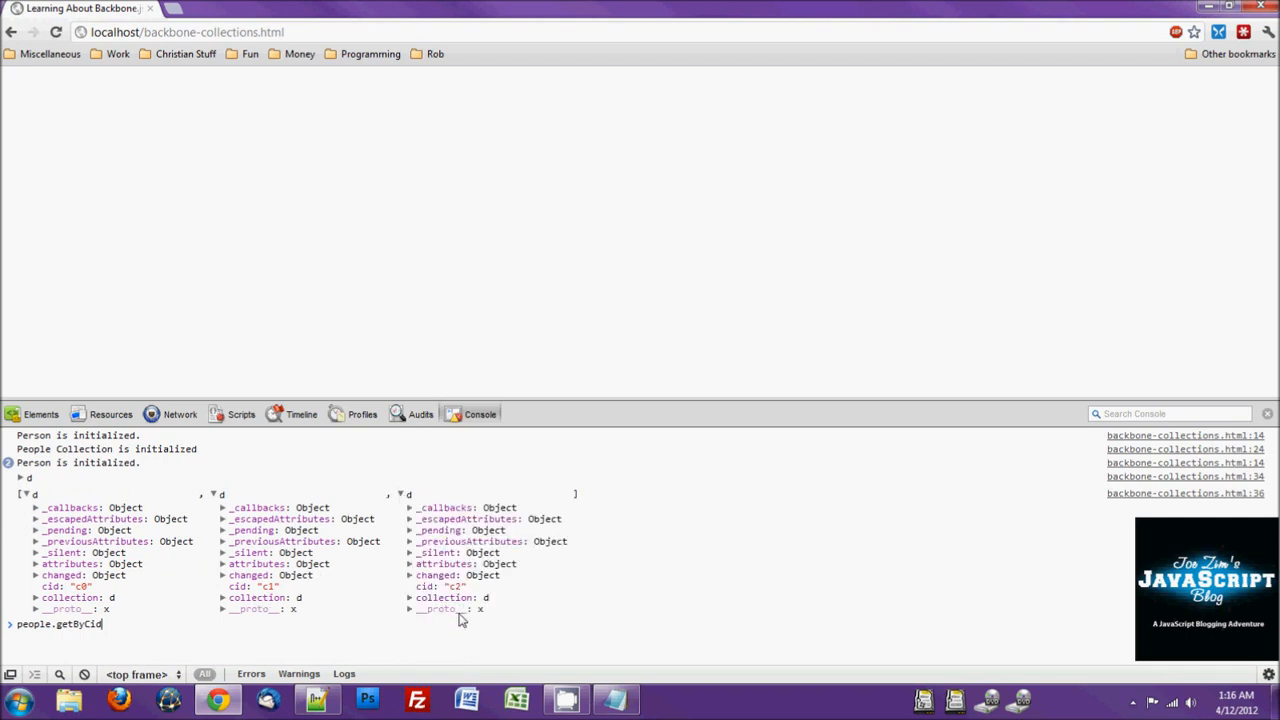
mouse_move(556, 570)
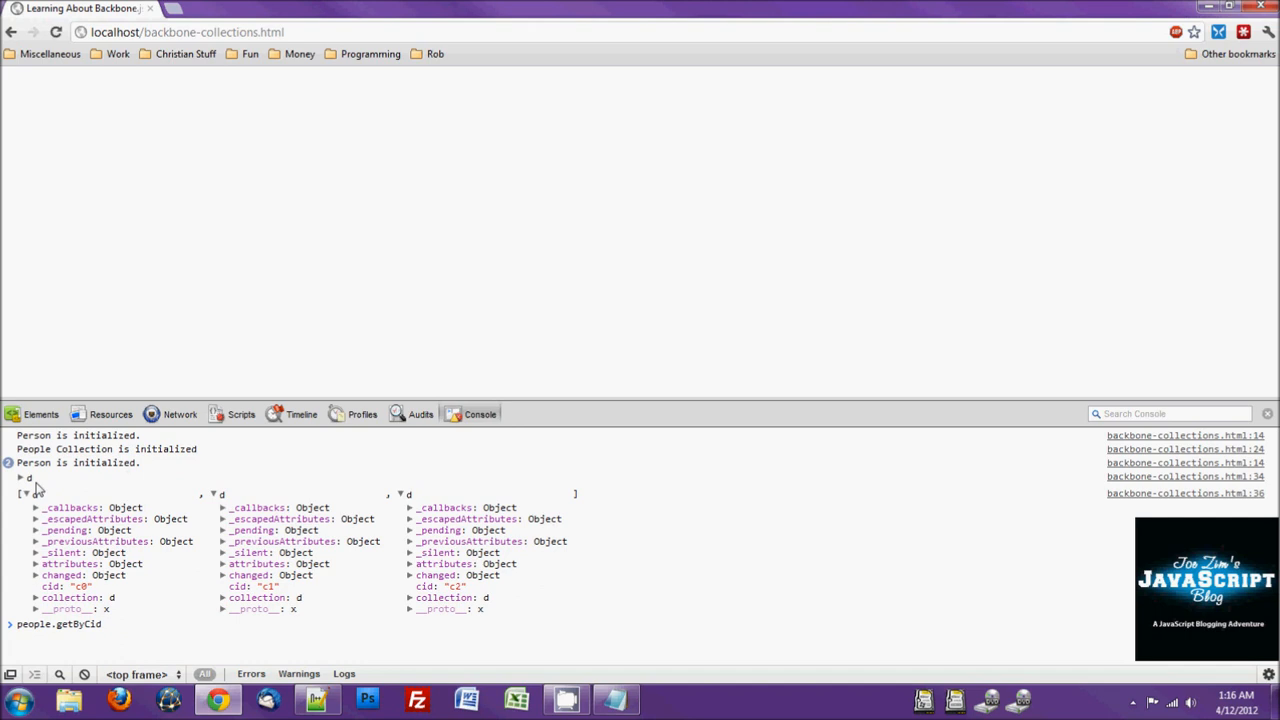
mouse_move(200, 574)
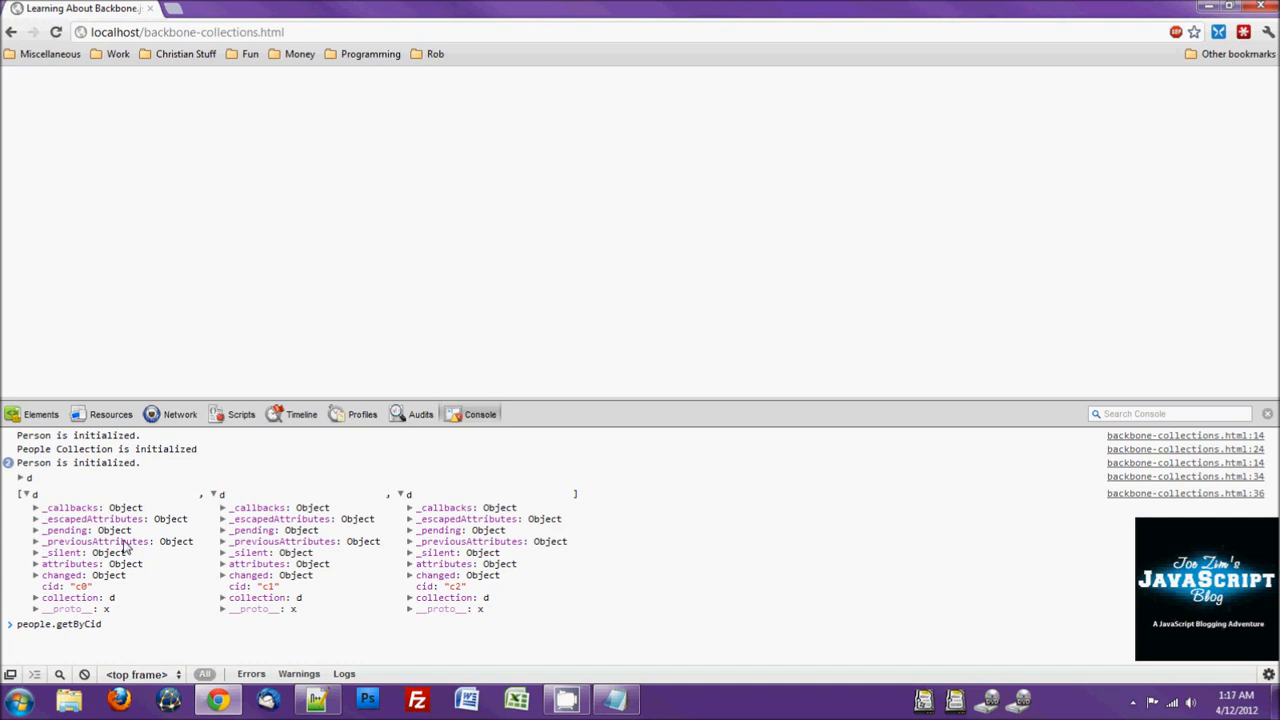
mouse_move(556, 524)
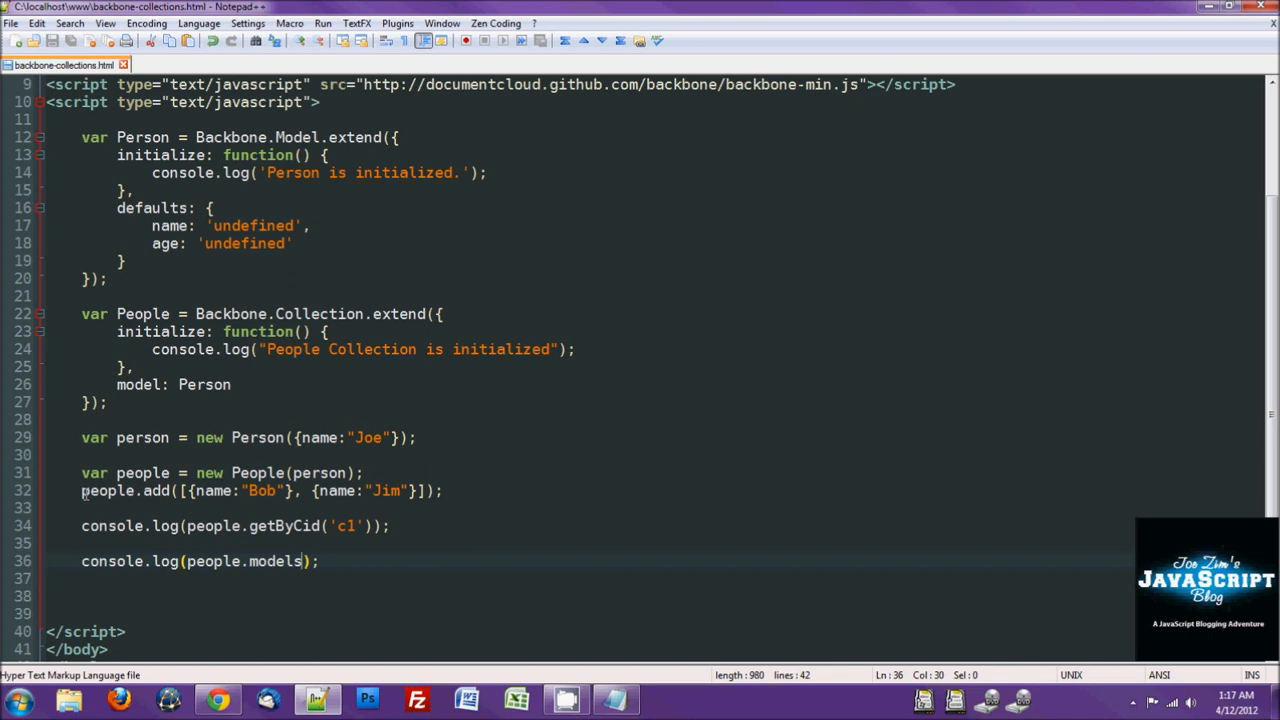
mouse_move(140, 490)
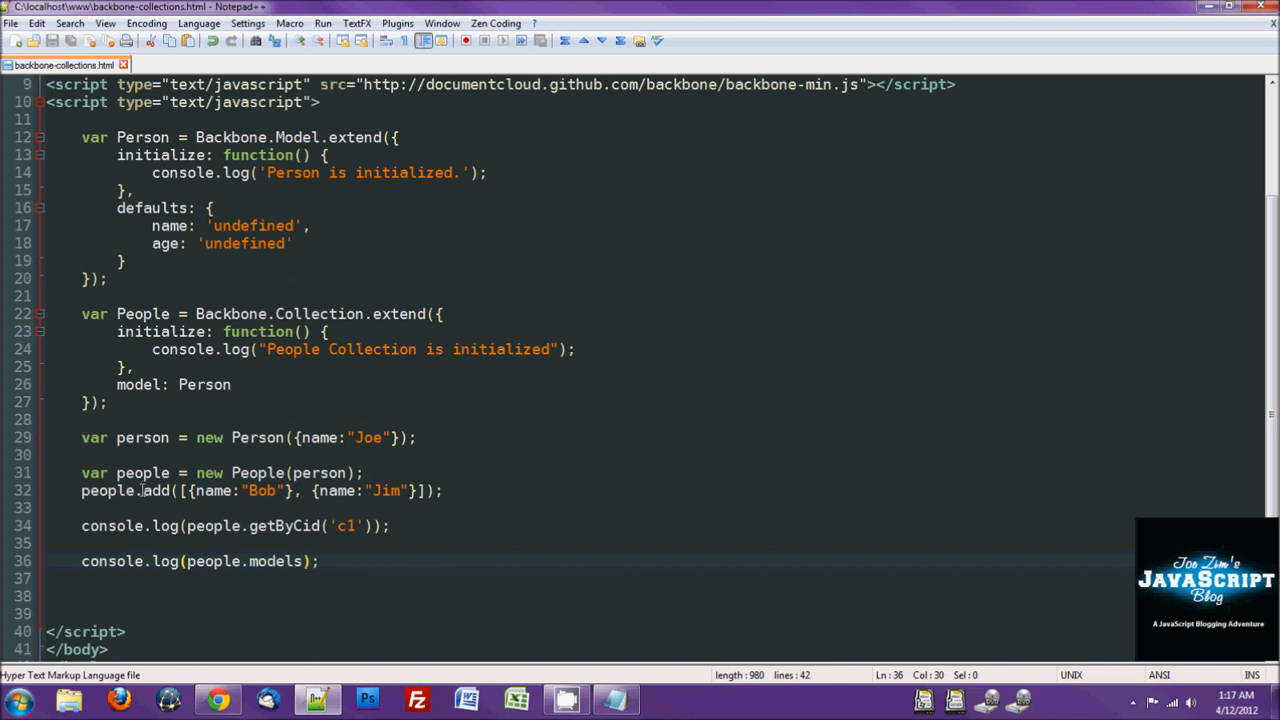
Step: Add a new line reading people.at(index) after the add call
click(156, 544)
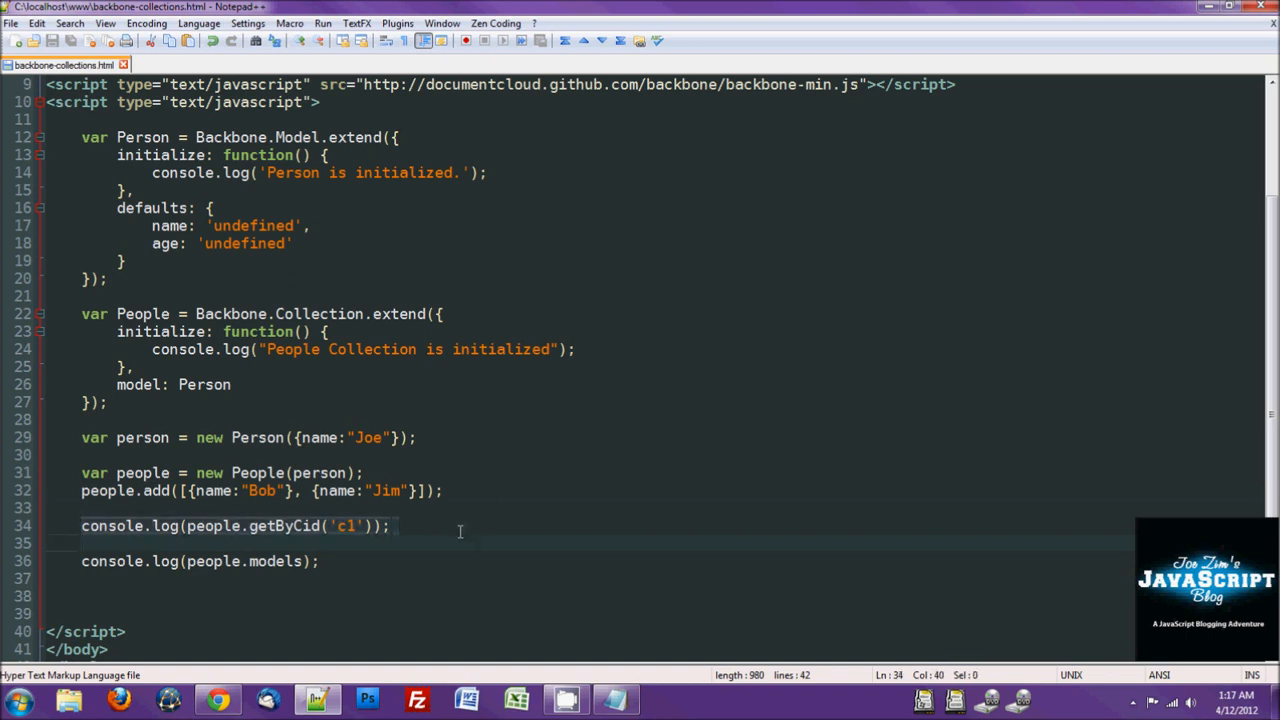
text(people.at()
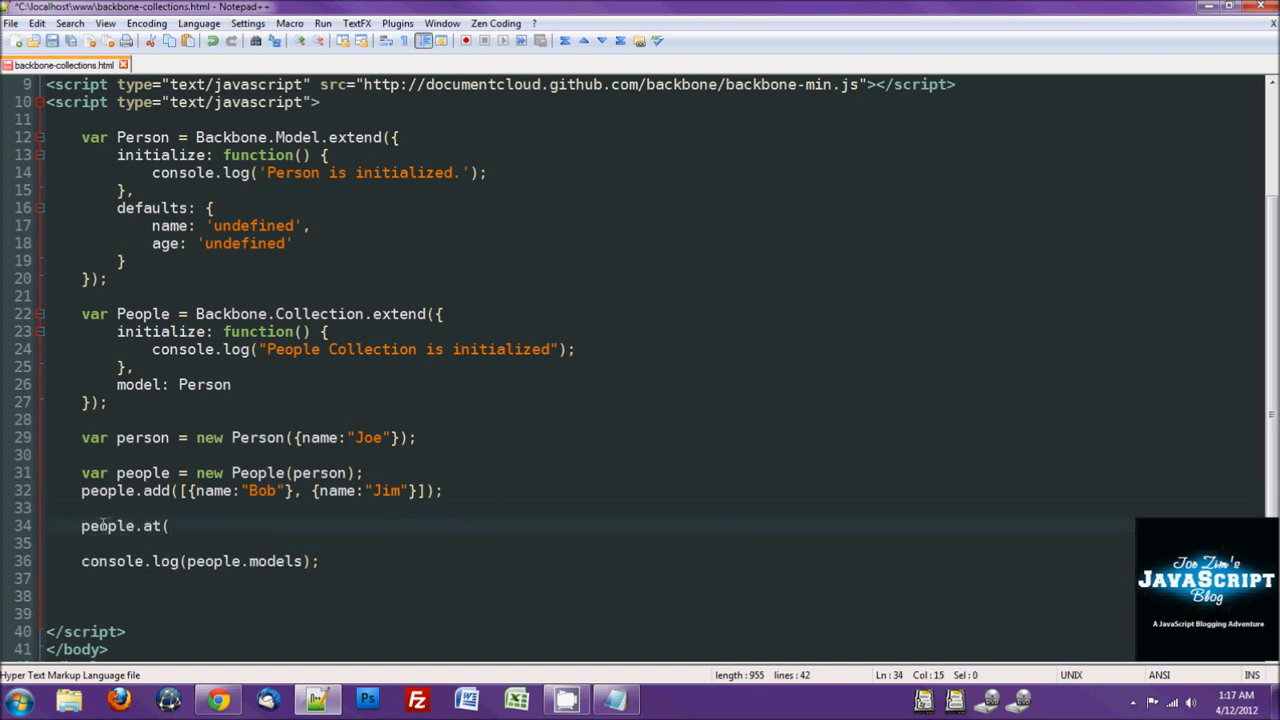
text(index)
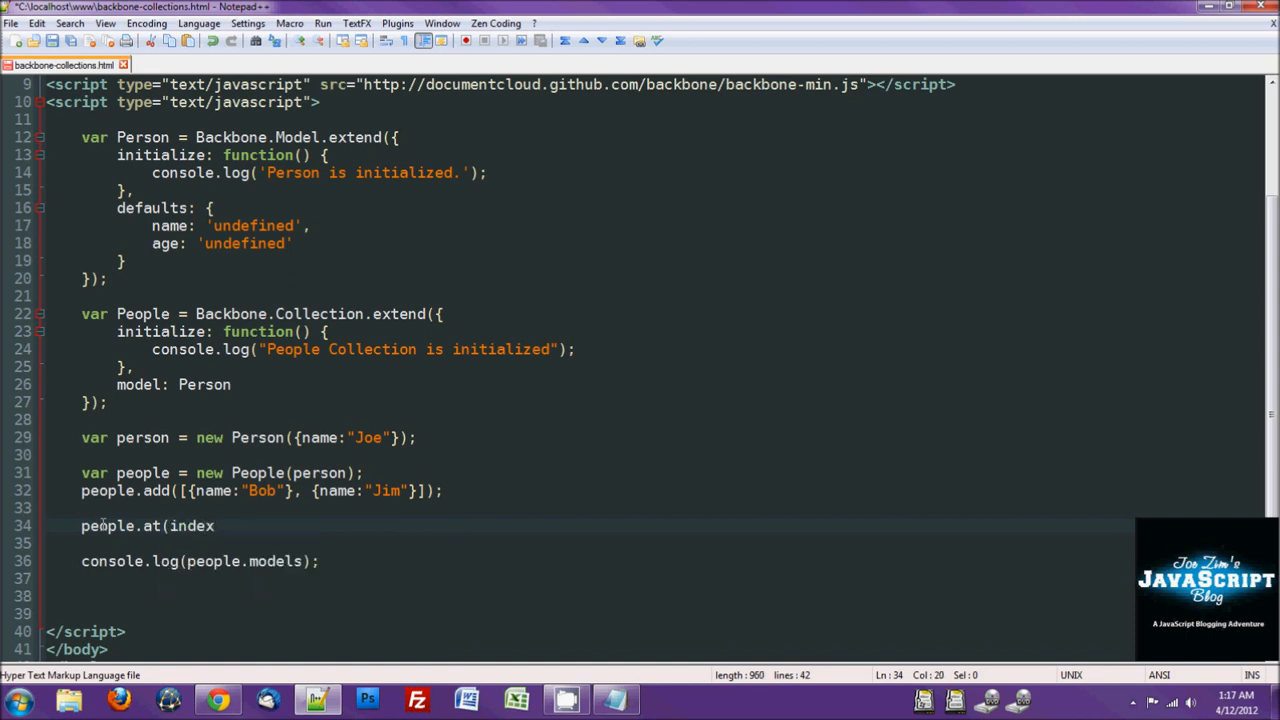
text())
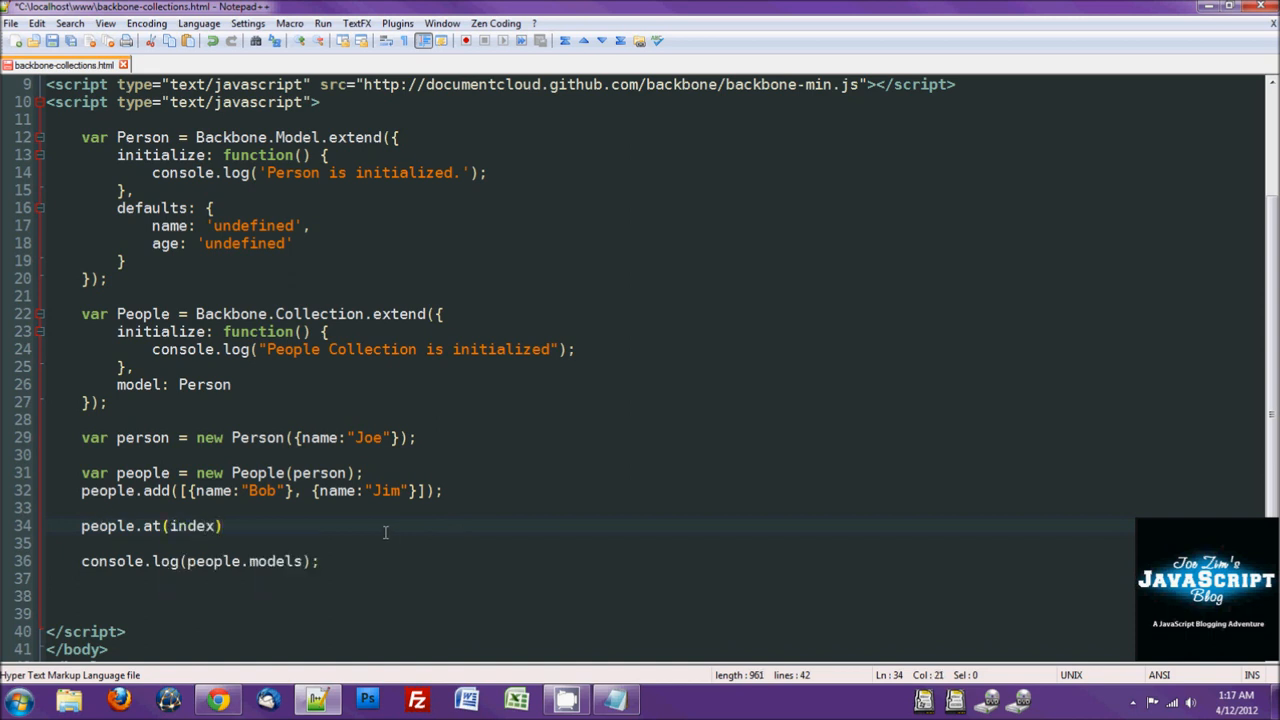
mouse_move(312, 580)
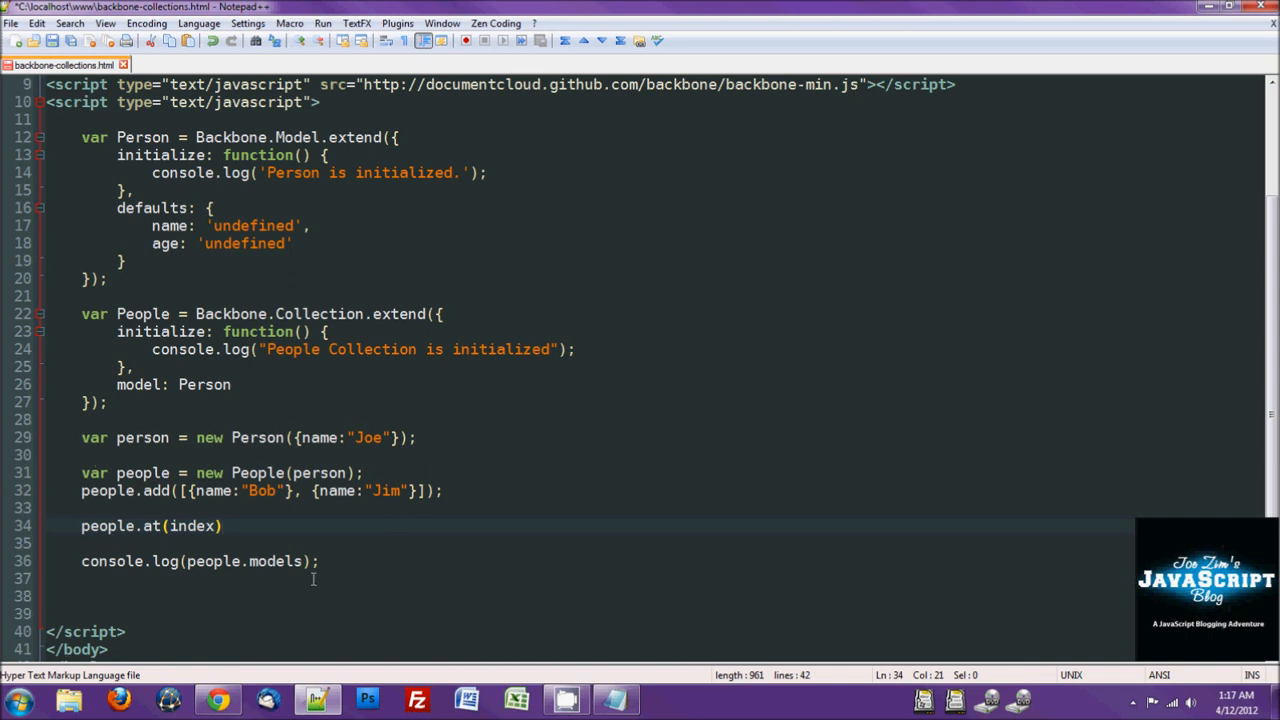
mouse_move(218, 552)
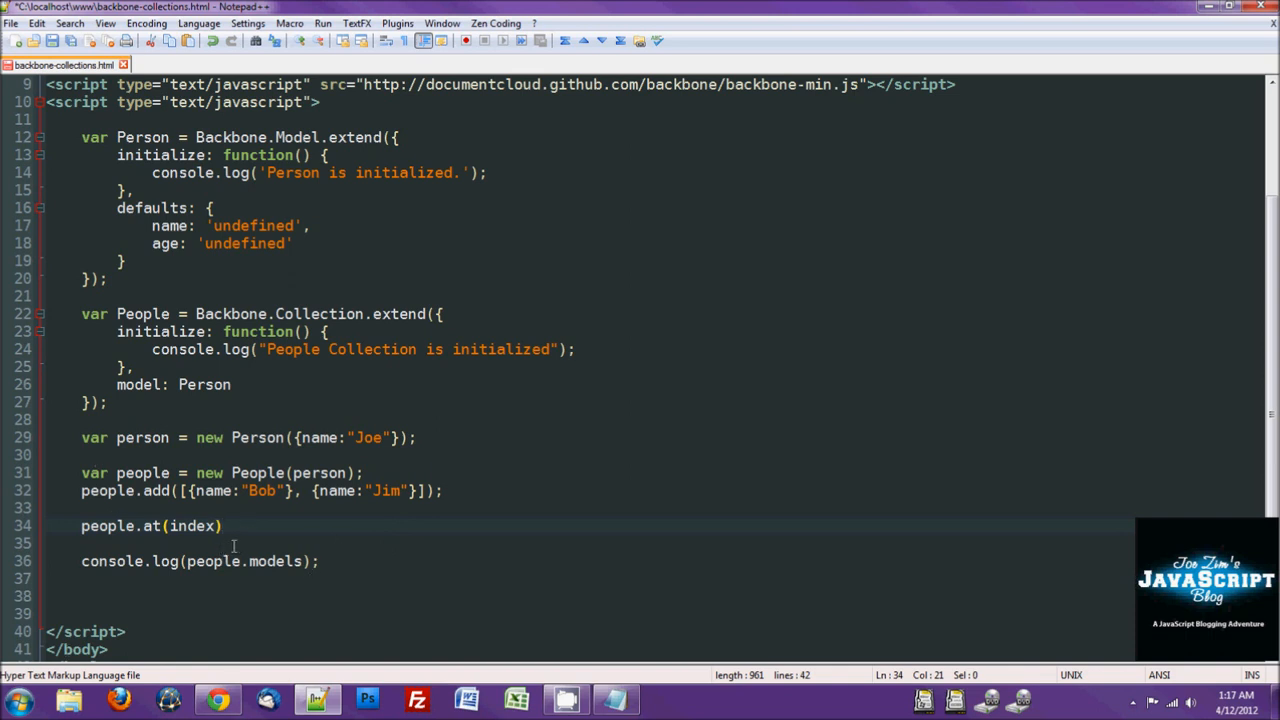
Step: Change the call to people.push() with no argument, then to pop
double_click(150, 524)
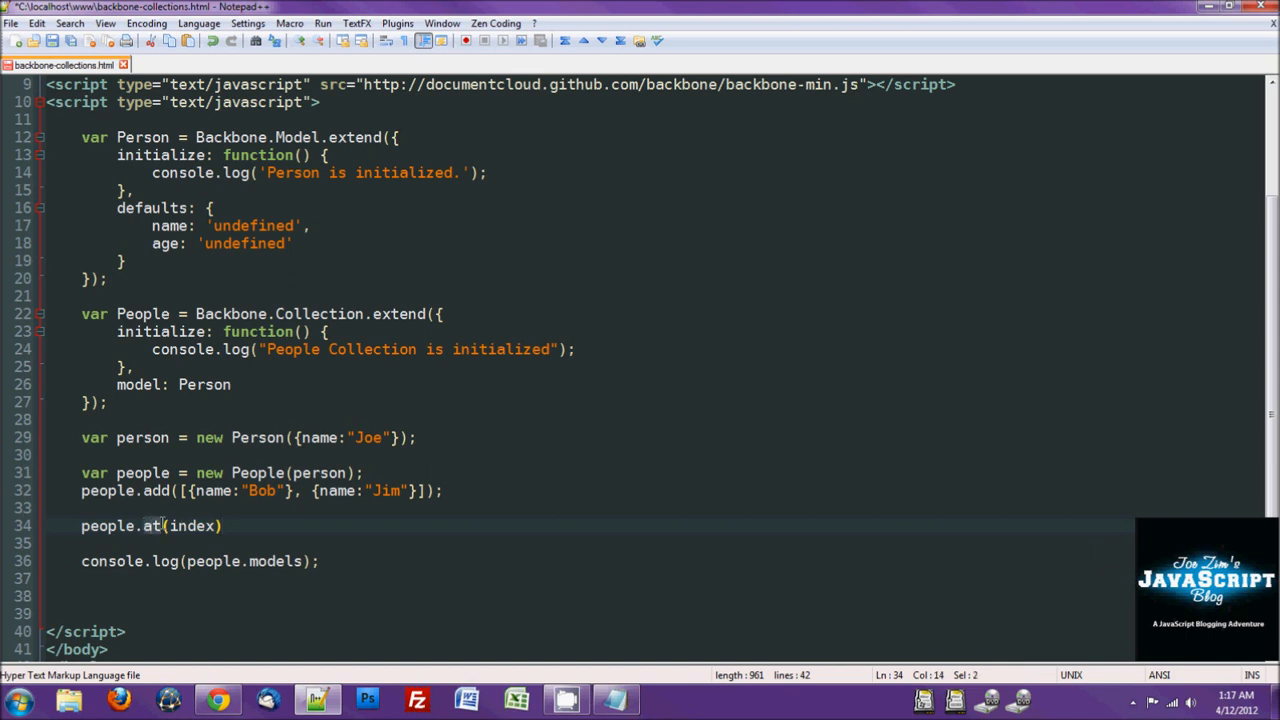
text(push)
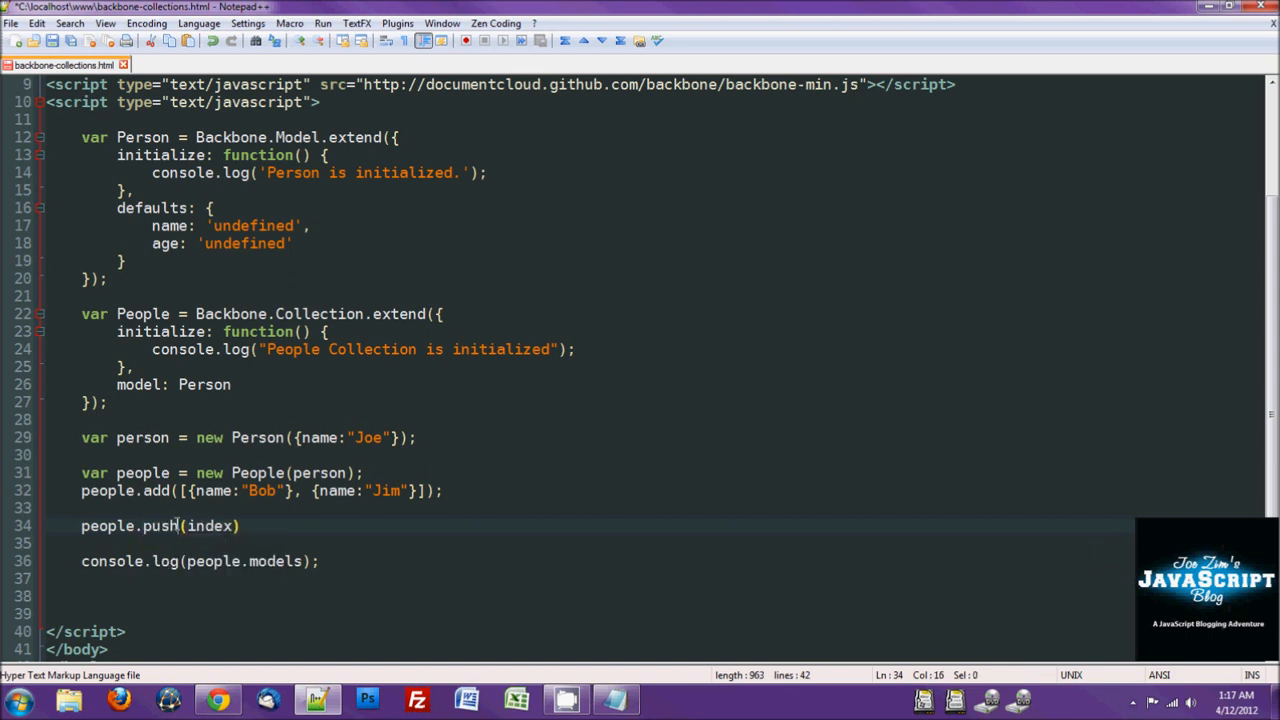
key(Delete)
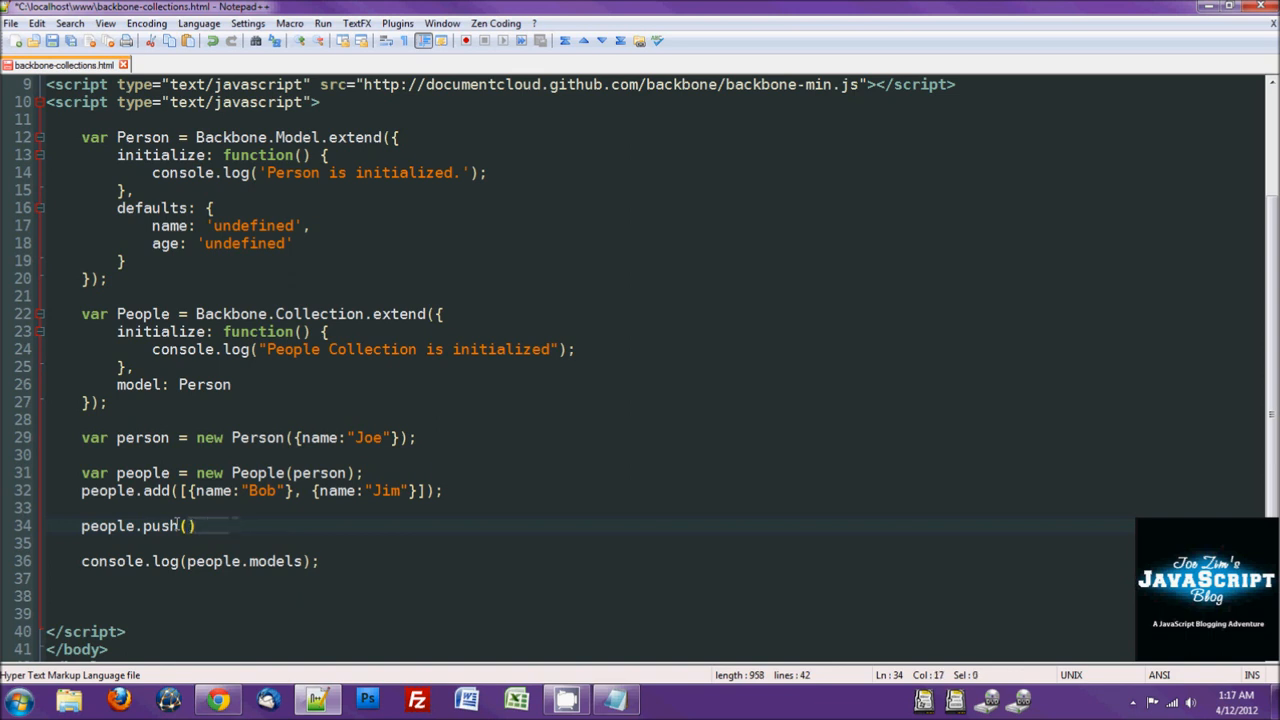
mouse_move(544, 376)
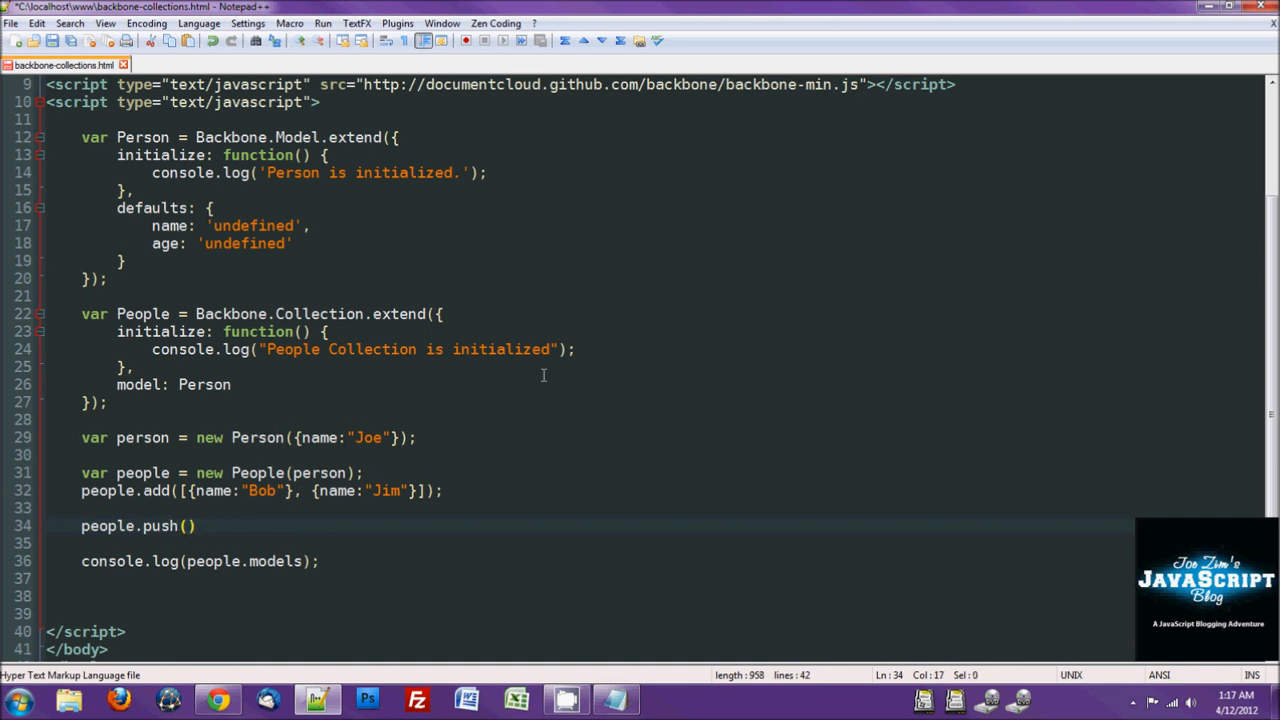
mouse_move(516, 516)
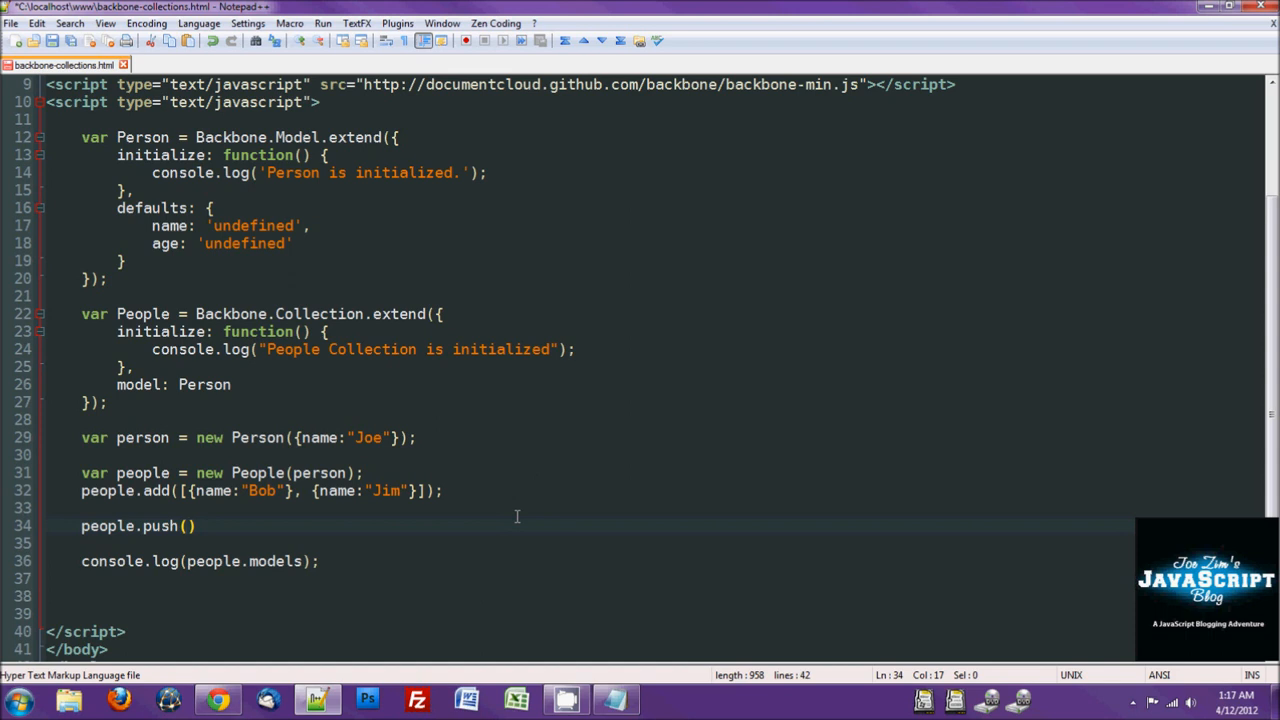
mouse_move(460, 520)
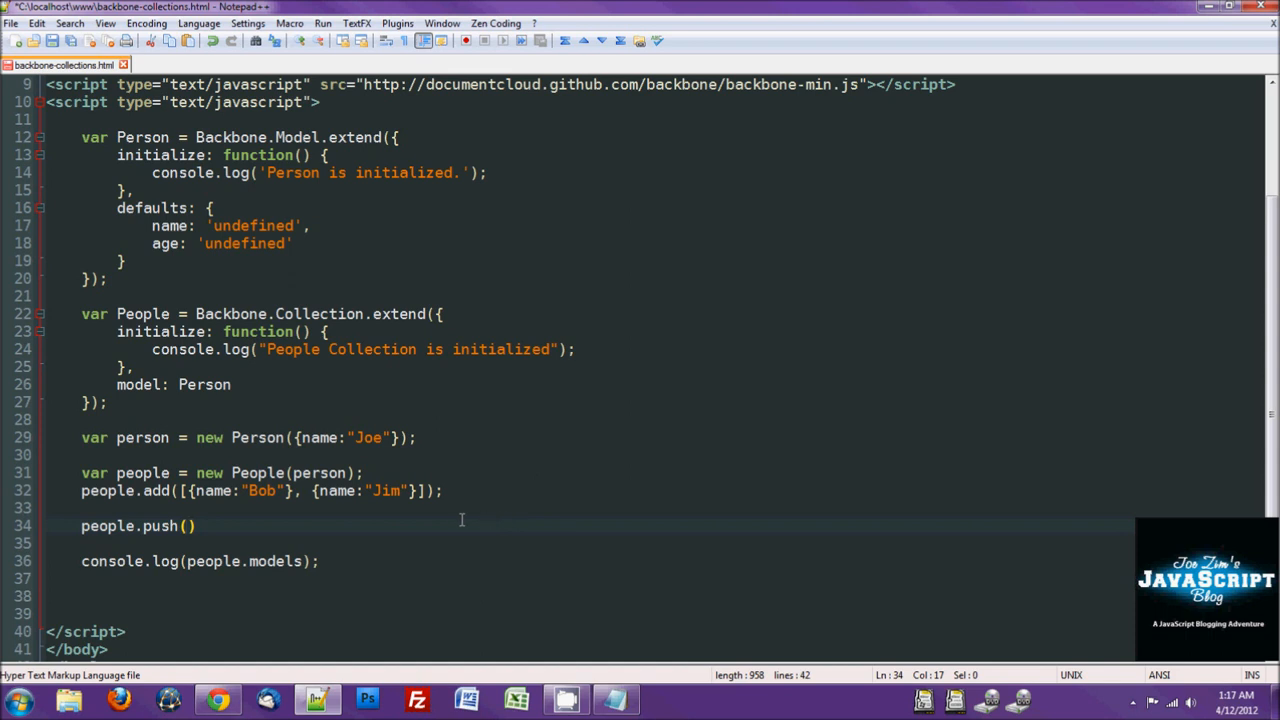
double_click(160, 524)
text(op)
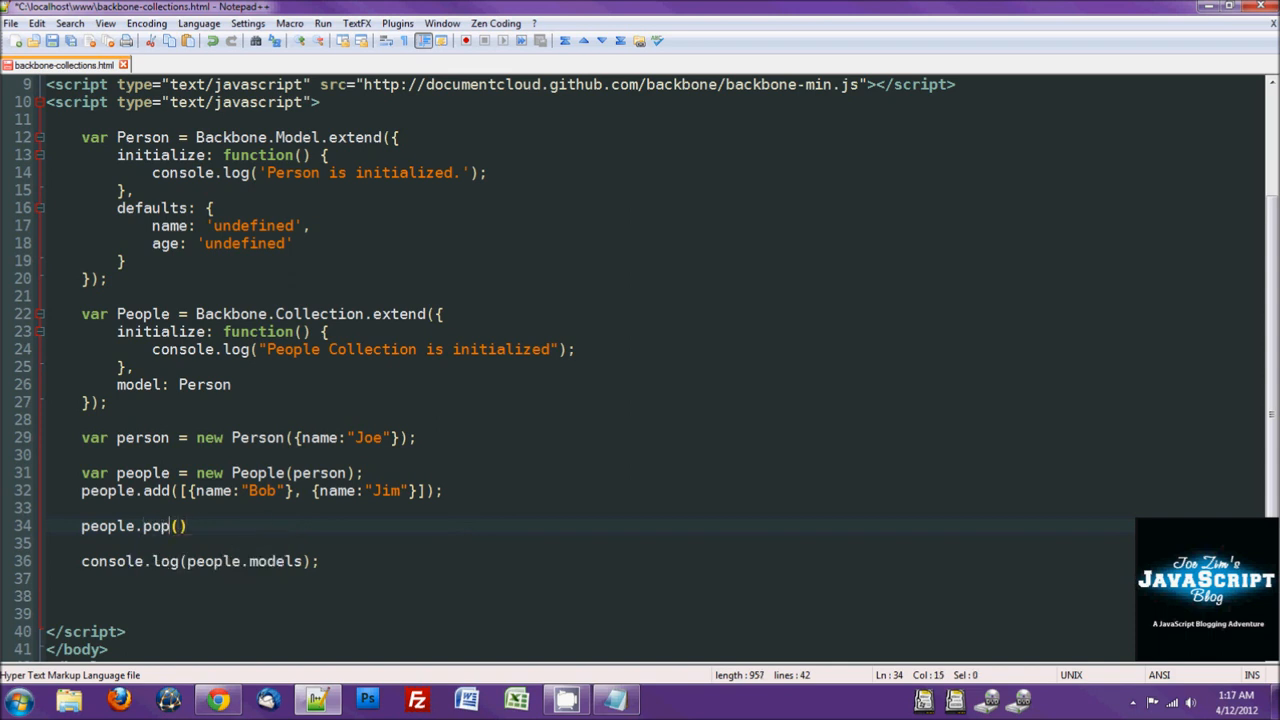
mouse_move(428, 638)
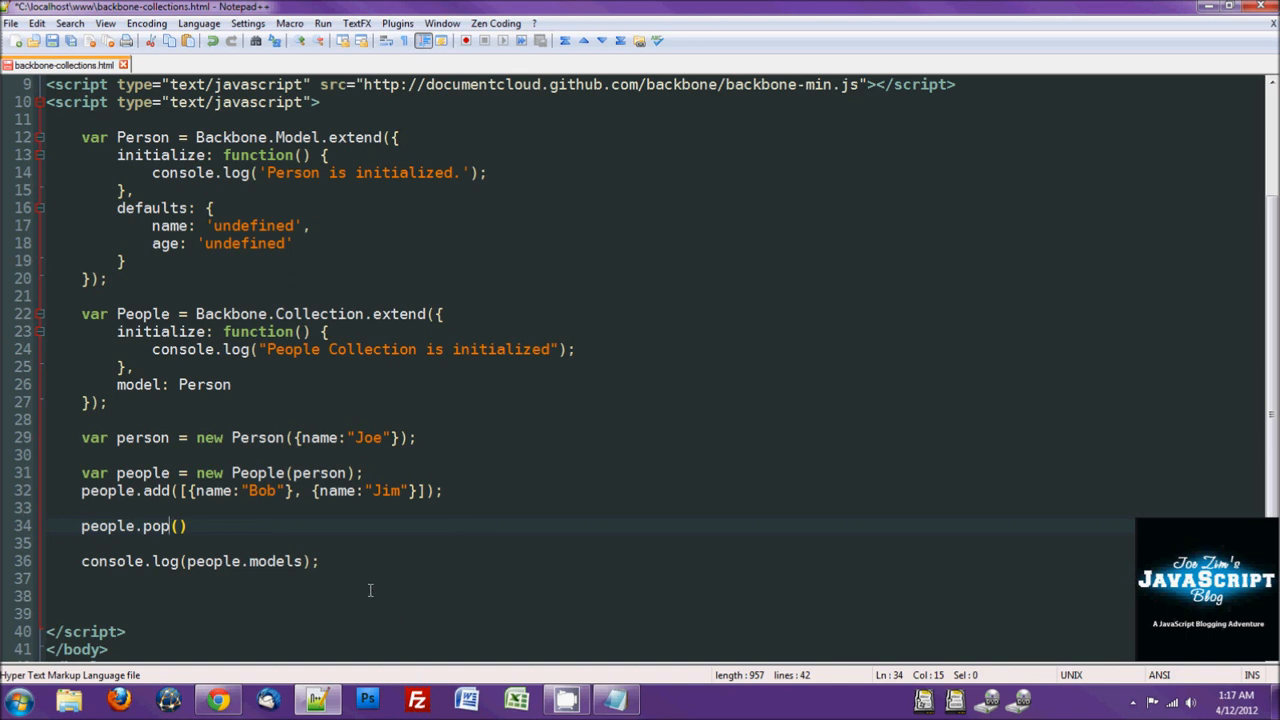
mouse_move(270, 542)
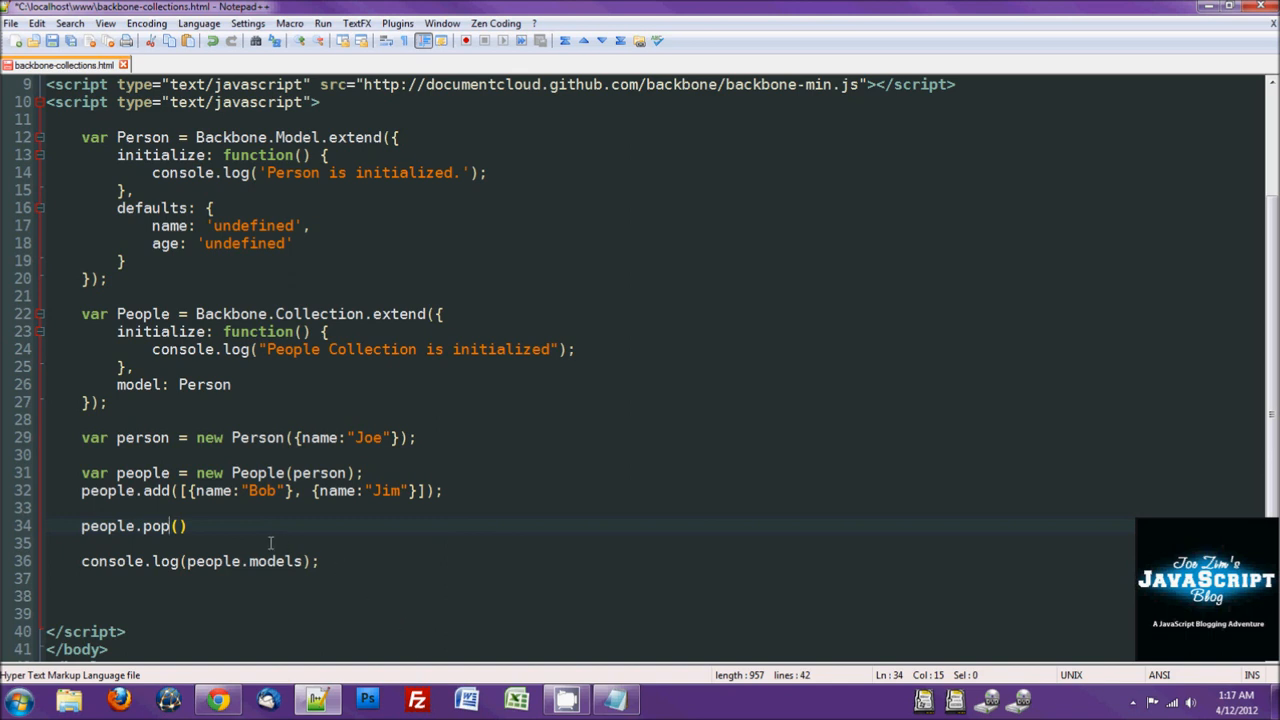
Step: Replace the method with shift and finally people.unshift()
key(BackSpace)
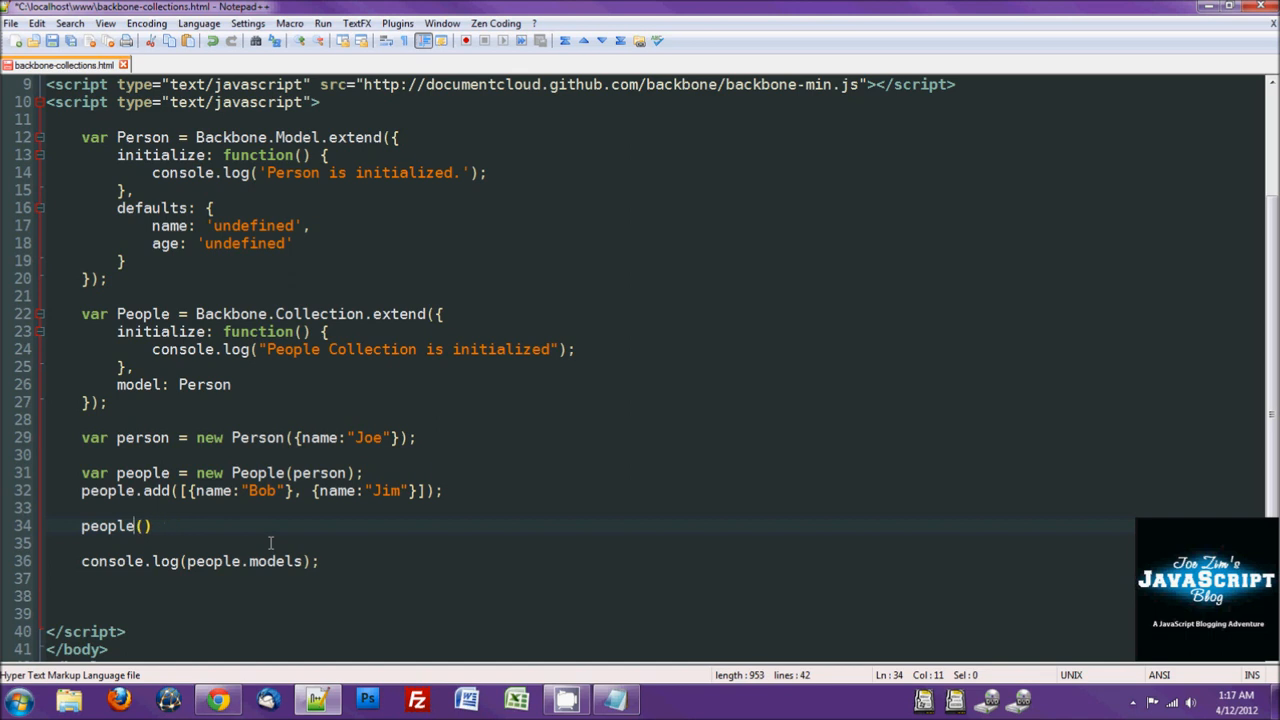
text(.shifd)
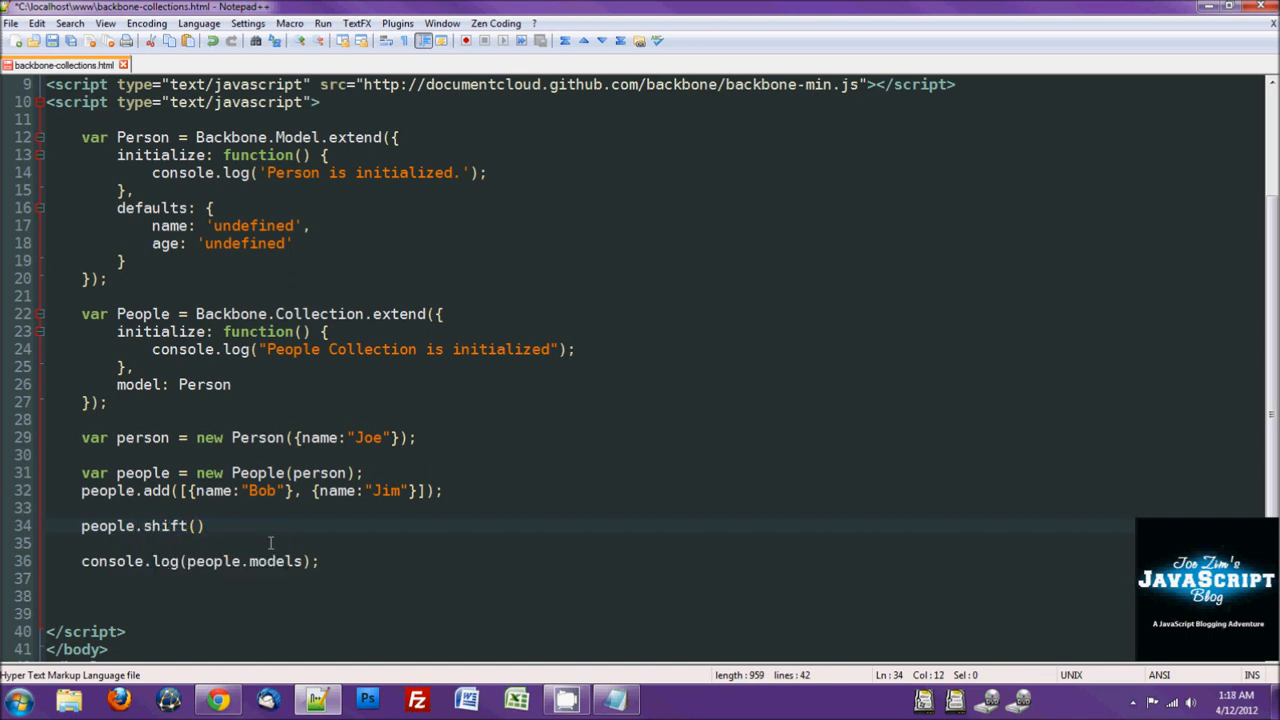
text(un)
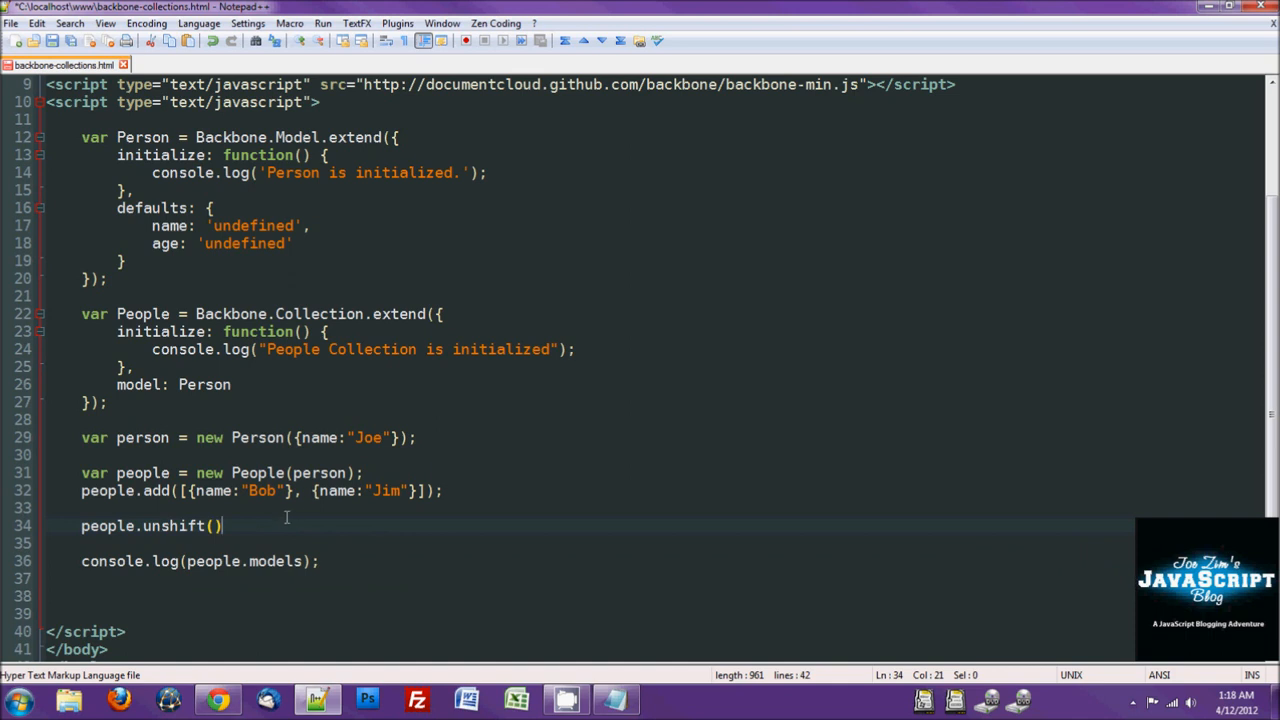
scroll(down, 3)
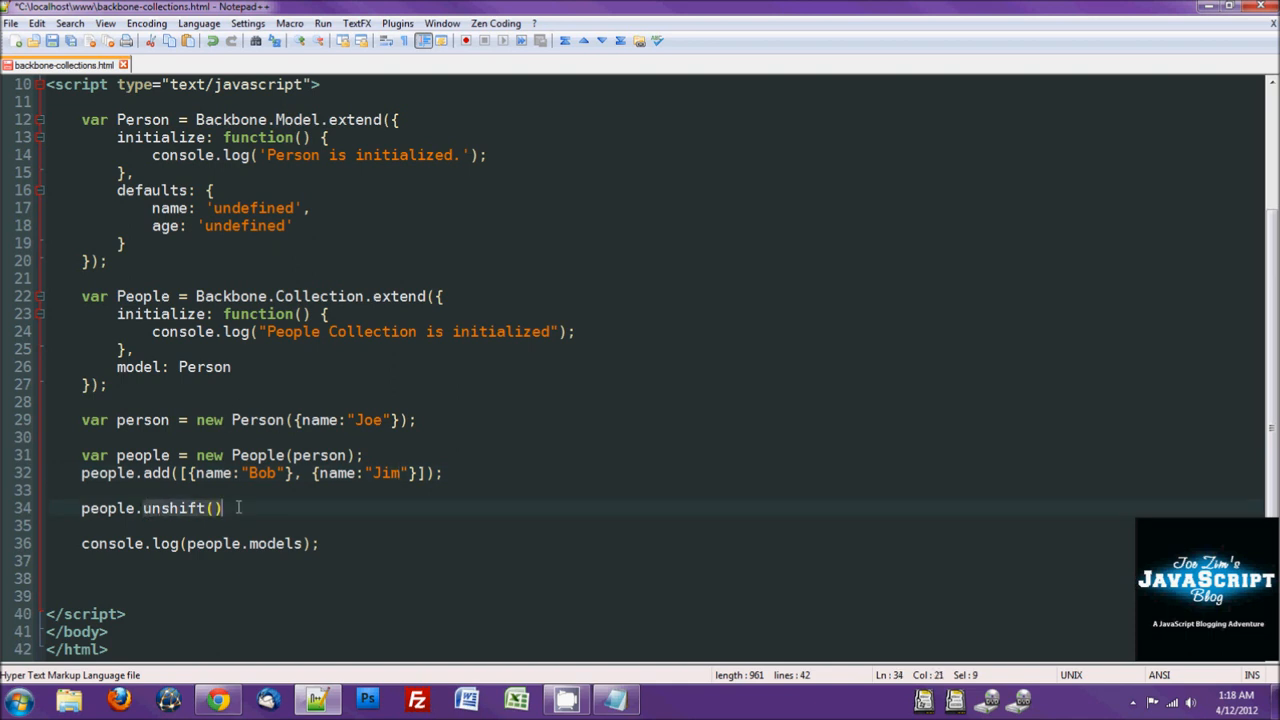
Step: Add a comparator: function(person, person2) property to the People collection
click(232, 366)
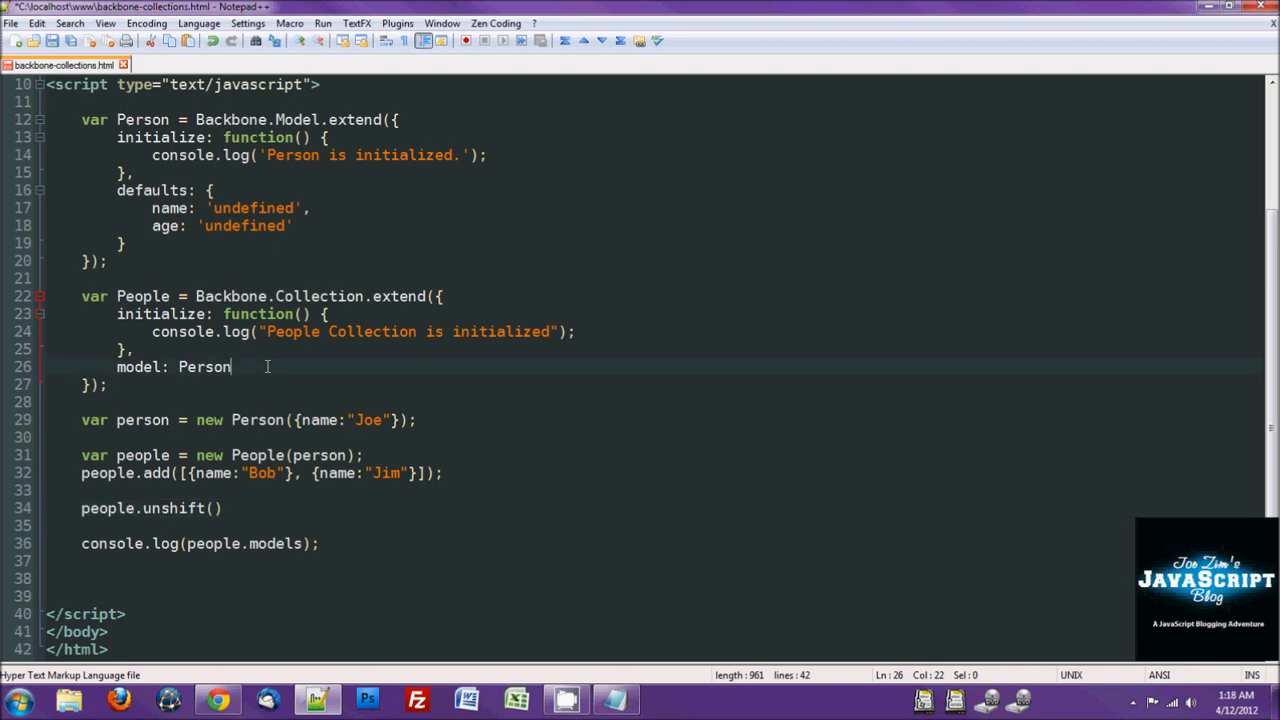
text(,)
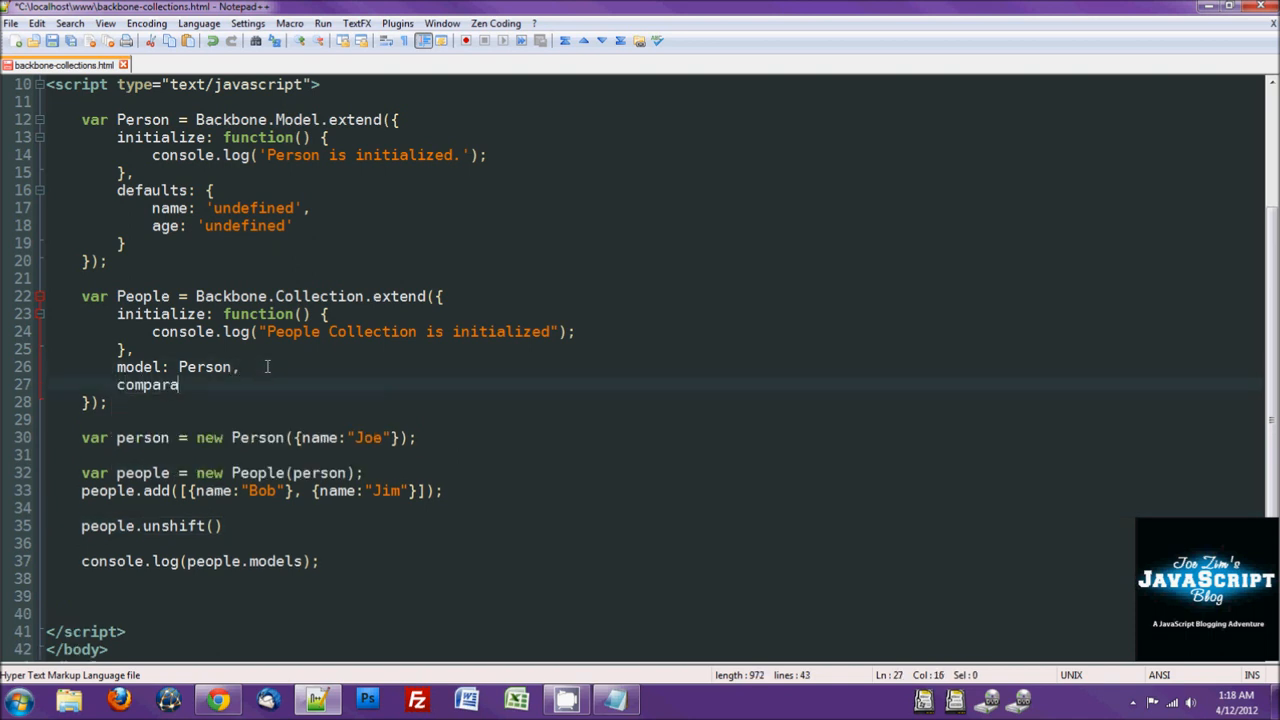
text(tor:)
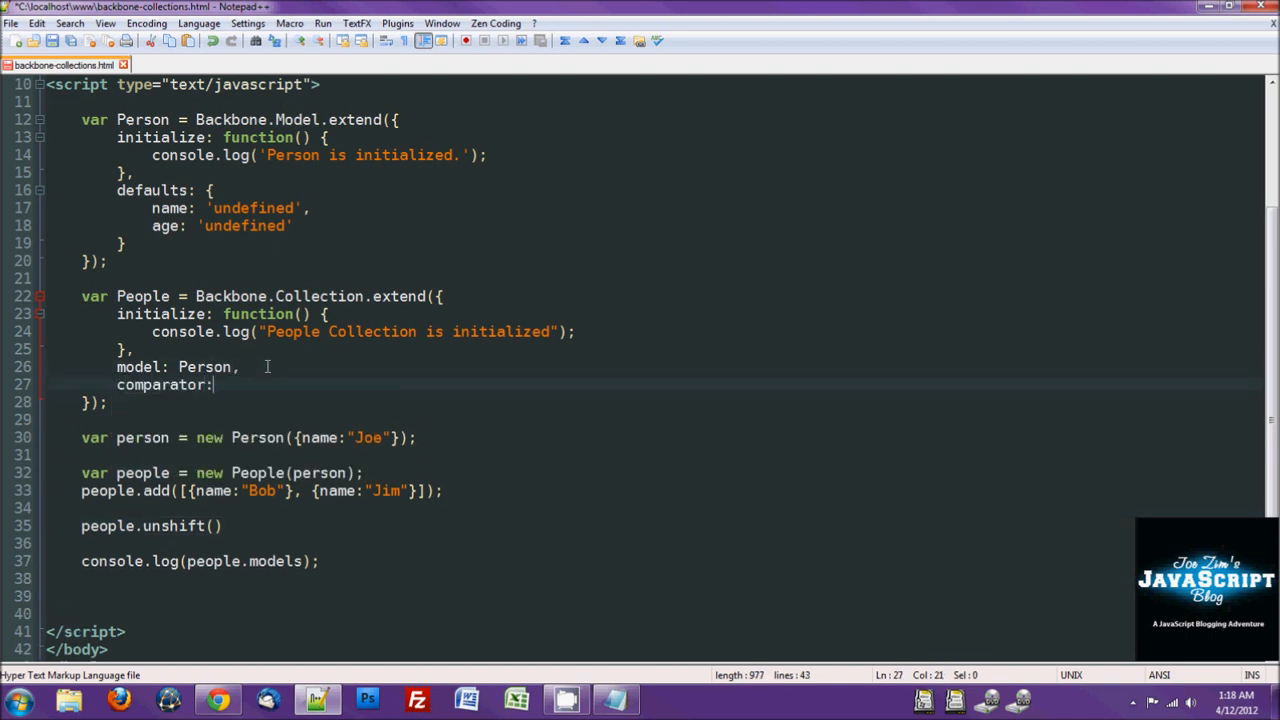
text(function() {)
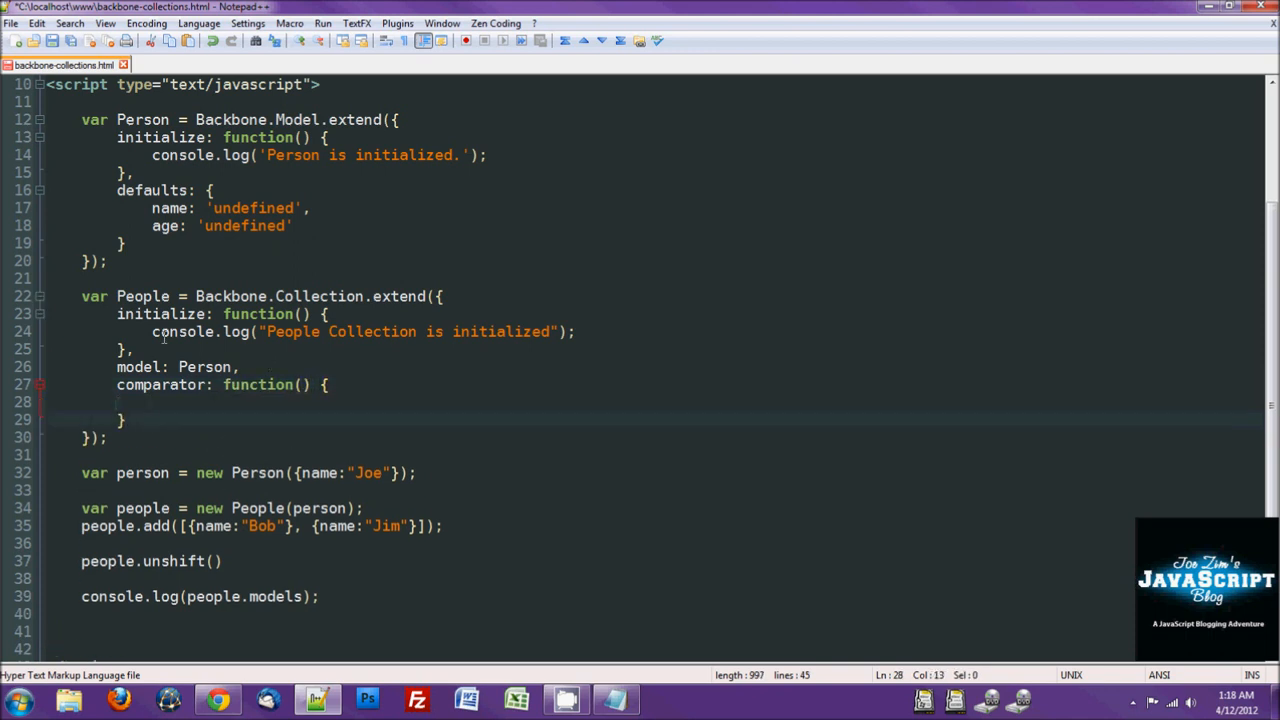
text(person)
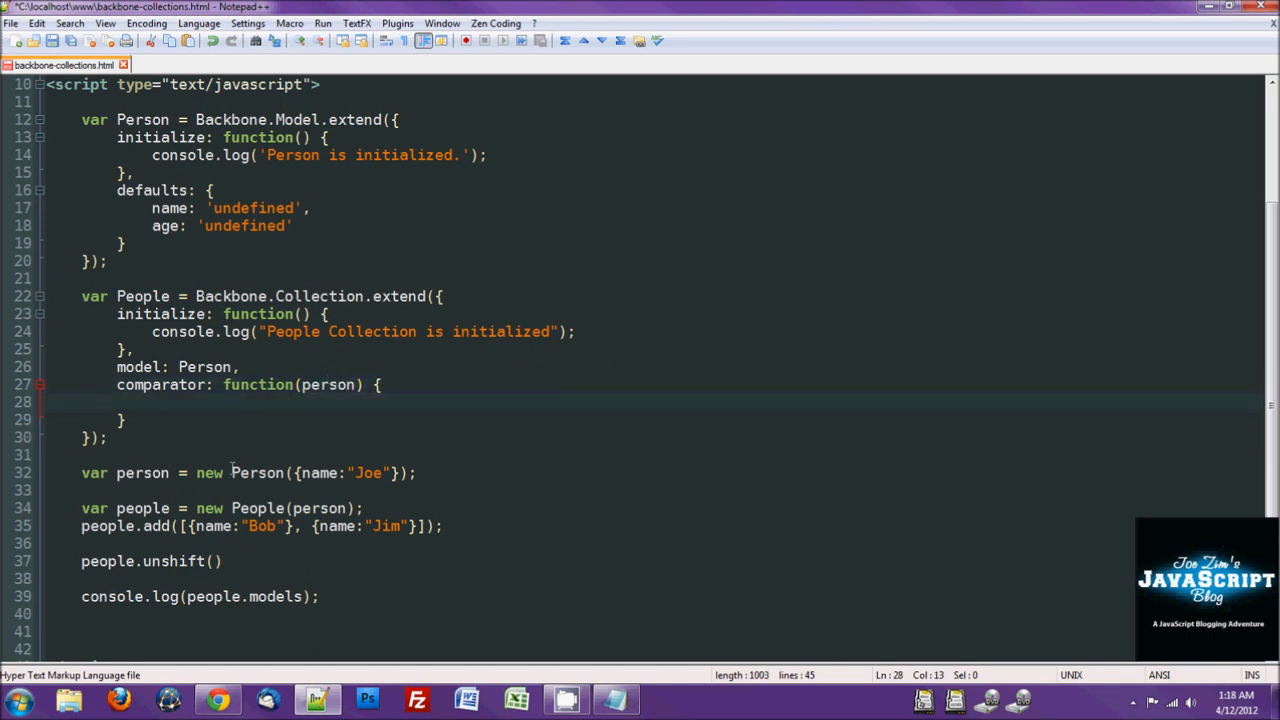
mouse_move(284, 494)
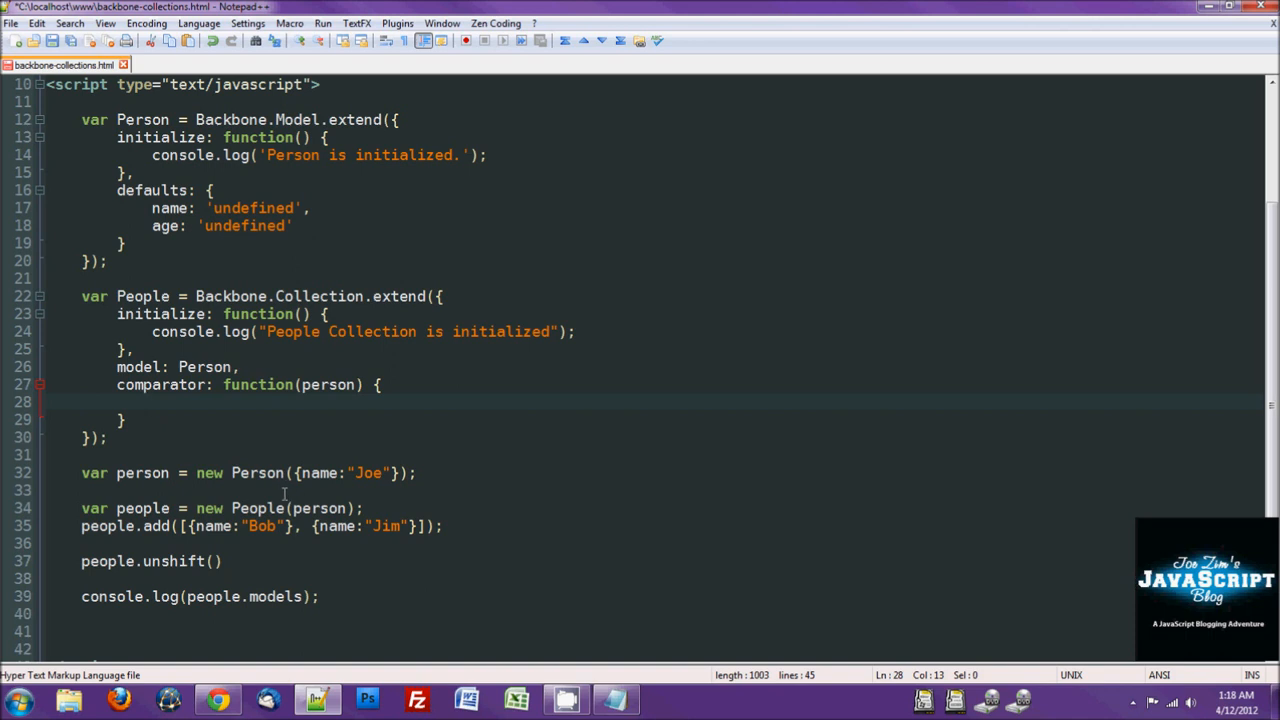
mouse_move(312, 442)
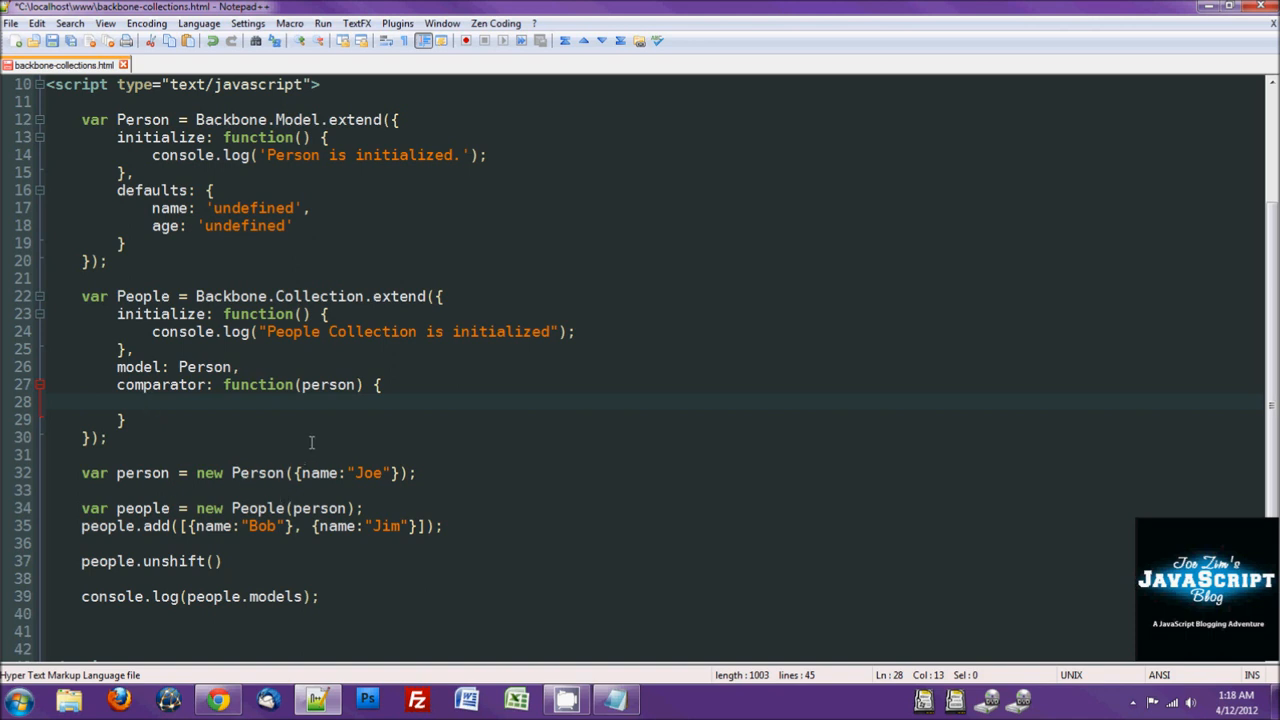
mouse_move(260, 408)
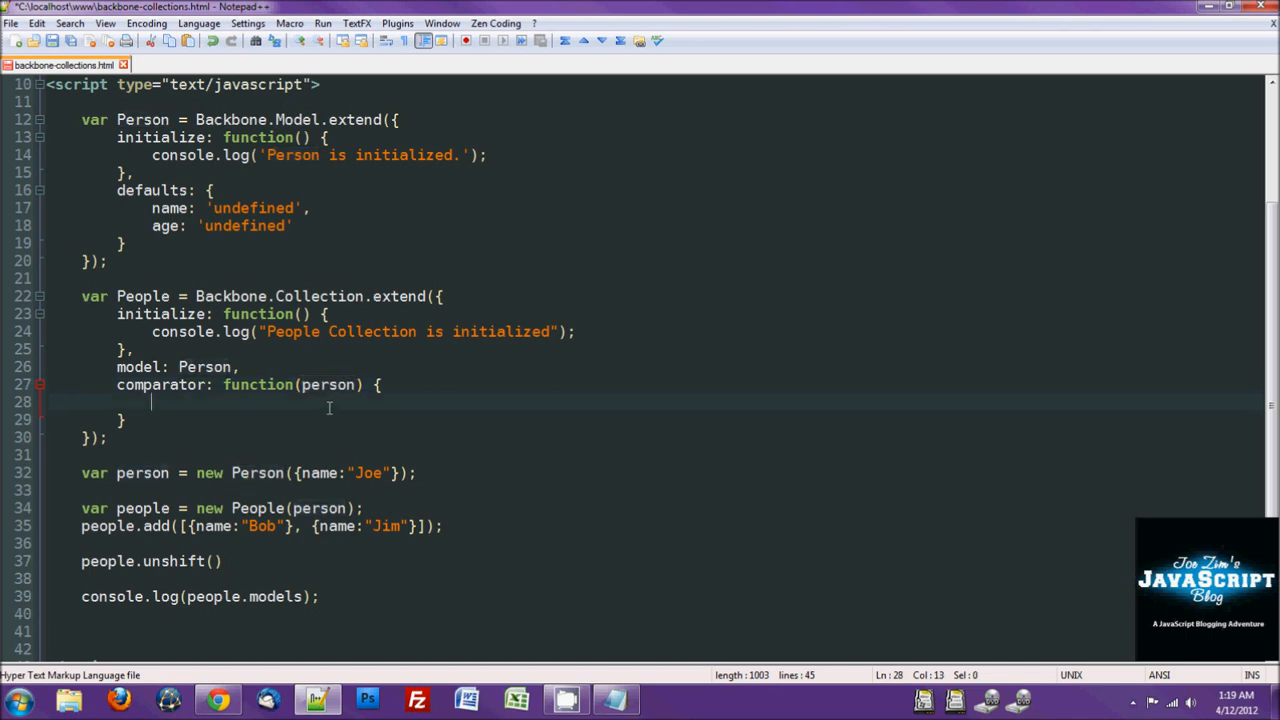
Step: Return person.get("name") > person2.get("name") with a single semicolon
text(person.)
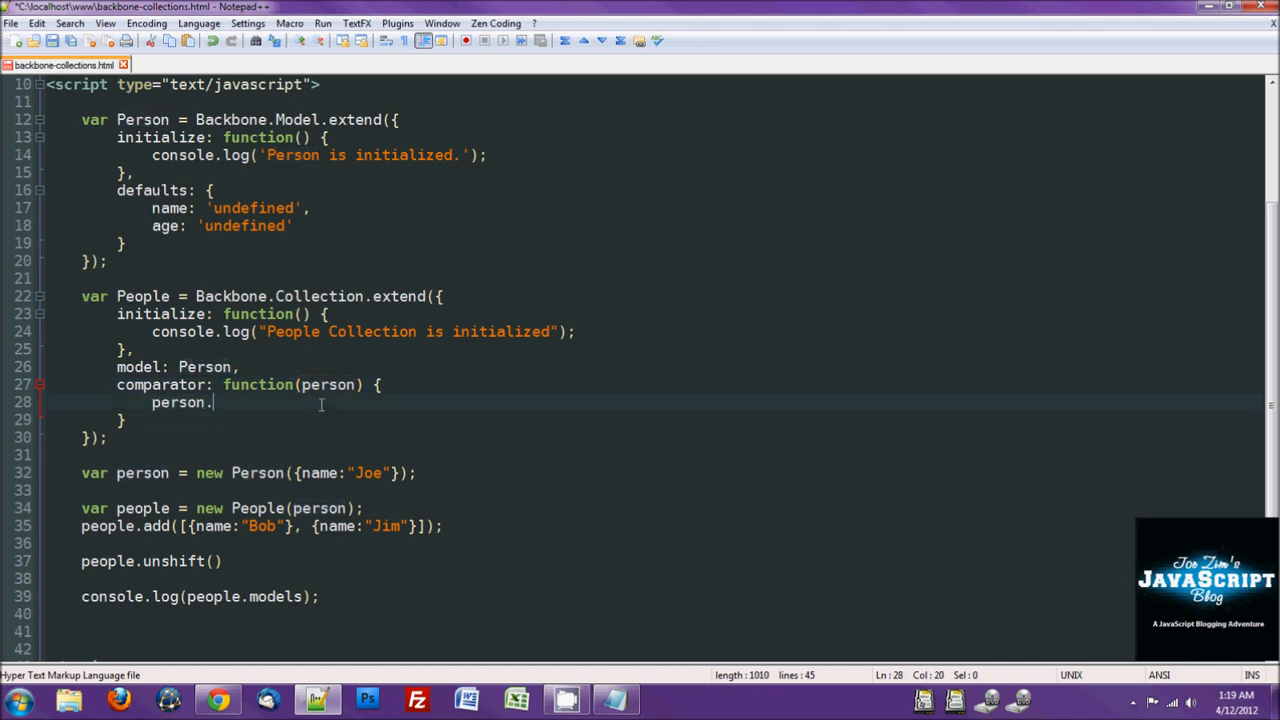
text(get()
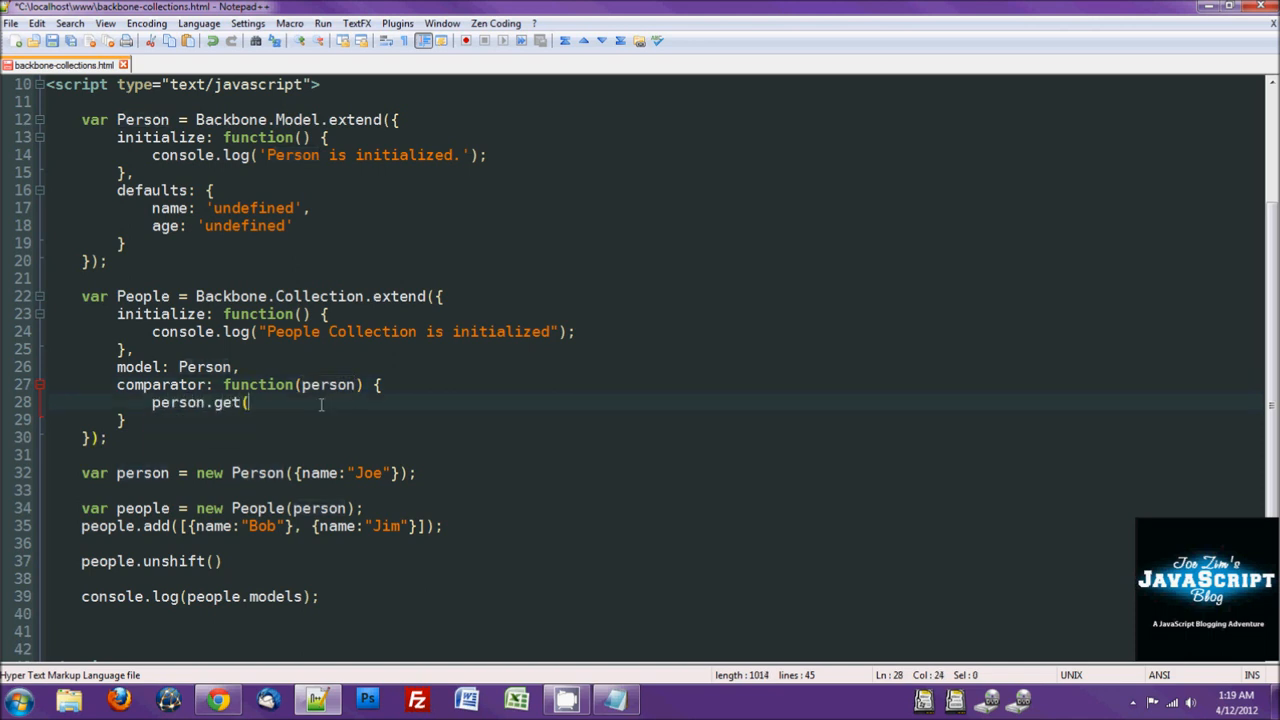
text("name");)
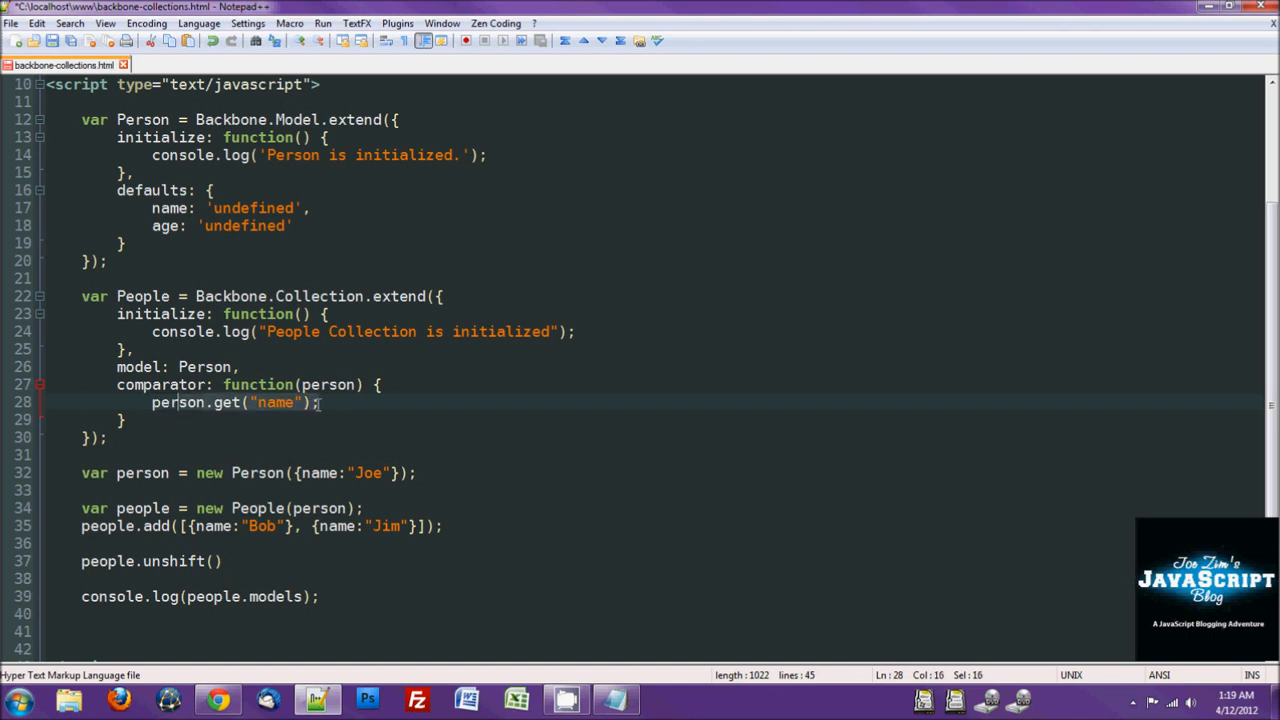
click(356, 384)
text(, person2)
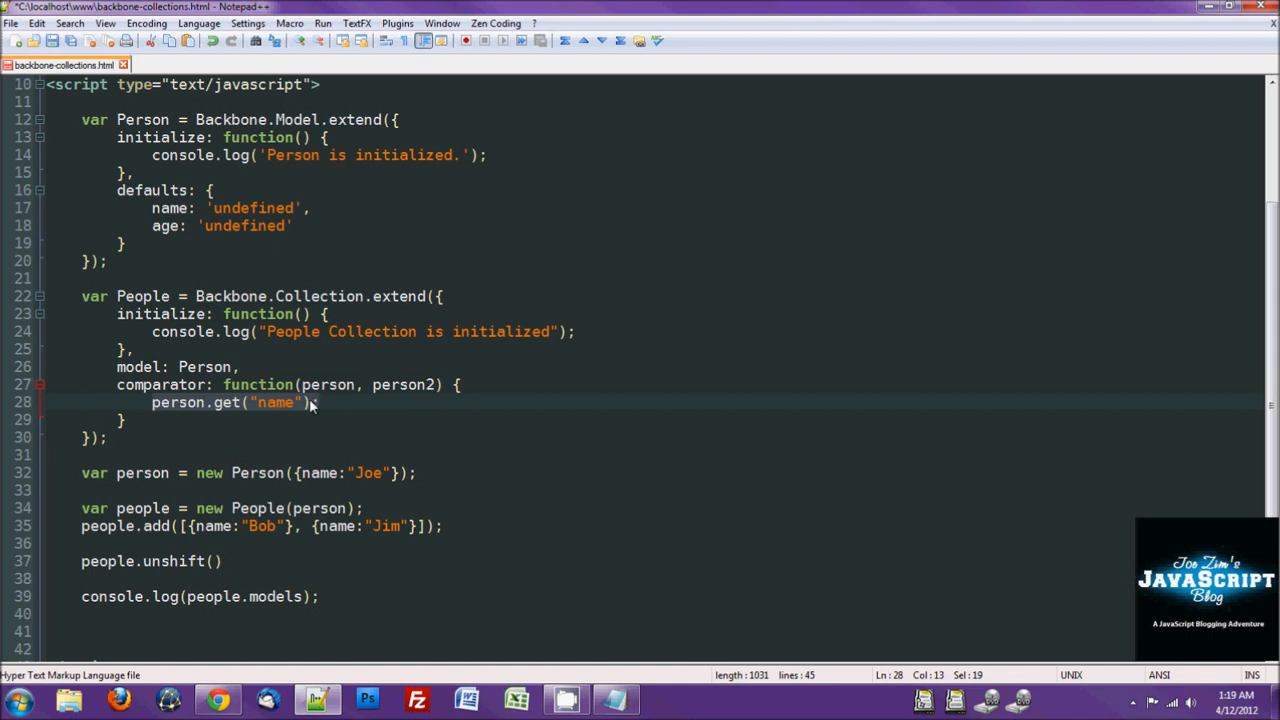
text(>)
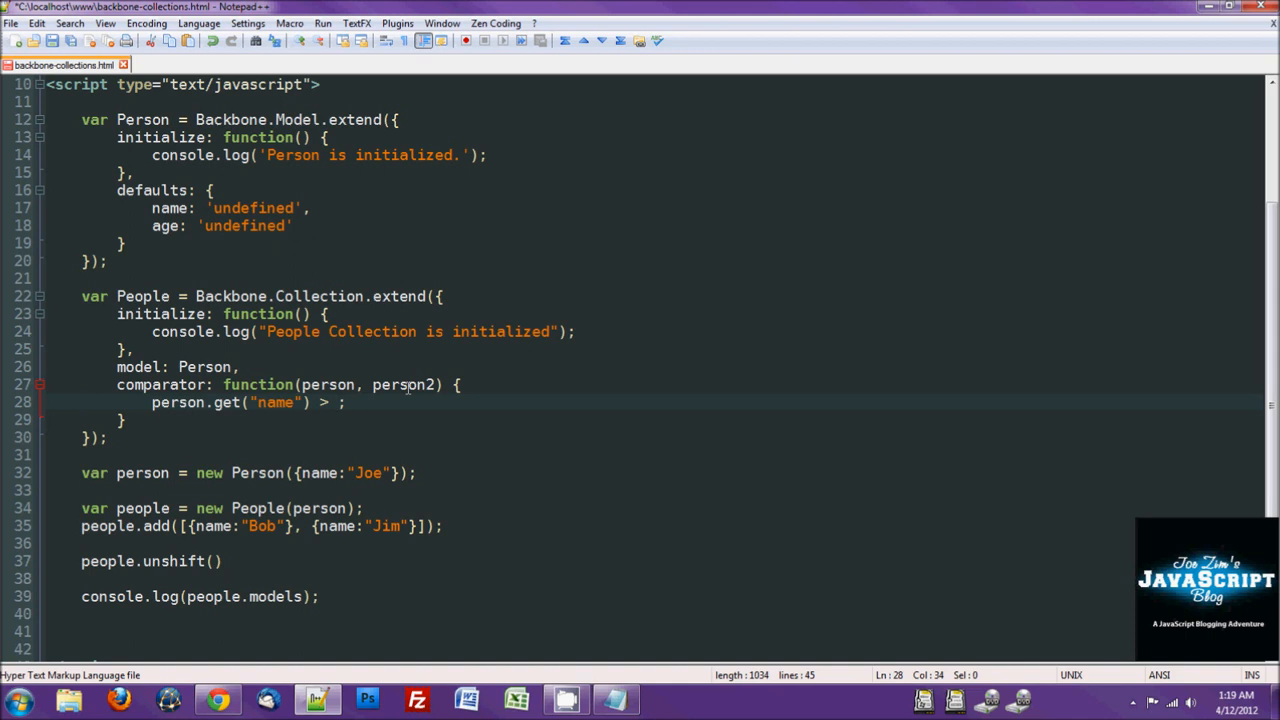
text(person2.get("name)
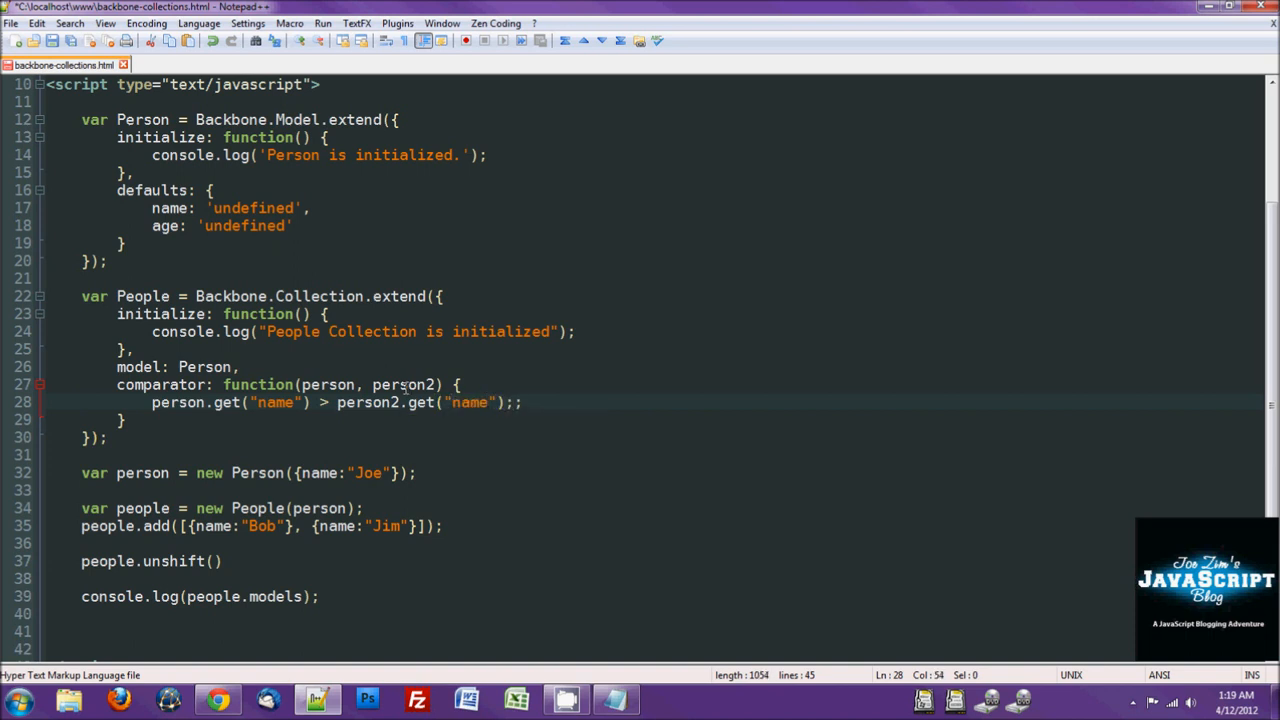
key(Backspace)
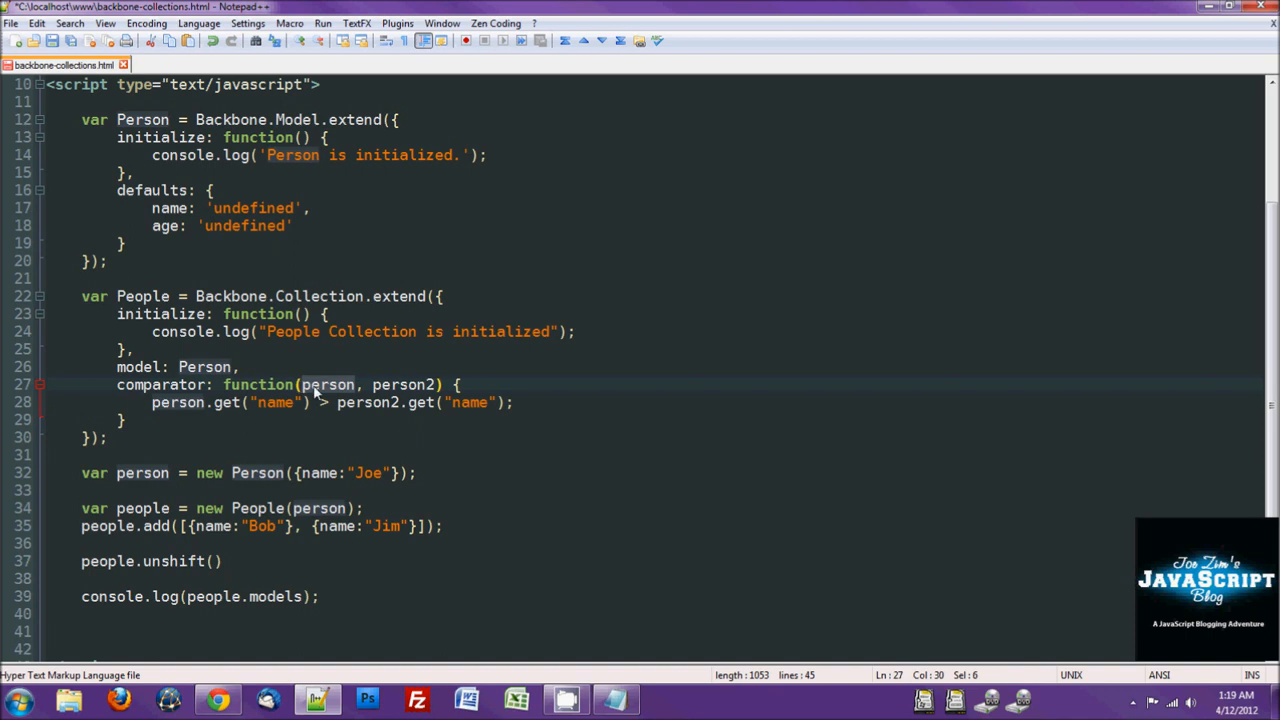
mouse_move(408, 382)
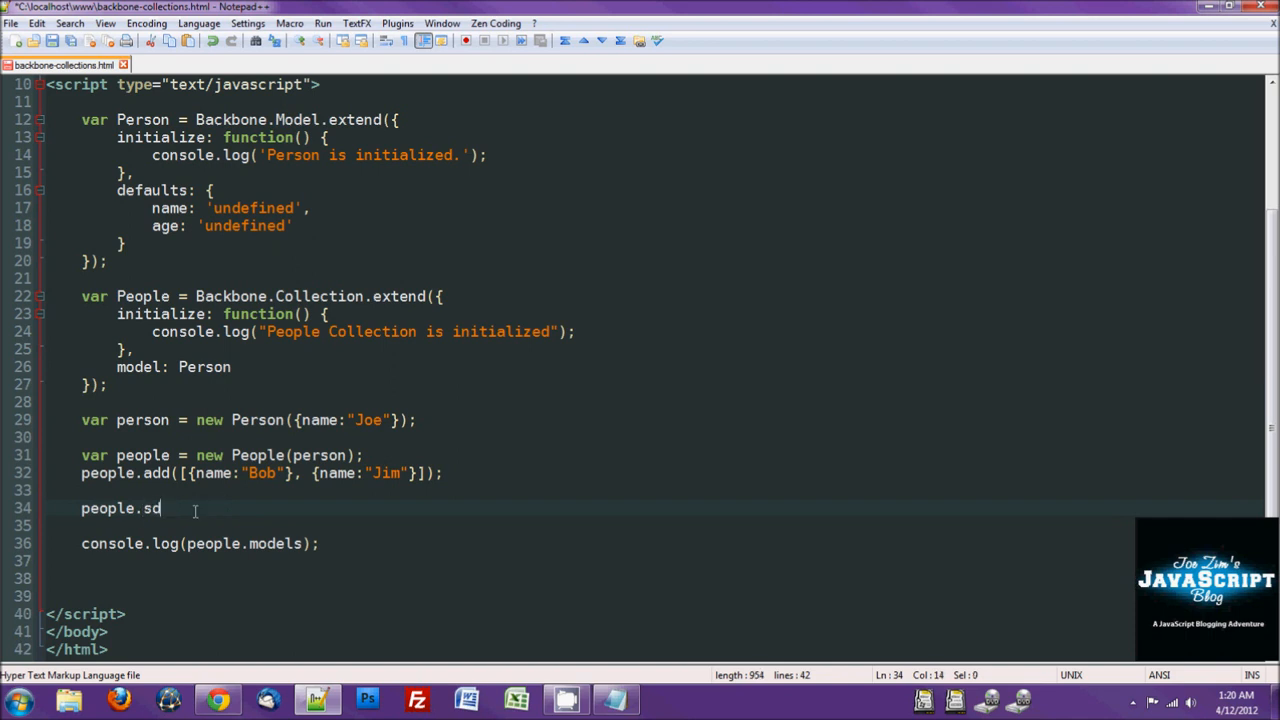
Step: Call people.sort() on line 34 and remove the comparator from People
text(ort())
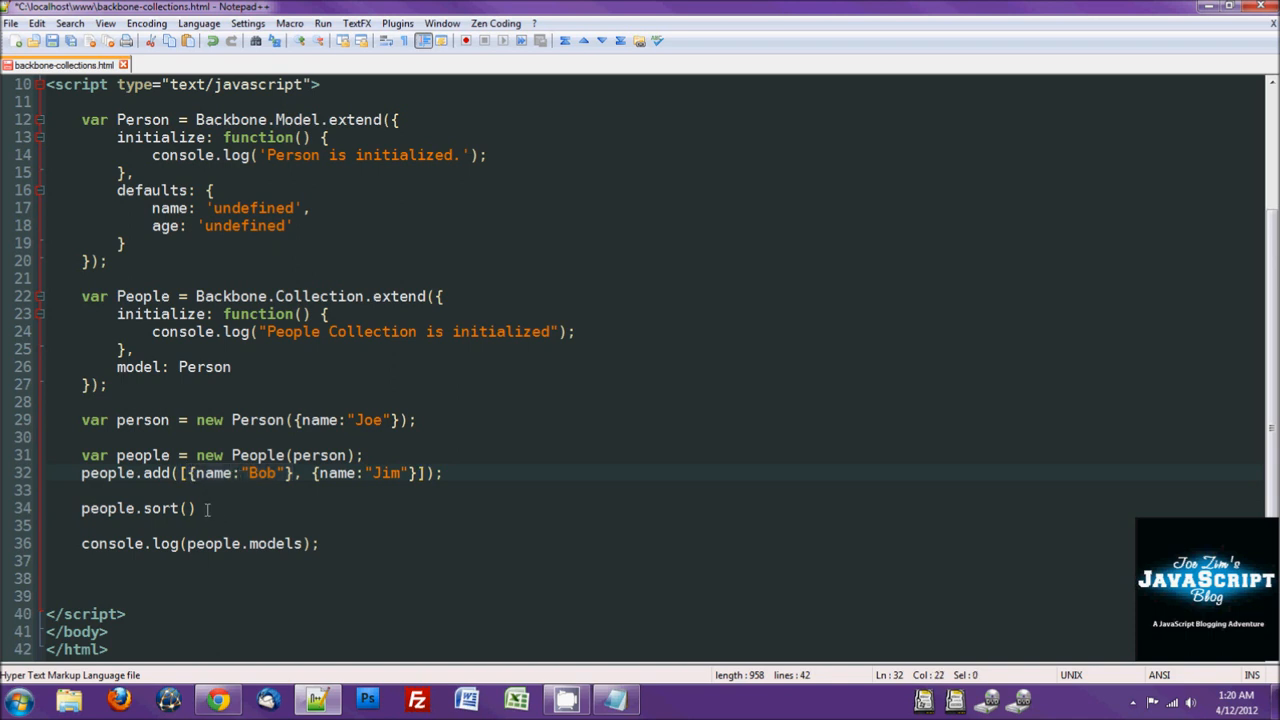
mouse_move(236, 512)
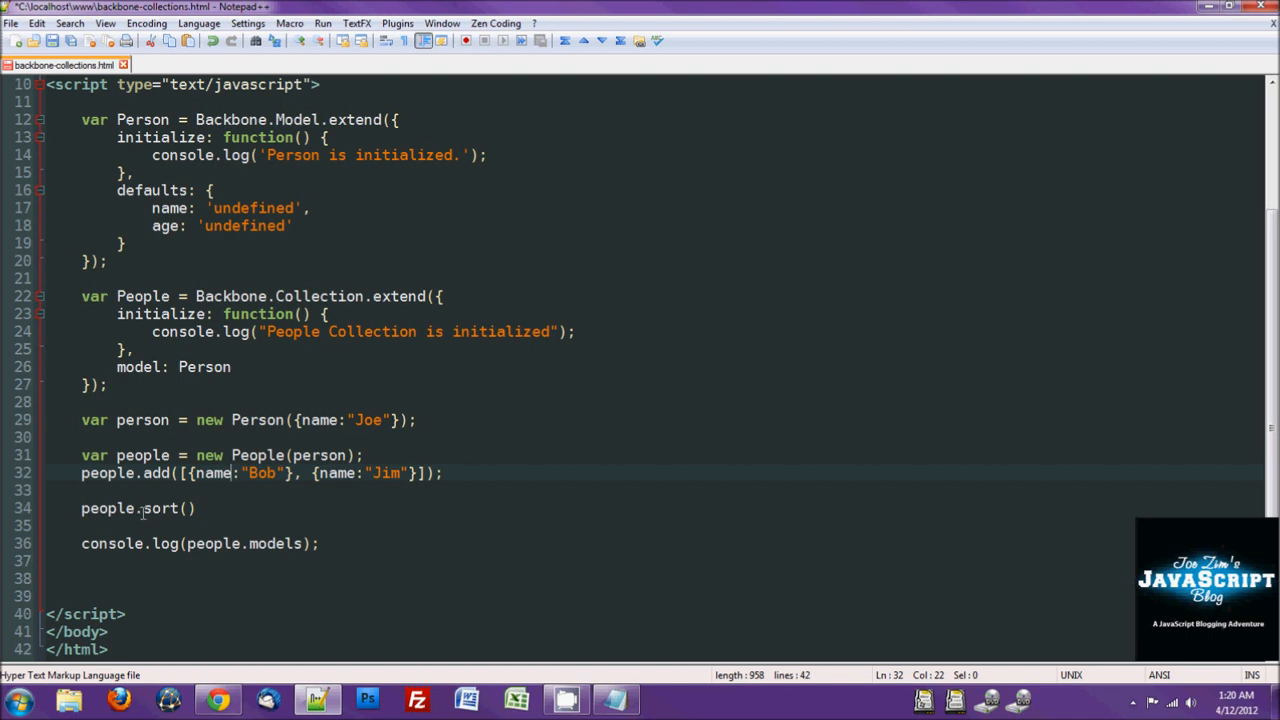
click(188, 508)
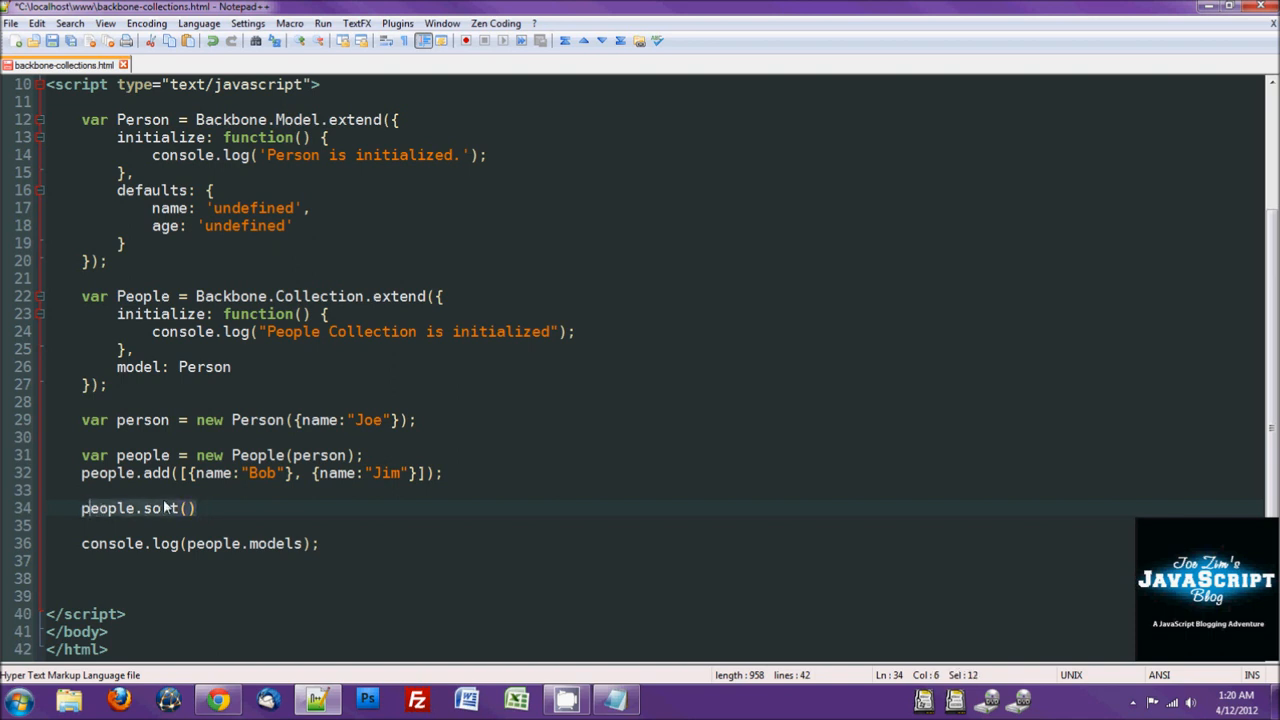
mouse_move(224, 496)
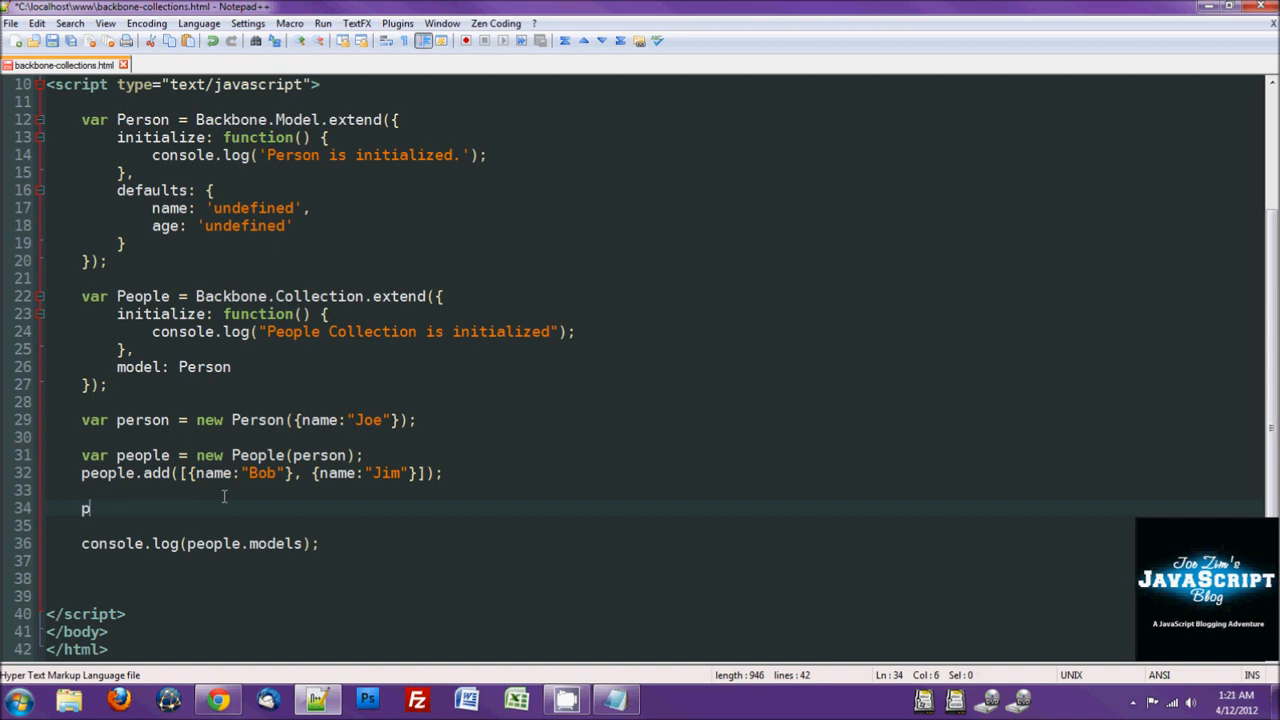
Step: Replace the sort call with console.log(people.pluck('name'));
text(eople.plug)
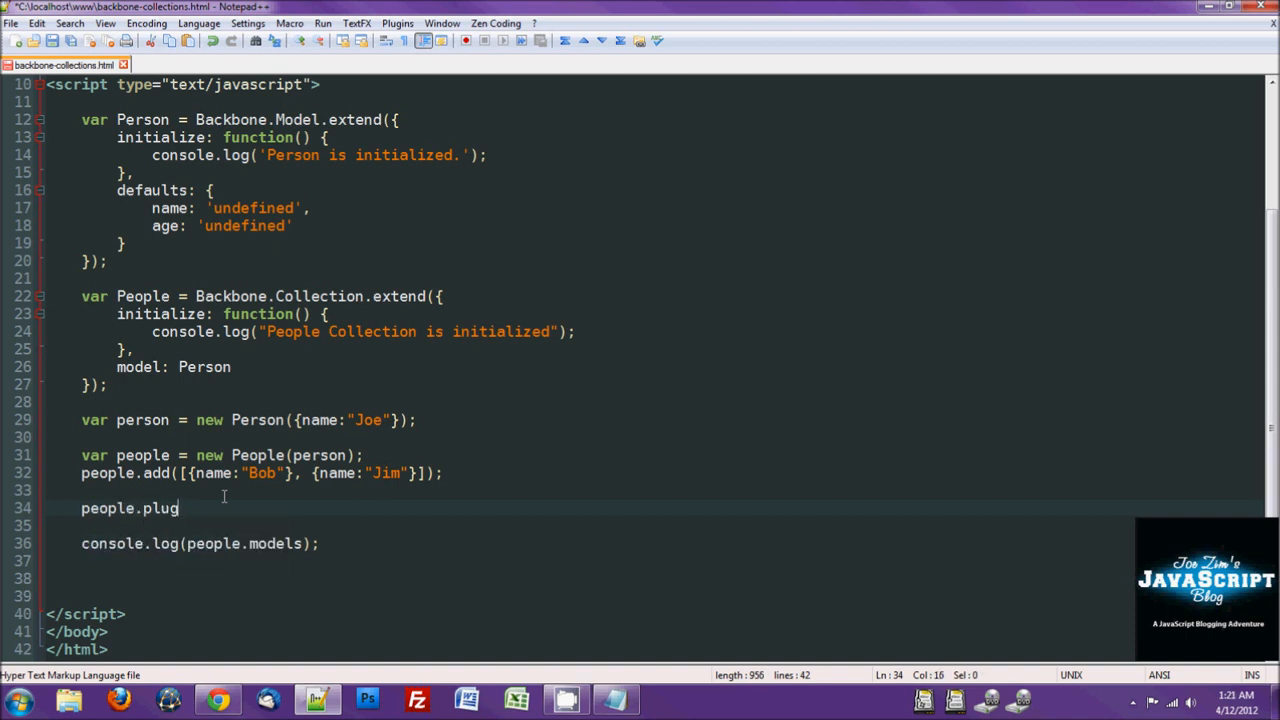
text(ck()
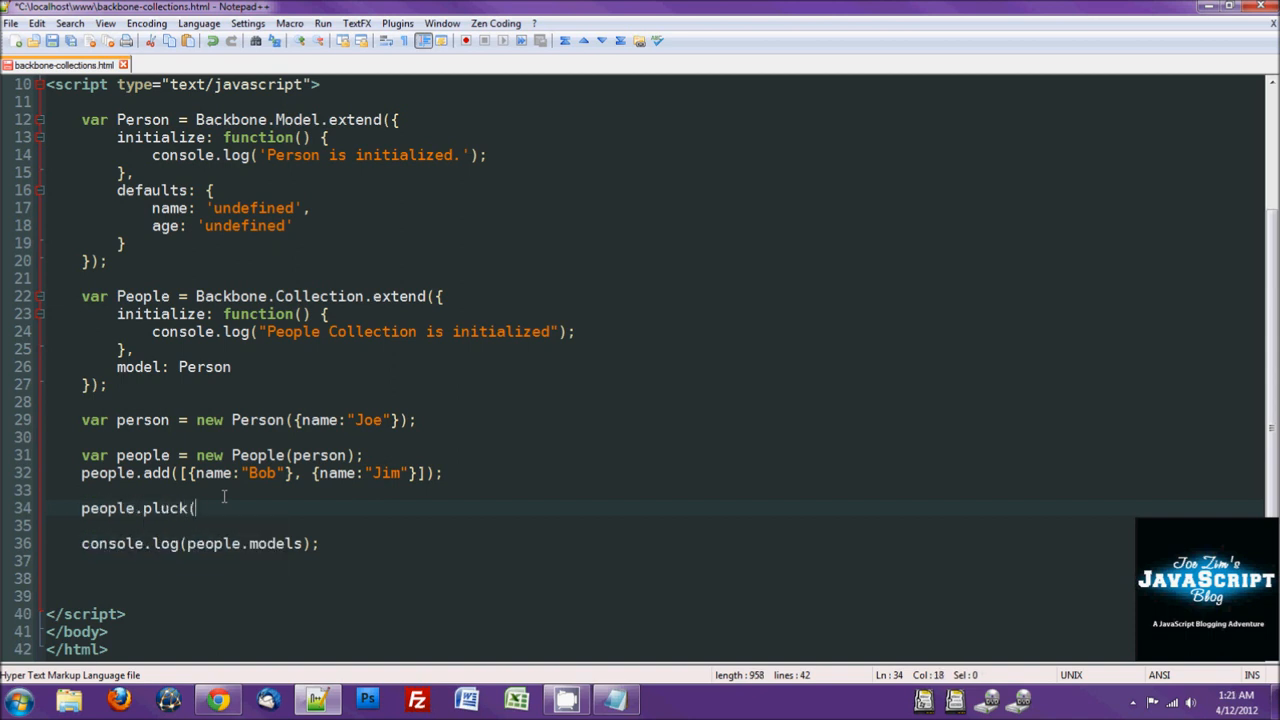
text('name)
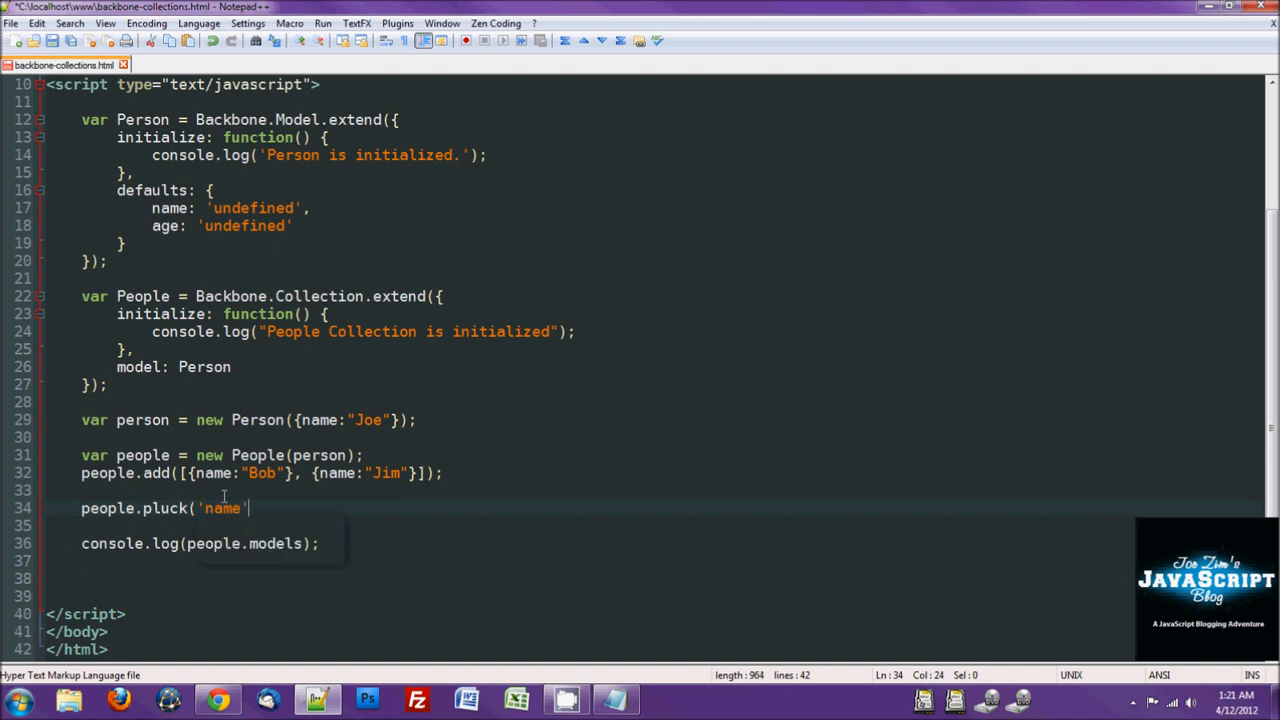
text();)
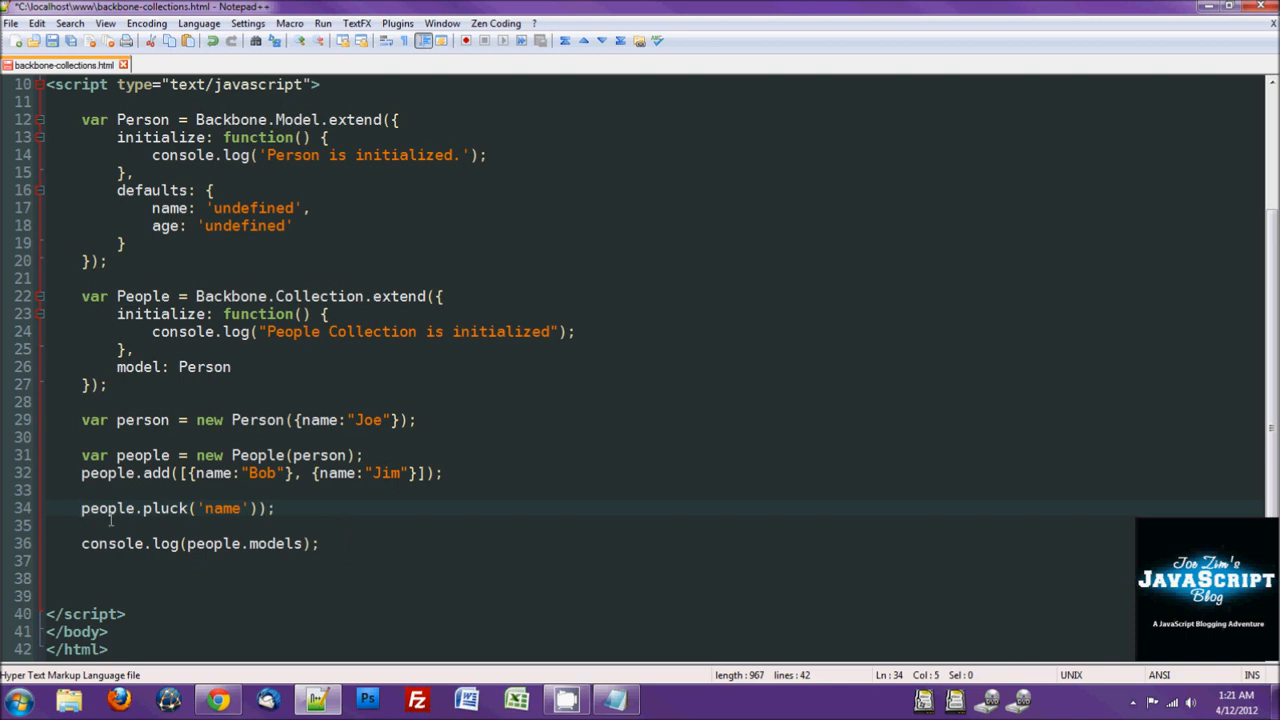
text(console.log()
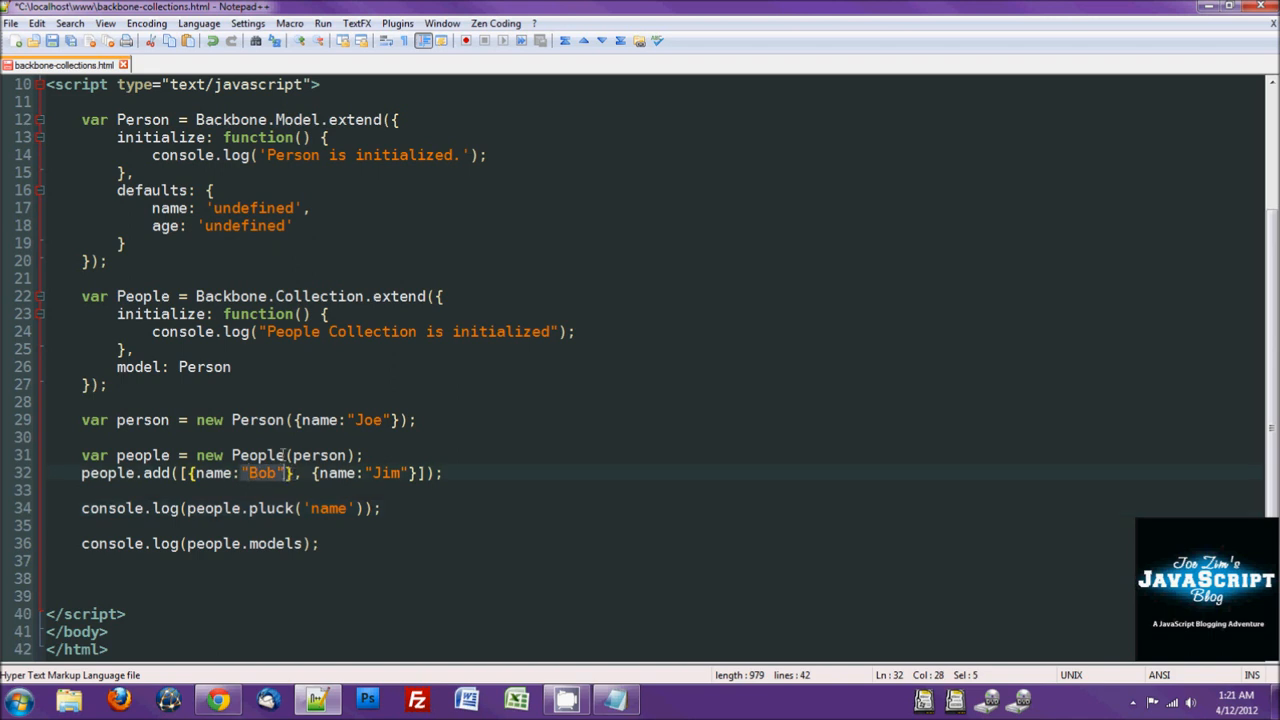
click(328, 508)
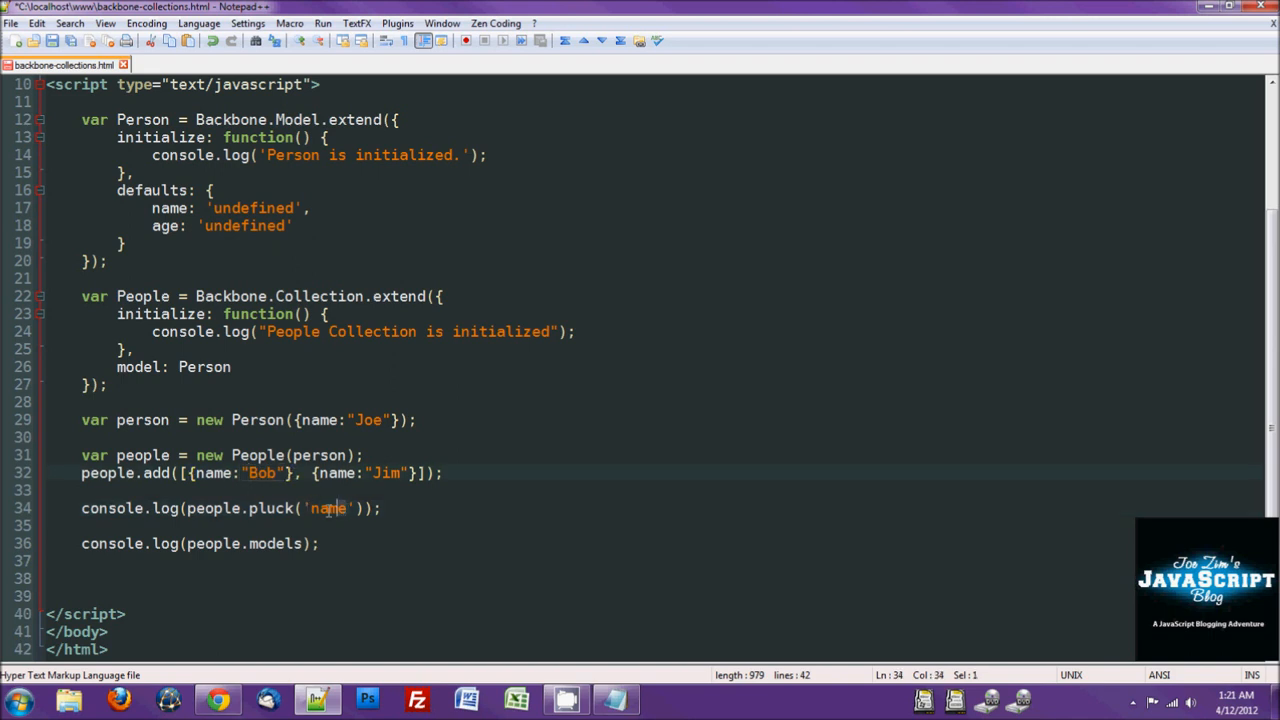
click(324, 508)
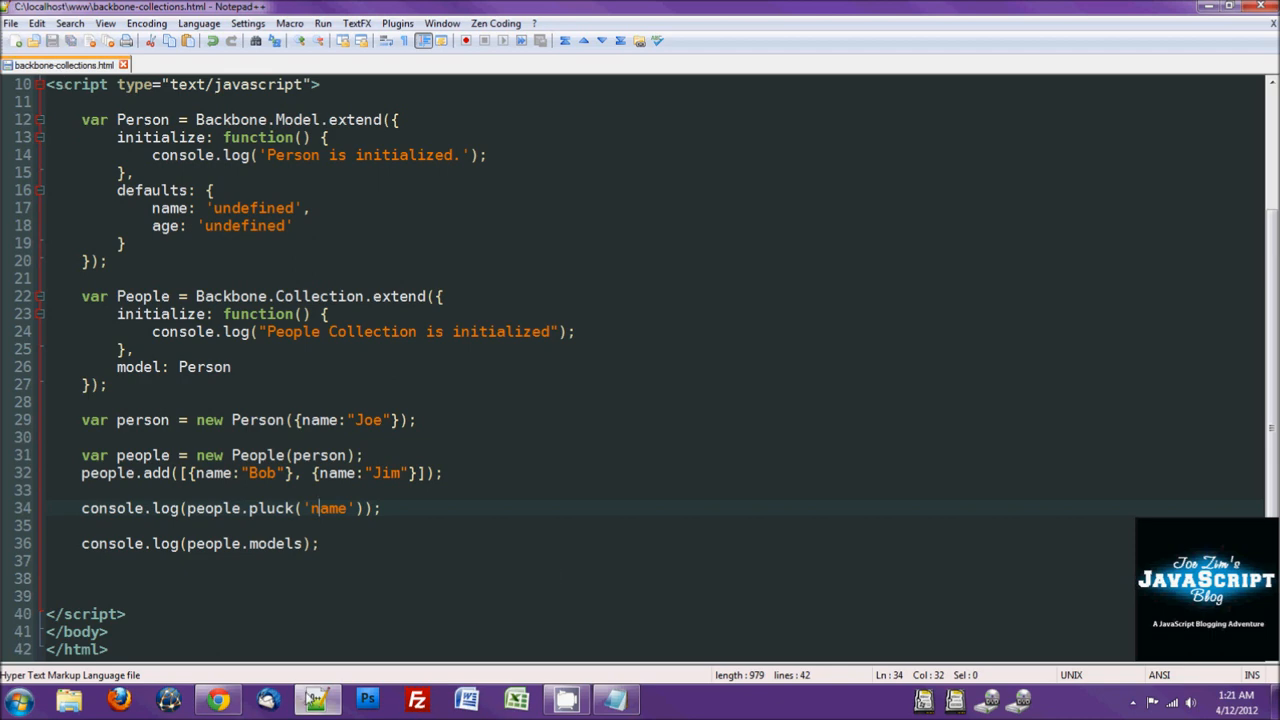
Step: Switch to Chrome to test the page
click(216, 700)
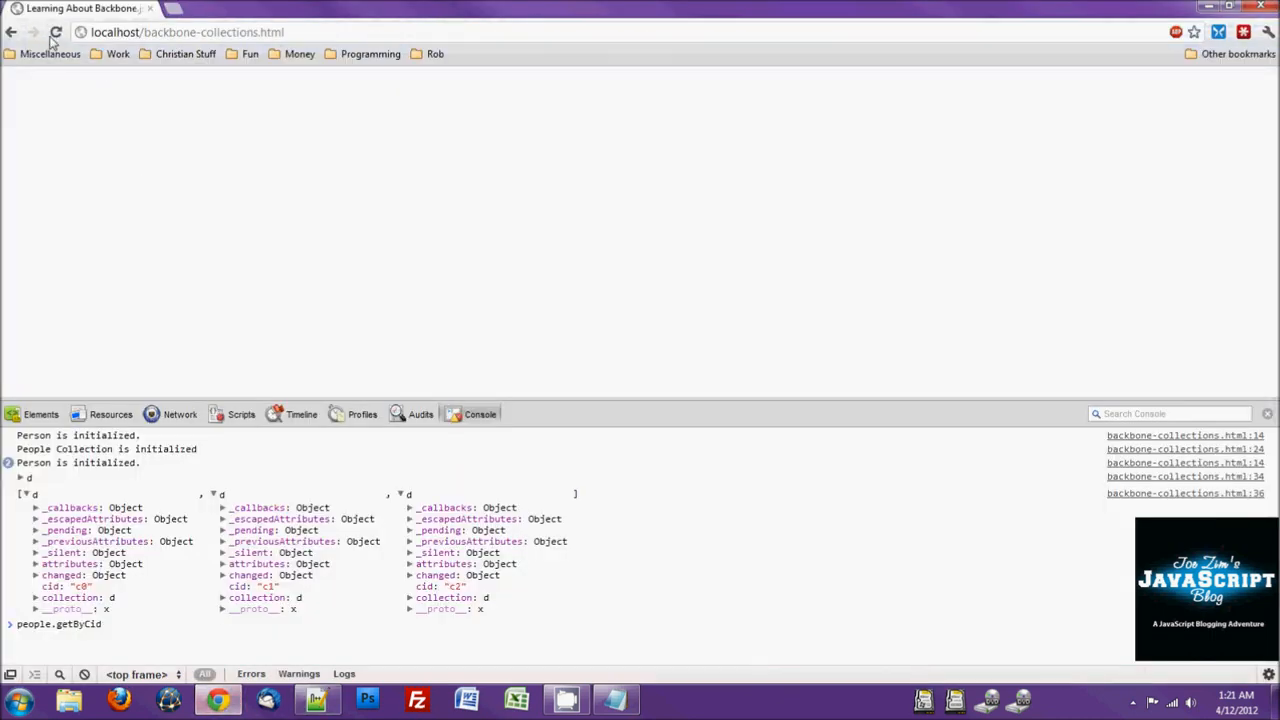
Step: Reload to see ["Joe", "Bob", "Jim"] logged, then return to the editor
click(56, 32)
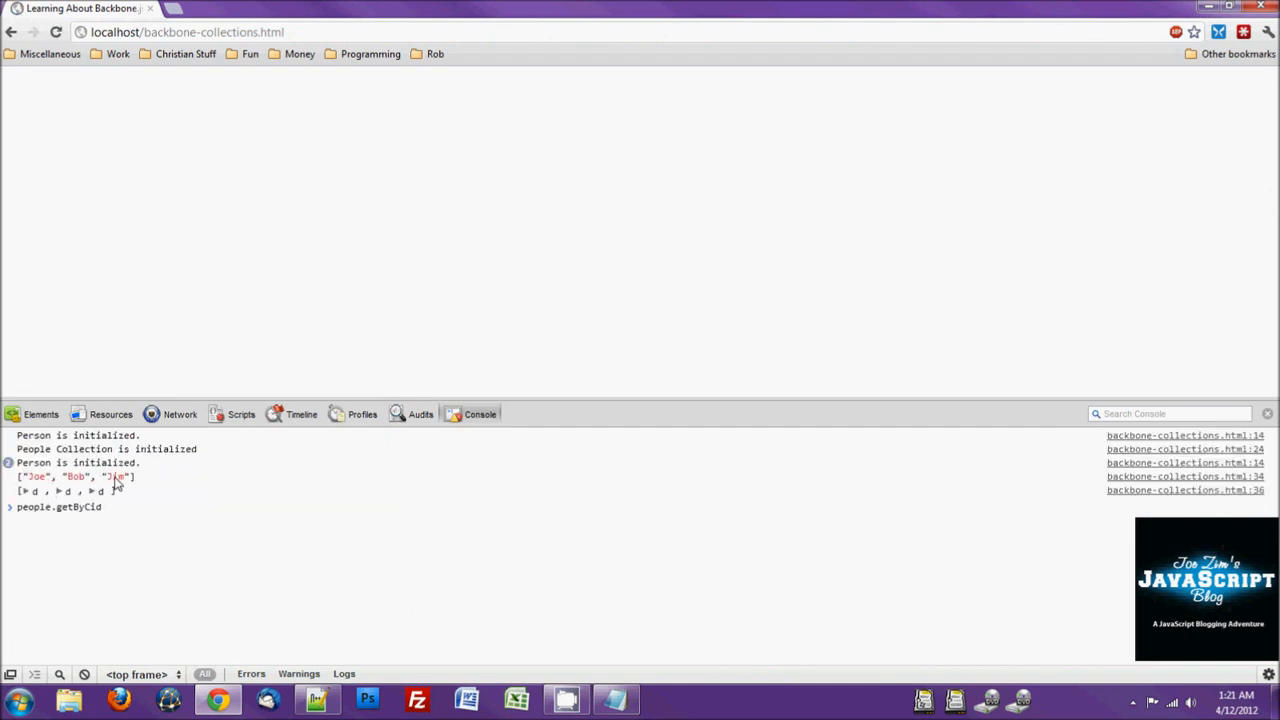
click(316, 700)
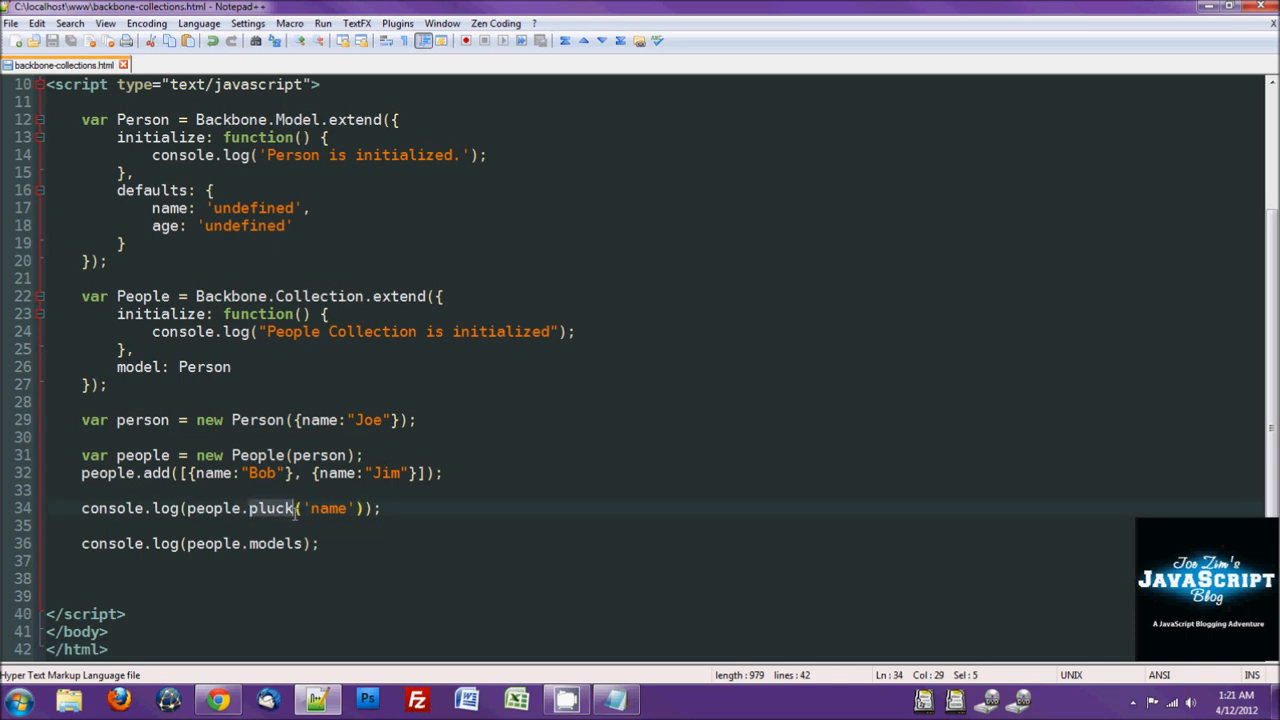
Step: Change pluck('name') to a where({name: ...}) query on line 34
text(where)
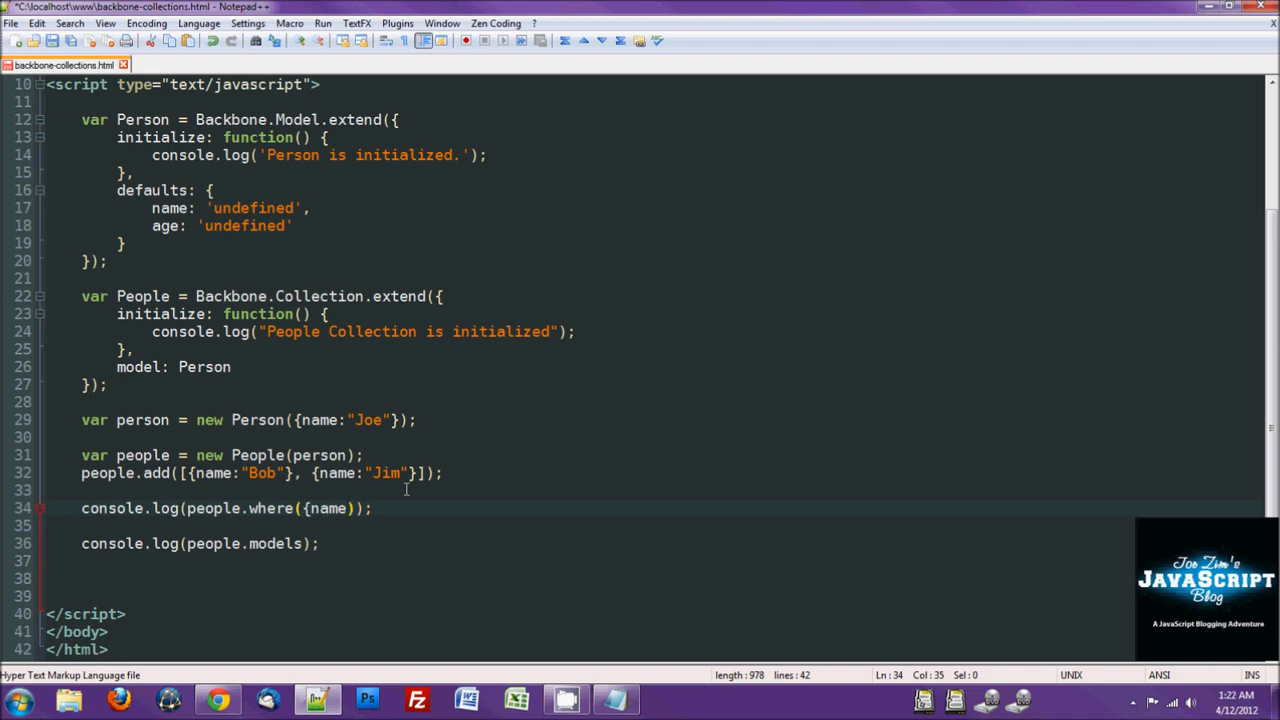
text(:)
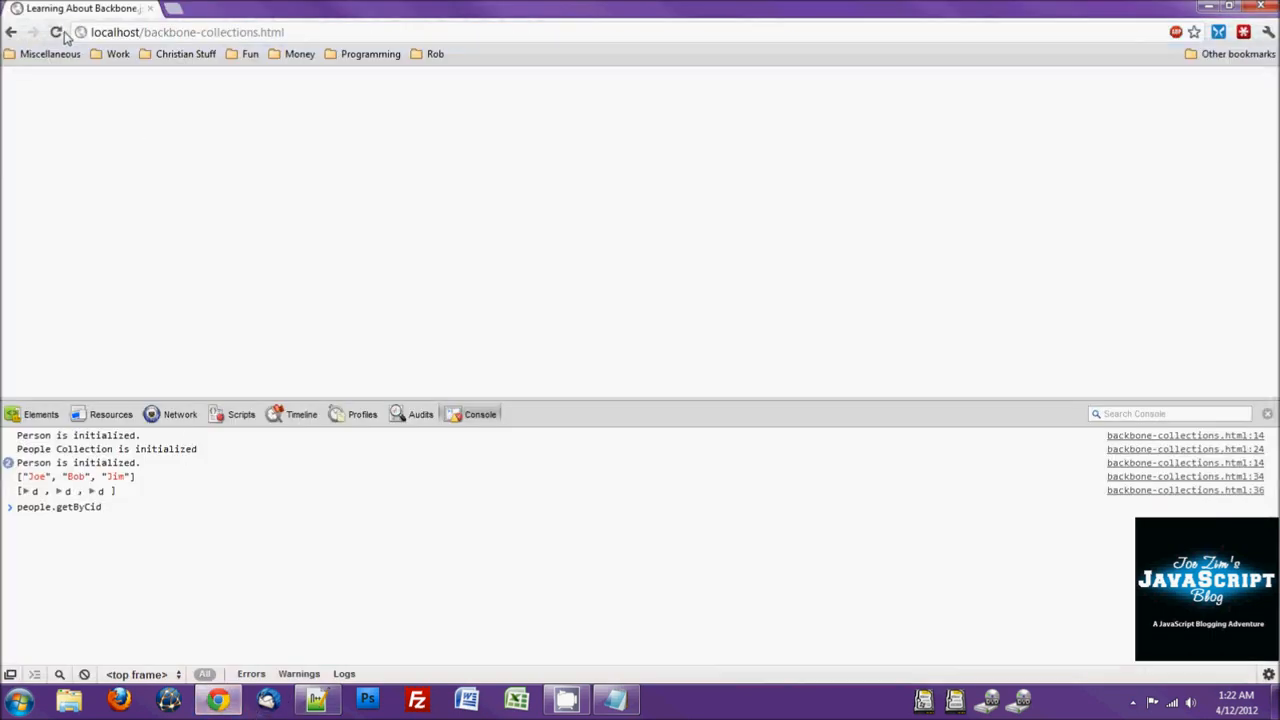
Step: Reload to see where return one person with cid c0, then return to the editor
click(24, 476)
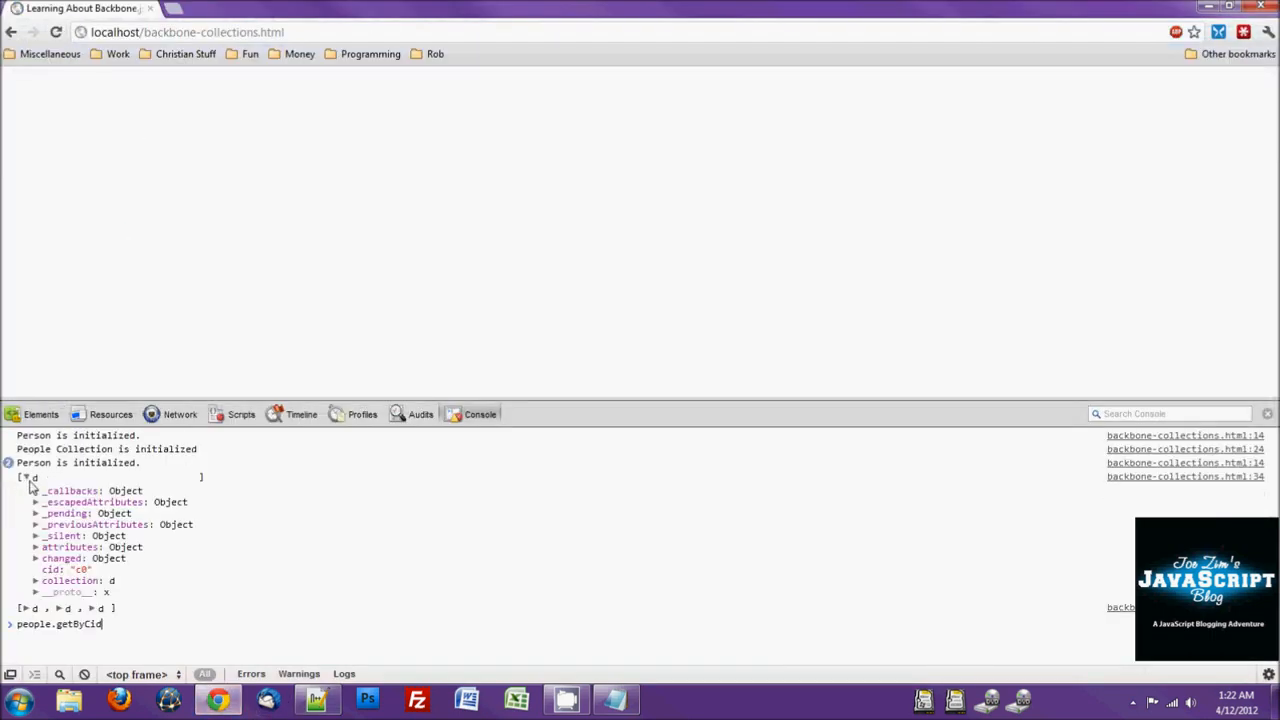
click(42, 548)
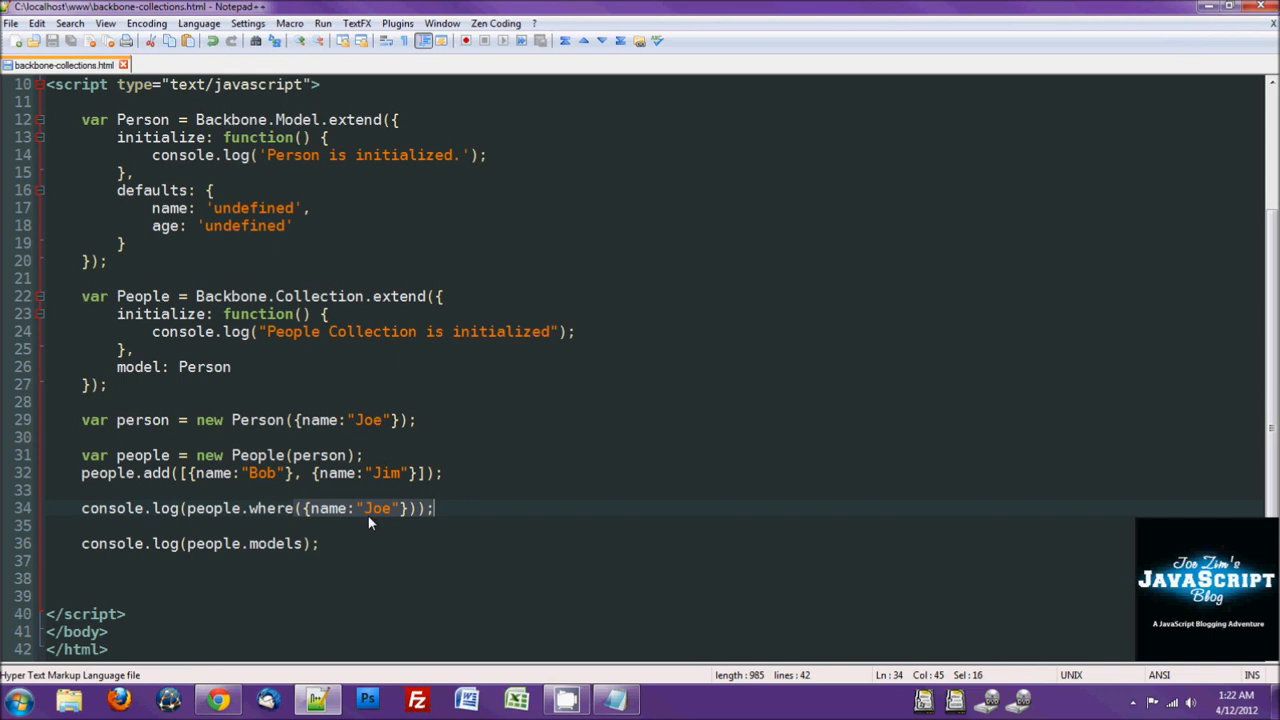
click(480, 490)
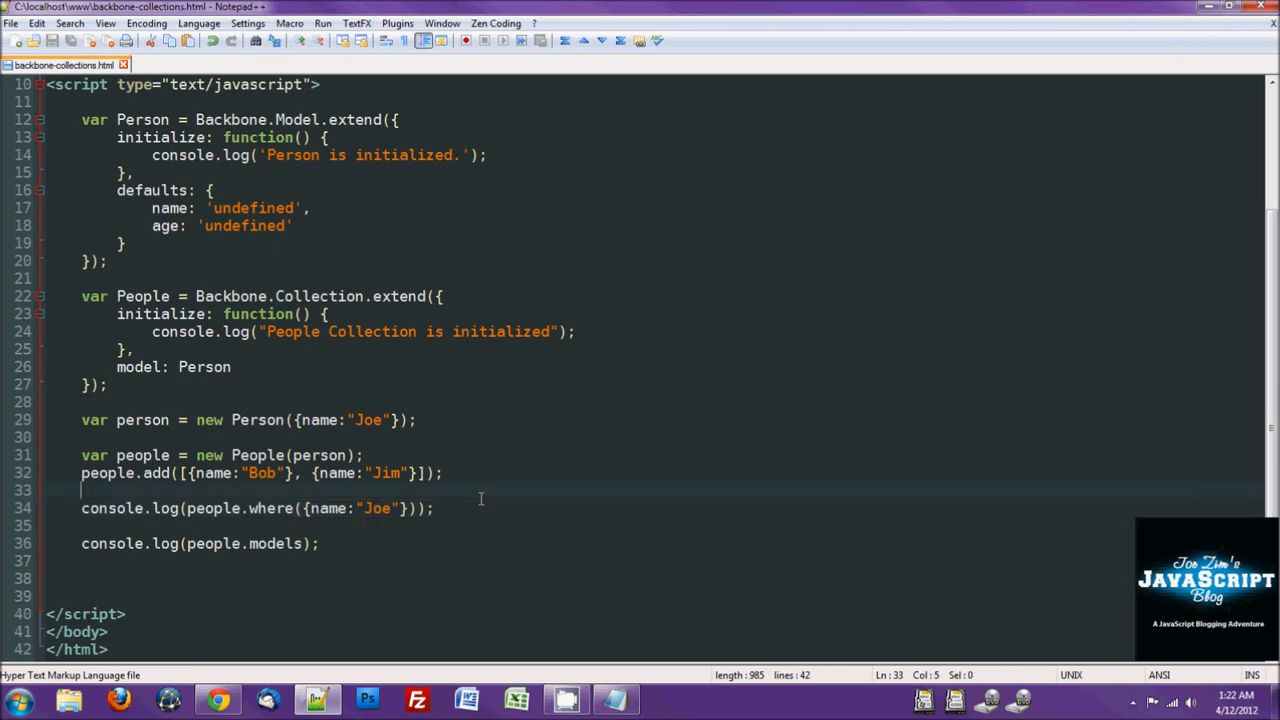
mouse_move(462, 512)
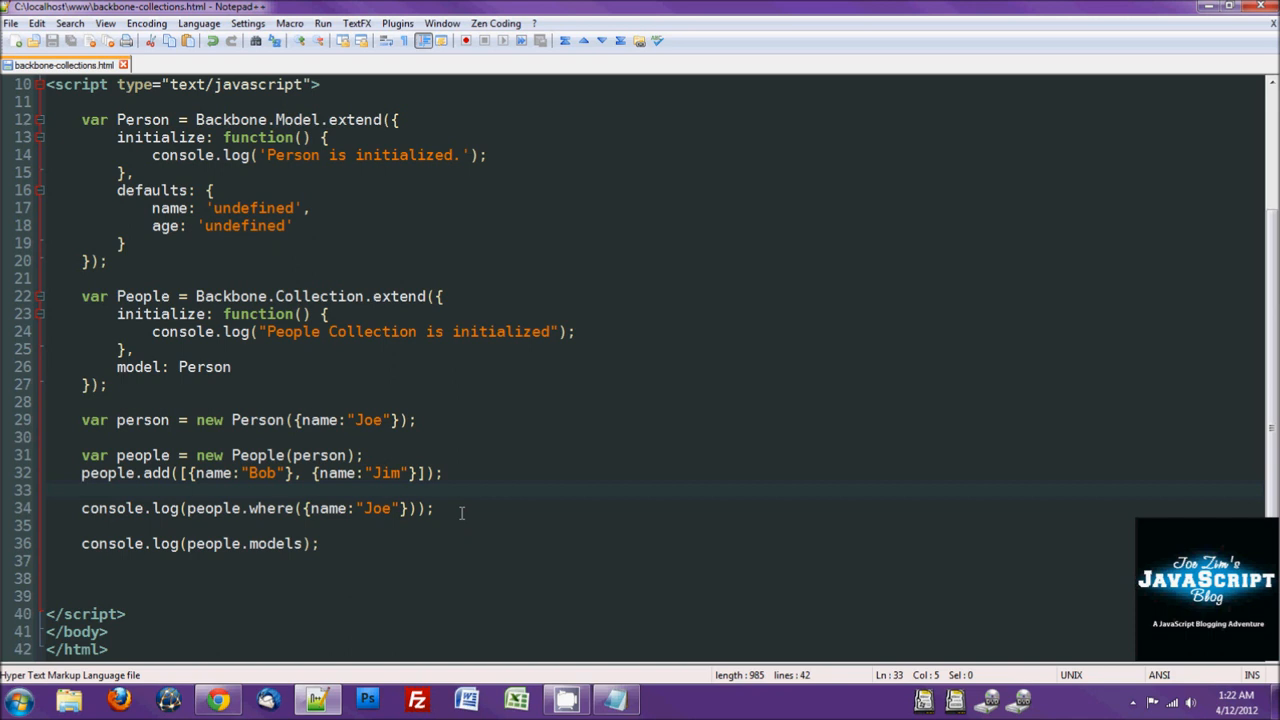
click(82, 488)
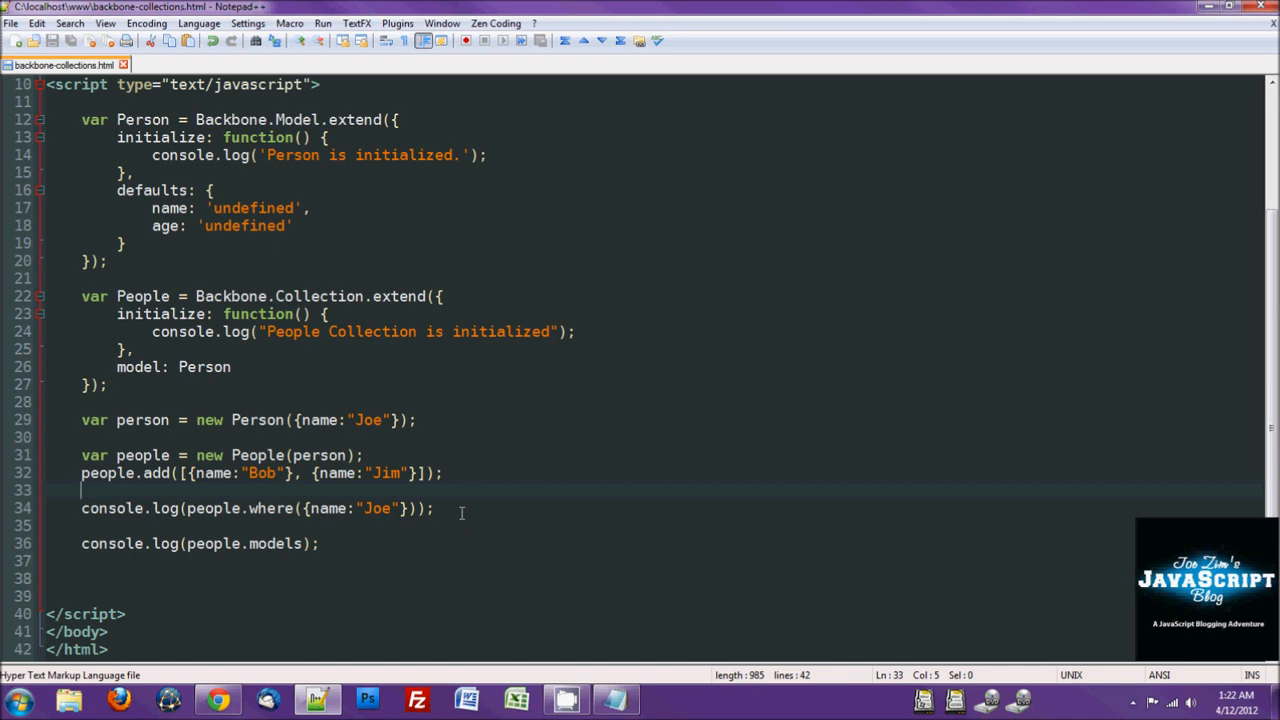
mouse_move(560, 632)
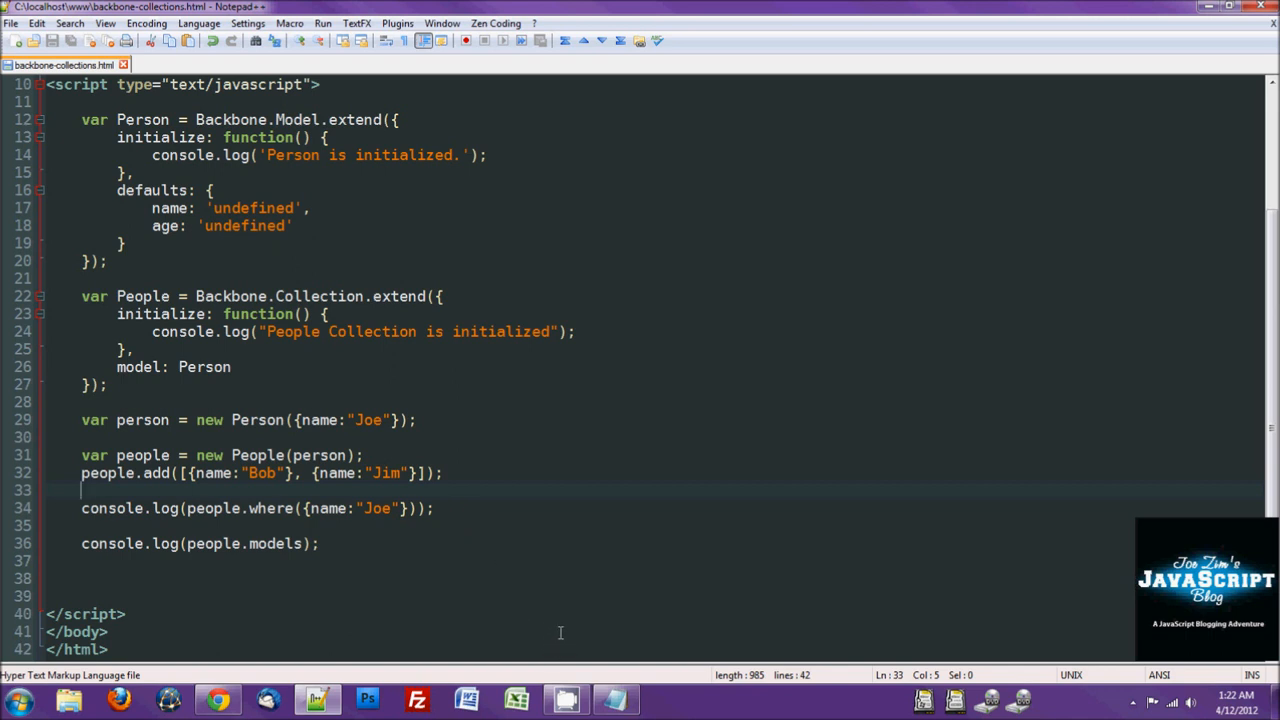